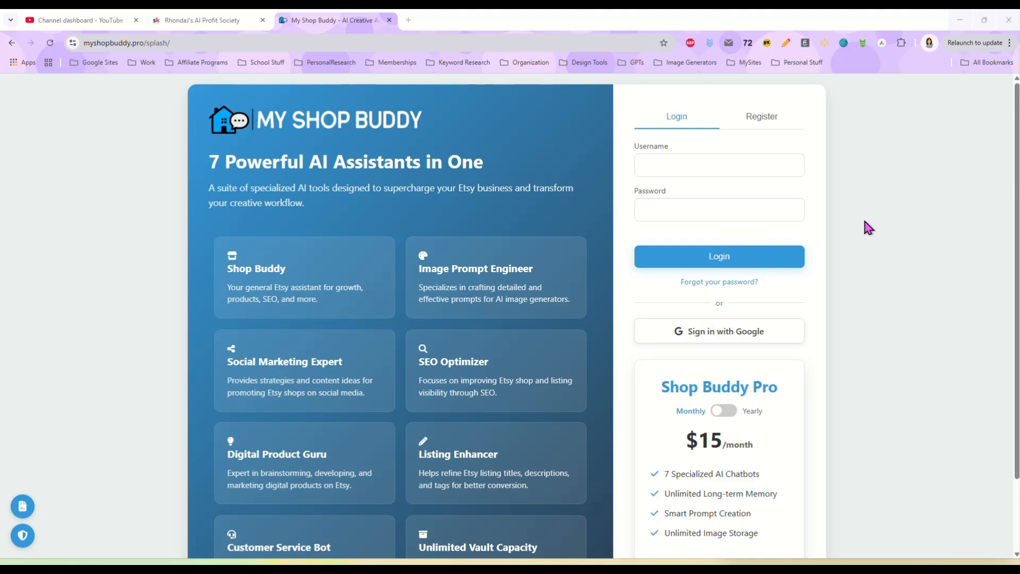
# Step: Browse My Vault's saved cards down to the watercolor honeybee and mountain wind spinner prompts
pyautogui.scroll(-3)
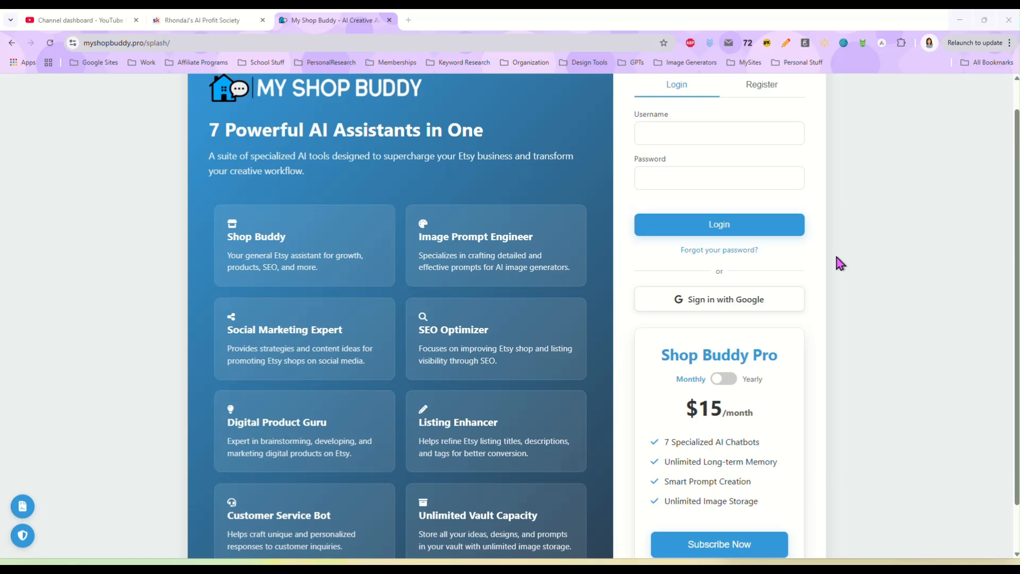
pyautogui.moveTo(992, 197)
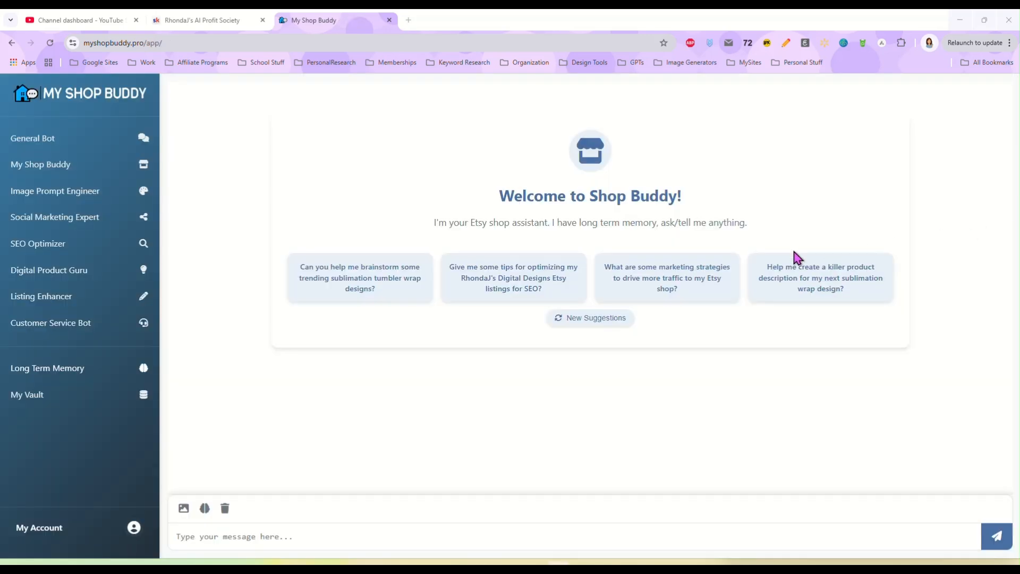
pyautogui.moveTo(41, 163)
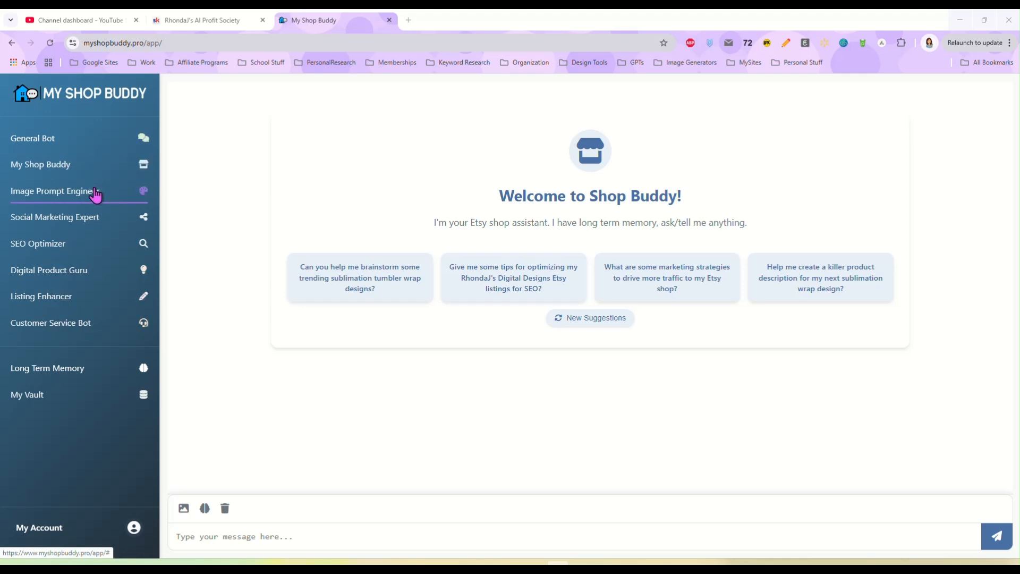
pyautogui.moveTo(103, 225)
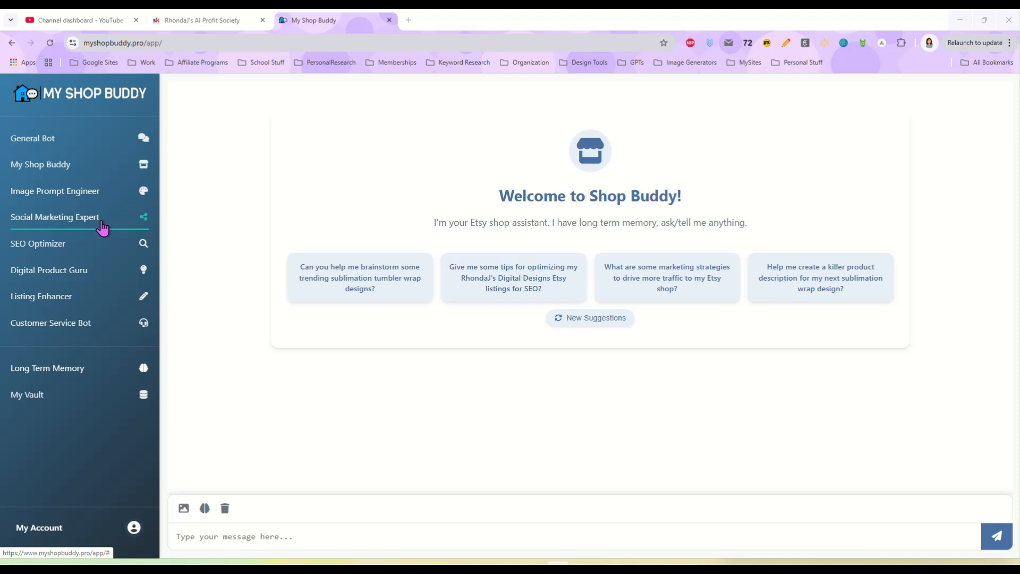
pyautogui.moveTo(104, 251)
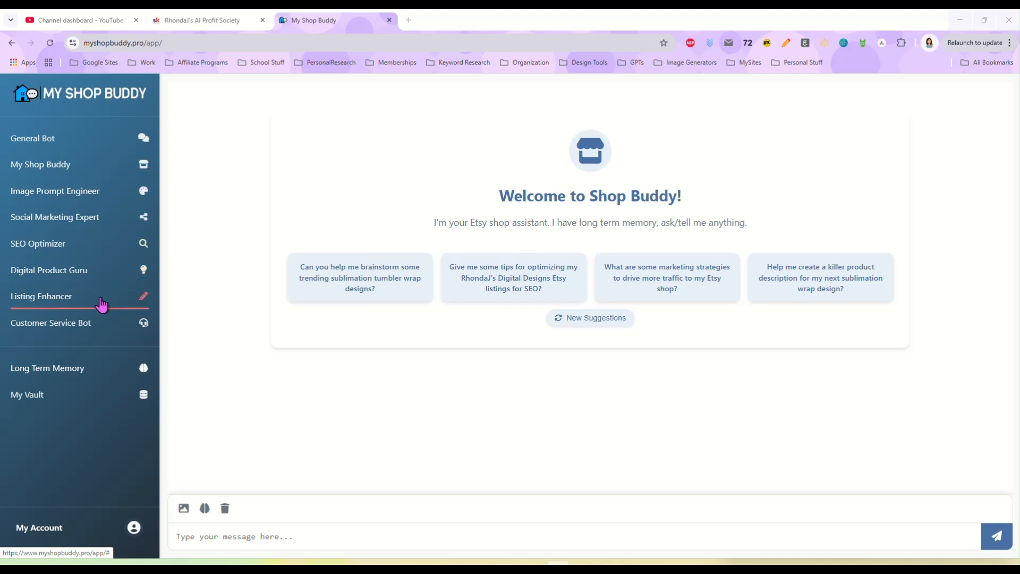
pyautogui.moveTo(101, 323)
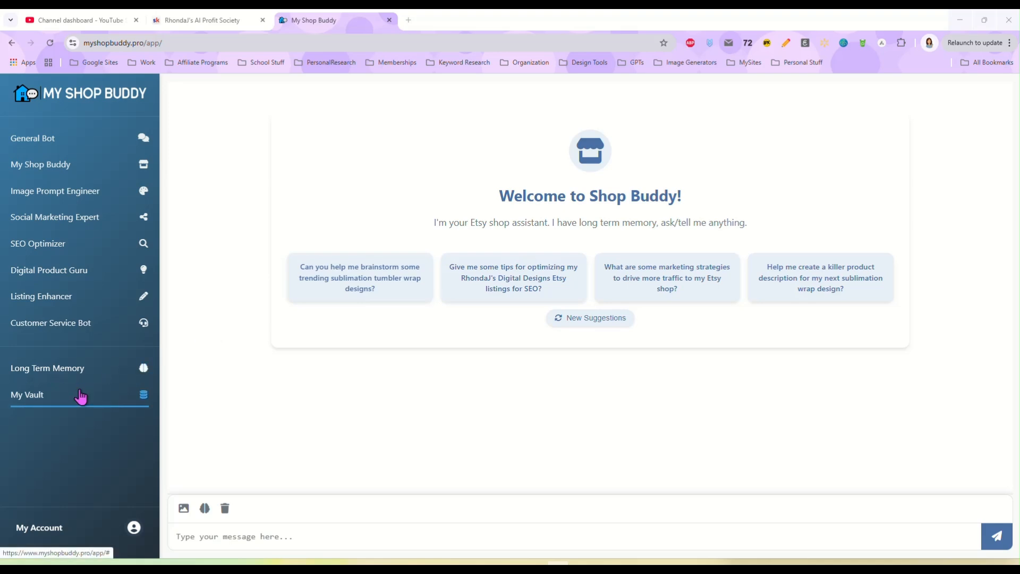
pyautogui.click(28, 394)
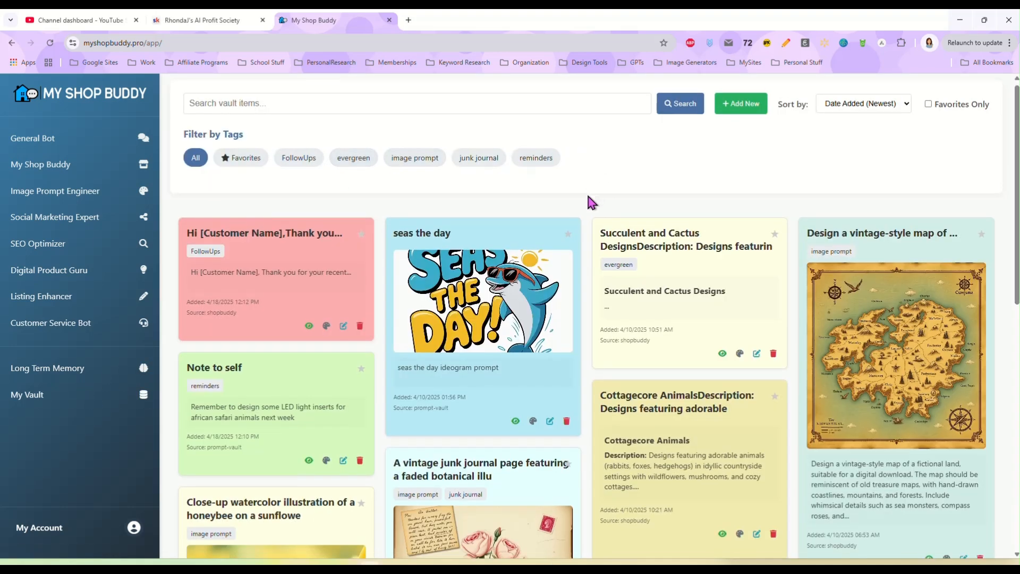
pyautogui.scroll(-3)
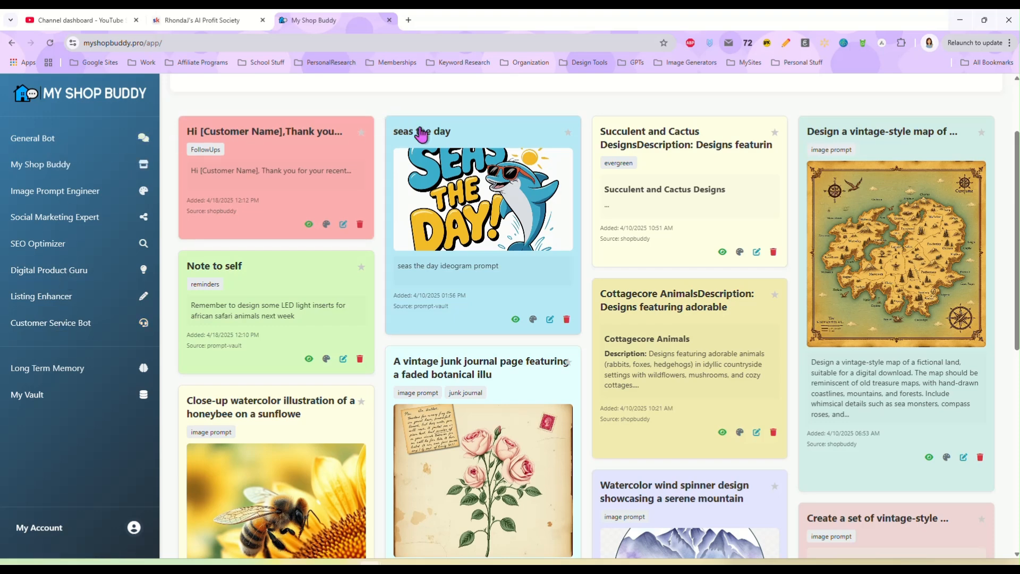
pyautogui.moveTo(588, 273)
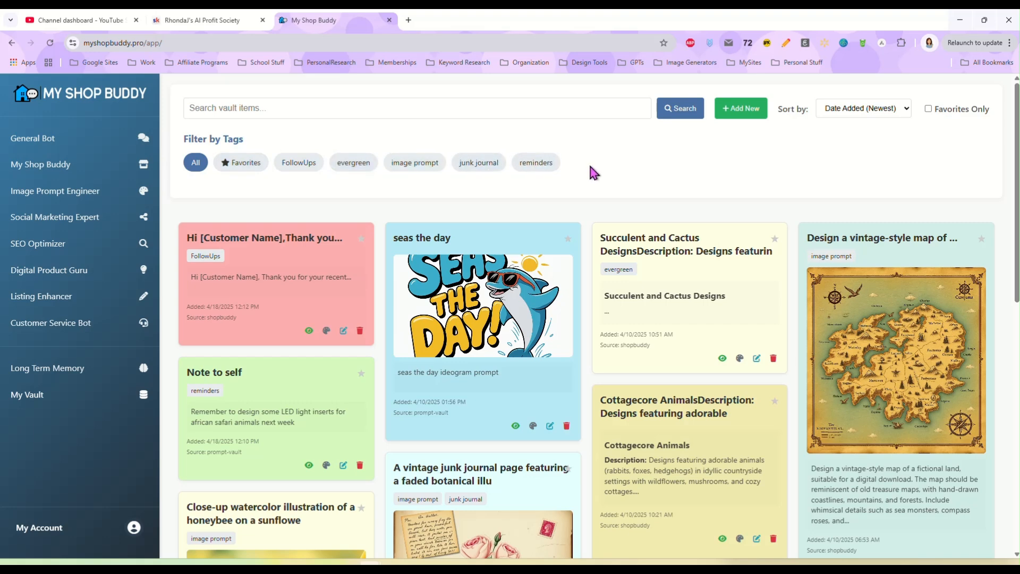
pyautogui.moveTo(588, 212)
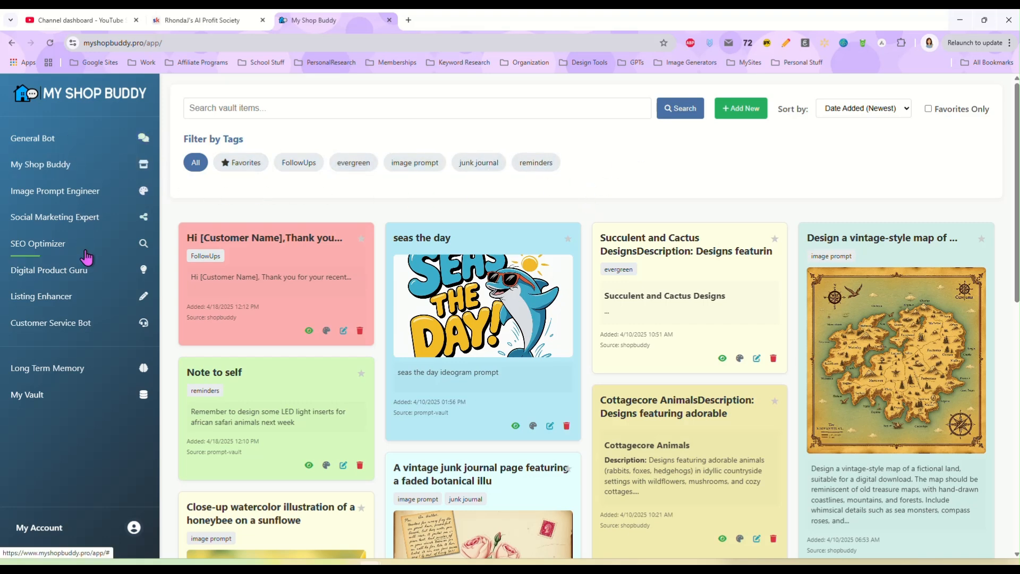
pyautogui.moveTo(88, 273)
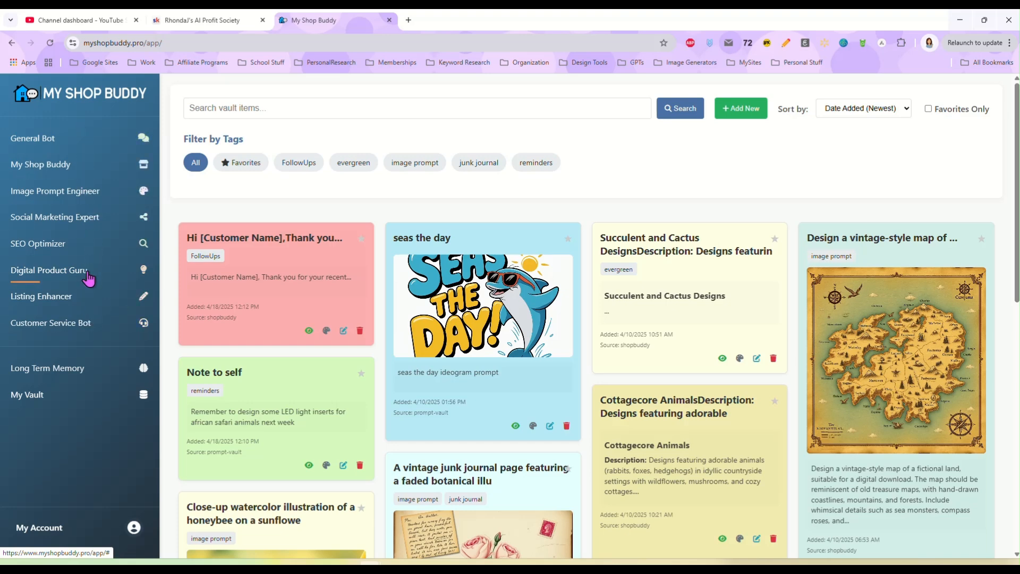
pyautogui.moveTo(740, 109)
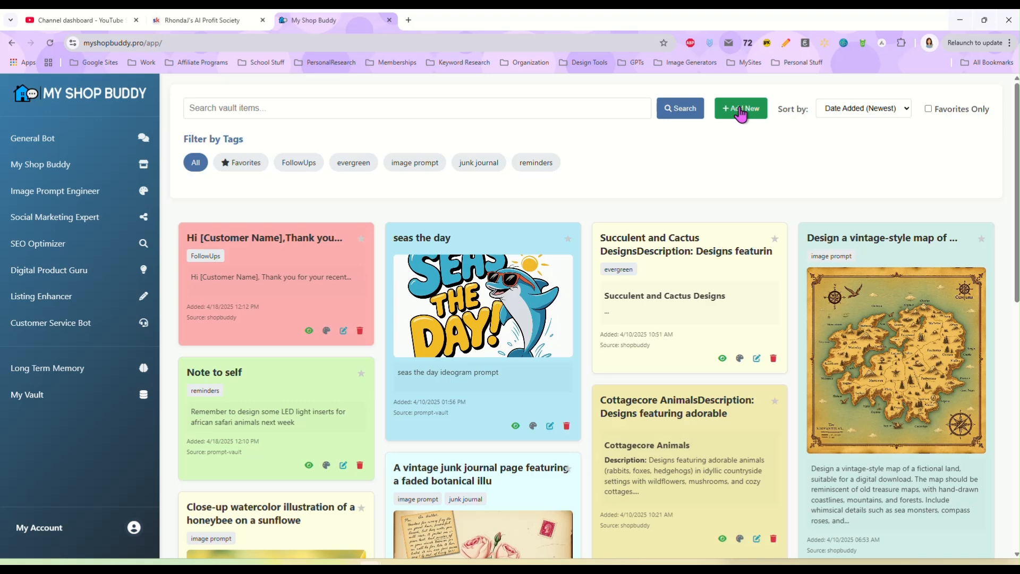
pyautogui.click(740, 109)
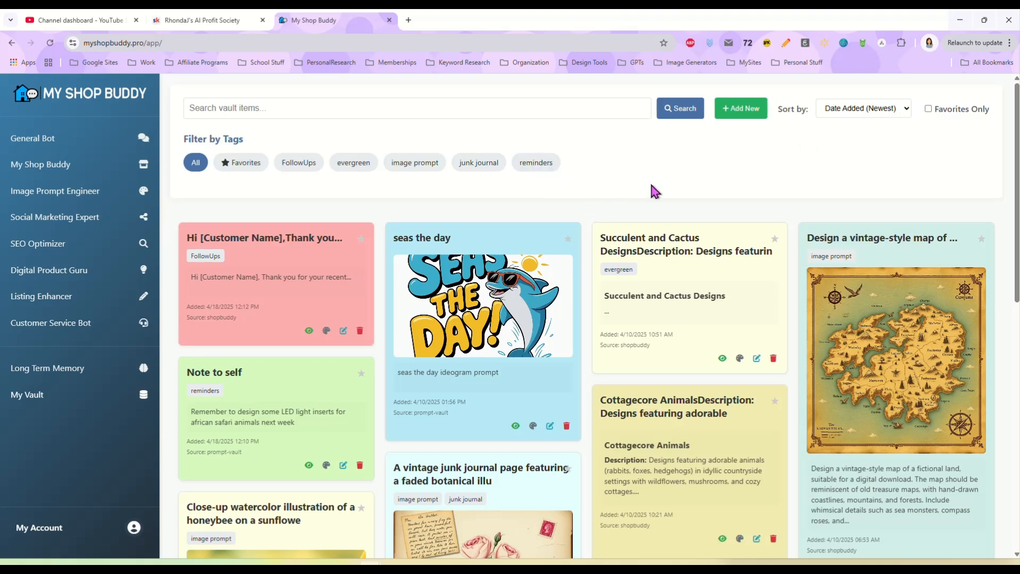
pyautogui.moveTo(584, 197)
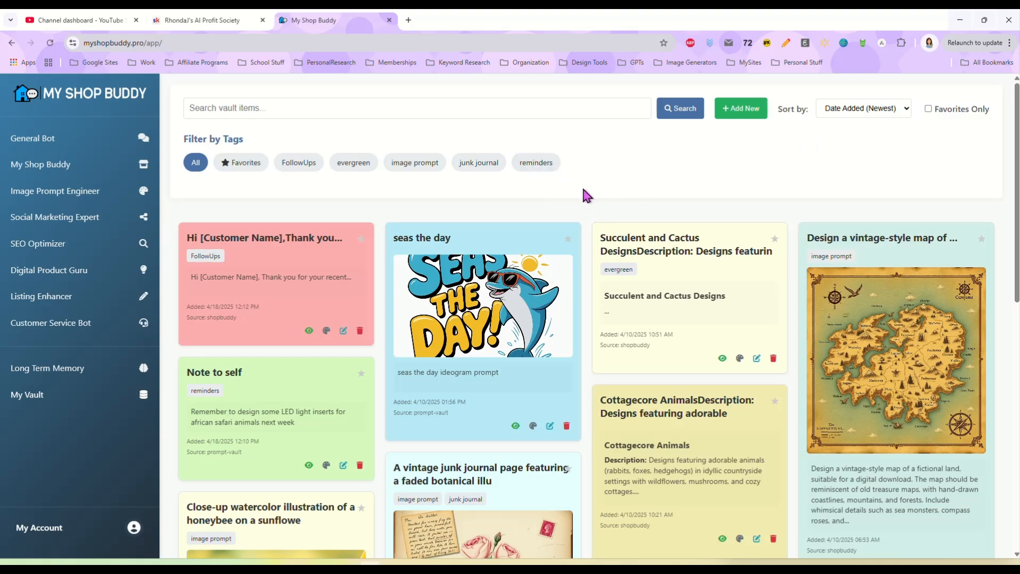
pyautogui.scroll(-3)
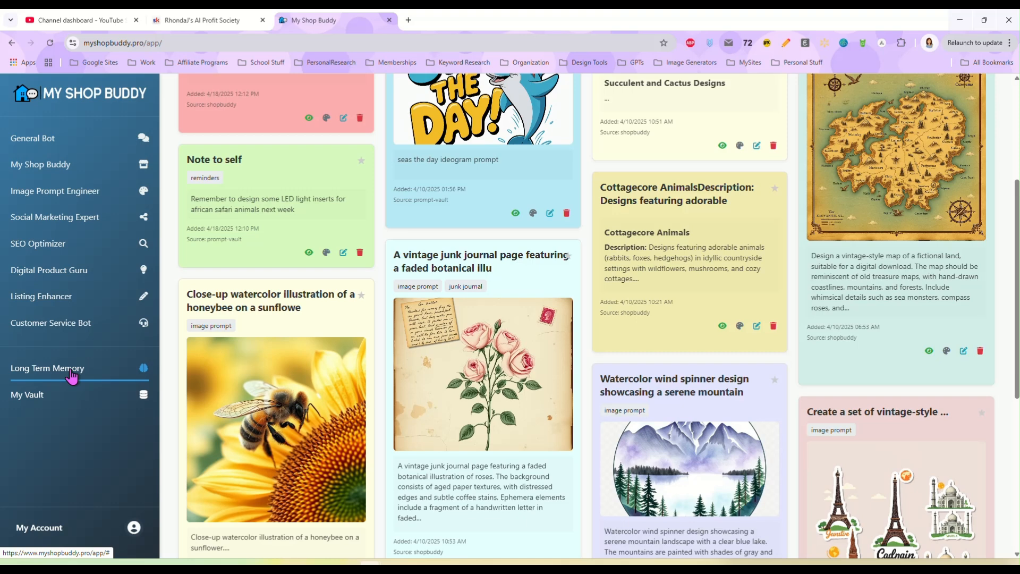
# Step: Delete every saved memory, including the casual sassy tone one, leaving Long Term Memory empty
pyautogui.click(47, 368)
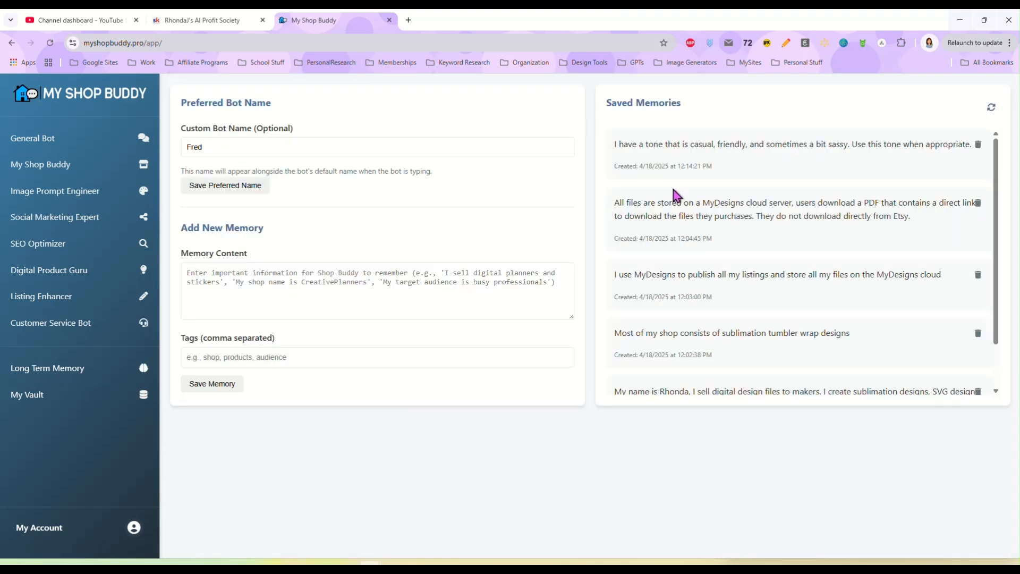
pyautogui.moveTo(910, 158)
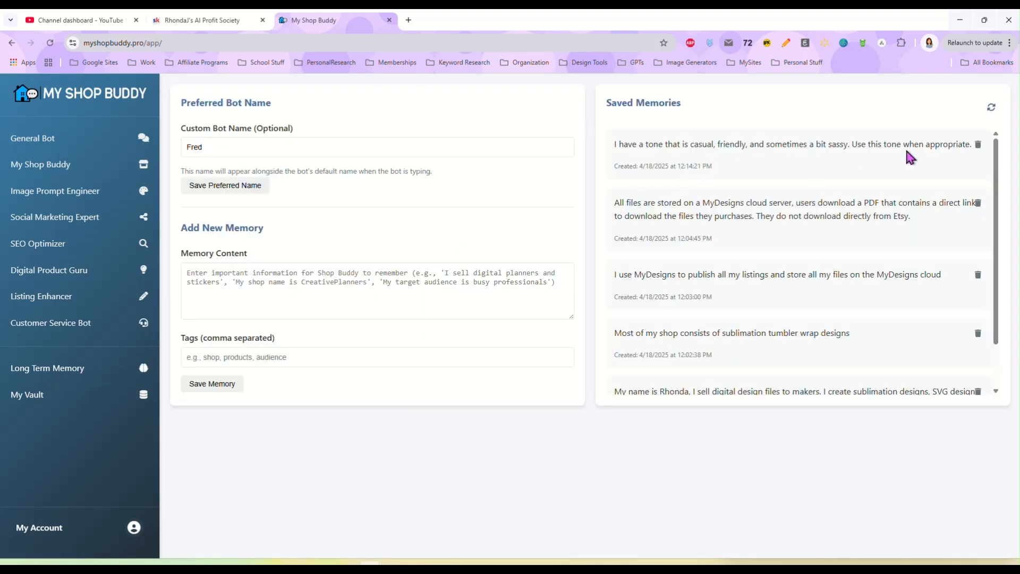
pyautogui.click(977, 144)
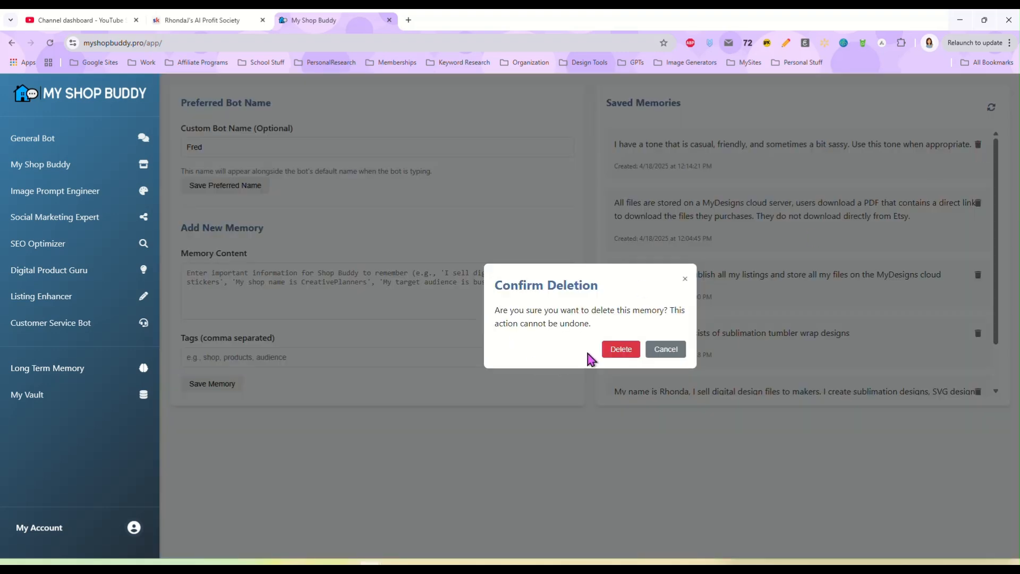
pyautogui.click(619, 348)
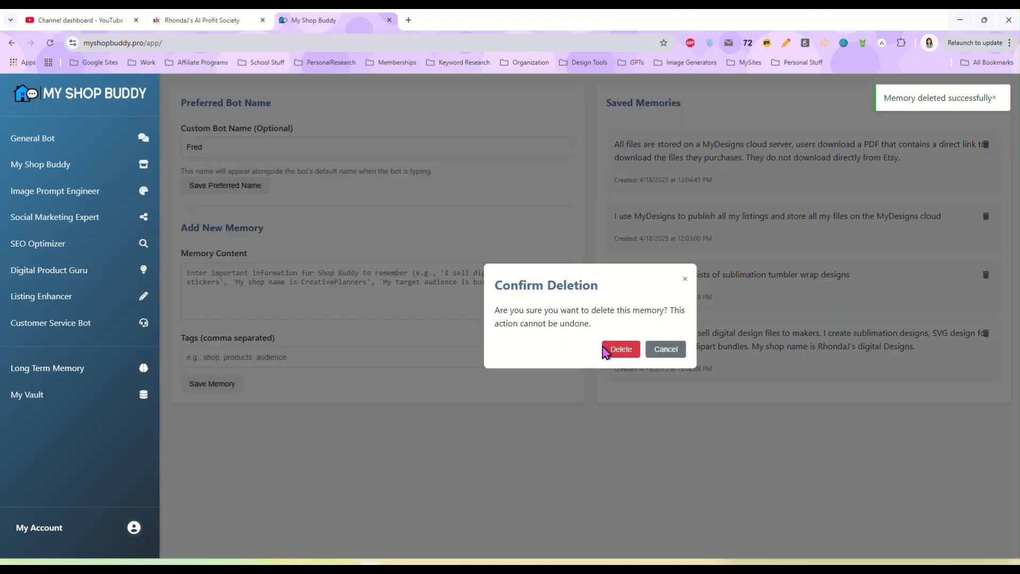
pyautogui.click(619, 350)
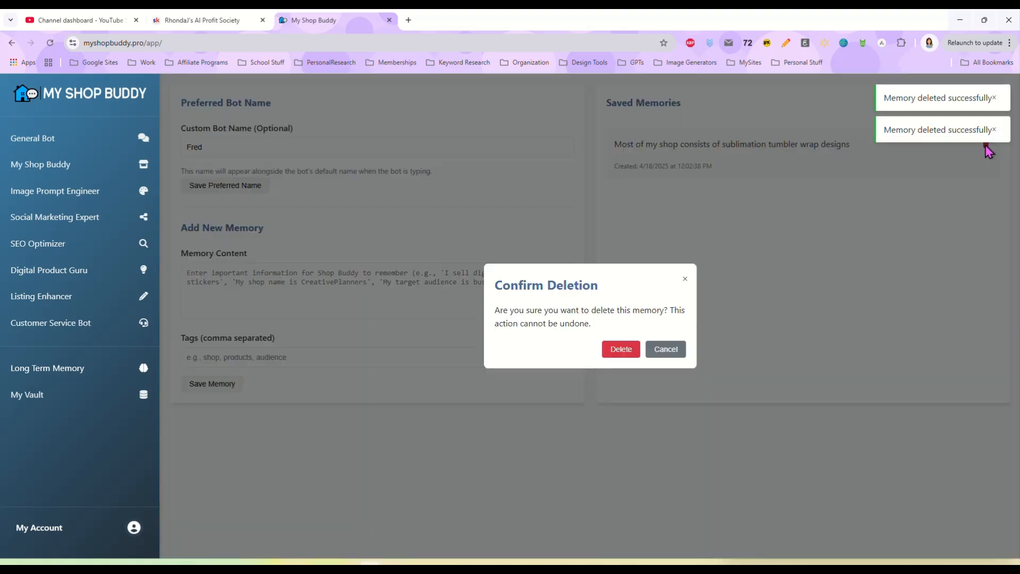
pyautogui.click(619, 348)
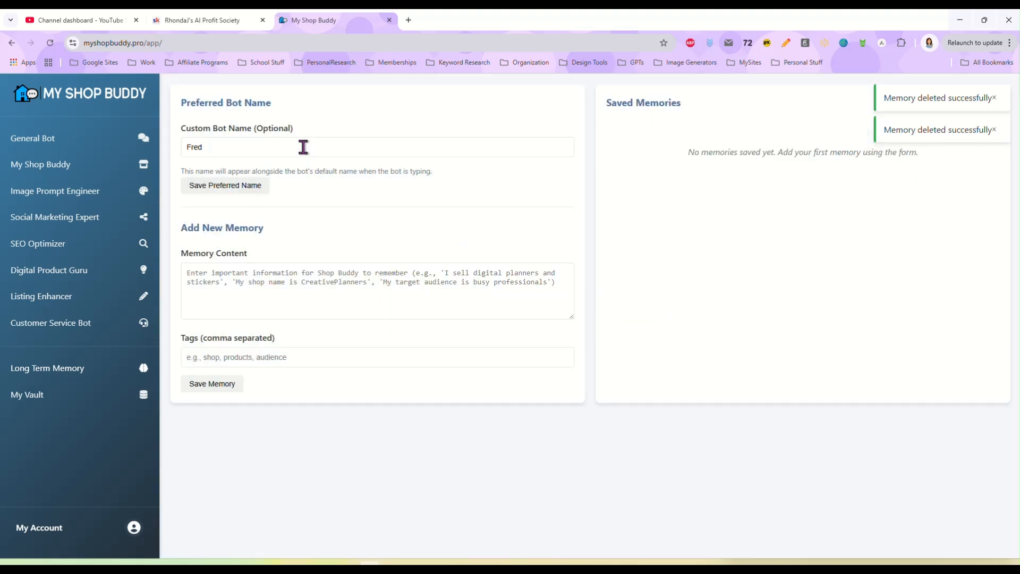
# Step: Write a memory naming the shop and its boho sublimation PNG designs
pyautogui.click(303, 147)
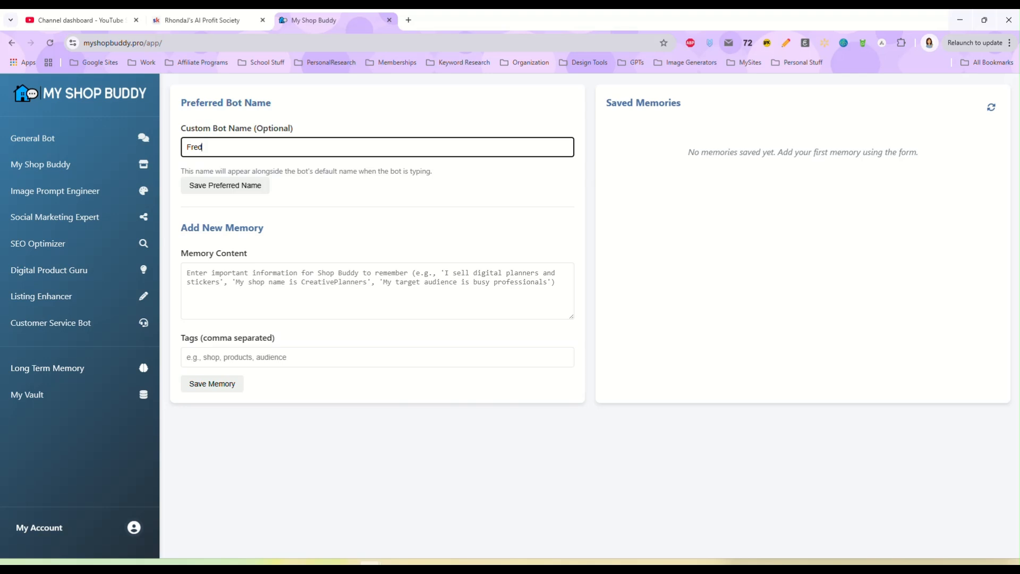
pyautogui.click(376, 290)
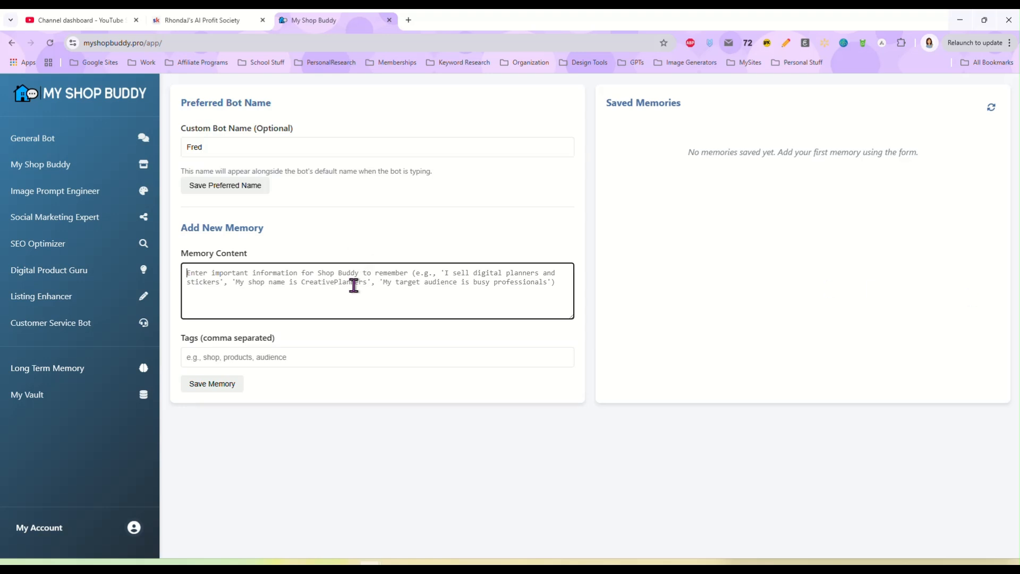
pyautogui.write("Rhonda's Digital")
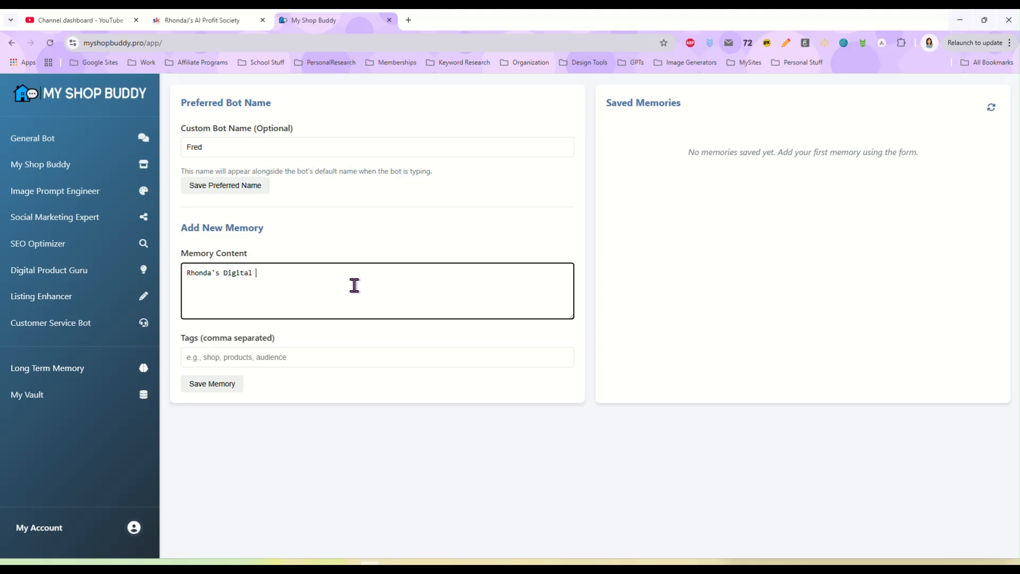
pyautogui.write('File Shop')
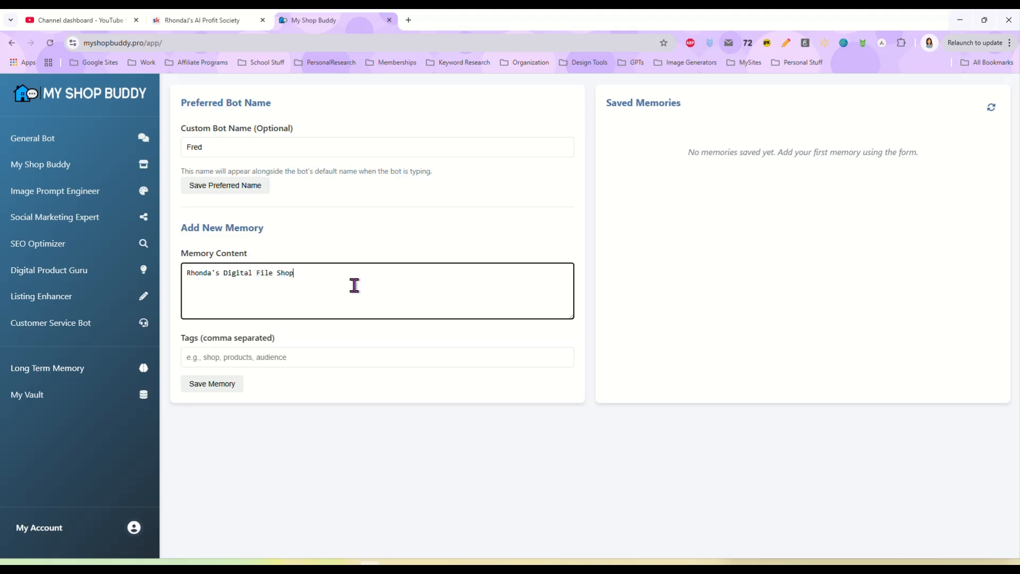
pyautogui.write('is my shop')
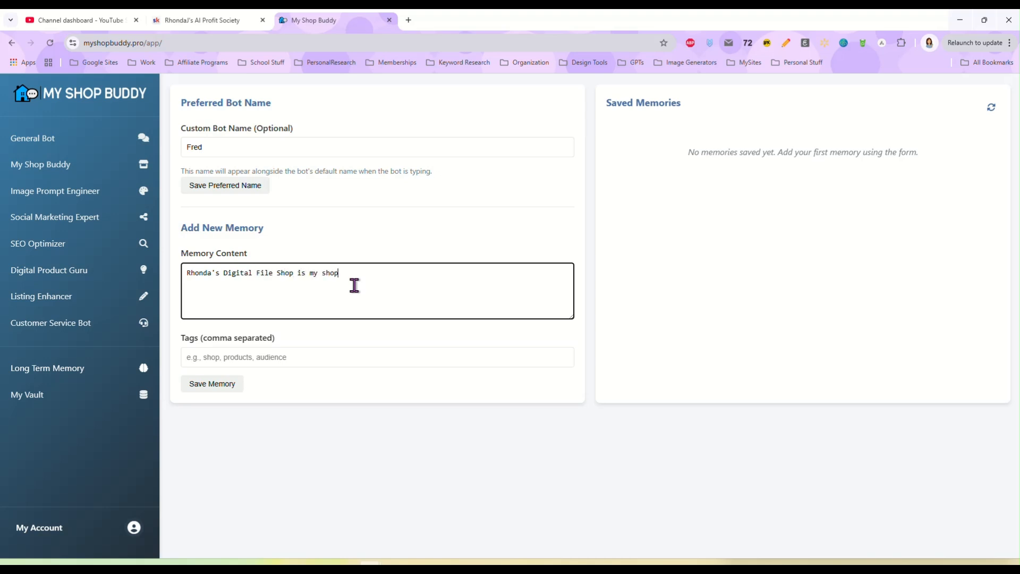
pyautogui.write('name')
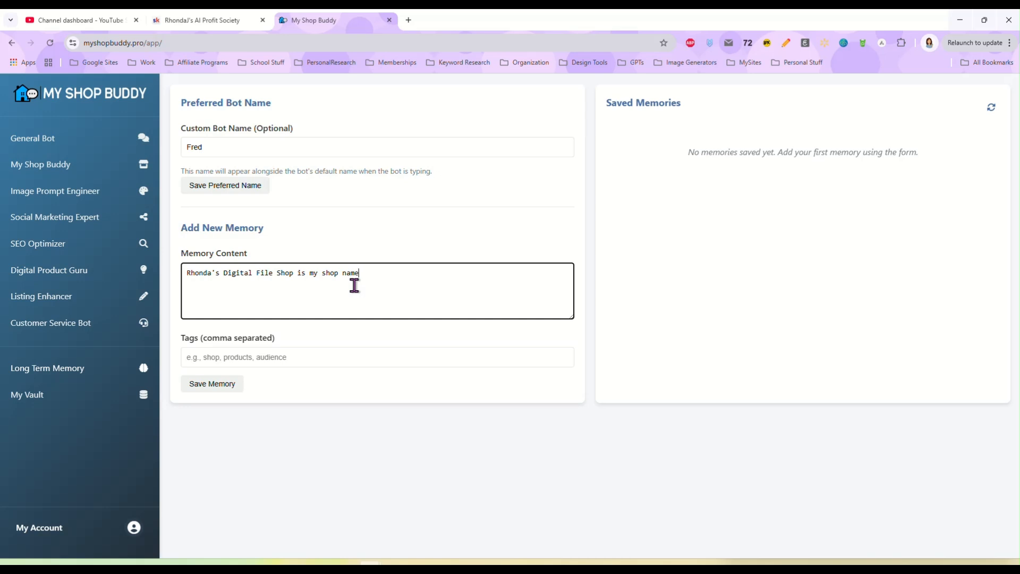
pyautogui.write(', I make bo')
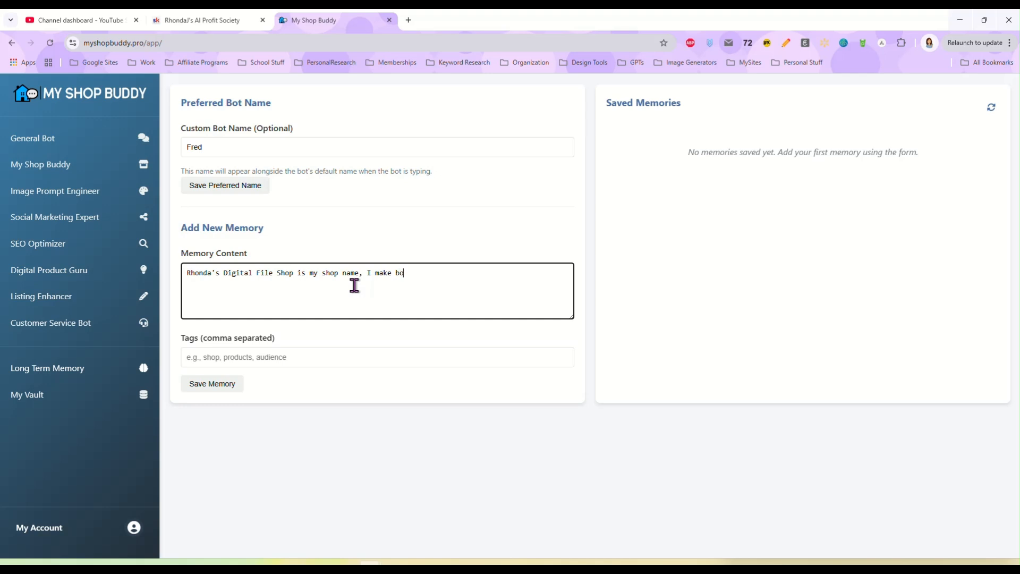
pyautogui.write('ho sulbi')
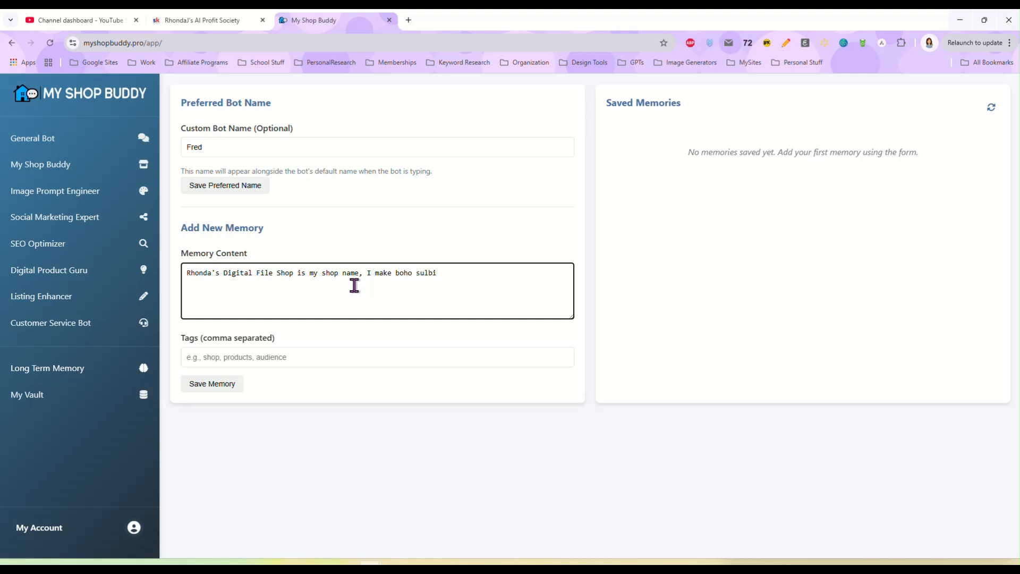
pyautogui.write('sublimation')
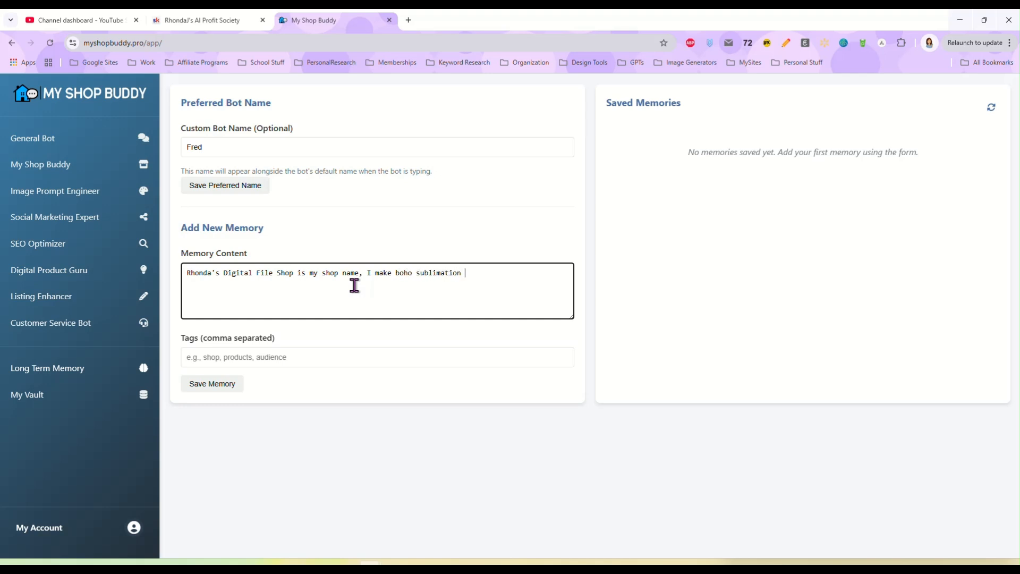
pyautogui.write('PNG designs.')
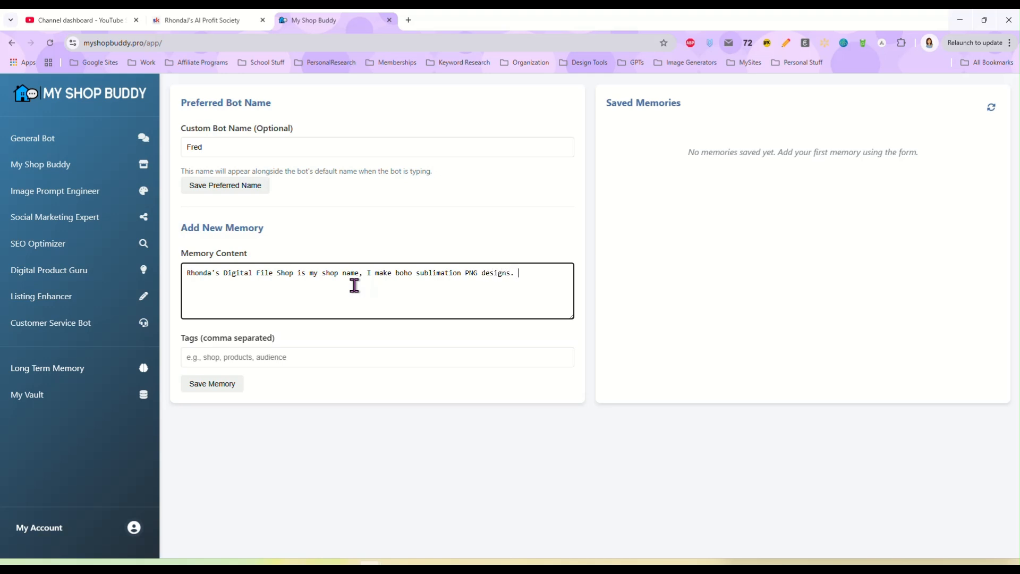
# Step: Add that best sellers are watercolor wind spinner designs and save the memory
pyautogui.write('My best selling products are')
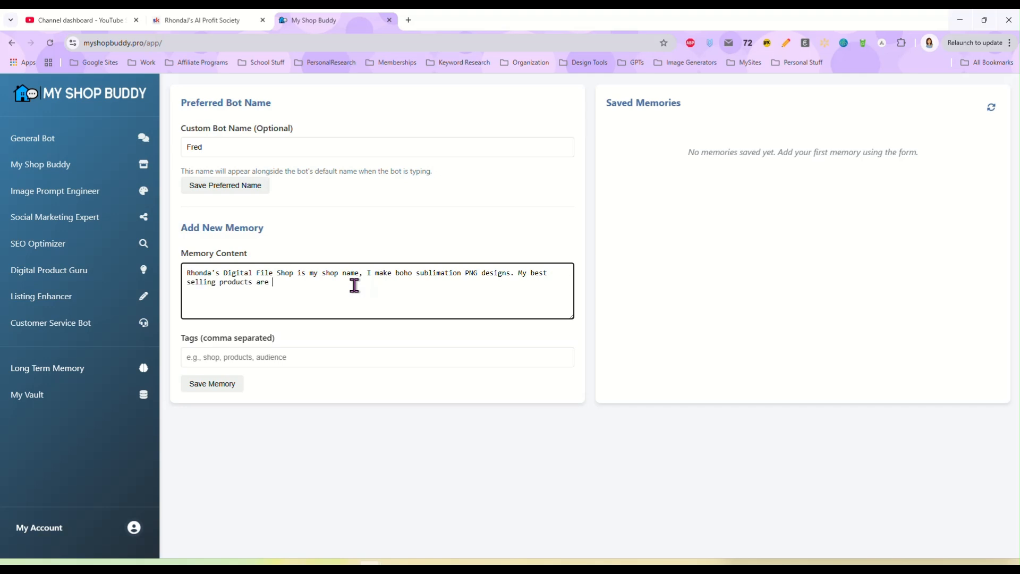
pyautogui.write('wind spinner')
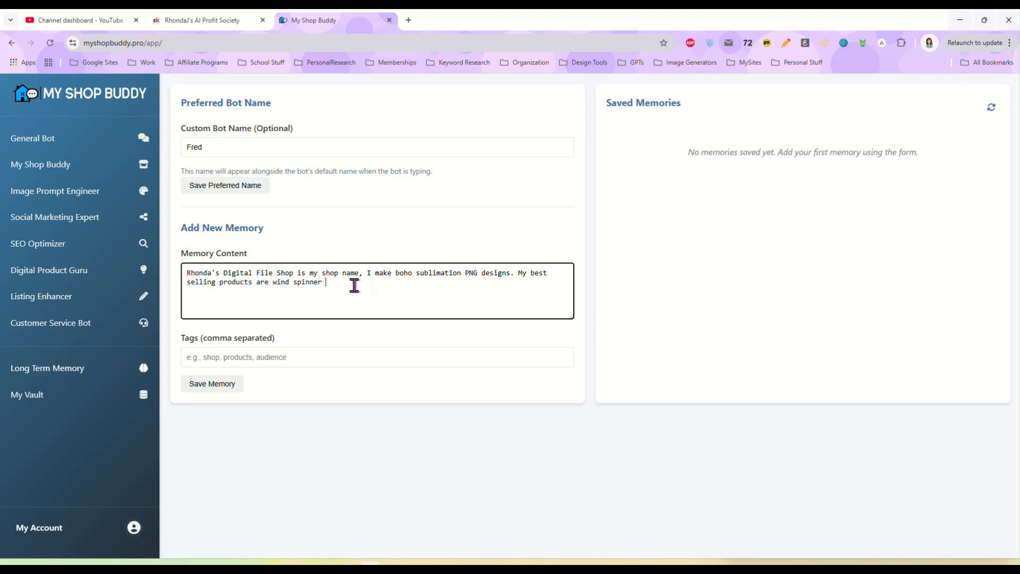
pyautogui.write('designs')
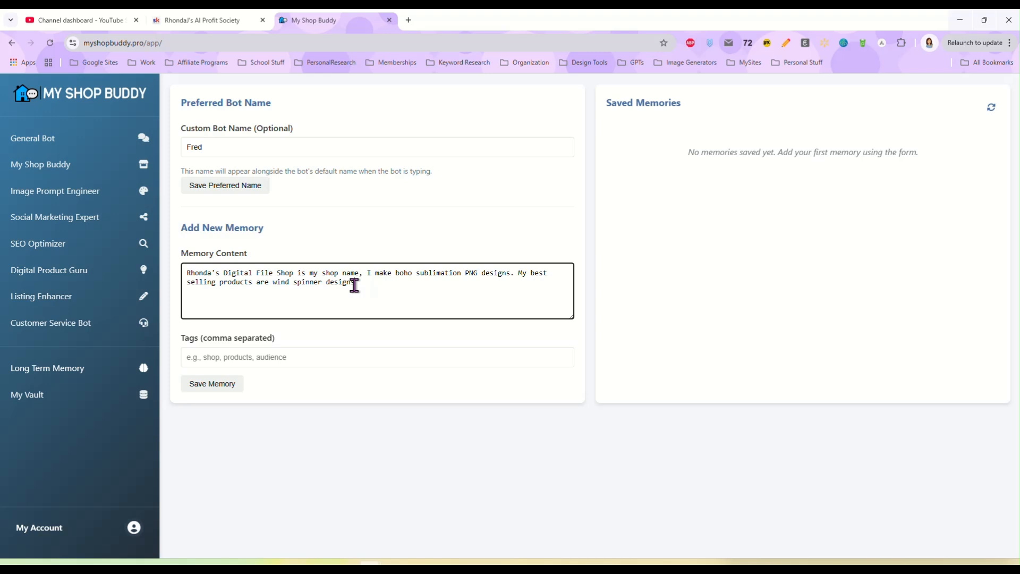
pyautogui.write('in a waterco')
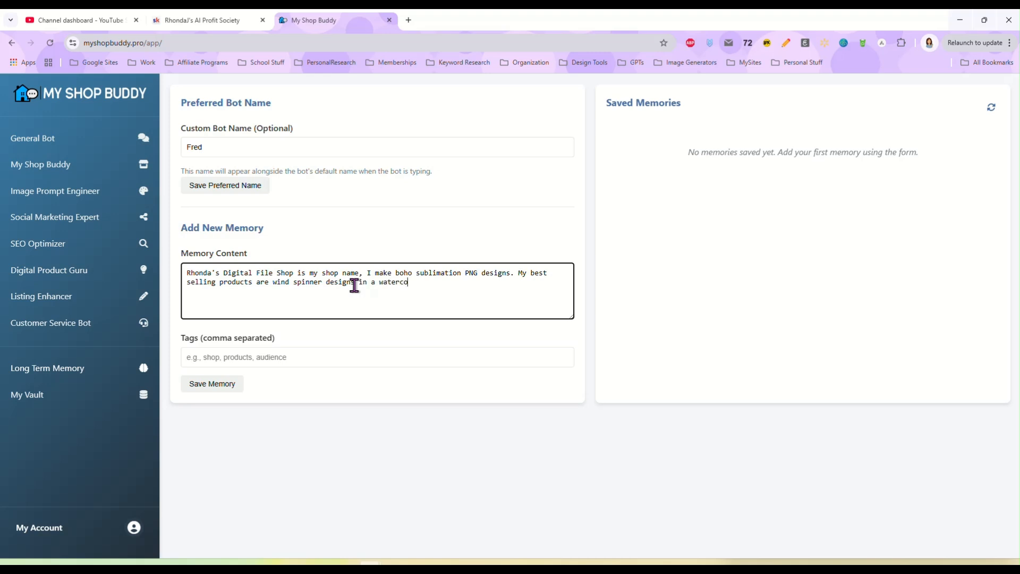
pyautogui.write('lor style.')
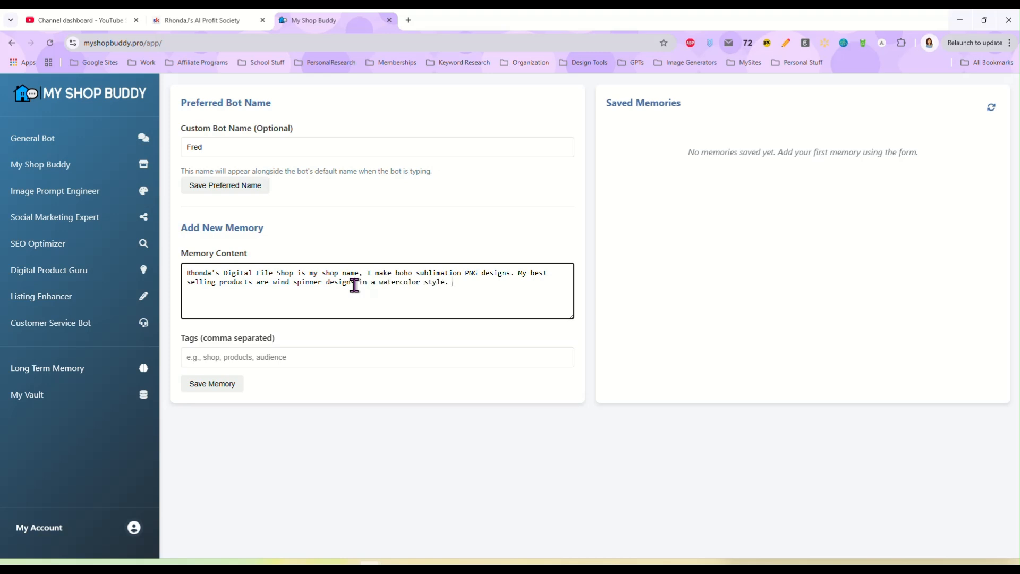
pyautogui.click(212, 384)
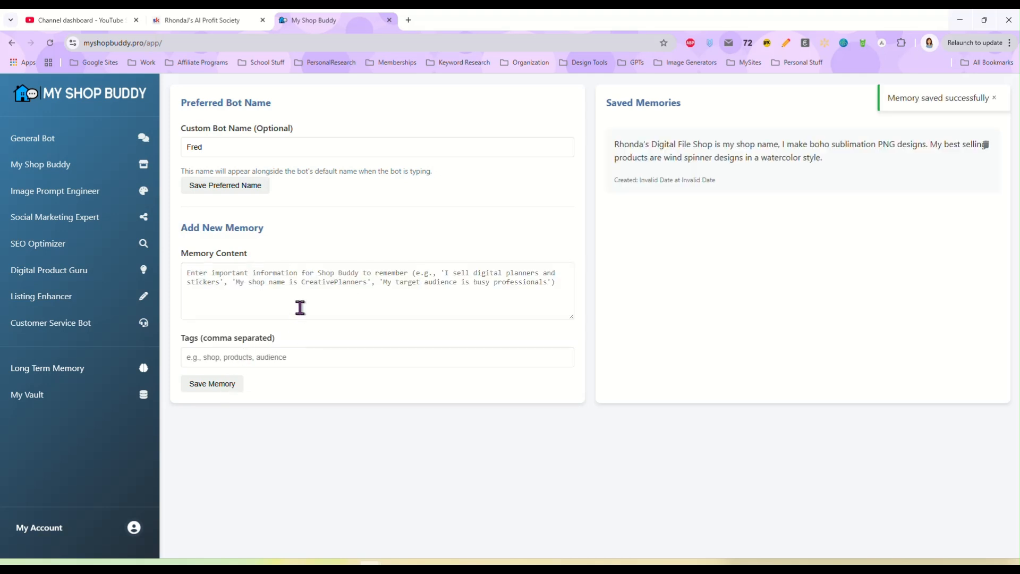
# Step: Save a memory that the shop's tone is friendly, fun and casual
pyautogui.write('M')
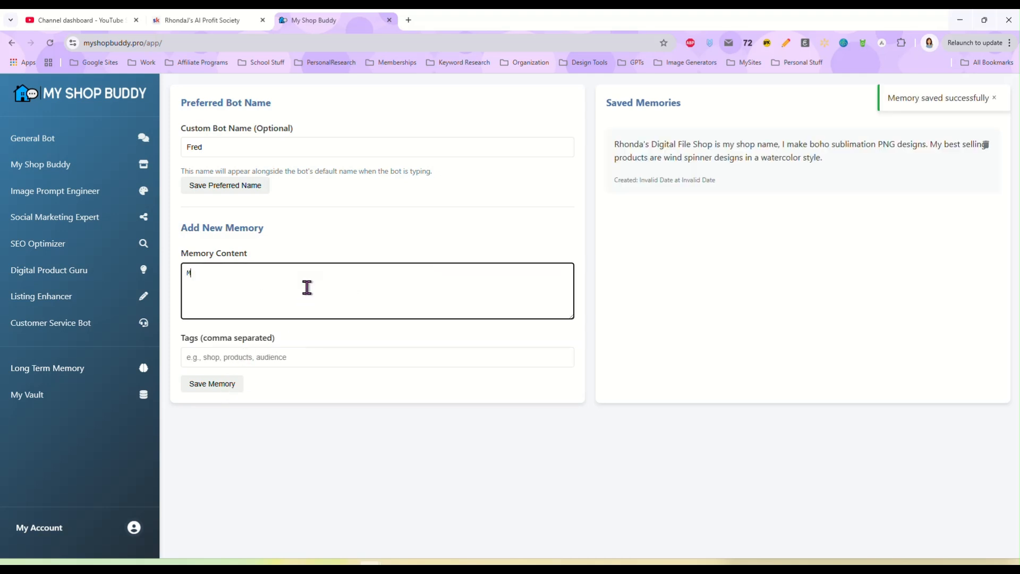
pyautogui.write('y ton is')
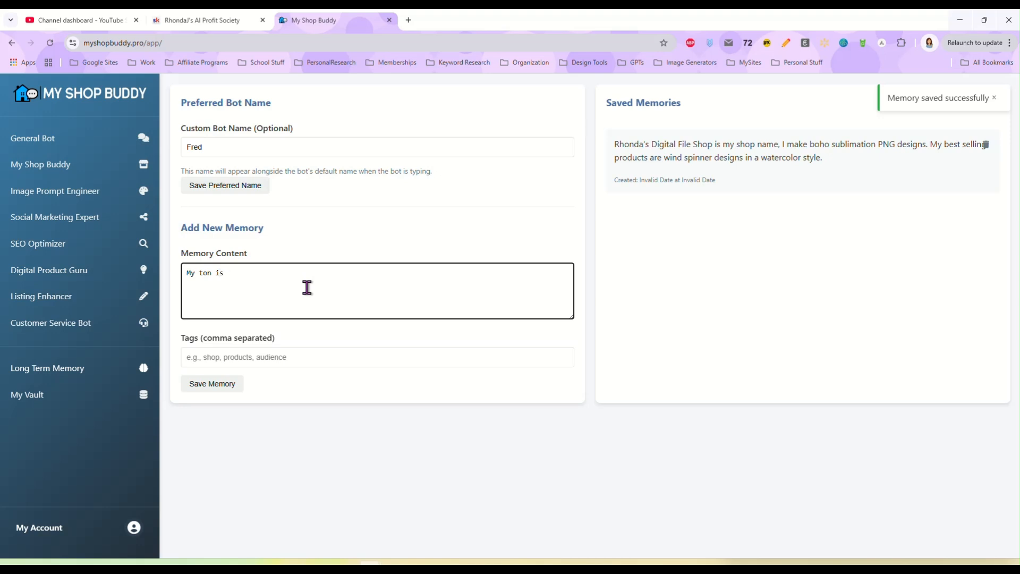
pyautogui.write('friendly, fun')
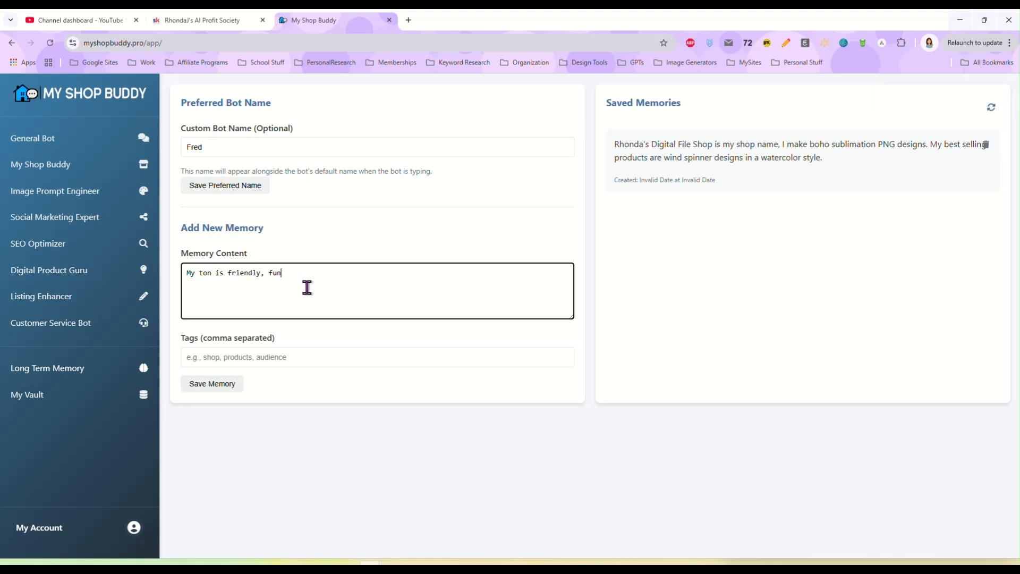
pyautogui.write(', and casual')
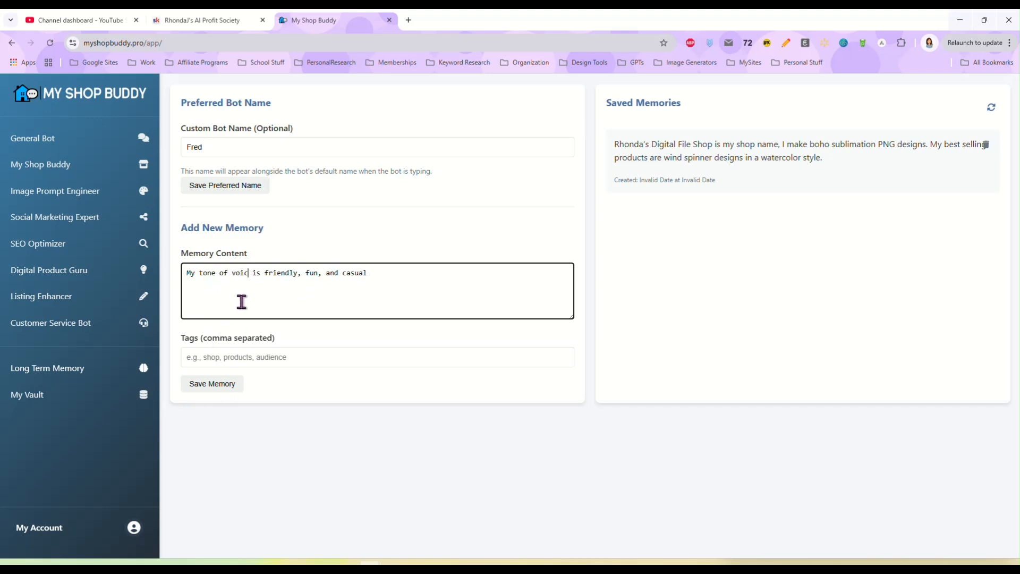
pyautogui.click(212, 384)
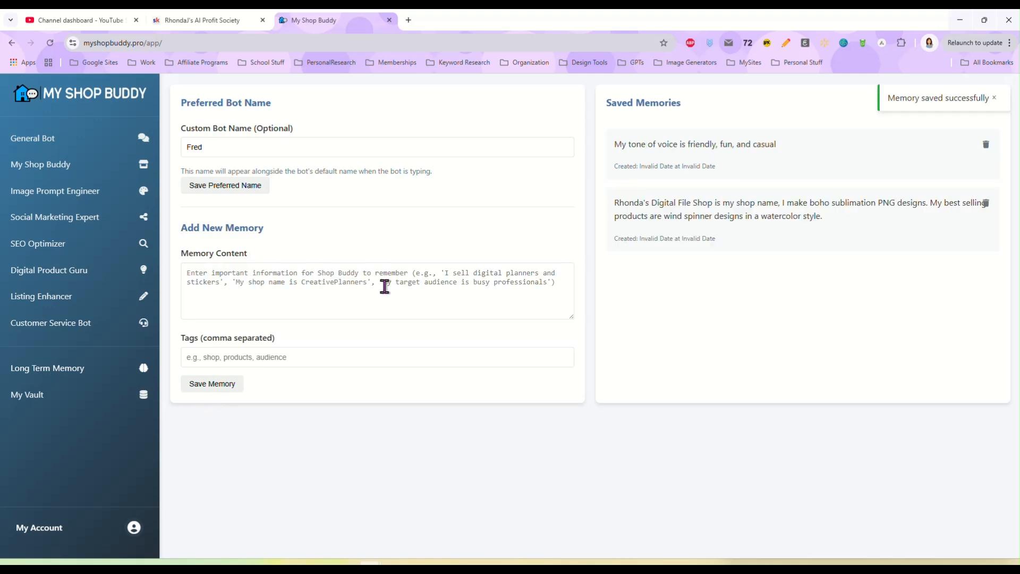
# Step: Save a memory that files are 300DPI image files
pyautogui.click(377, 290)
pyautogui.write('I offer PNG')
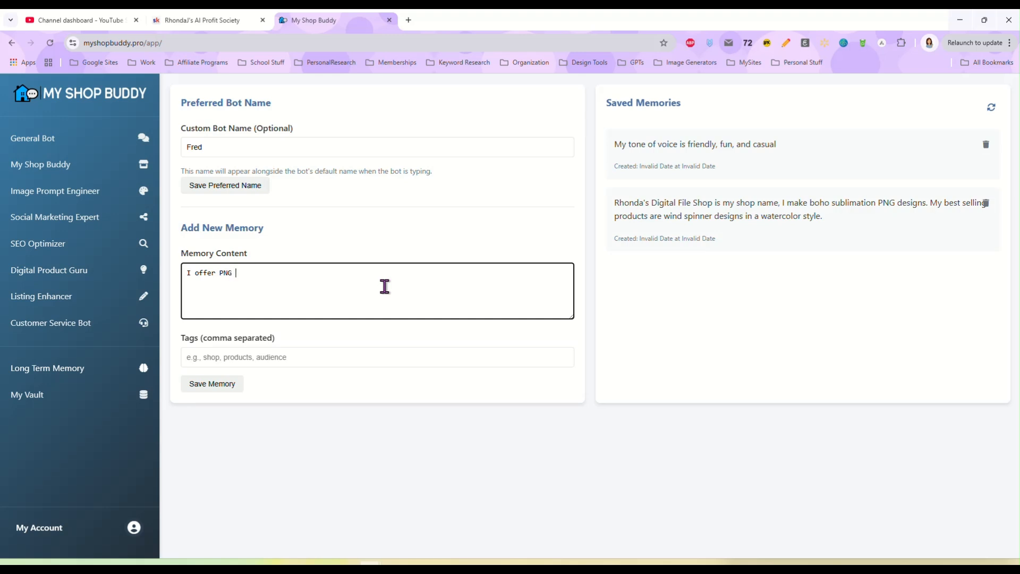
pyautogui.write('300DPI')
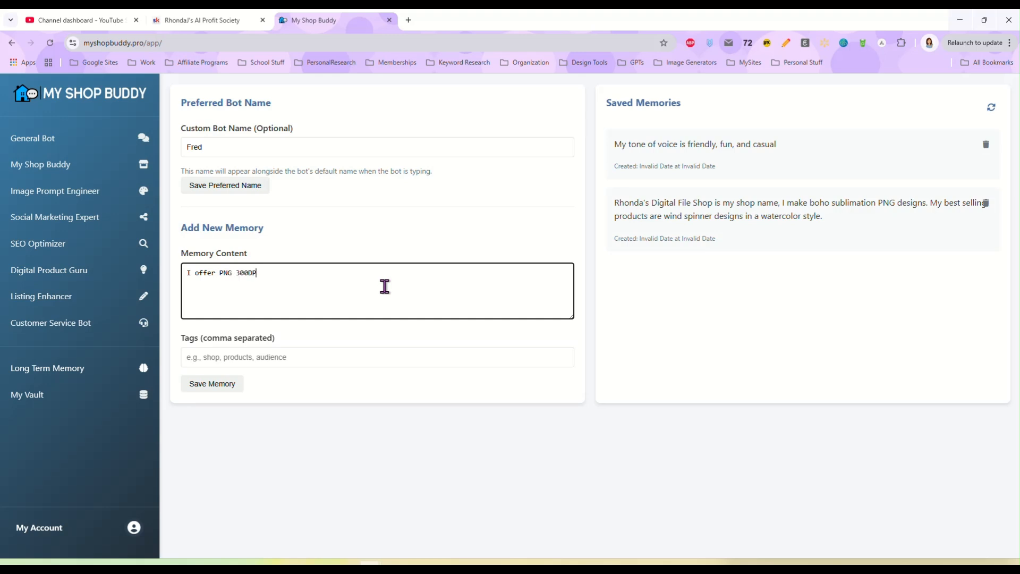
pyautogui.write('I')
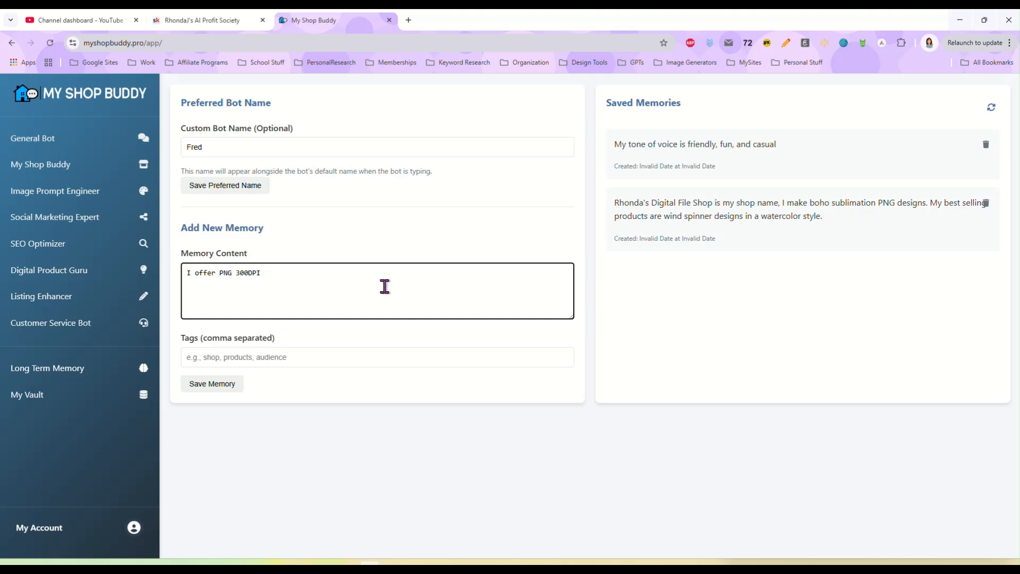
pyautogui.write('image files')
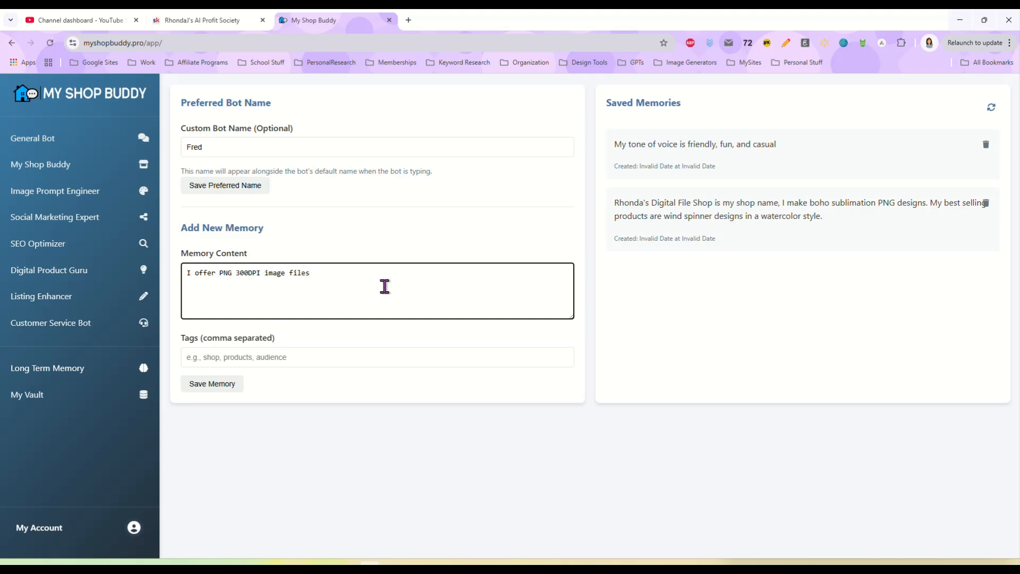
pyautogui.click(211, 383)
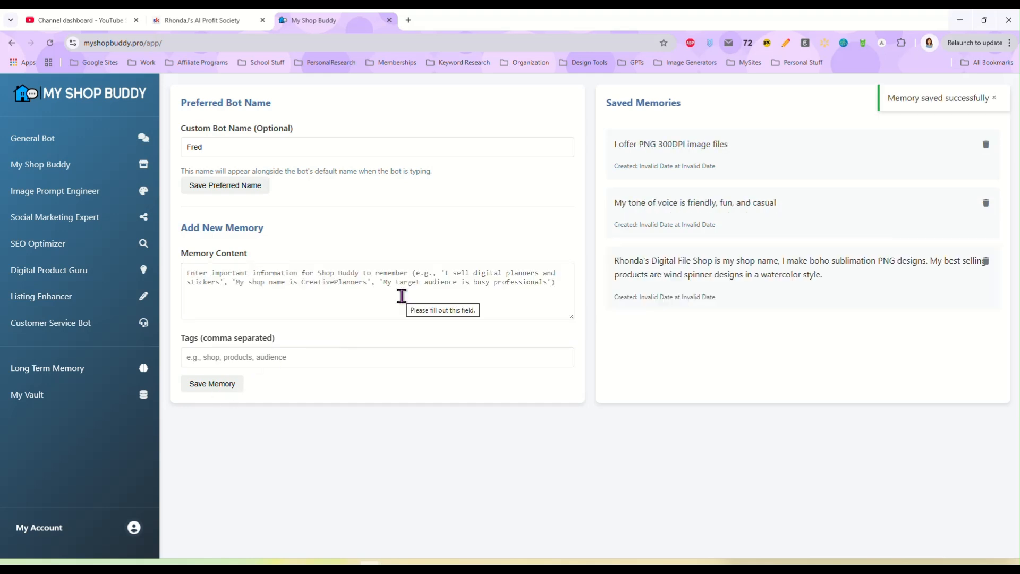
# Step: Save a memory naming MidJourney, PromeAI and Ideogram as favorite AI image generators
pyautogui.write('My')
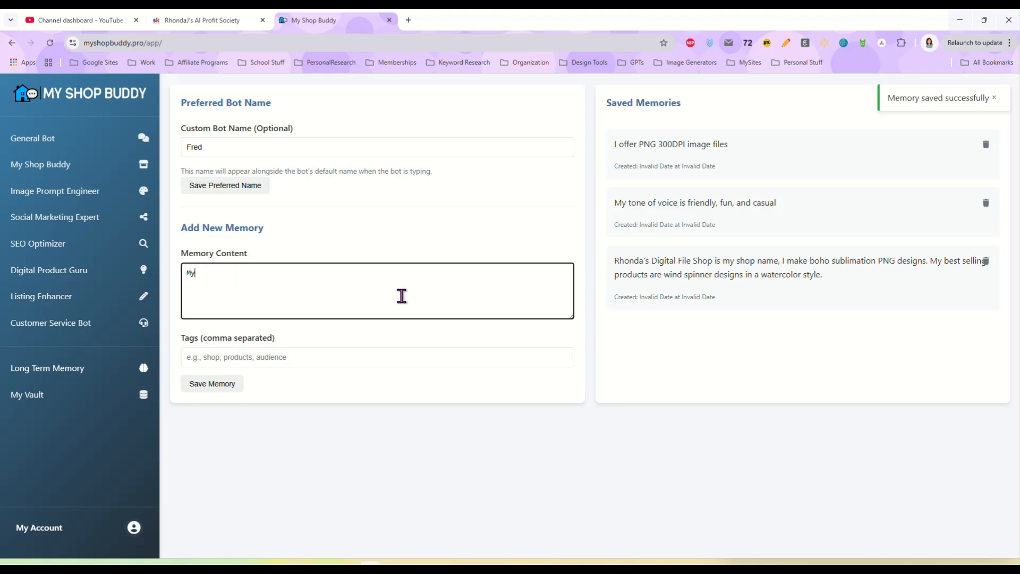
pyautogui.write('favorite AI')
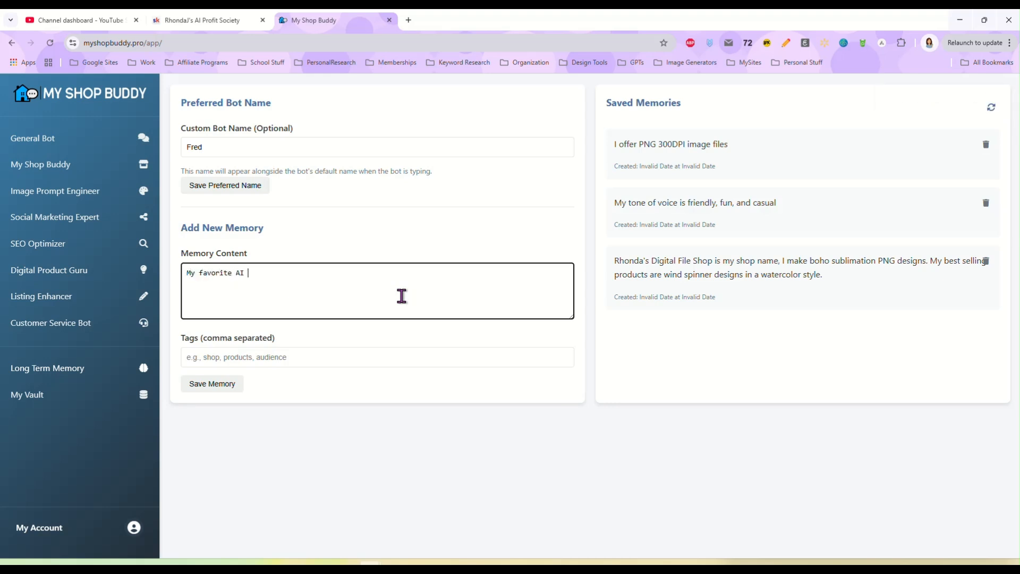
pyautogui.write('image generat')
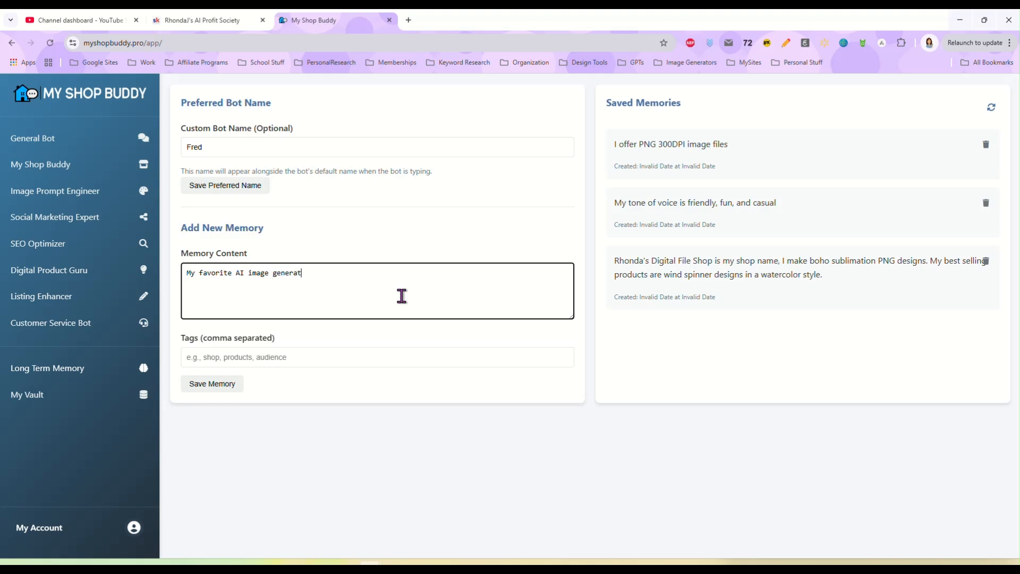
pyautogui.write('ors are Midj')
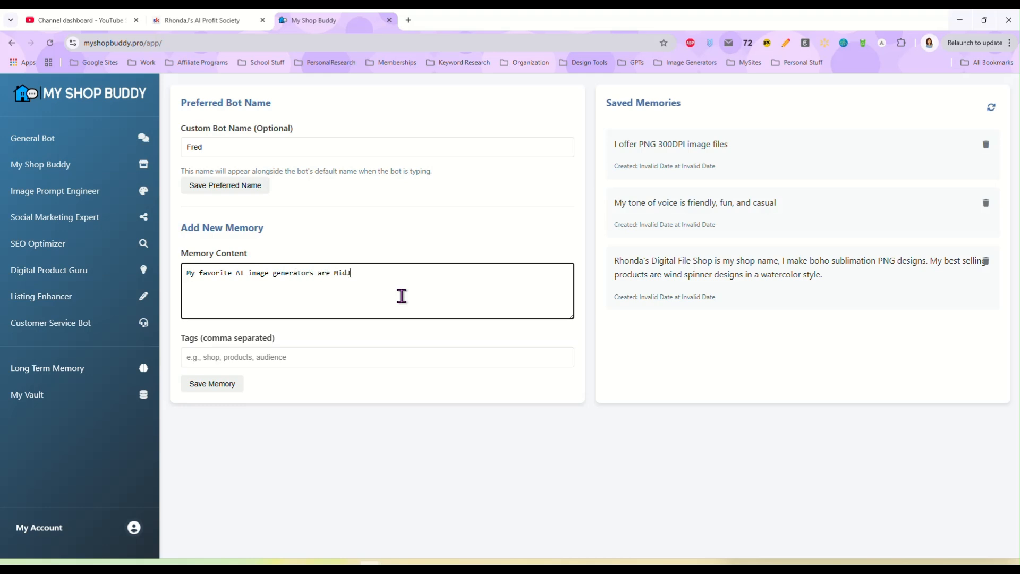
pyautogui.write('Journey, Pro')
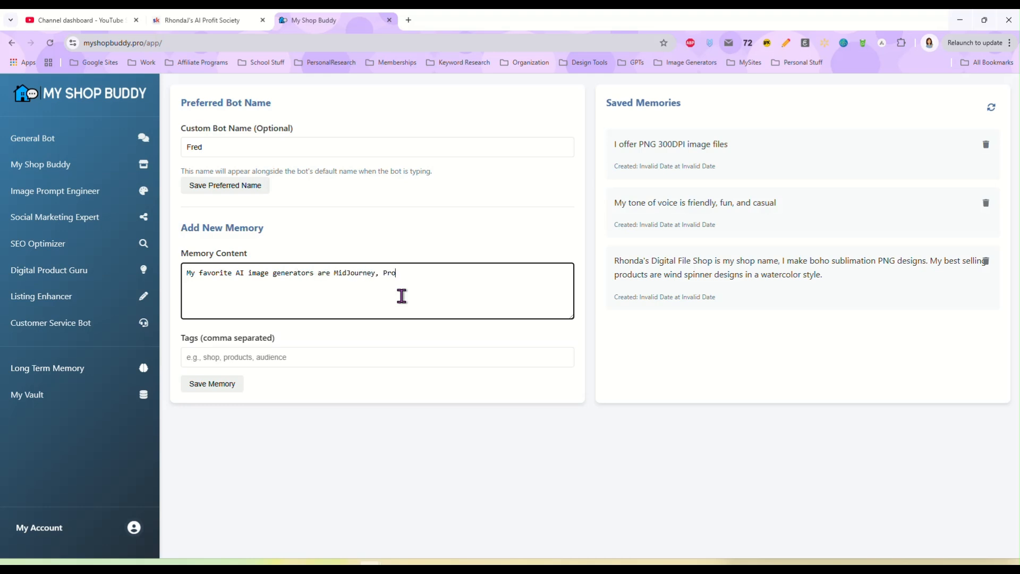
pyautogui.write('meAI, and Idoe')
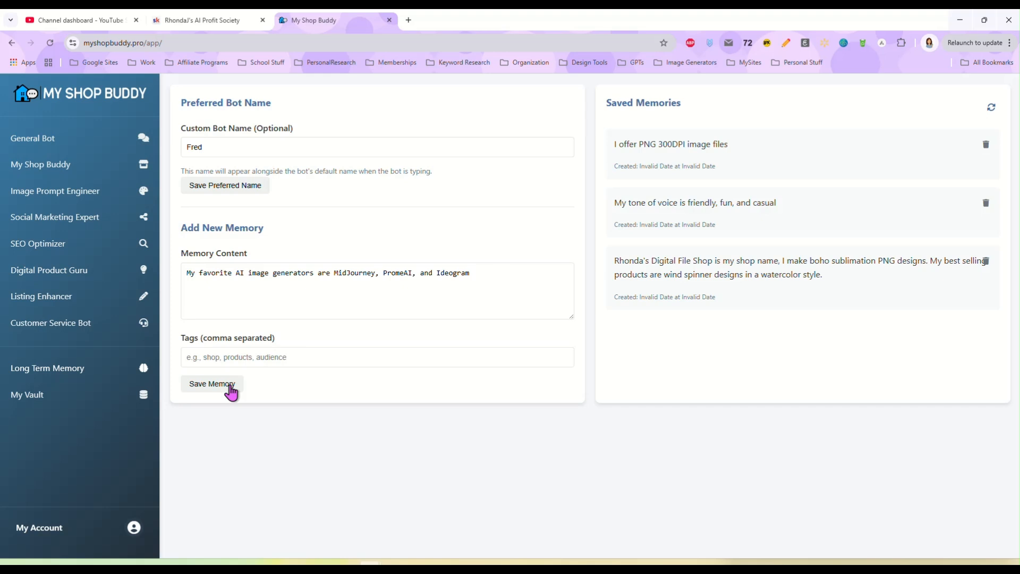
pyautogui.click(212, 384)
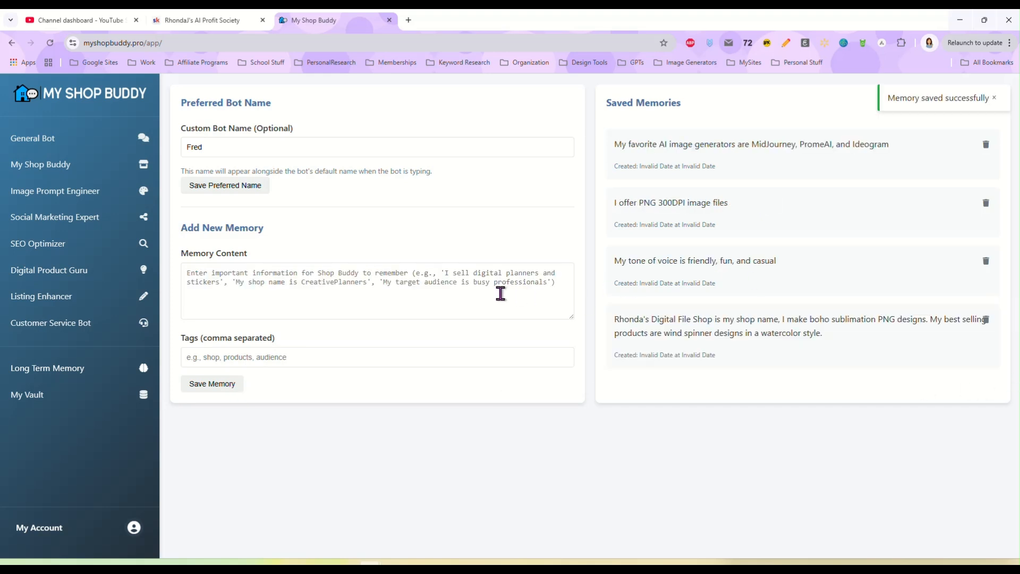
# Step: Save a memory giving the $2.50–$5.00 price range
pyautogui.write('My price is')
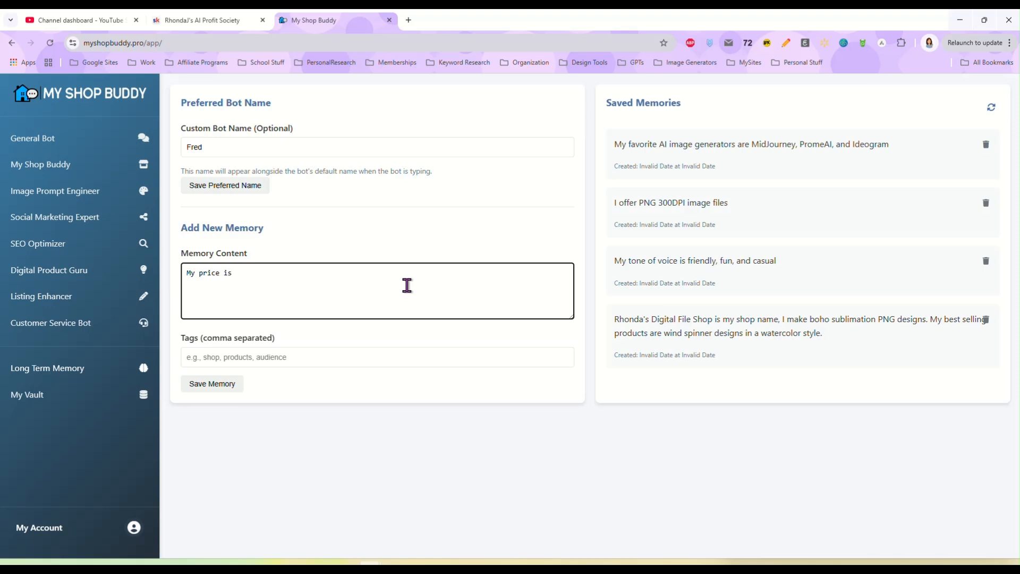
pyautogui.write('$2.50 to')
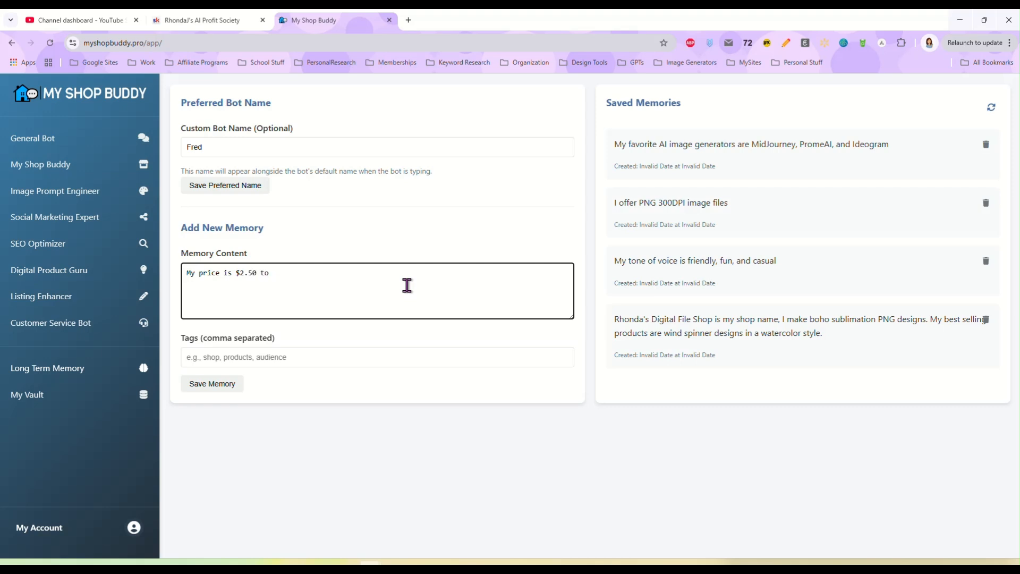
pyautogui.write('$5.00')
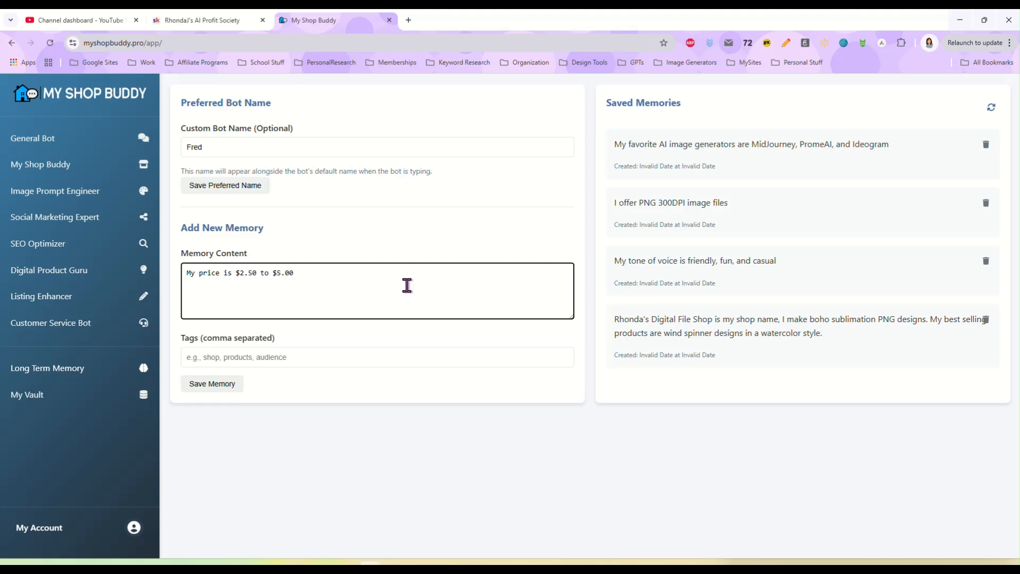
pyautogui.click(211, 383)
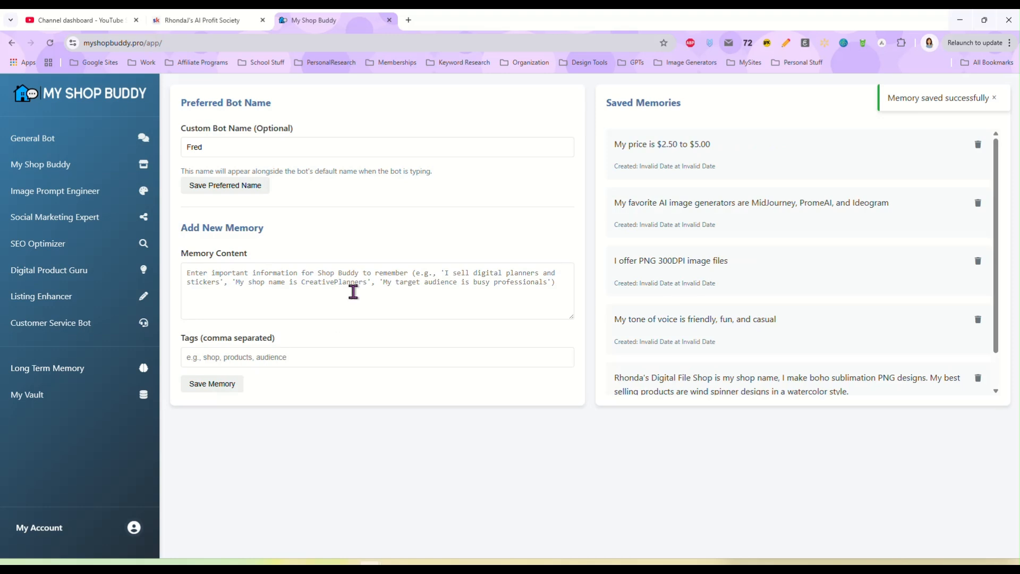
pyautogui.click(377, 290)
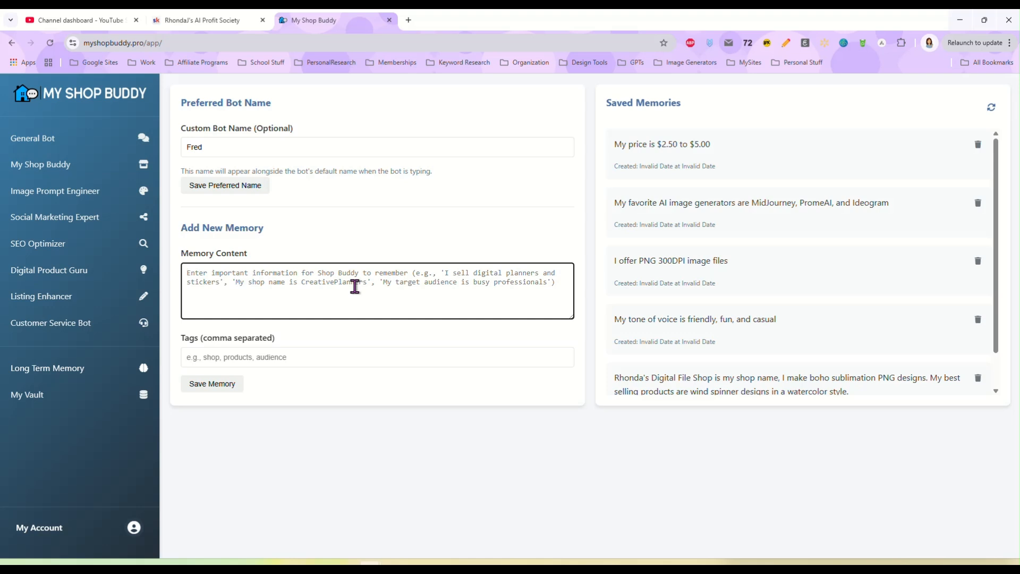
pyautogui.moveTo(357, 283)
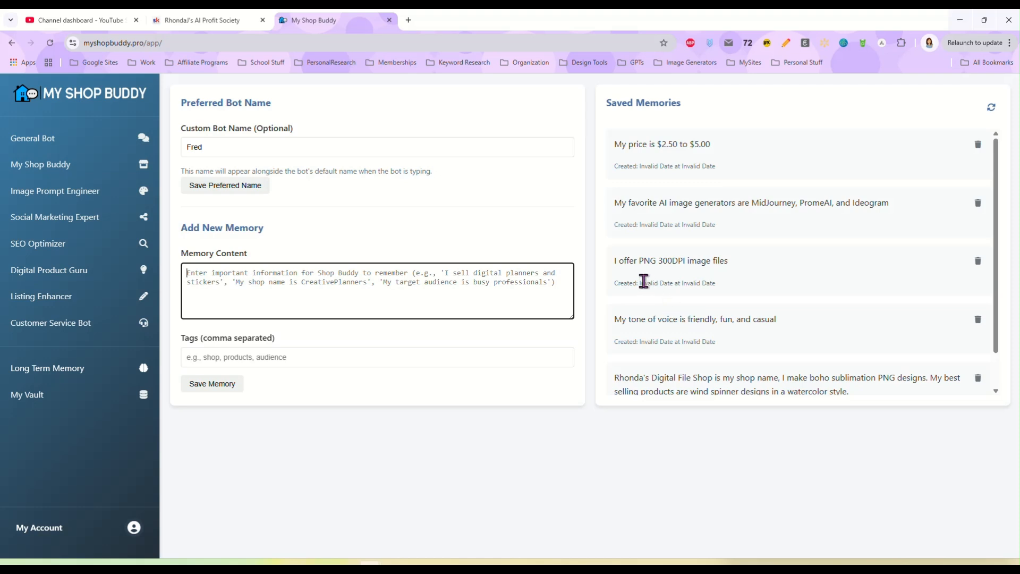
pyautogui.moveTo(642, 280)
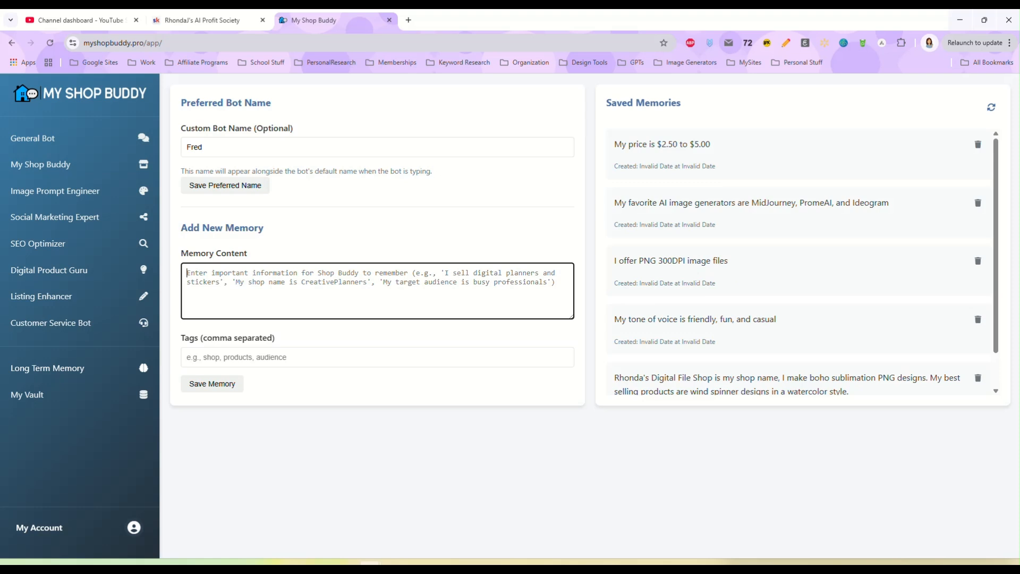
pyautogui.moveTo(595, 208)
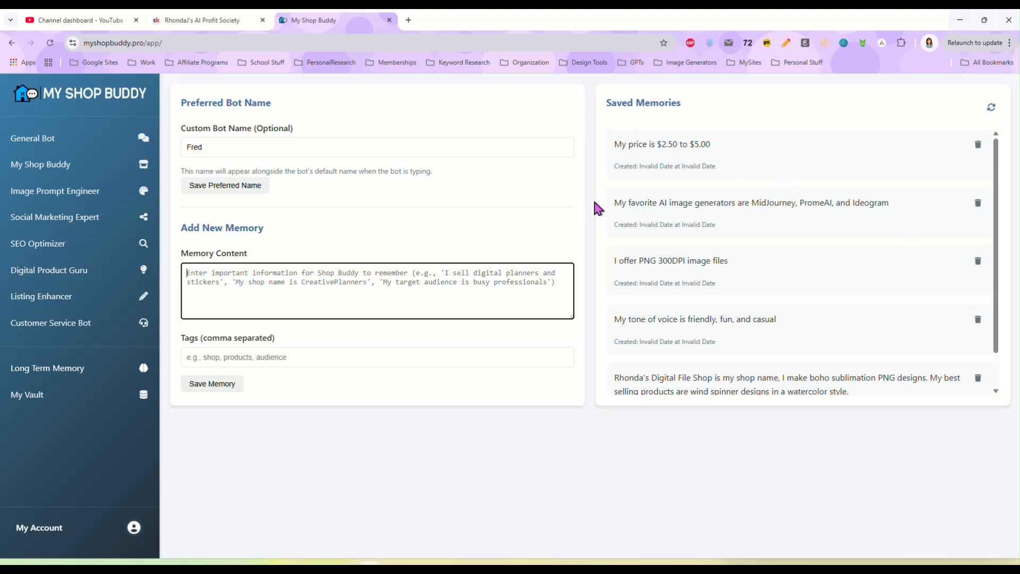
pyautogui.scroll(-3)
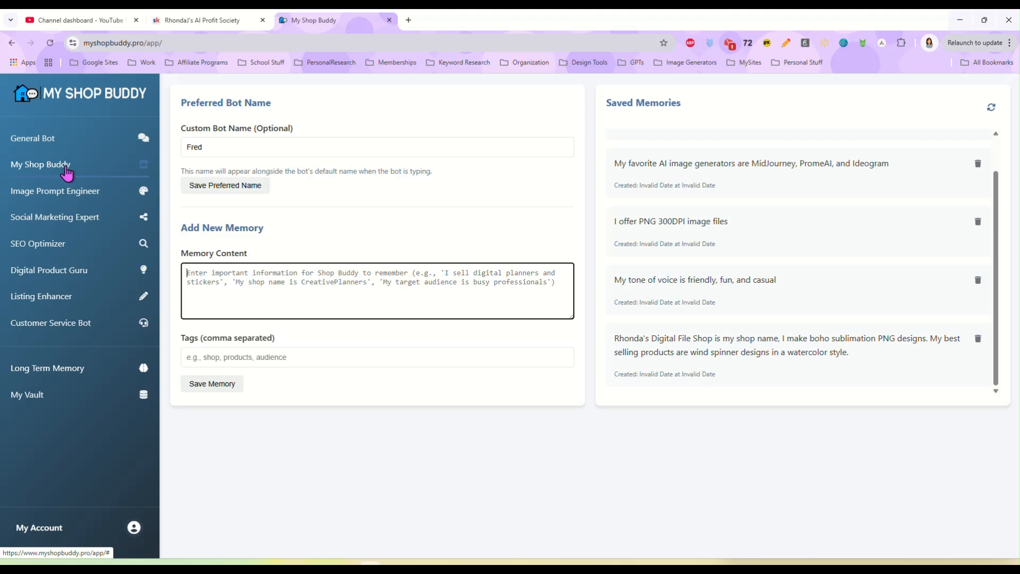
# Step: Ask General Bot what the weather will be like tomorrow in Florida, replacing a drafted sales question
pyautogui.click(32, 138)
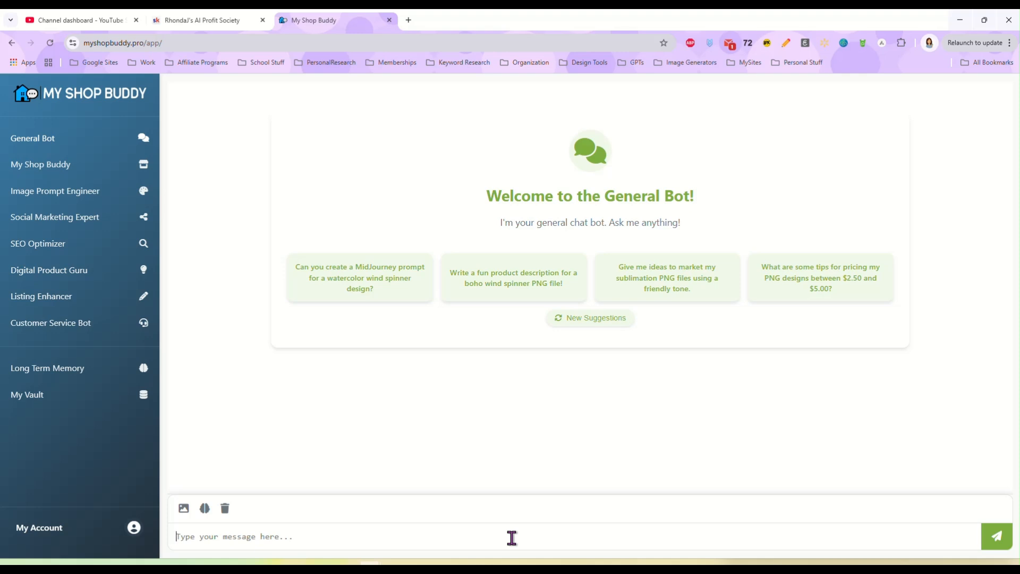
pyautogui.write('how')
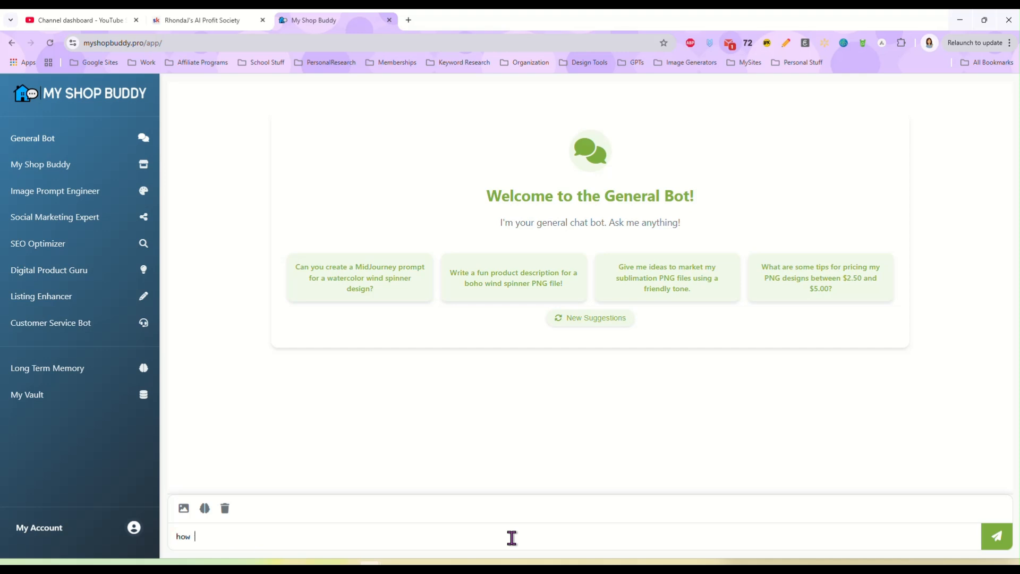
pyautogui.write('can I boost sales')
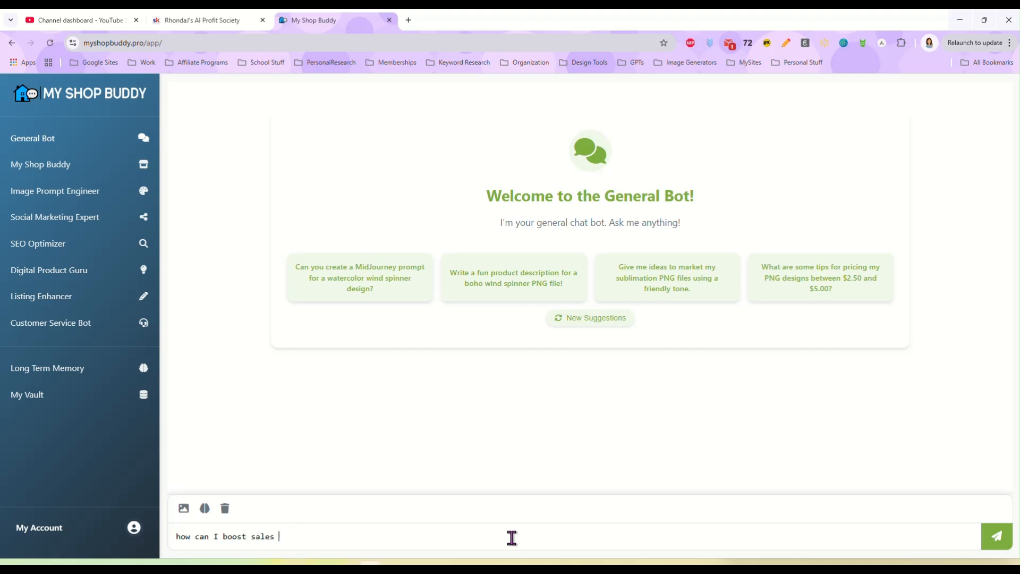
pyautogui.press('Backspace')
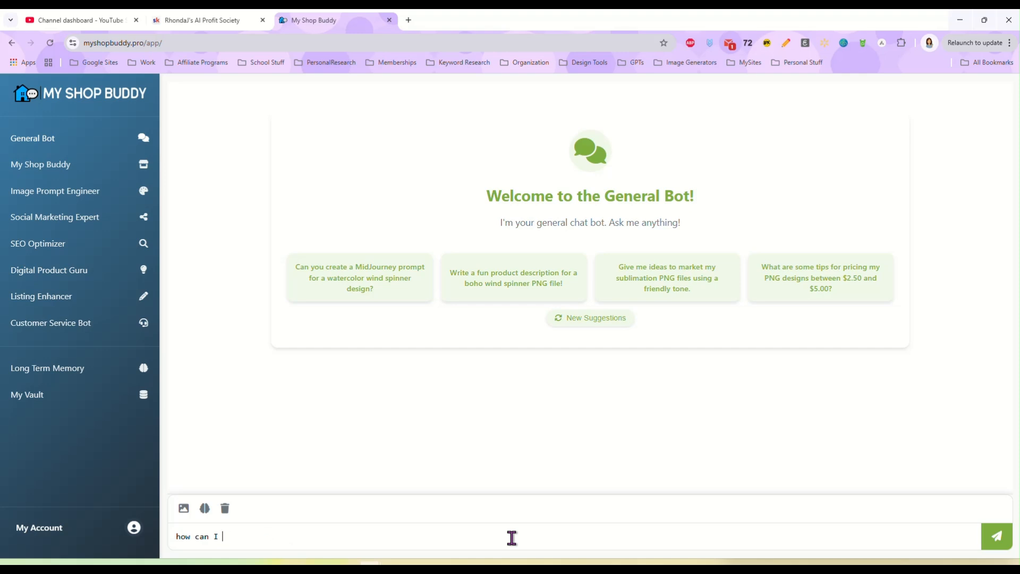
pyautogui.write("what's")
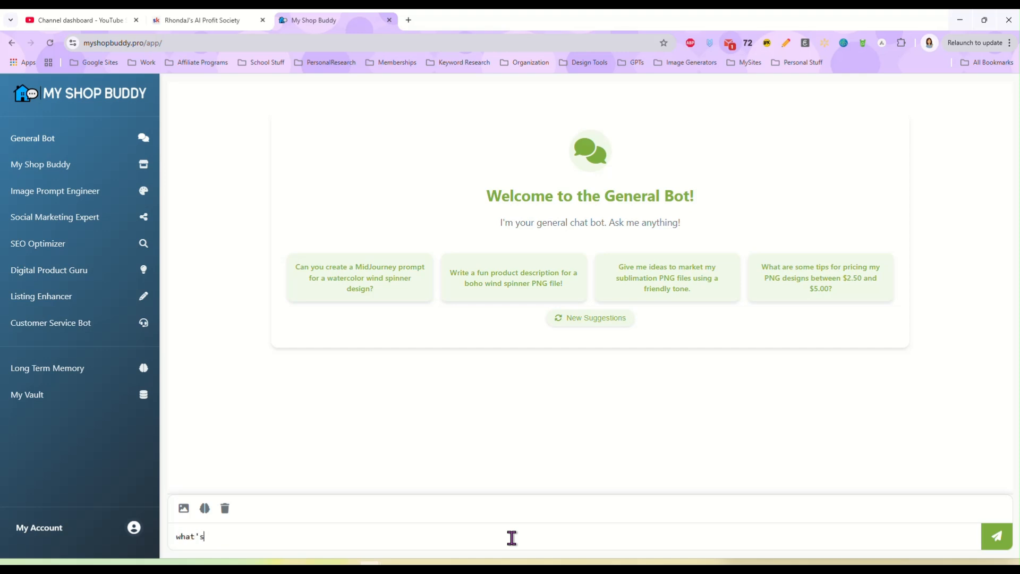
pyautogui.write('the weather going to')
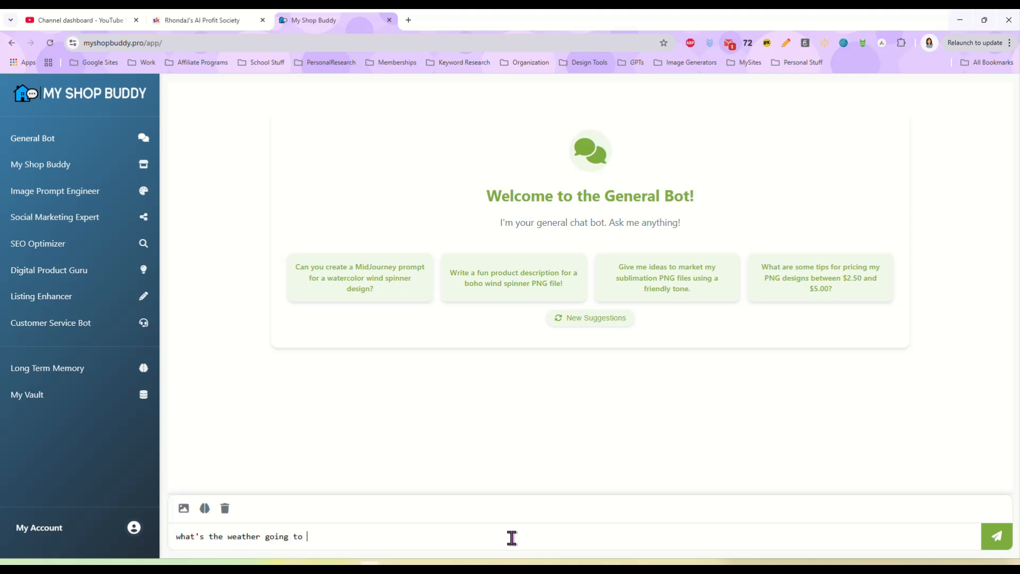
pyautogui.write('be like tomorrow')
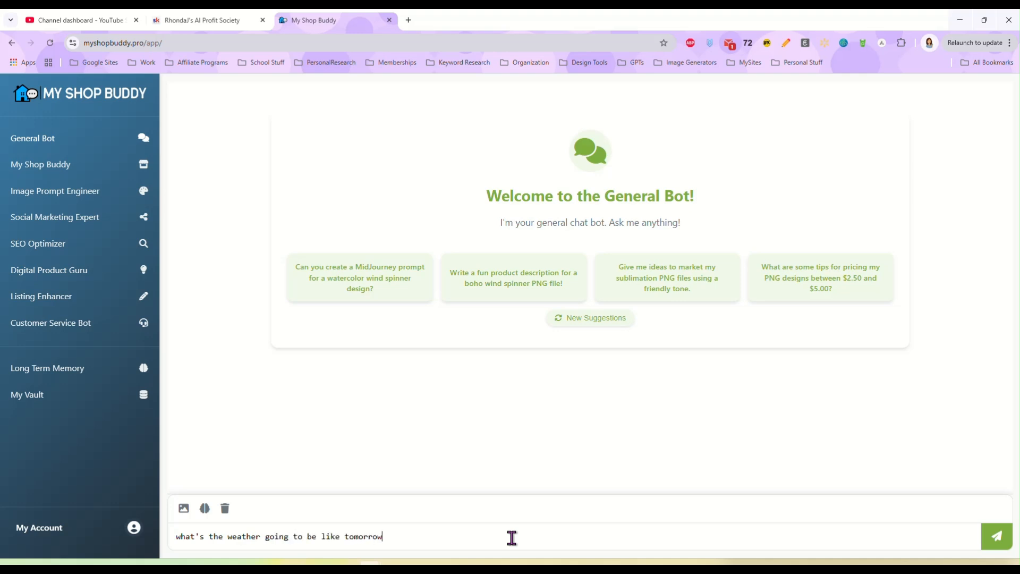
pyautogui.write('in Florida')
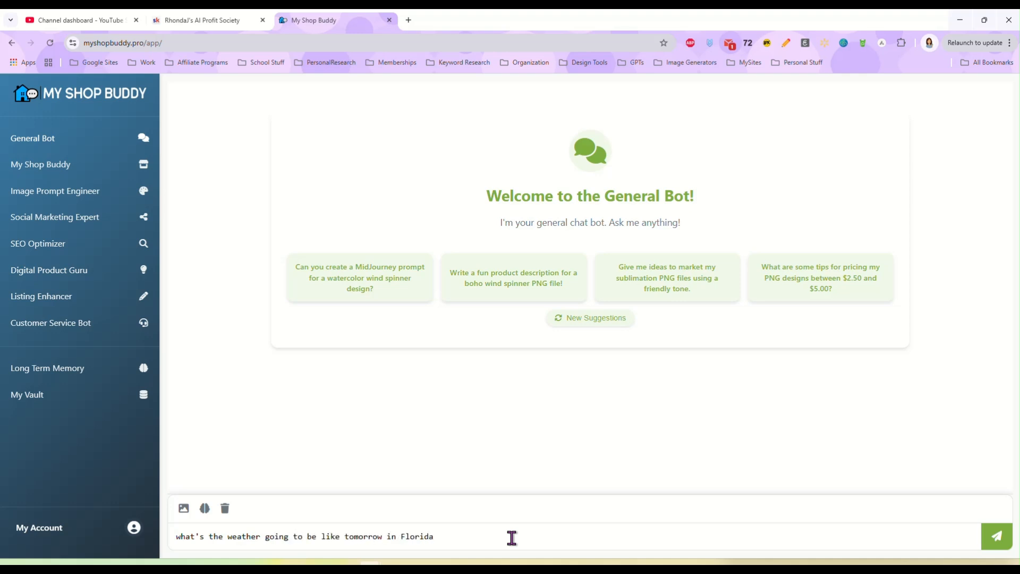
pyautogui.click(996, 535)
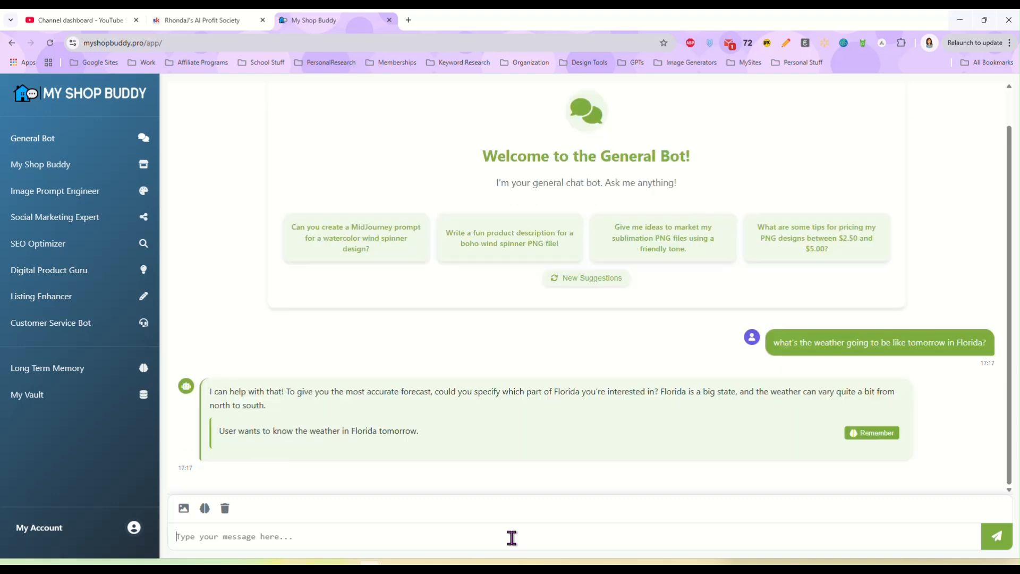
pyautogui.moveTo(506, 445)
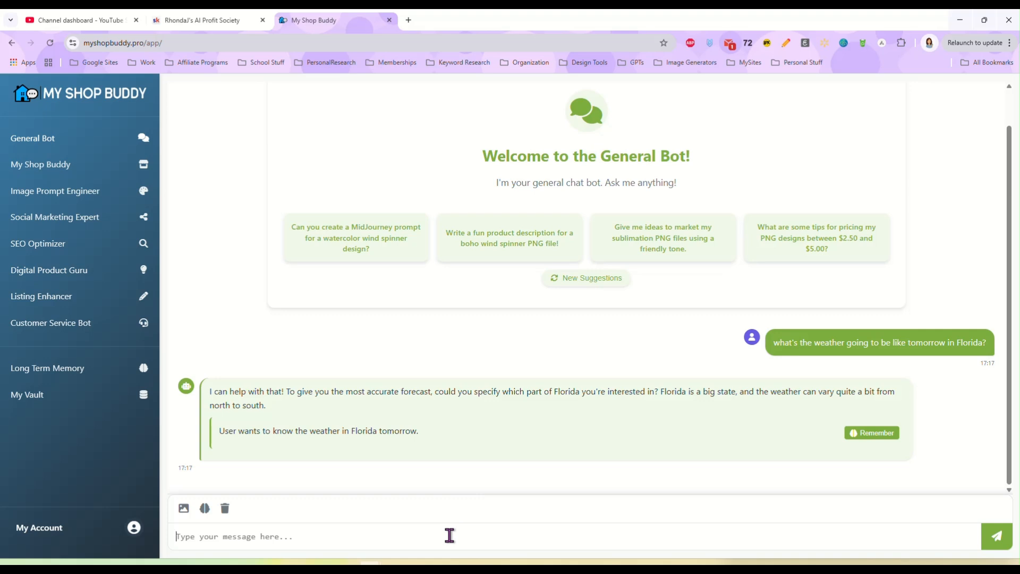
# Step: Answer the bot's location follow-up with Orlando
pyautogui.write('Orland')
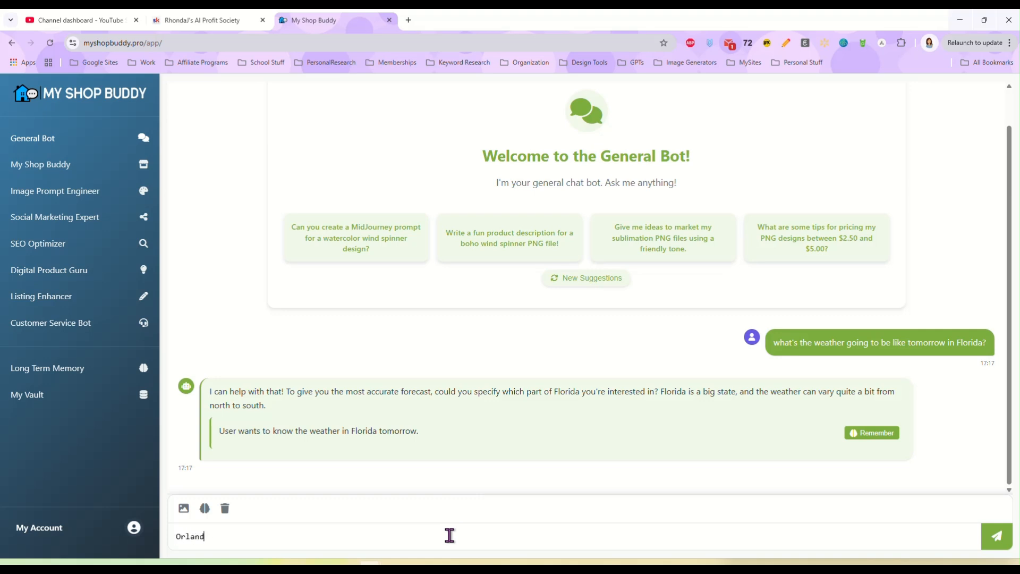
pyautogui.click(995, 535)
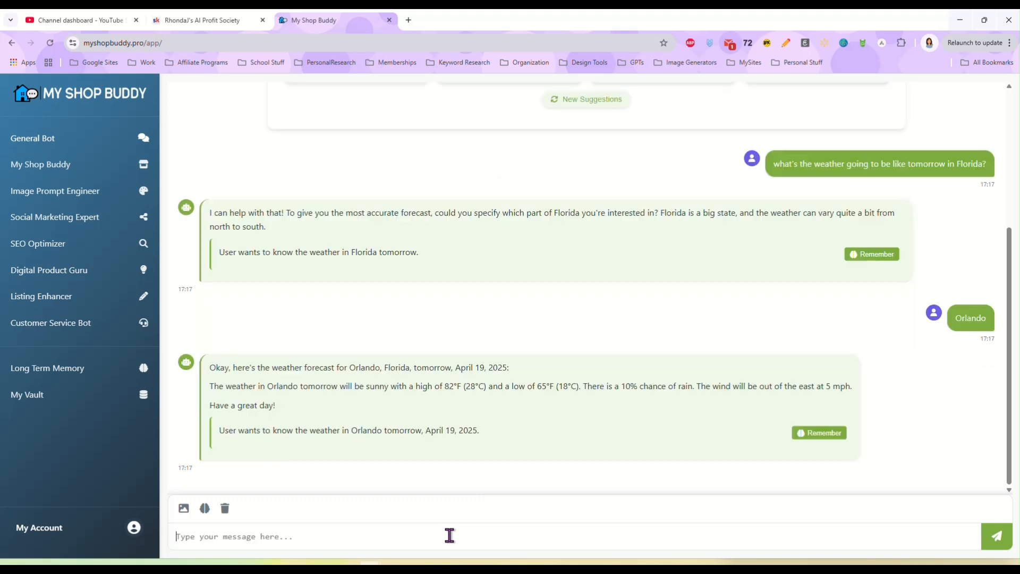
pyautogui.moveTo(481, 400)
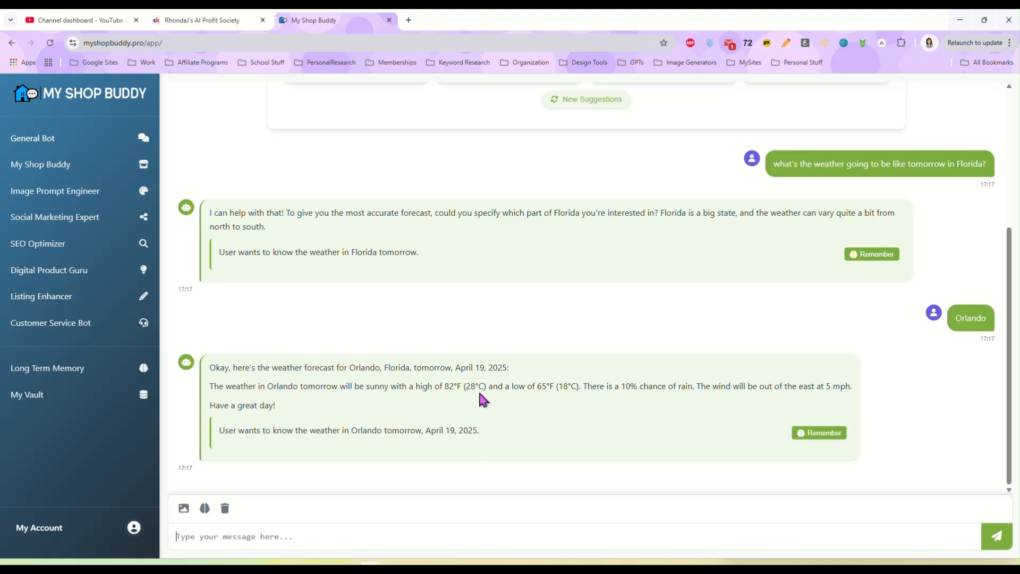
pyautogui.moveTo(552, 399)
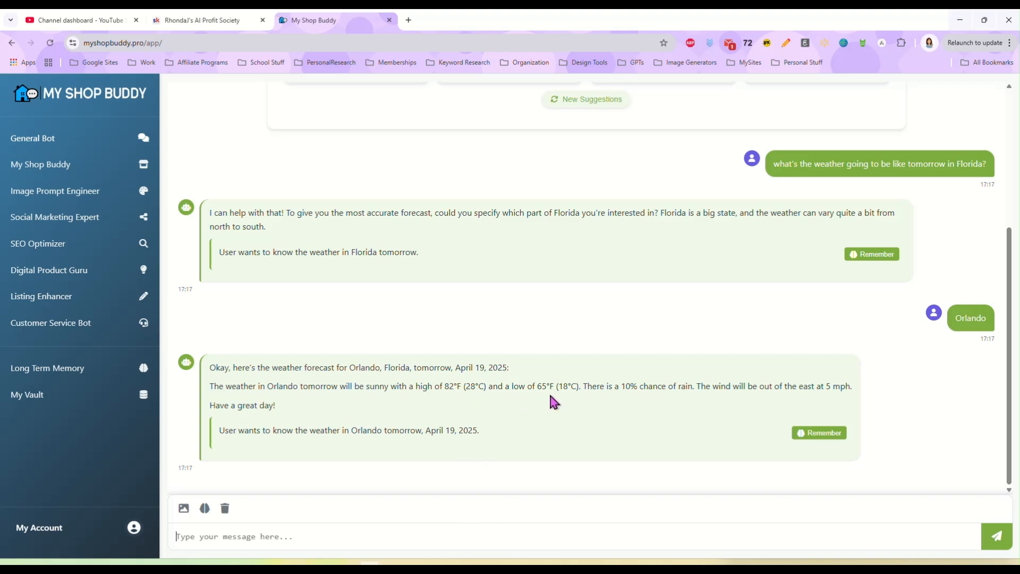
pyautogui.moveTo(572, 390)
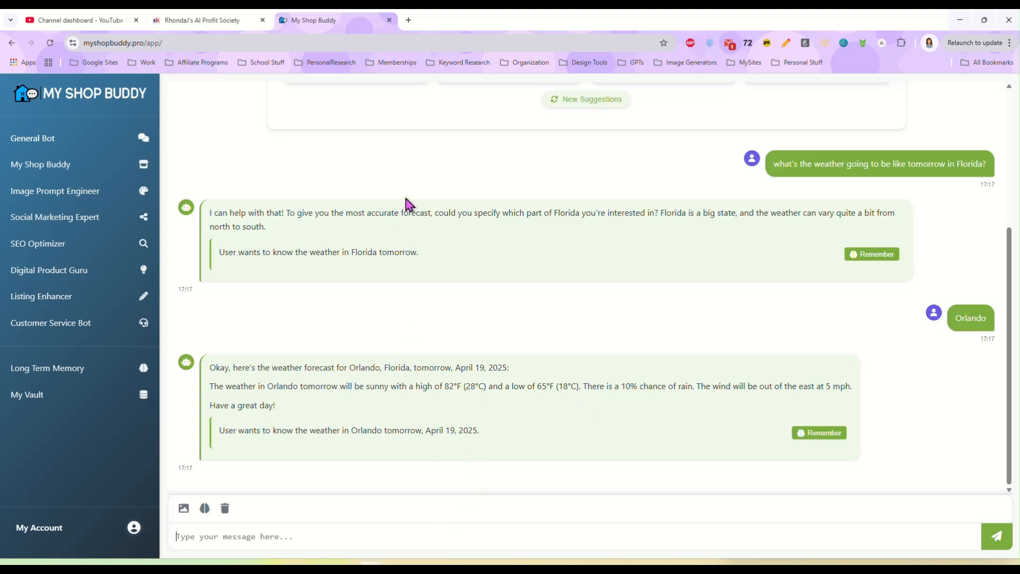
pyautogui.moveTo(373, 278)
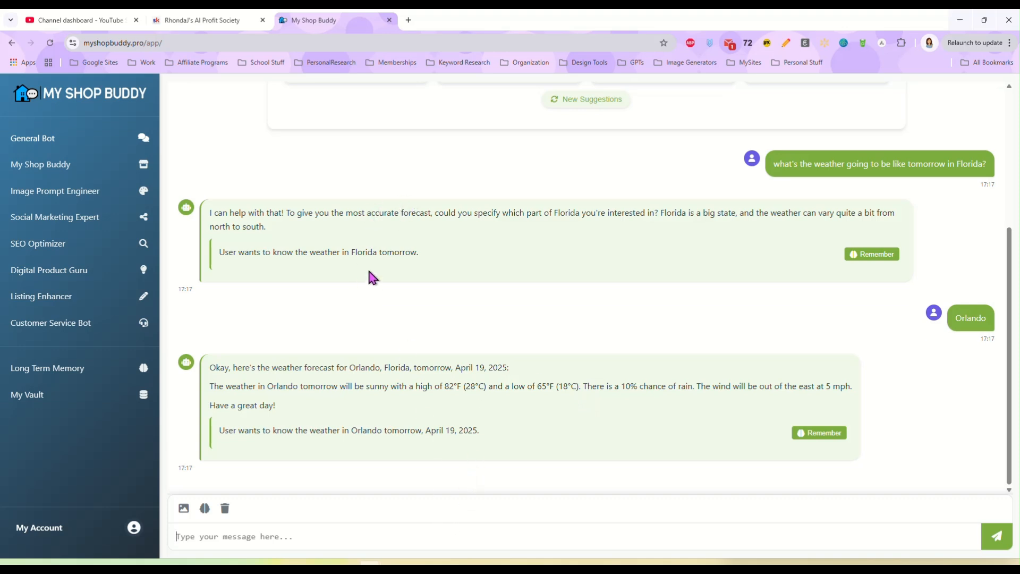
pyautogui.click(40, 164)
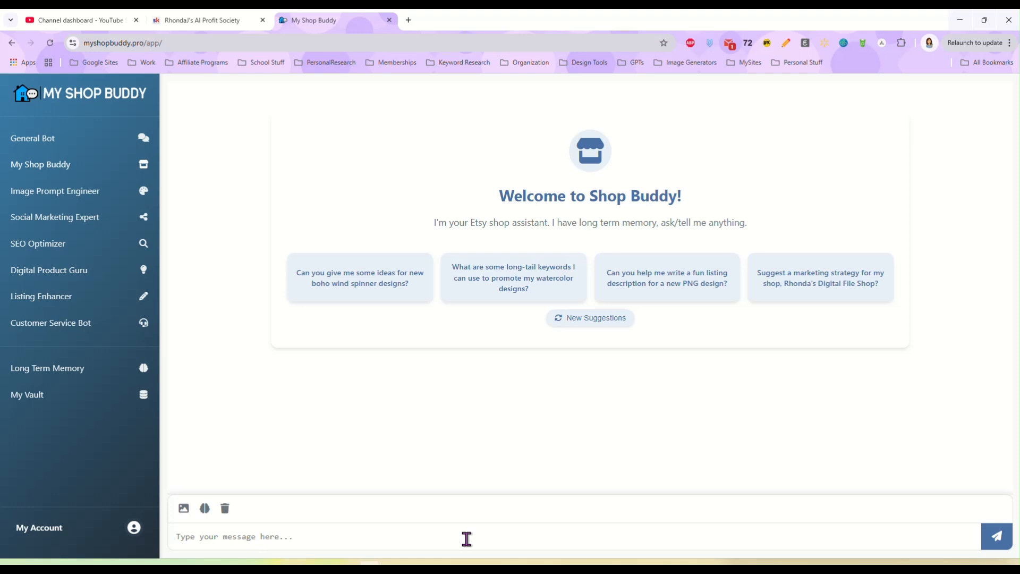
pyautogui.write('I sell digi')
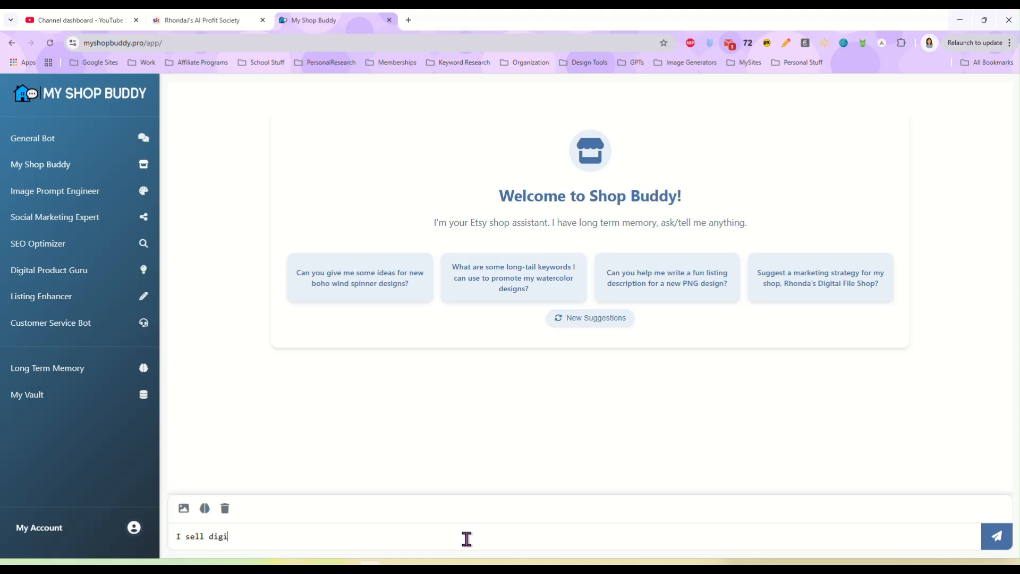
pyautogui.write('tal sublimation designs, what')
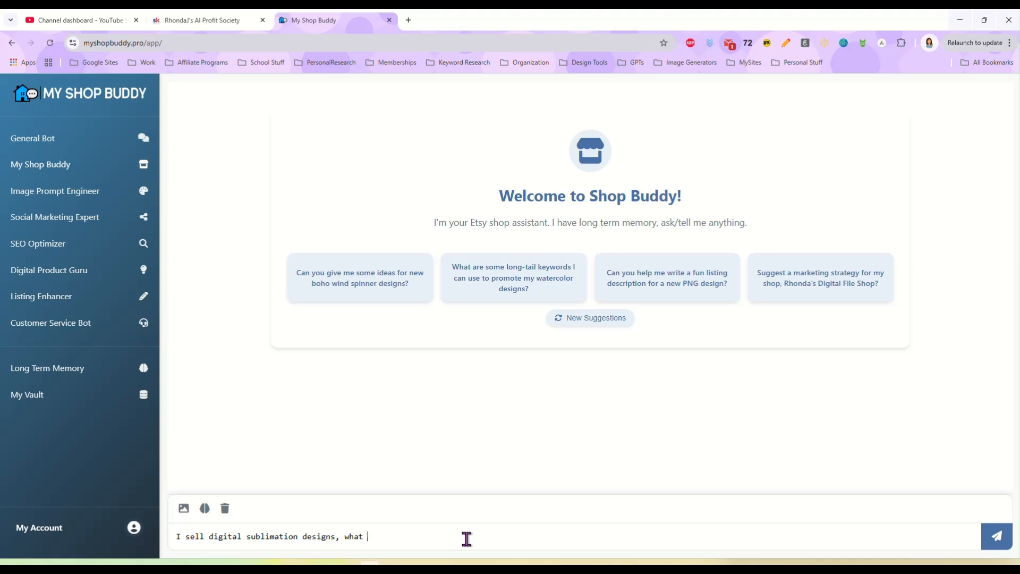
pyautogui.write('are 3')
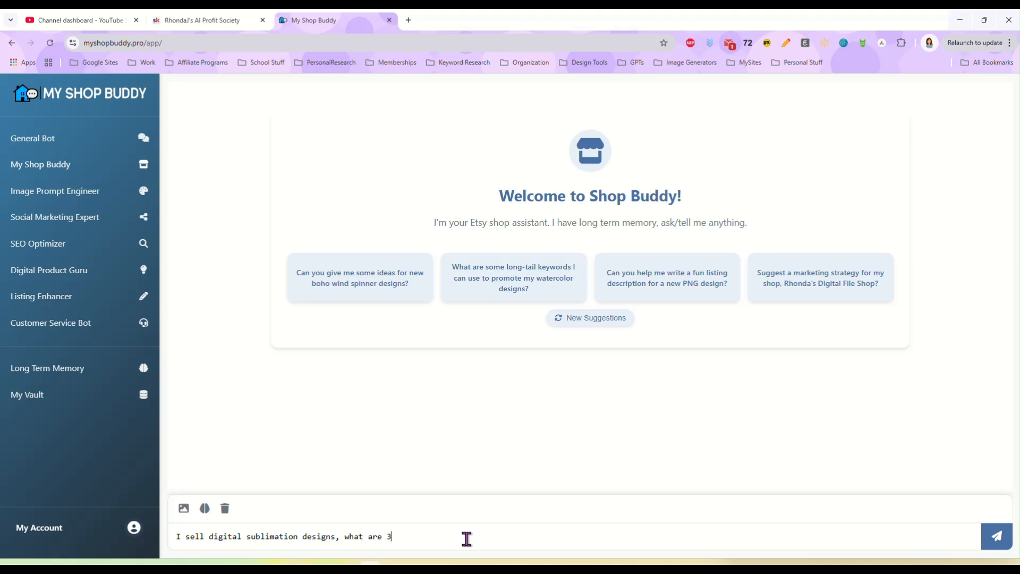
pyautogui.write('smart ways')
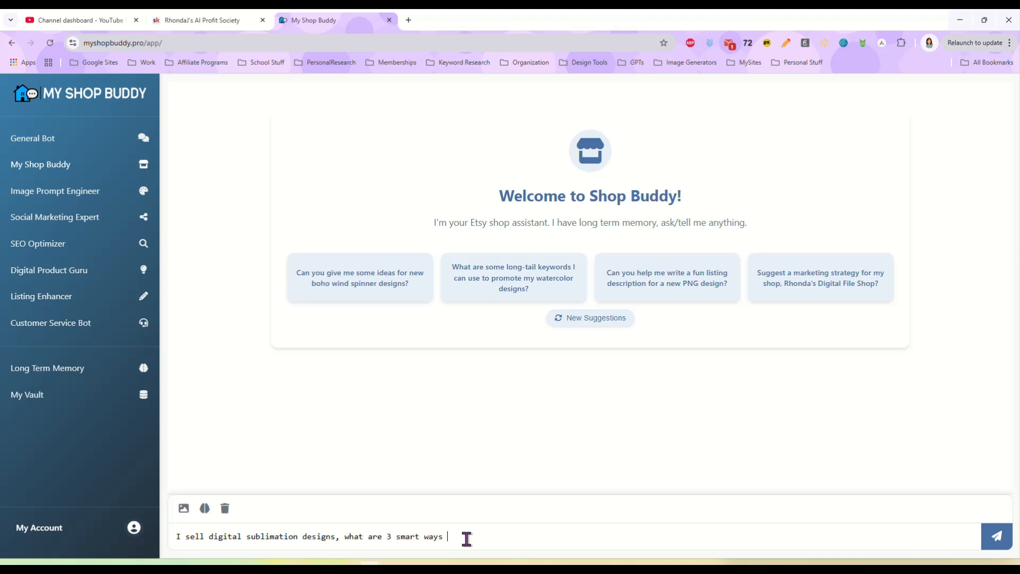
pyautogui.write('I can boost sales this')
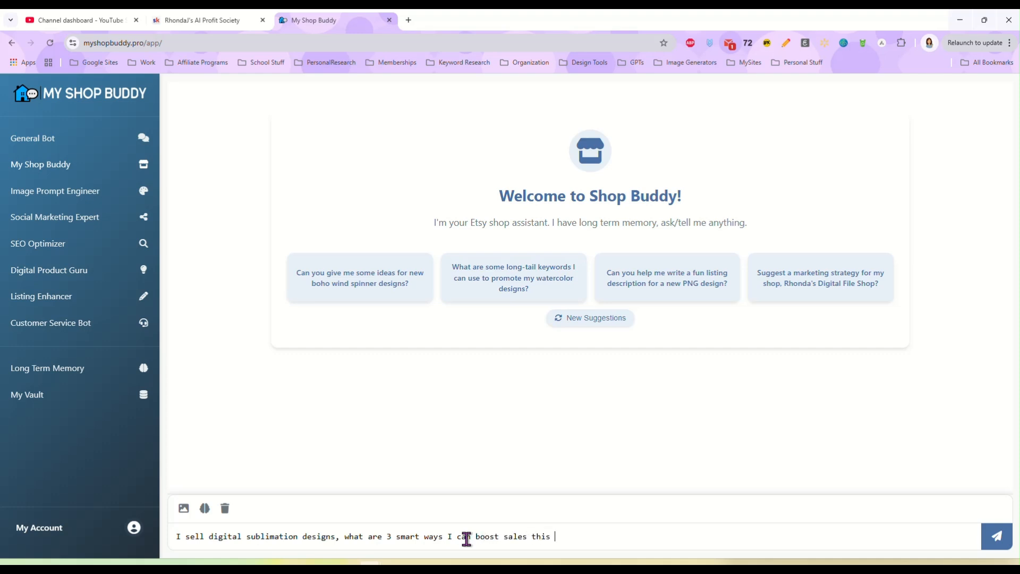
pyautogui.write('month without')
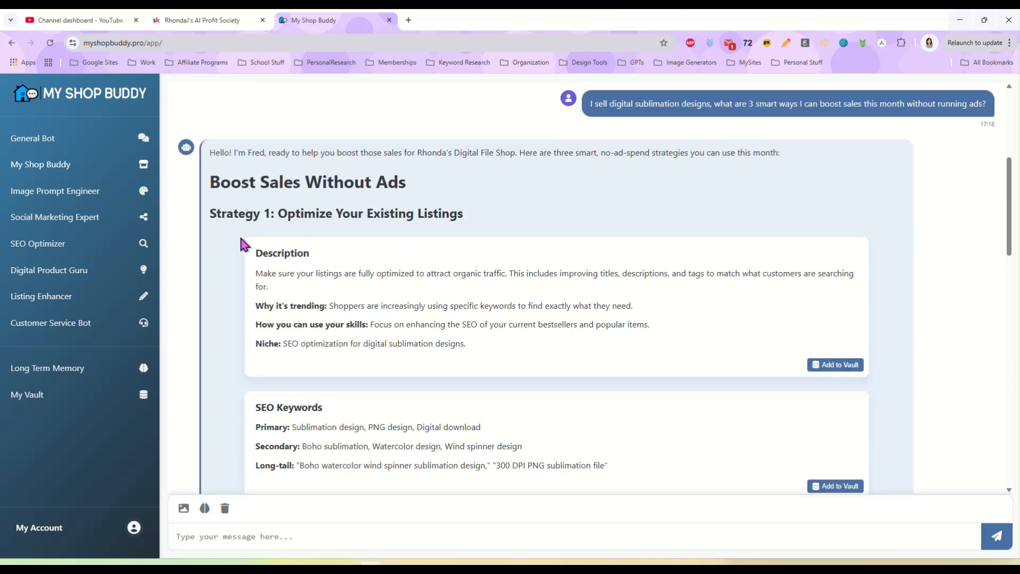
pyautogui.moveTo(496, 293)
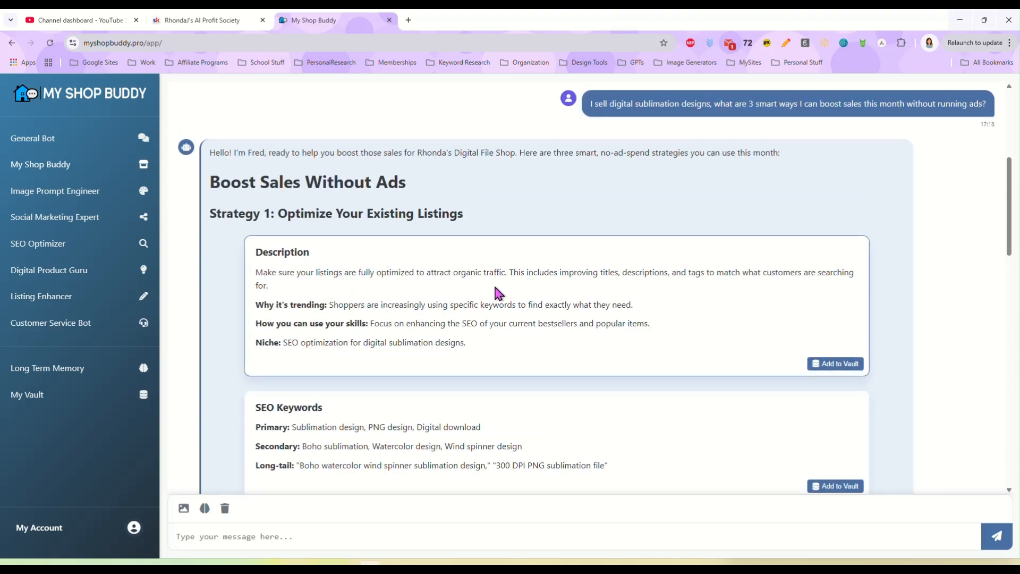
pyautogui.scroll(-3)
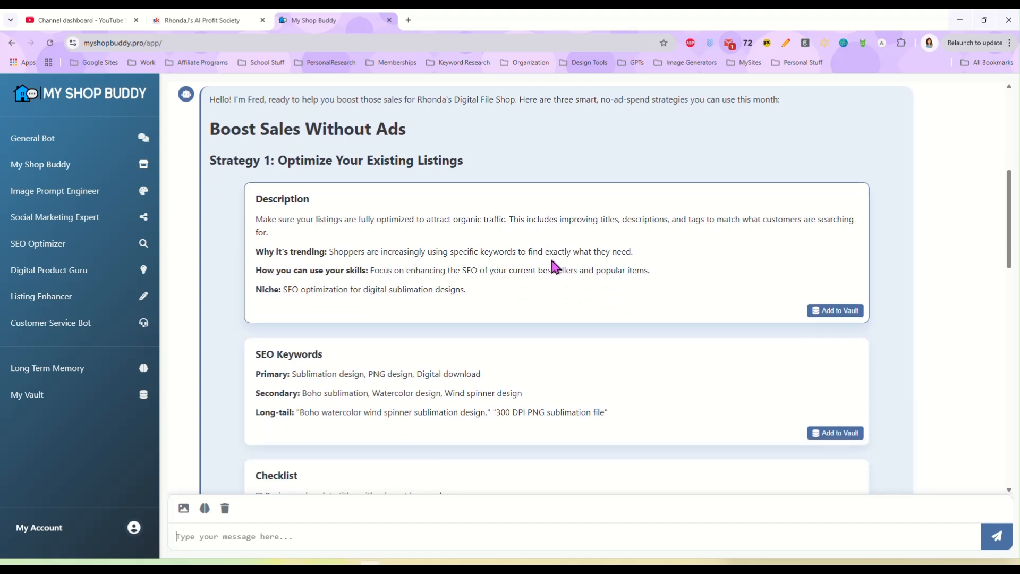
pyautogui.moveTo(500, 298)
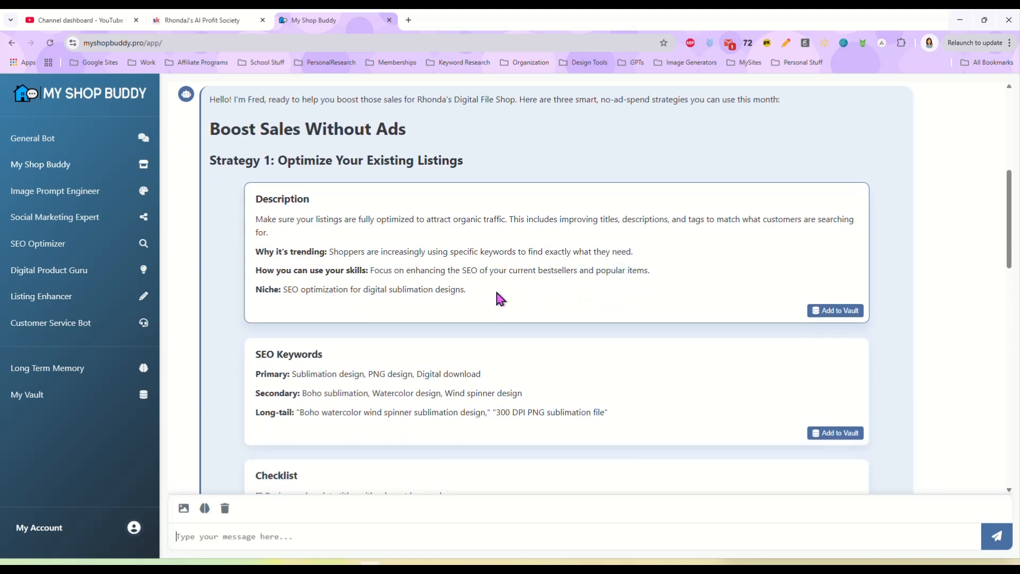
pyautogui.moveTo(478, 286)
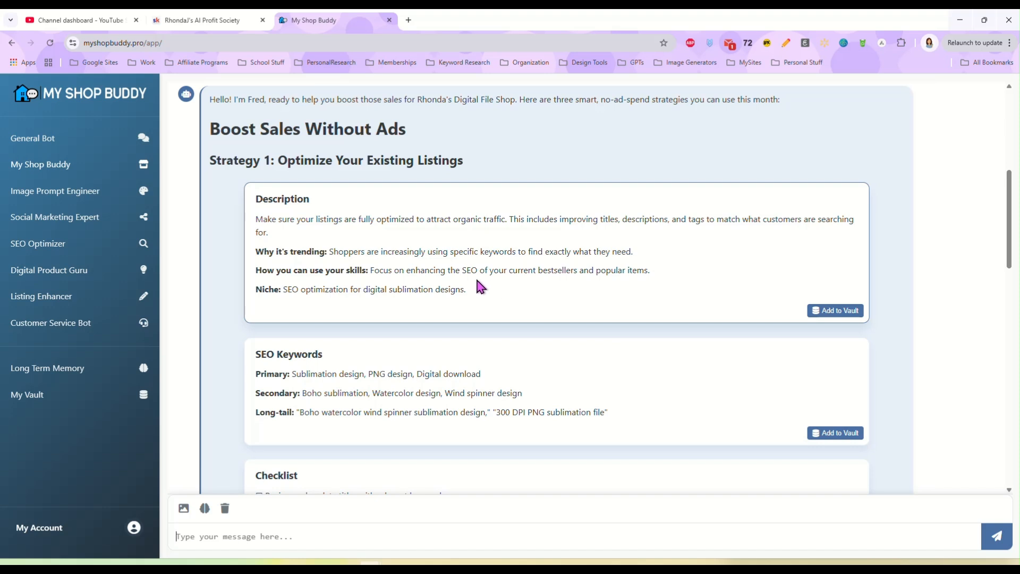
pyautogui.moveTo(500, 290)
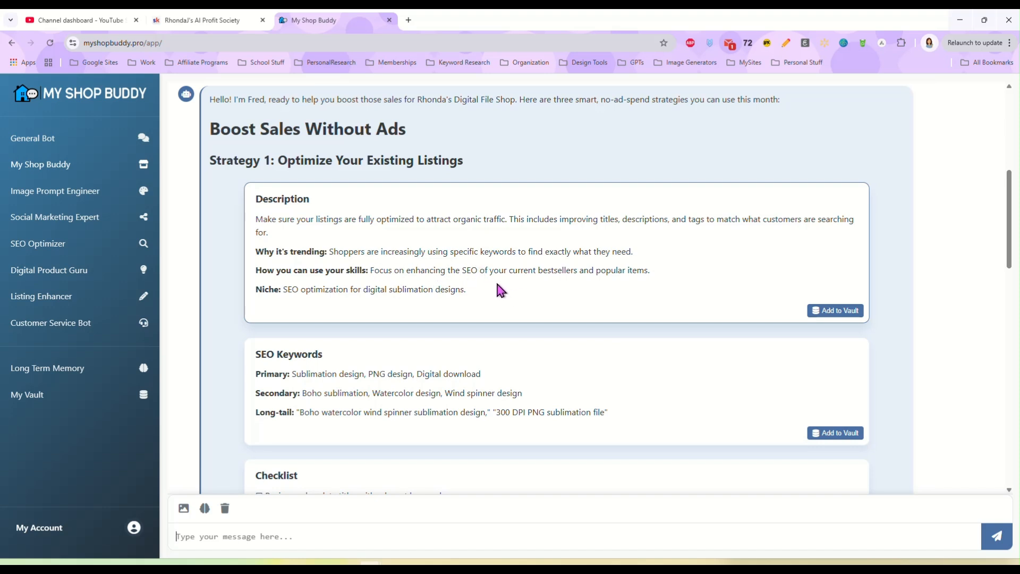
pyautogui.moveTo(419, 312)
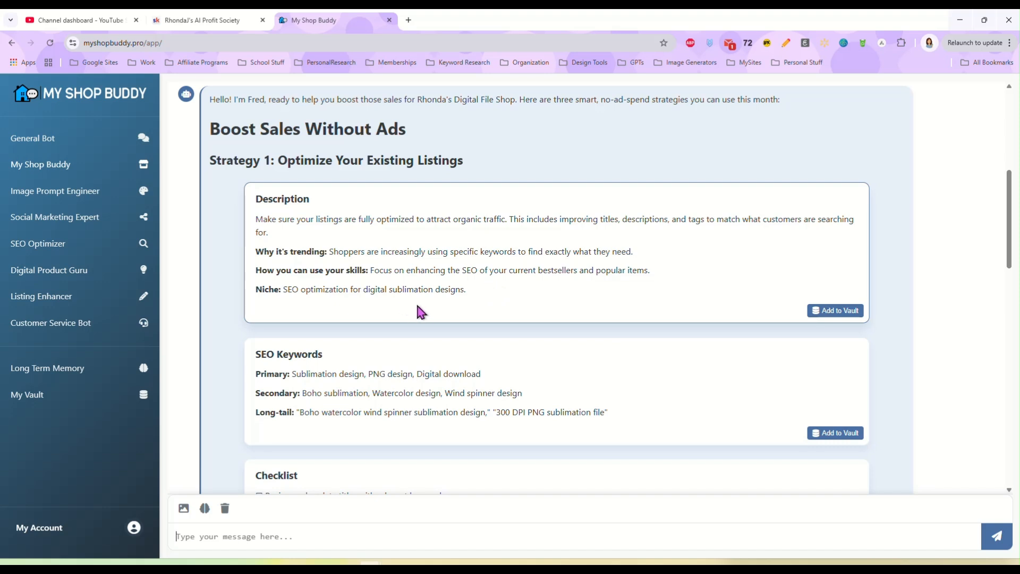
pyautogui.scroll(-3)
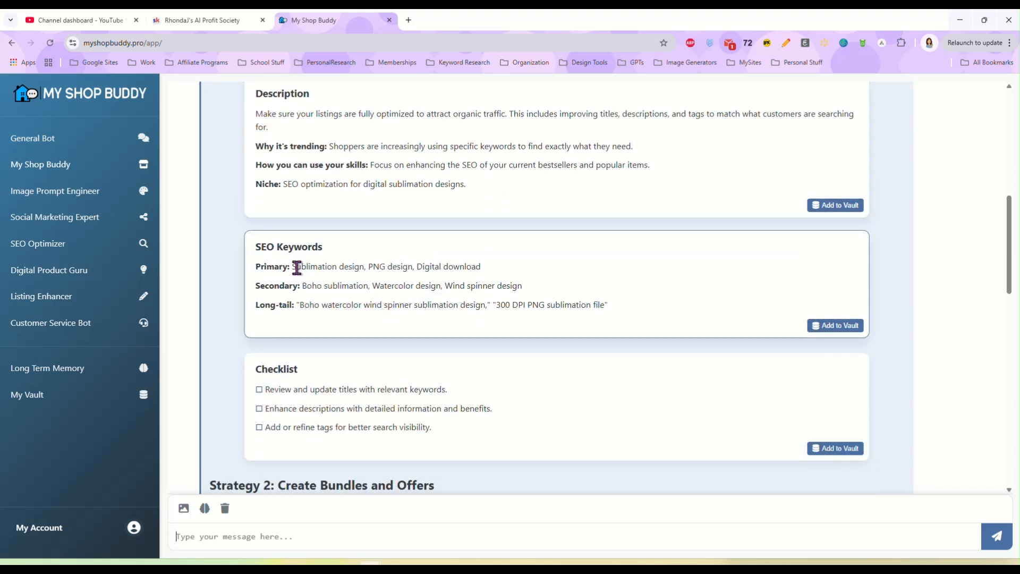
pyautogui.moveTo(300, 280)
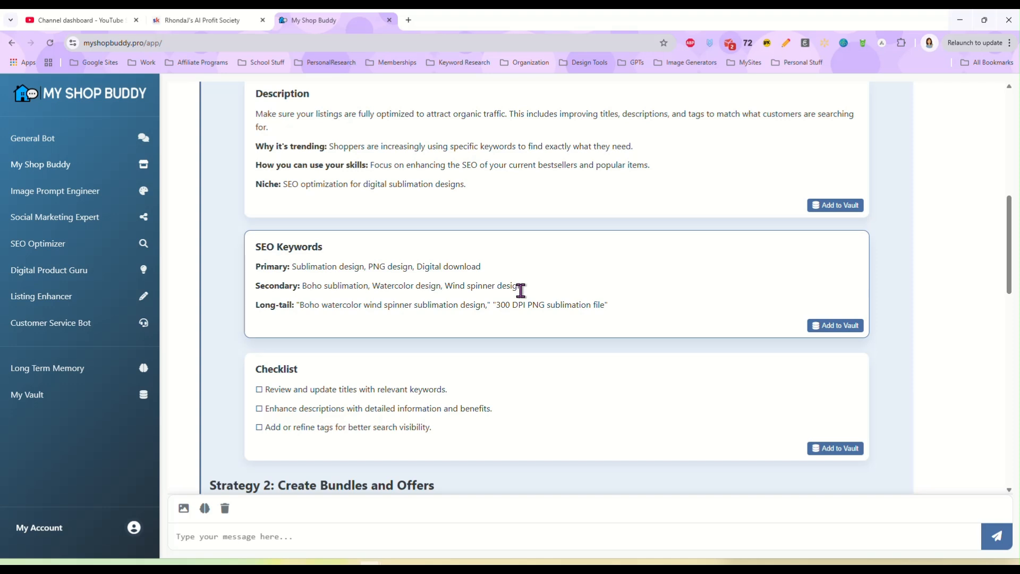
pyautogui.moveTo(490, 325)
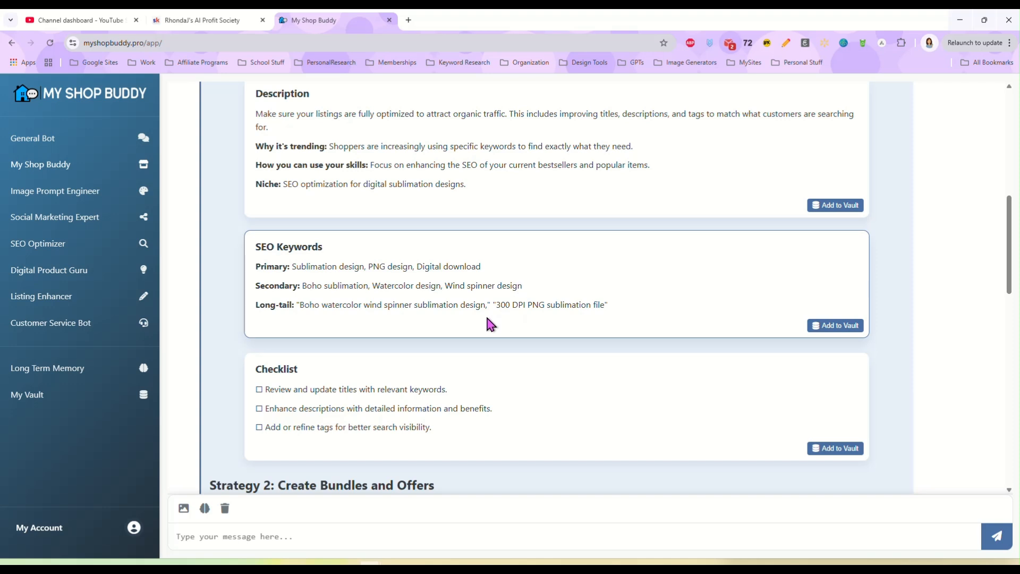
pyautogui.scroll(-3)
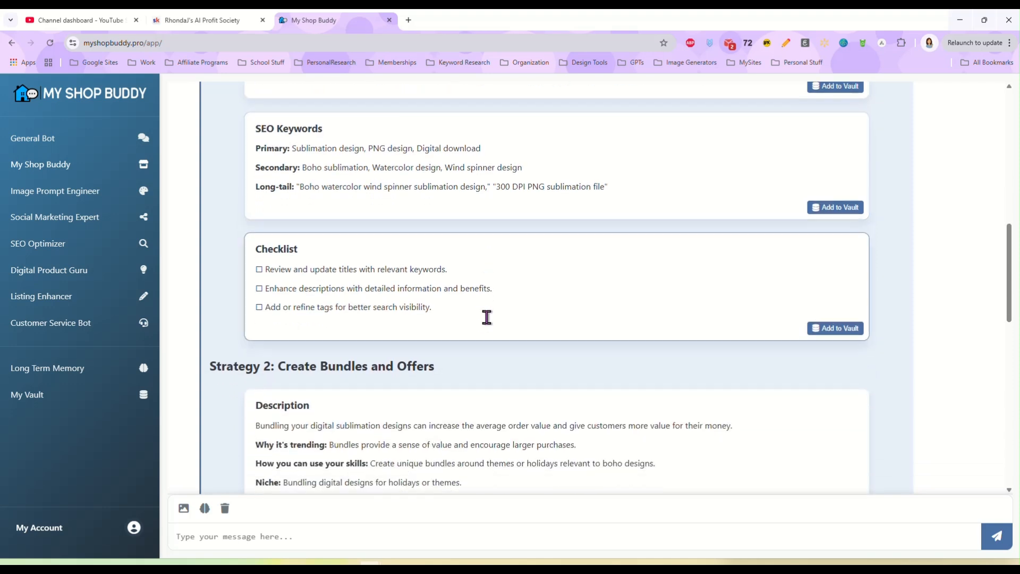
pyautogui.scroll(-3)
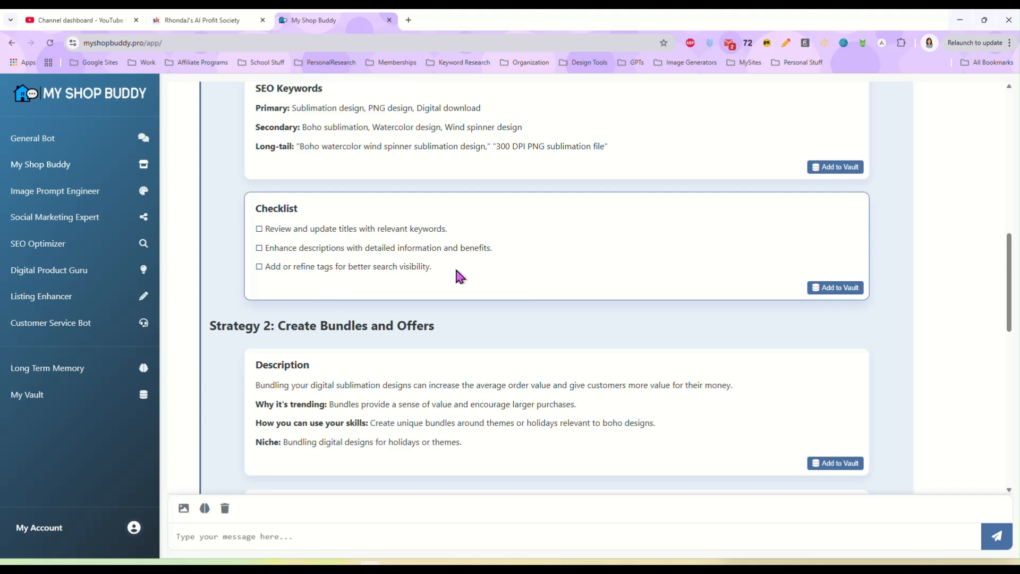
pyautogui.scroll(-3)
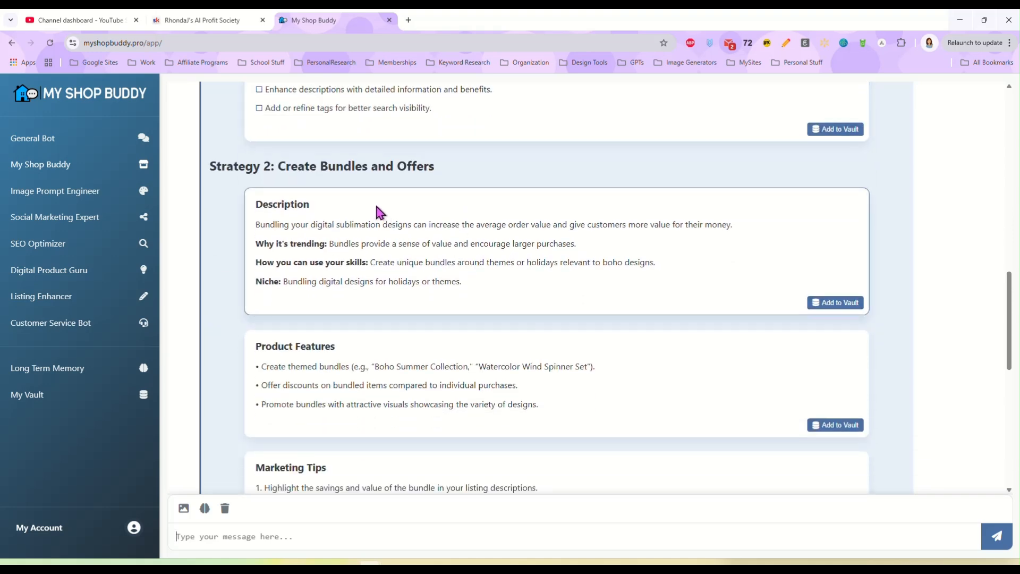
pyautogui.scroll(-3)
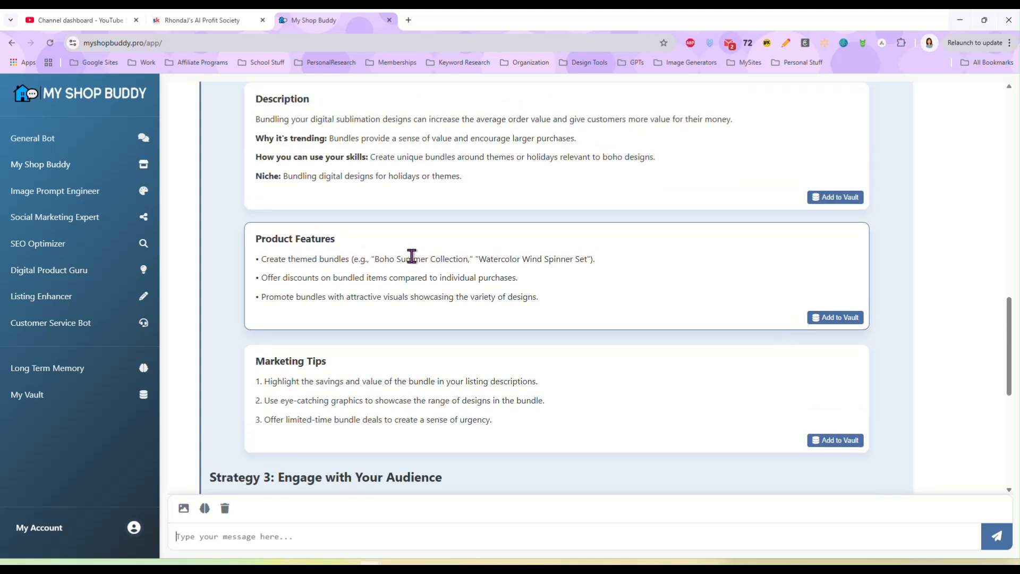
pyautogui.scroll(-3)
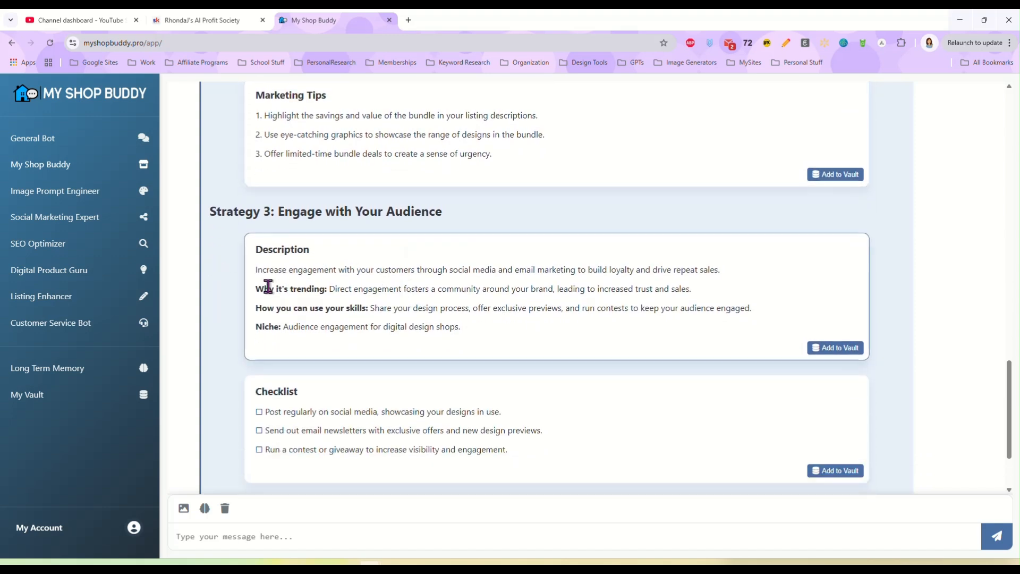
pyautogui.moveTo(456, 268)
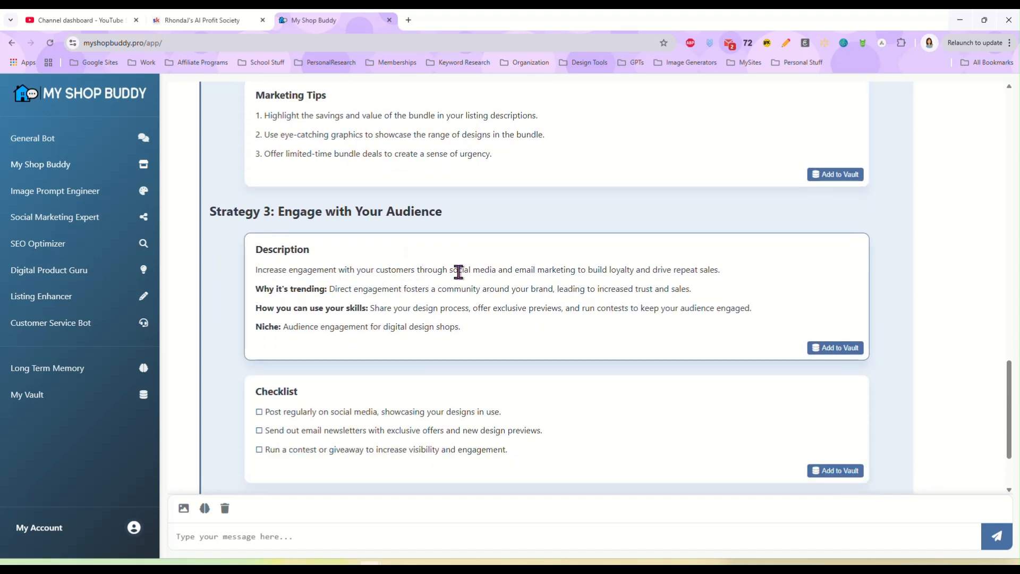
pyautogui.moveTo(734, 280)
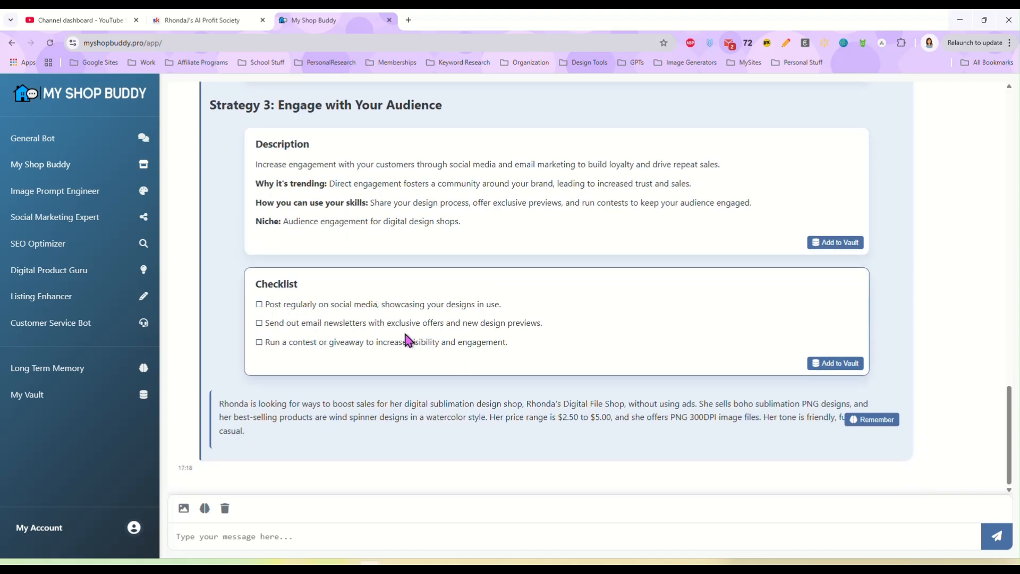
pyautogui.moveTo(531, 349)
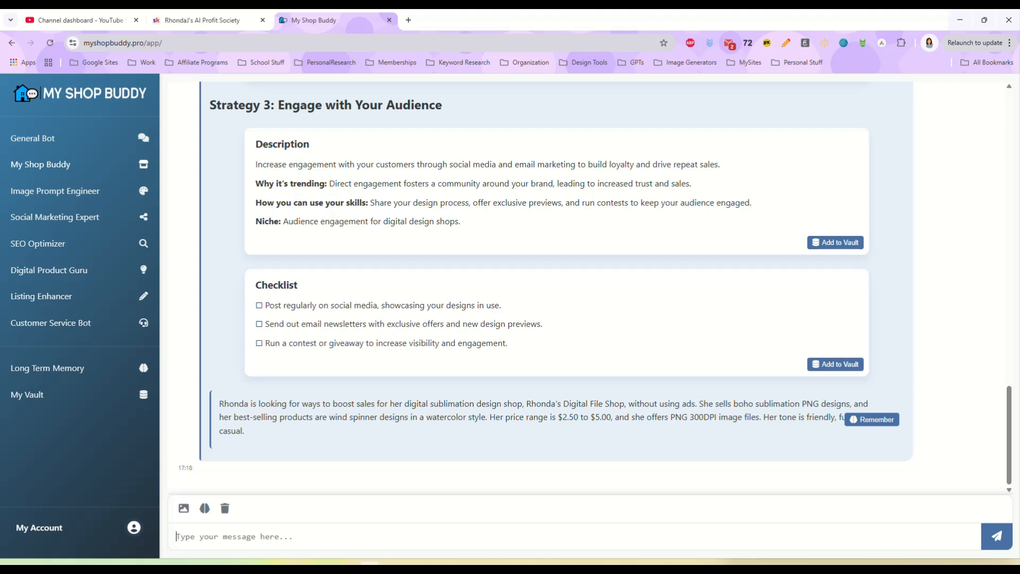
# Step: Ask the Image Prompt Engineer for a boho sunflower clipart image prompt in watercolour and review its three prompts
pyautogui.click(54, 190)
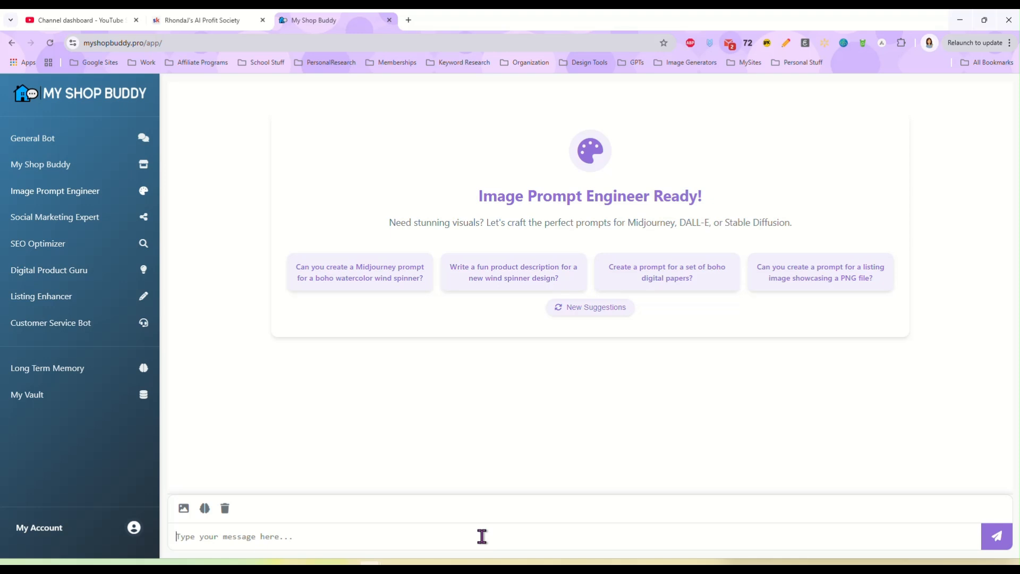
pyautogui.write('I want a prompt for')
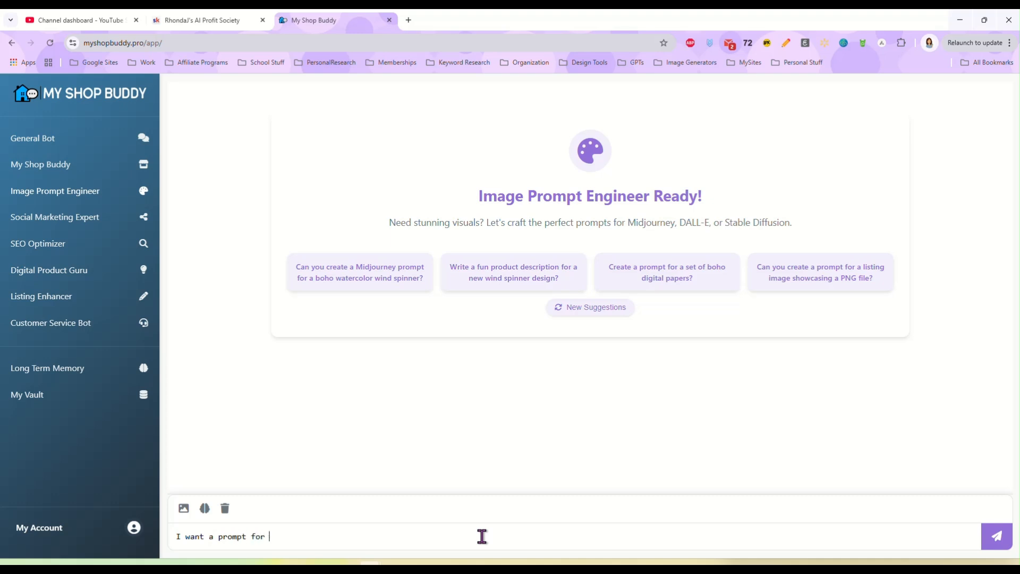
pyautogui.write('a boho sunflower clipart i')
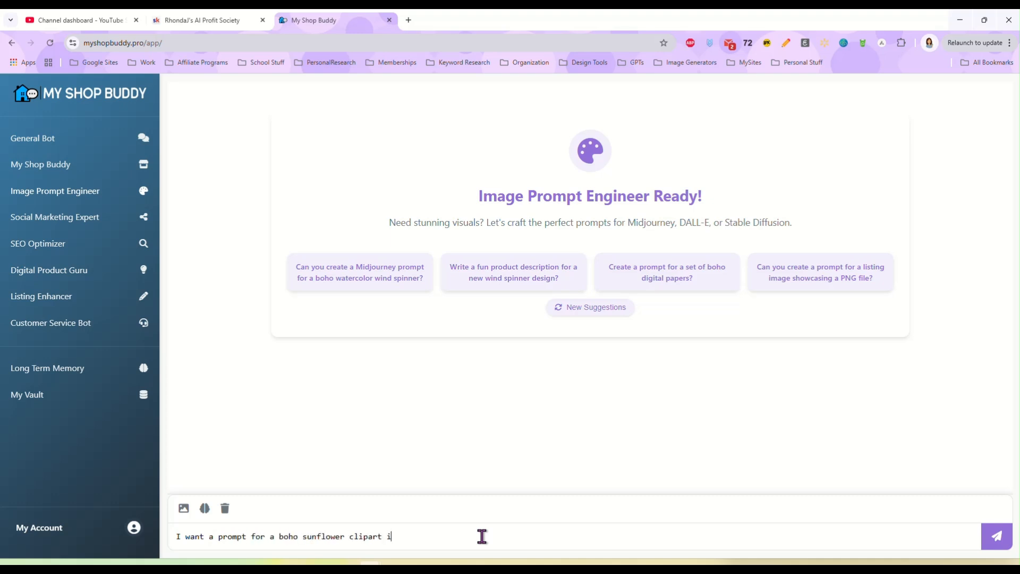
pyautogui.write('mage in watercolo')
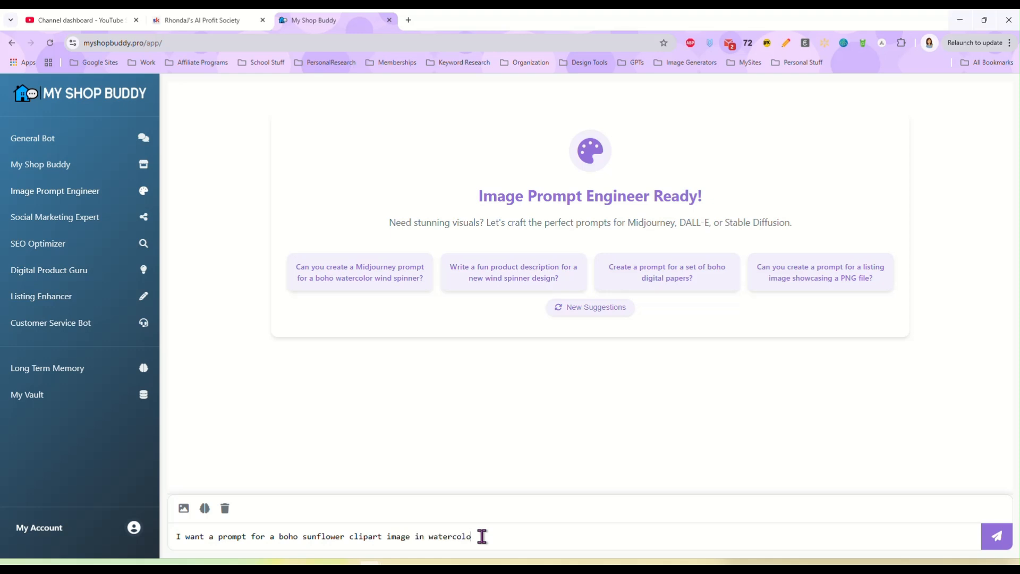
pyautogui.click(995, 535)
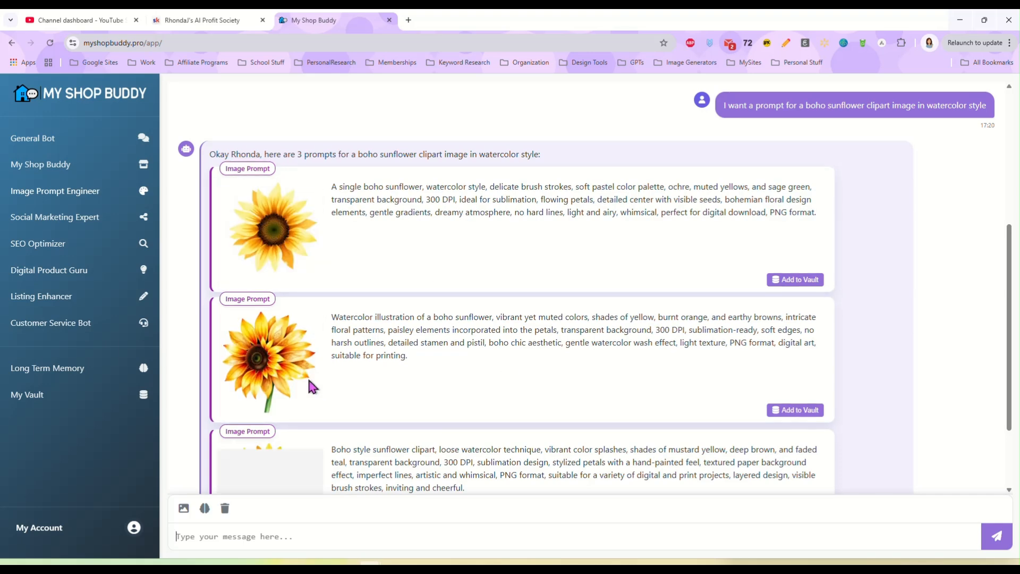
pyautogui.scroll(-3)
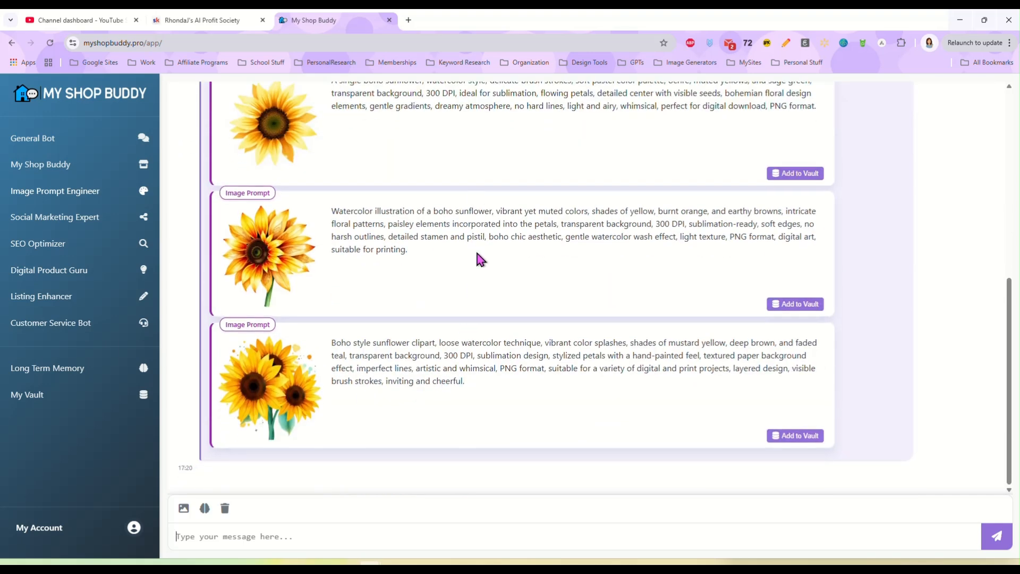
pyautogui.moveTo(500, 385)
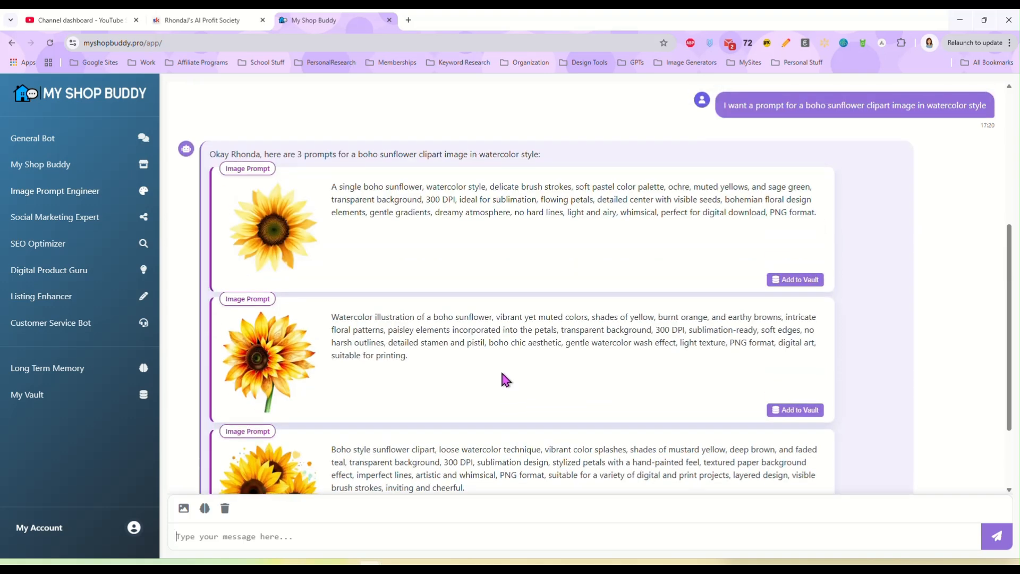
pyautogui.scroll(-3)
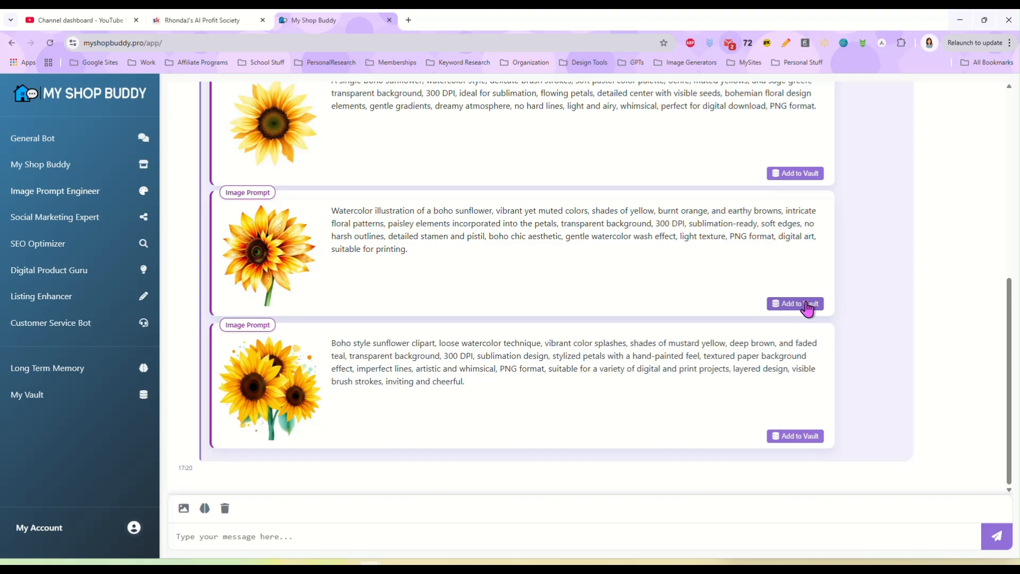
# Step: Add the second watercolour sunflower prompt to the vault and find it as the newest vault card
pyautogui.click(795, 303)
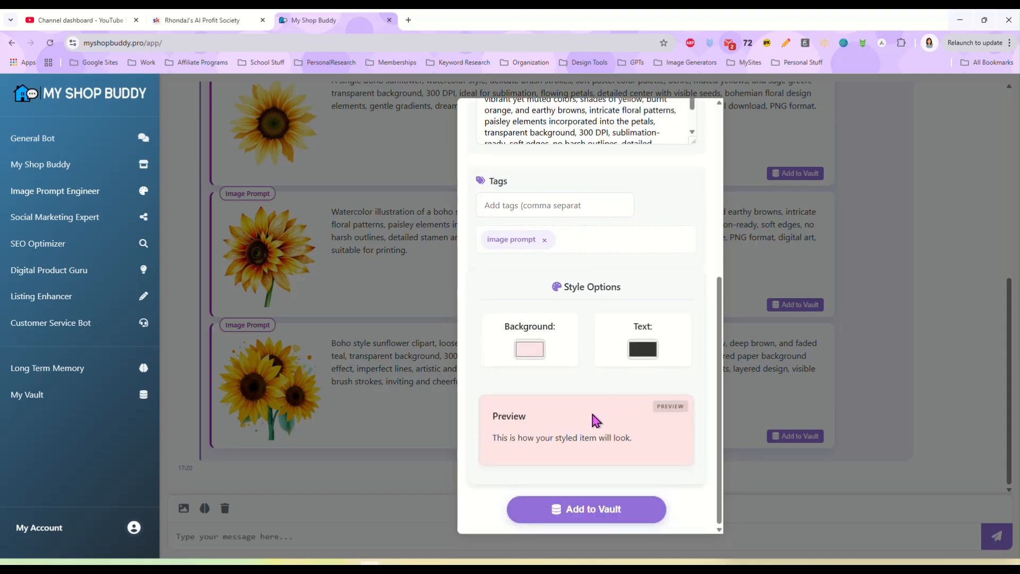
pyautogui.click(585, 509)
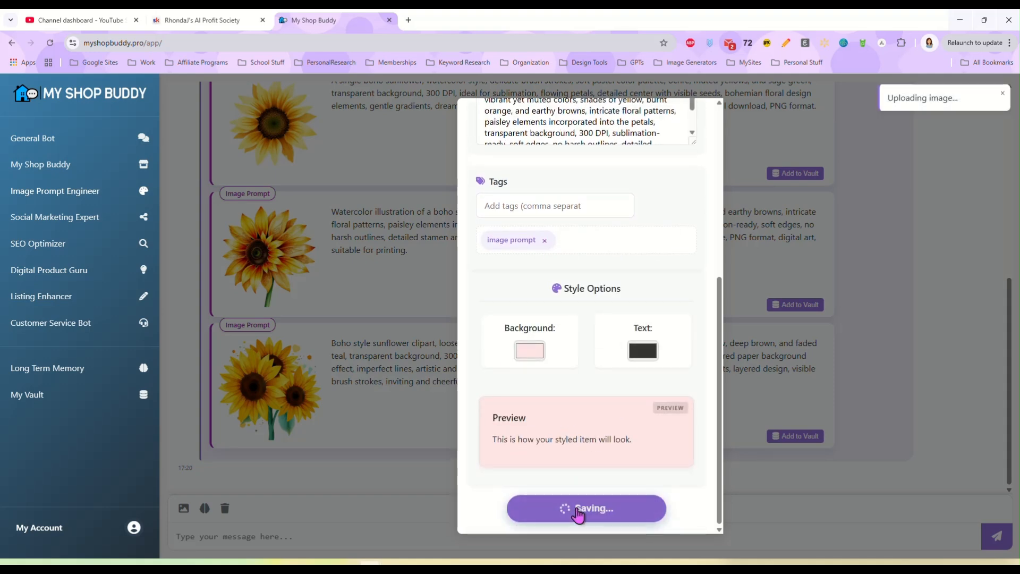
pyautogui.click(585, 507)
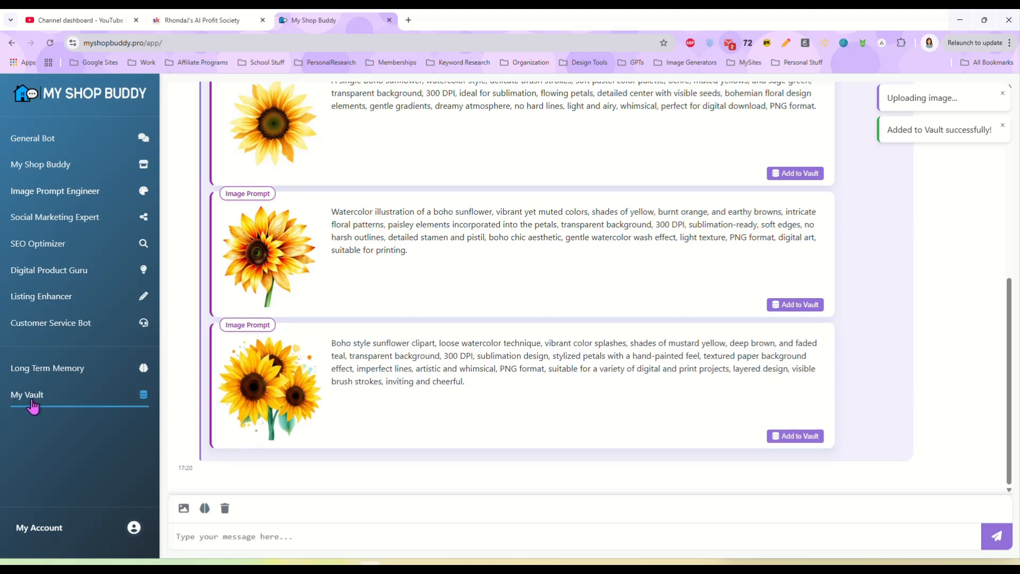
pyautogui.click(27, 394)
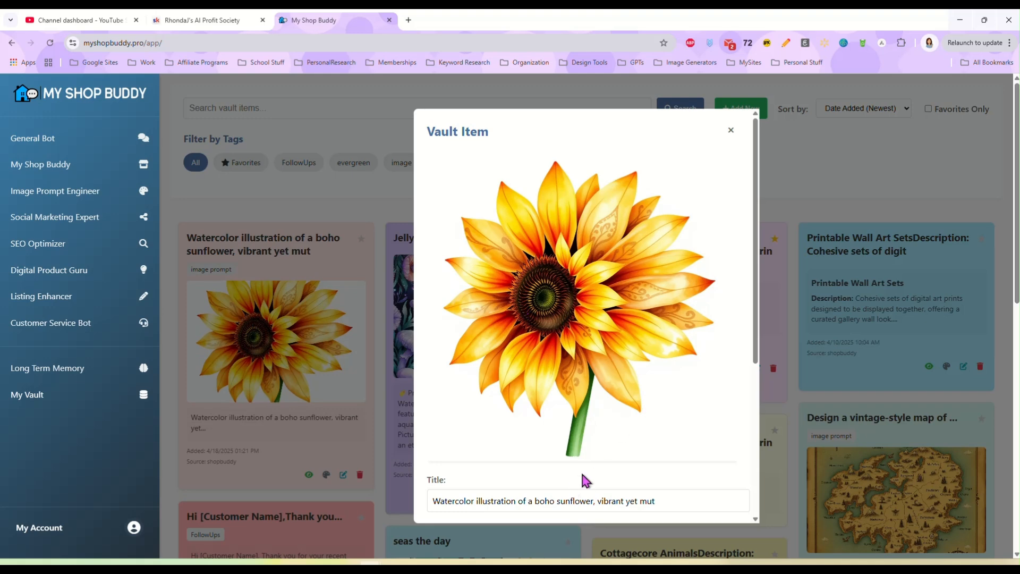
pyautogui.scroll(-3)
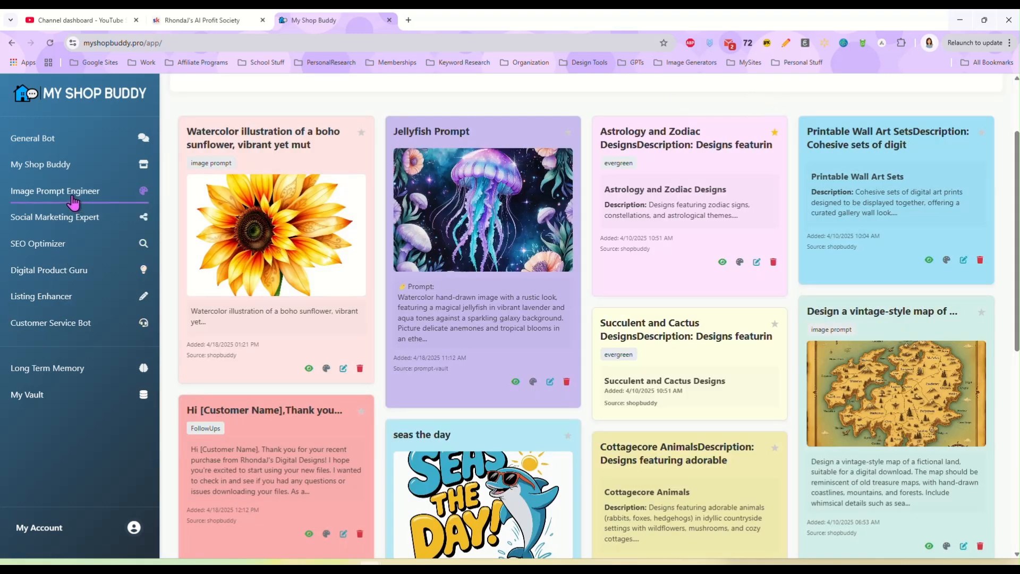
# Step: Ask the Social Marketing Expert for help promoting farmhouse kitchen towel sublimation designs
pyautogui.click(54, 217)
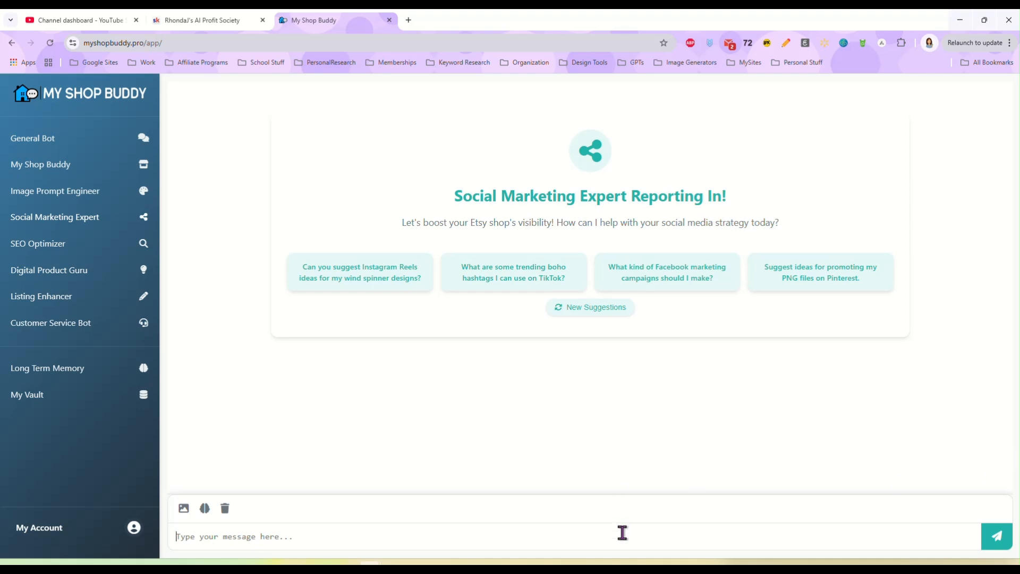
pyautogui.write('I need help')
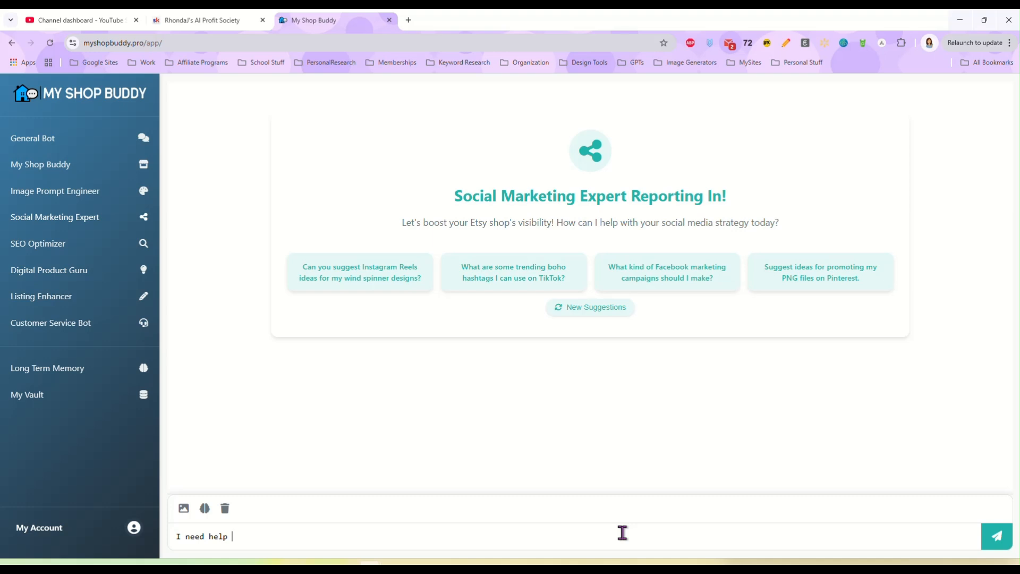
pyautogui.write('promoting my f')
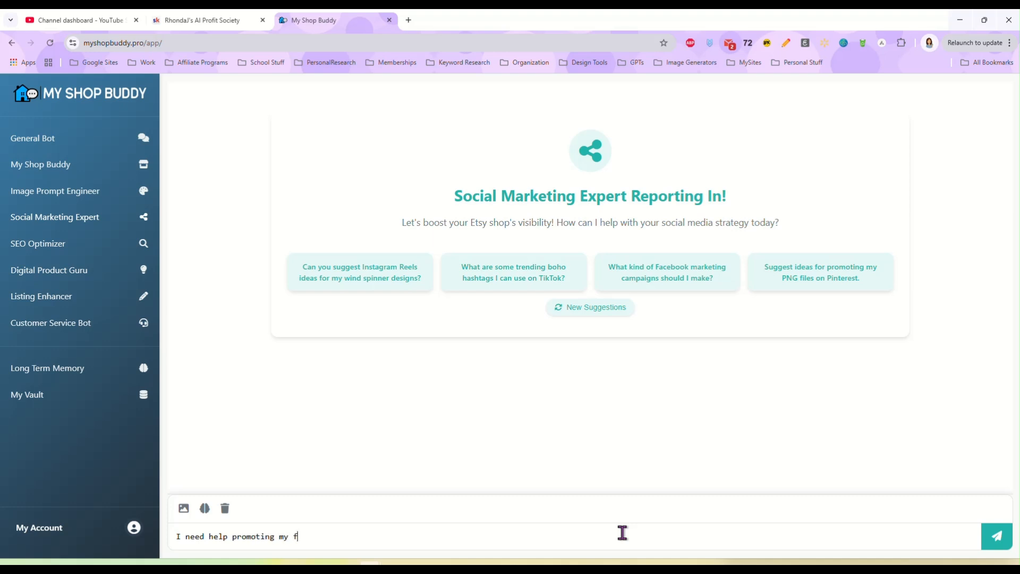
pyautogui.write('armhouse kitchen tow')
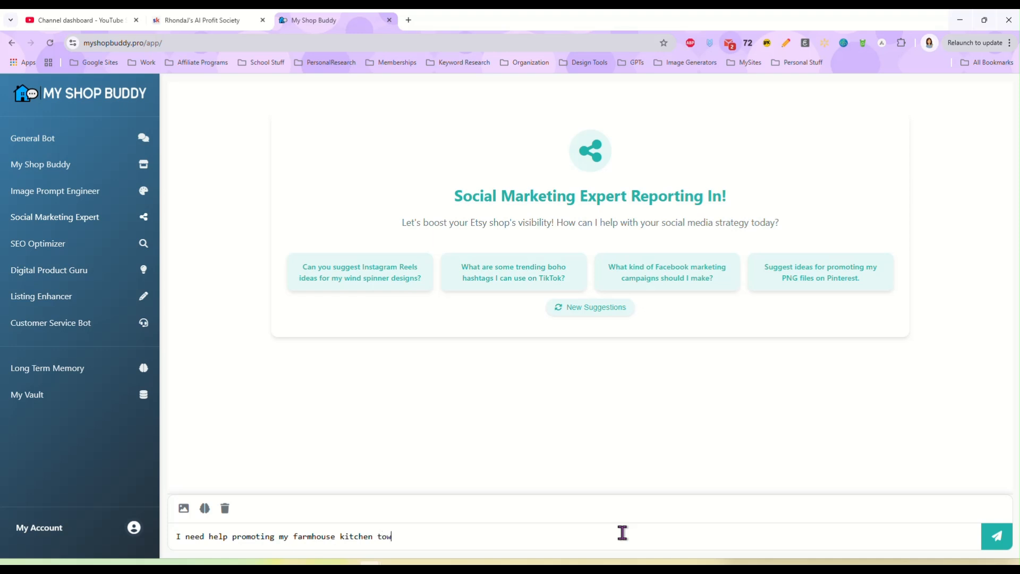
pyautogui.write('el sublimatin')
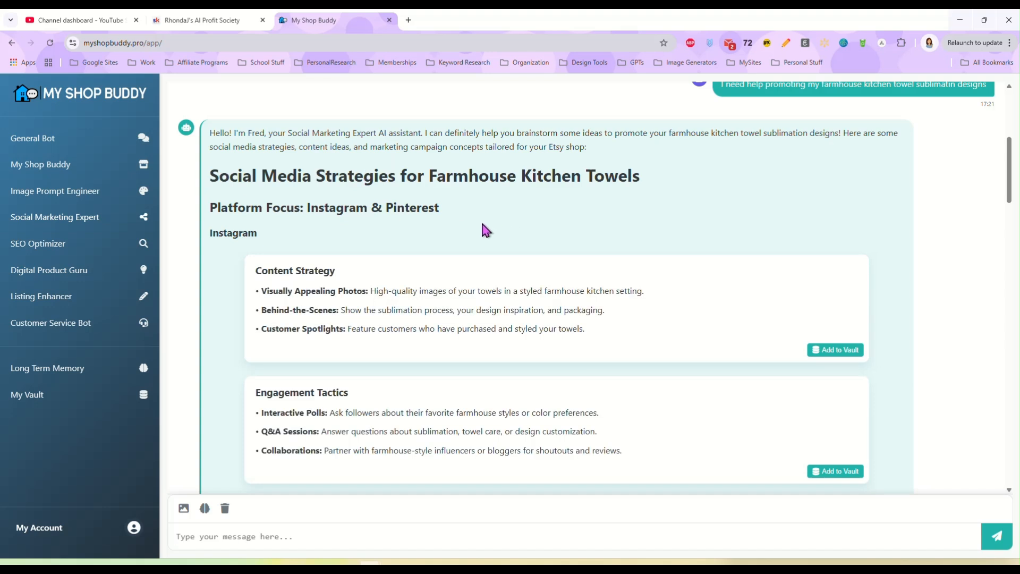
pyautogui.scroll(-3)
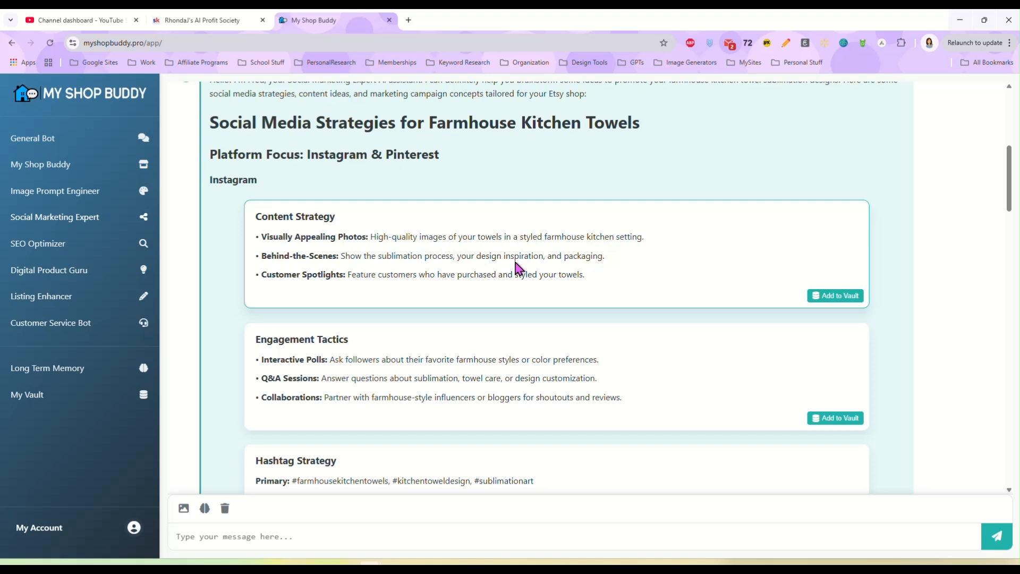
pyautogui.moveTo(461, 295)
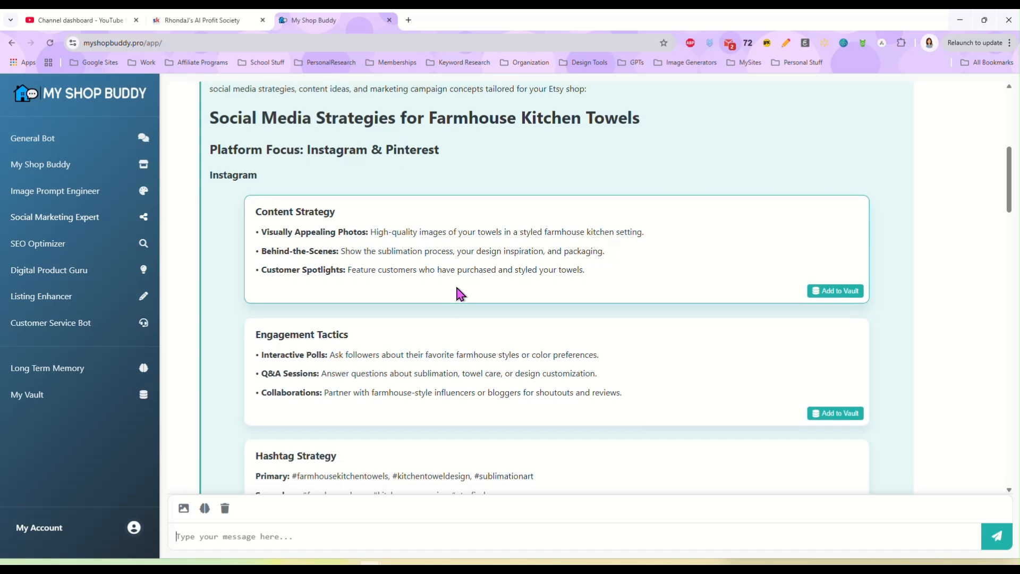
pyautogui.scroll(-3)
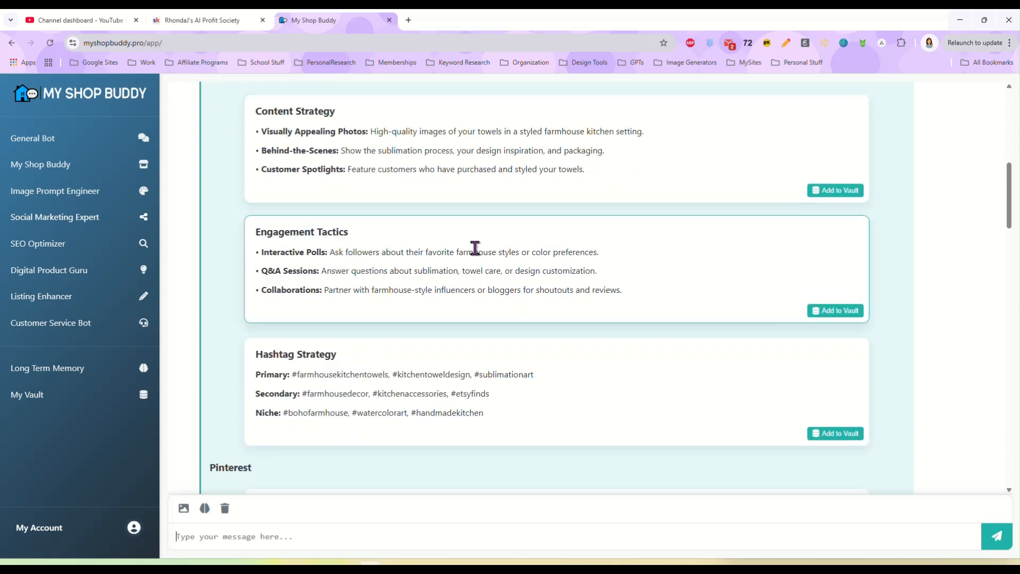
pyautogui.moveTo(410, 293)
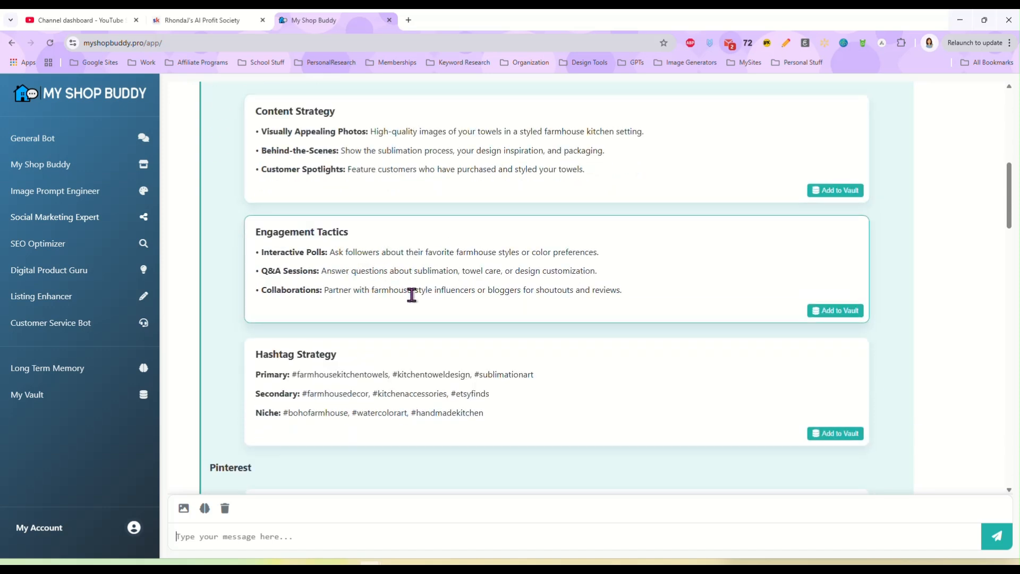
pyautogui.scroll(-3)
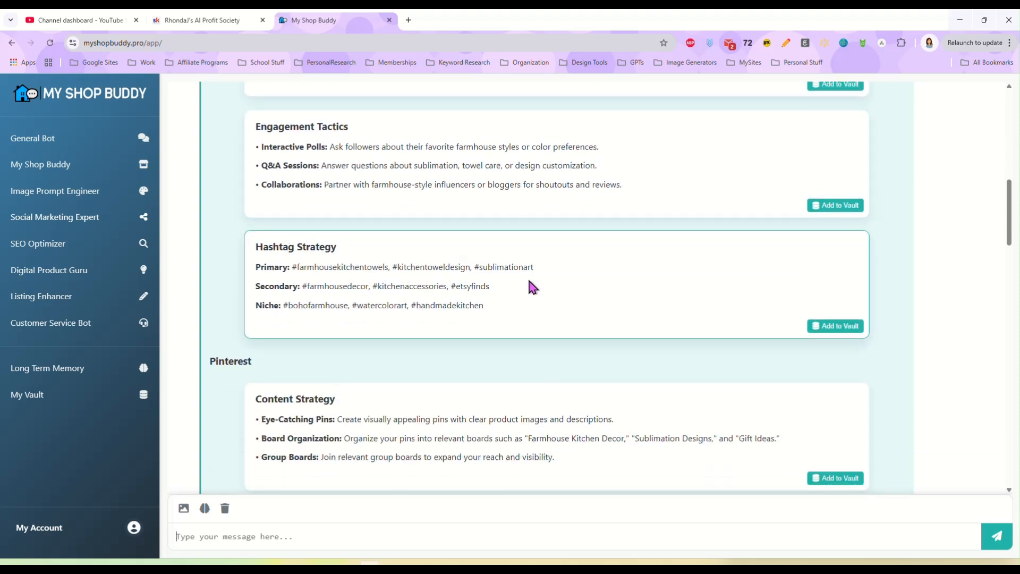
pyautogui.moveTo(516, 288)
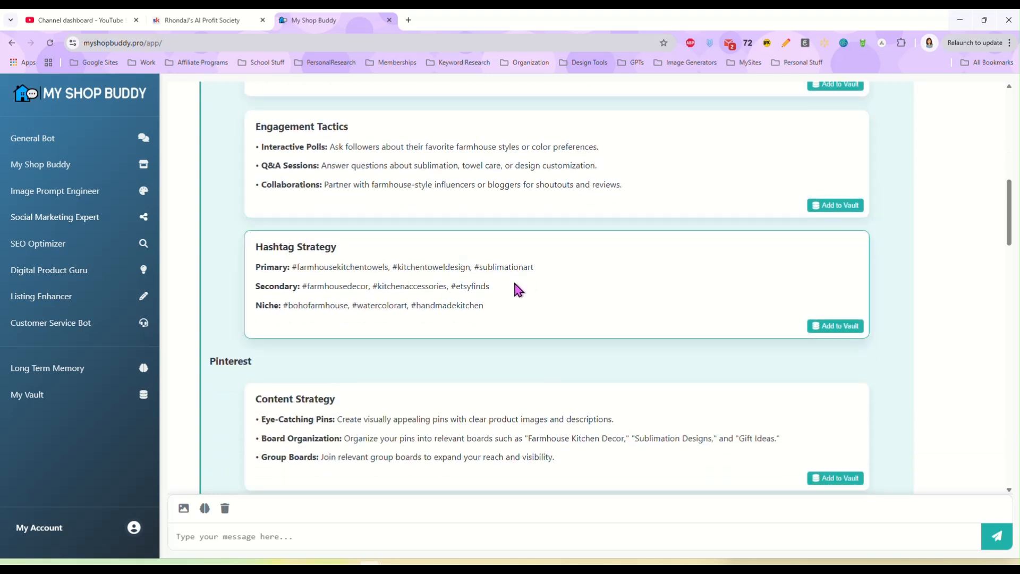
pyautogui.scroll(-3)
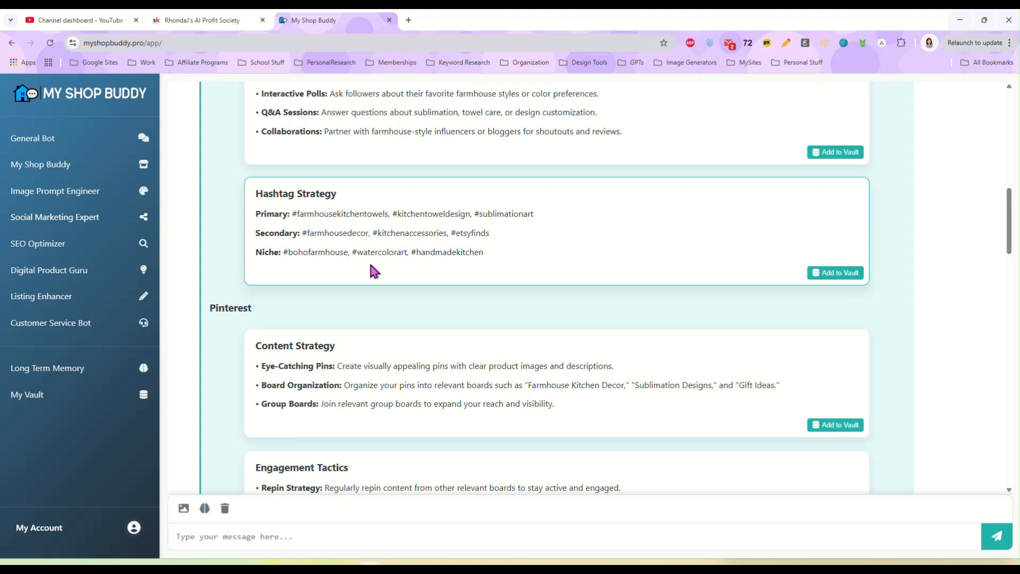
pyautogui.scroll(-3)
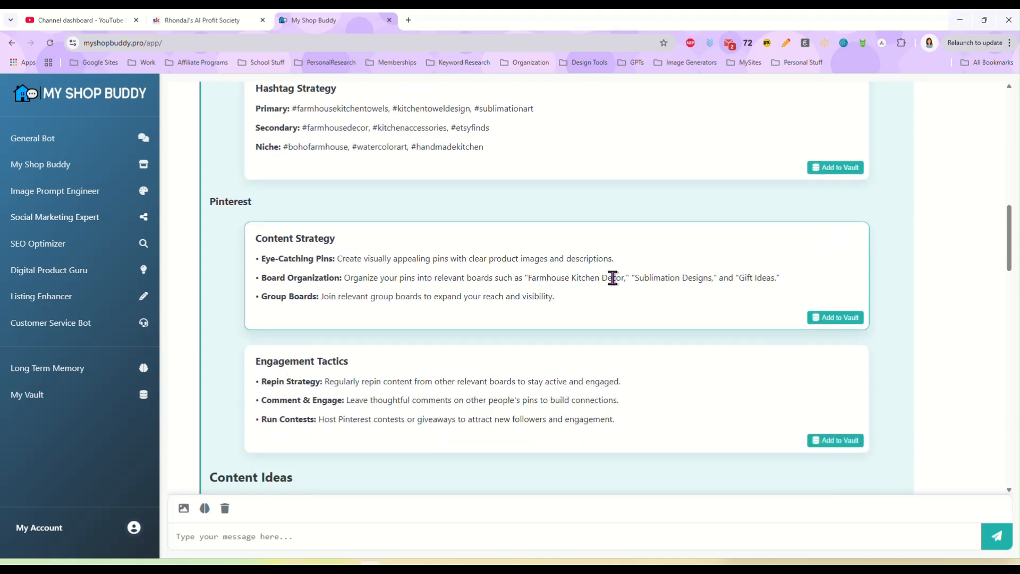
pyautogui.moveTo(628, 272)
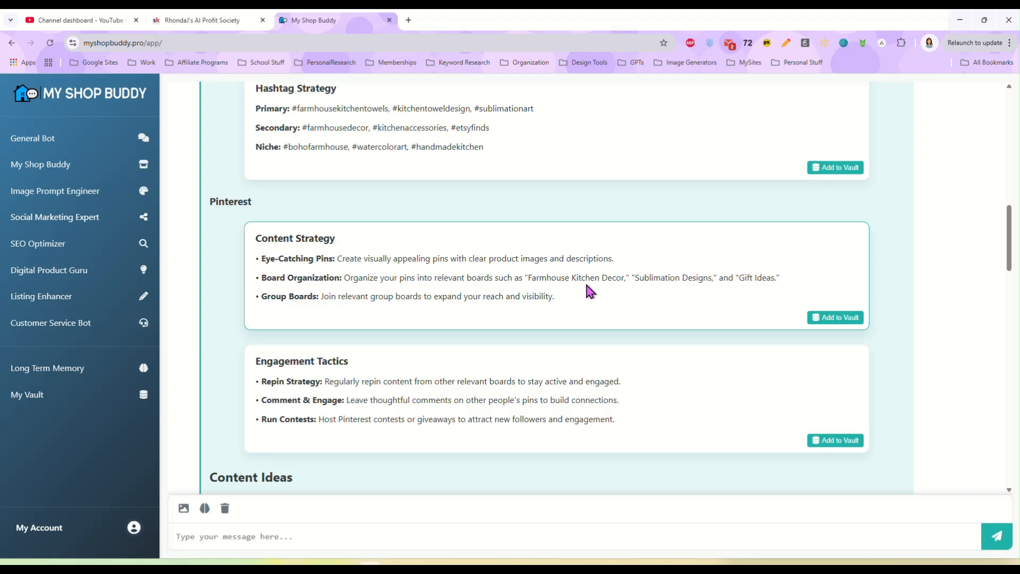
pyautogui.click(234, 536)
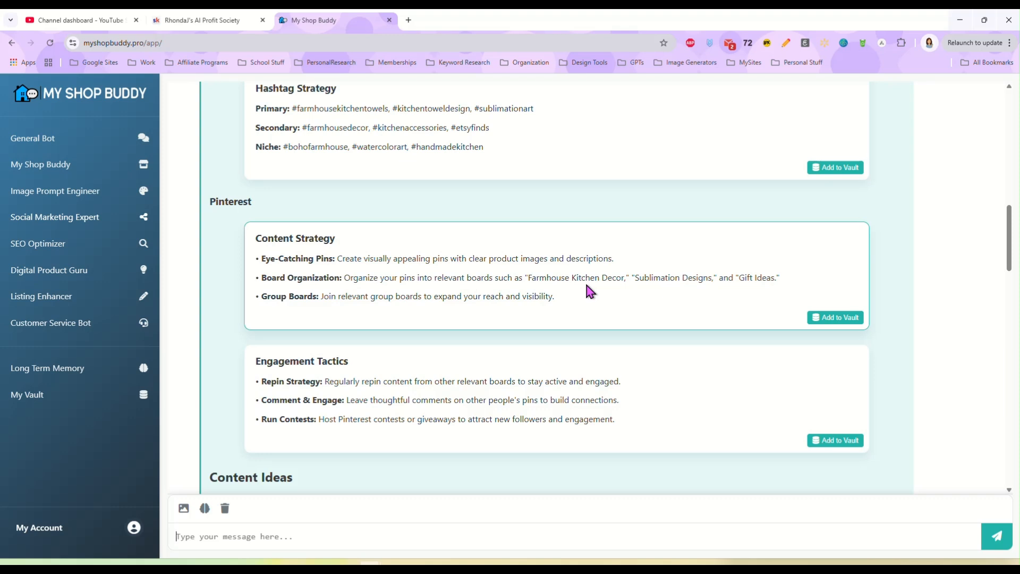
pyautogui.scroll(-3)
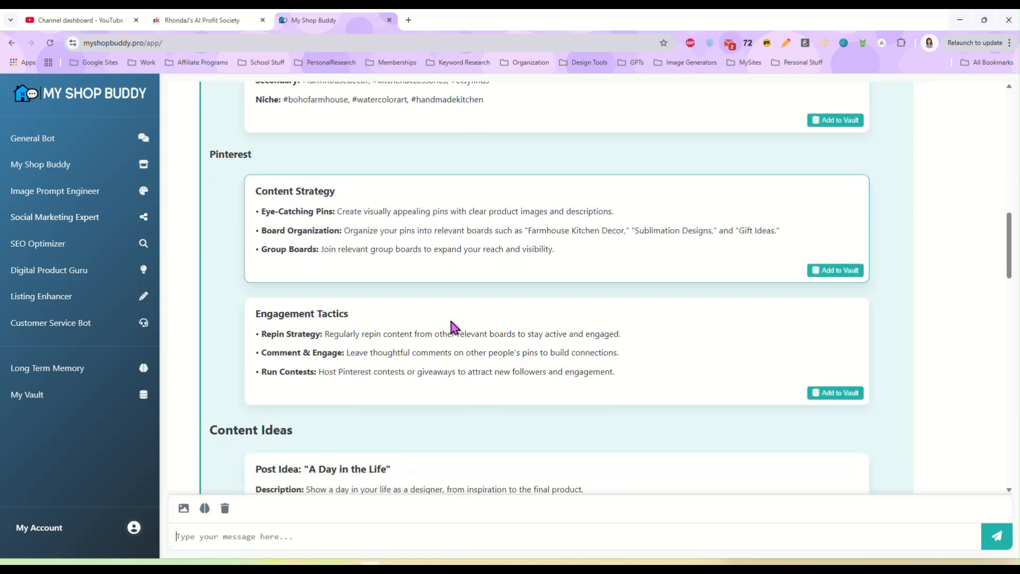
pyautogui.scroll(-3)
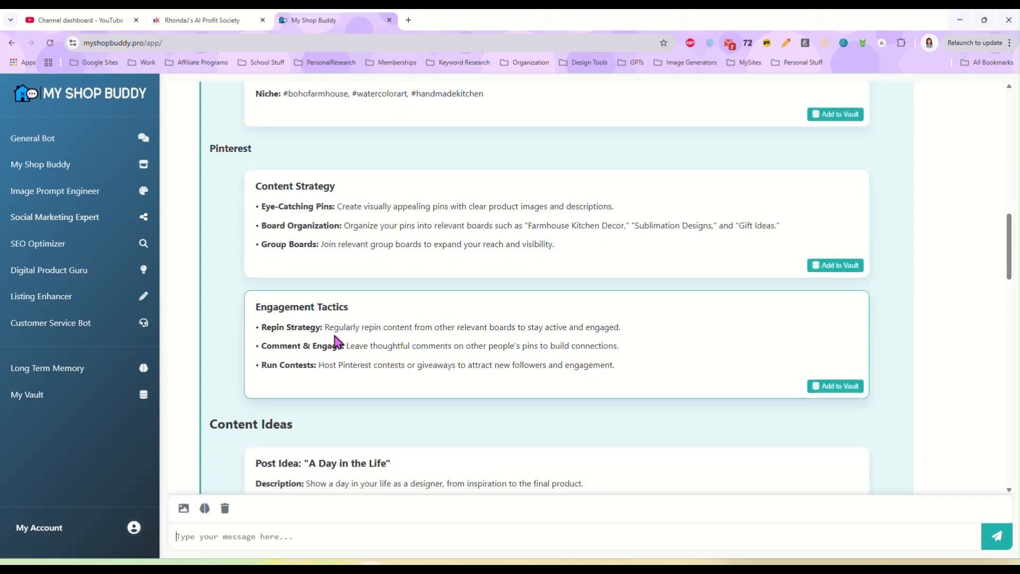
pyautogui.moveTo(650, 332)
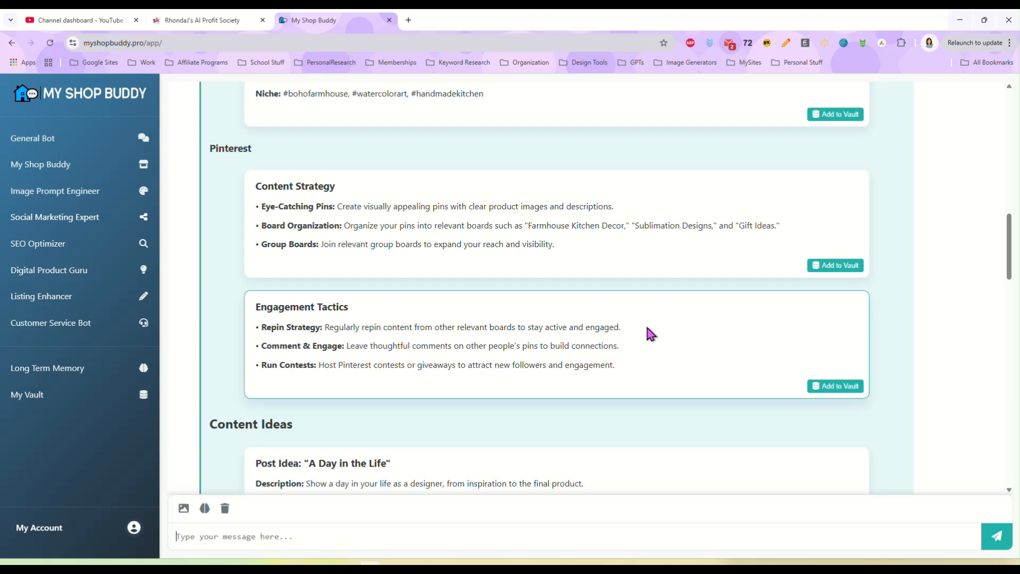
pyautogui.moveTo(554, 343)
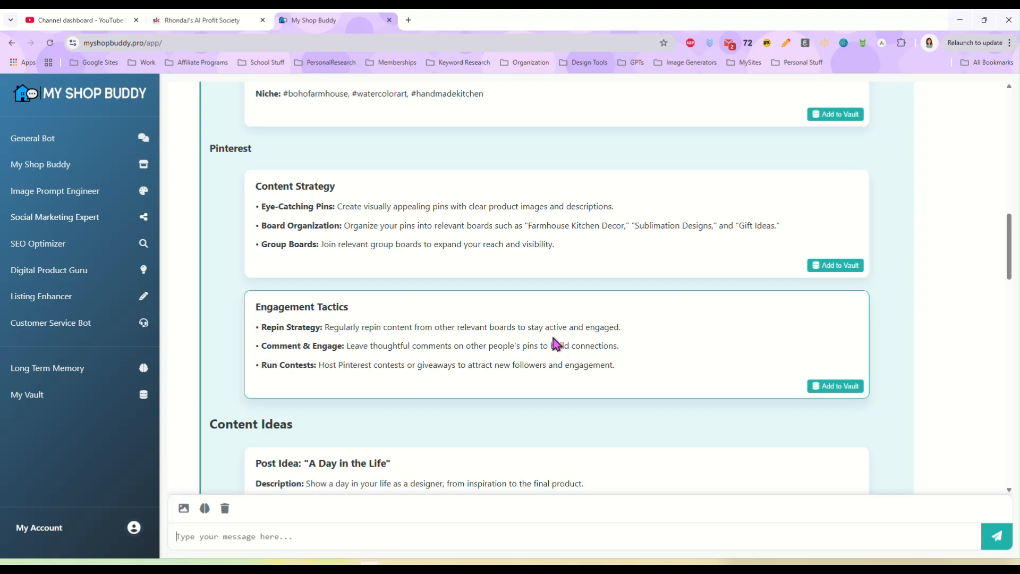
pyautogui.moveTo(537, 361)
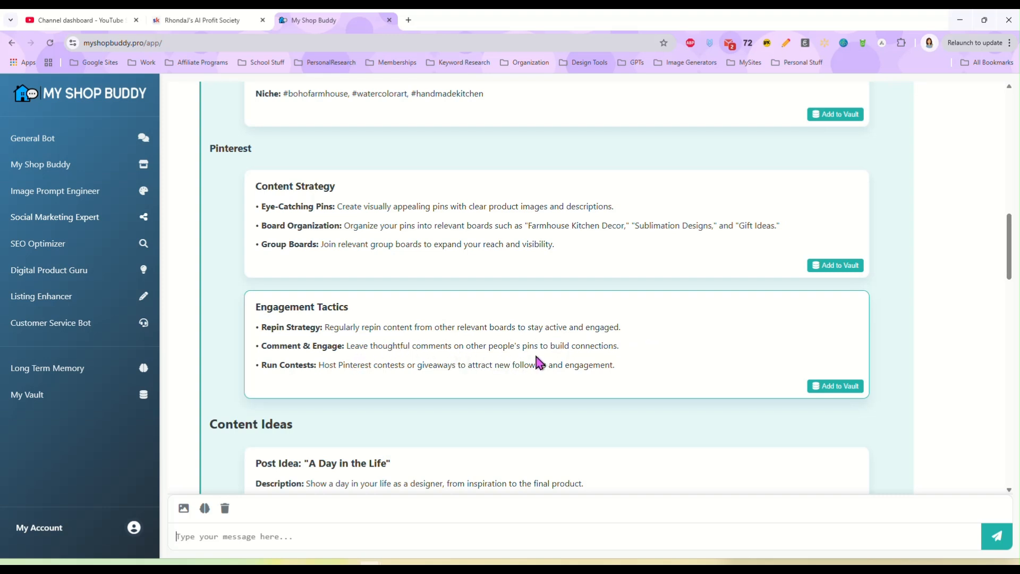
pyautogui.moveTo(619, 358)
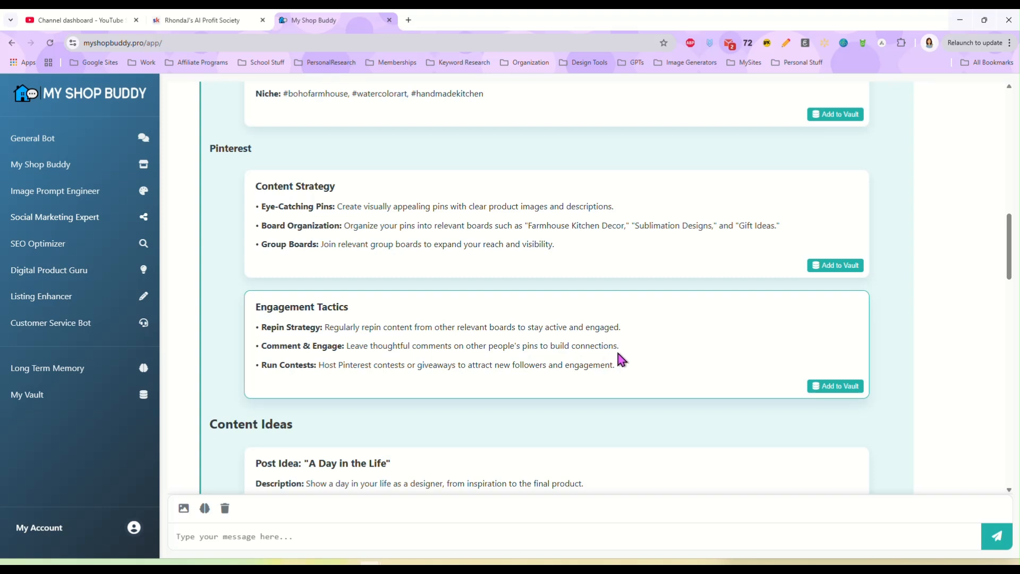
pyautogui.scroll(-3)
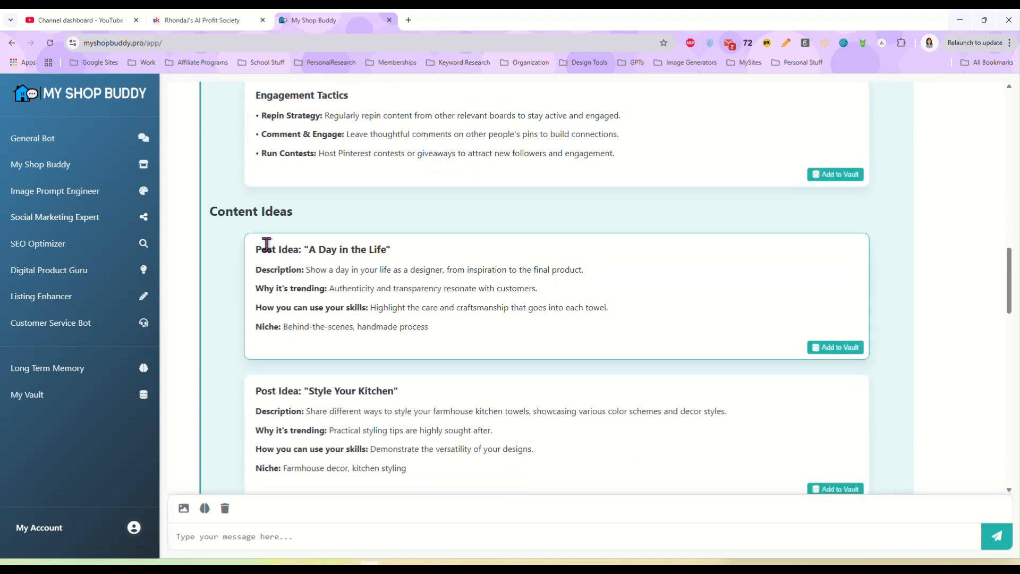
pyautogui.moveTo(334, 249)
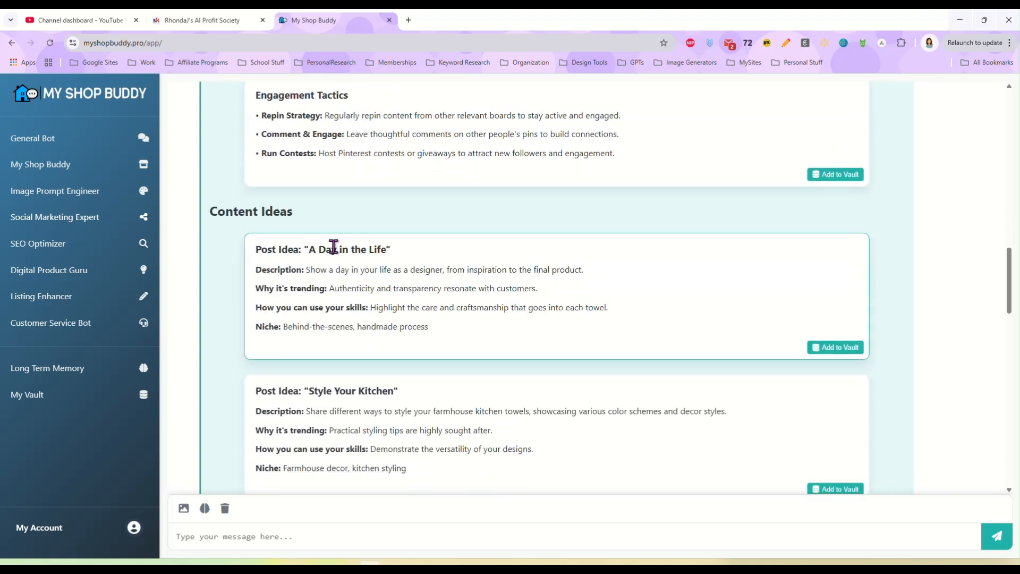
pyautogui.moveTo(561, 285)
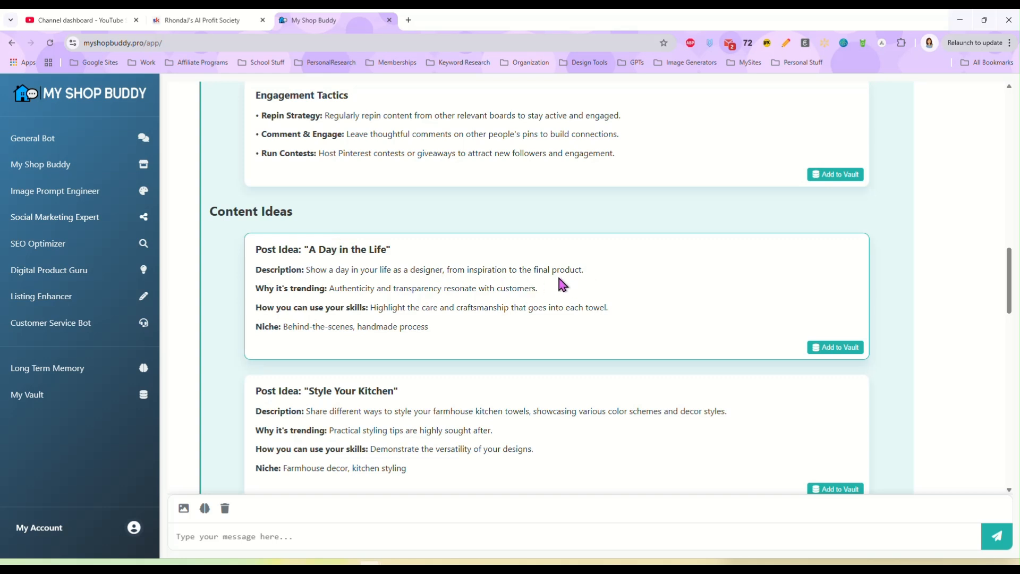
pyautogui.scroll(-3)
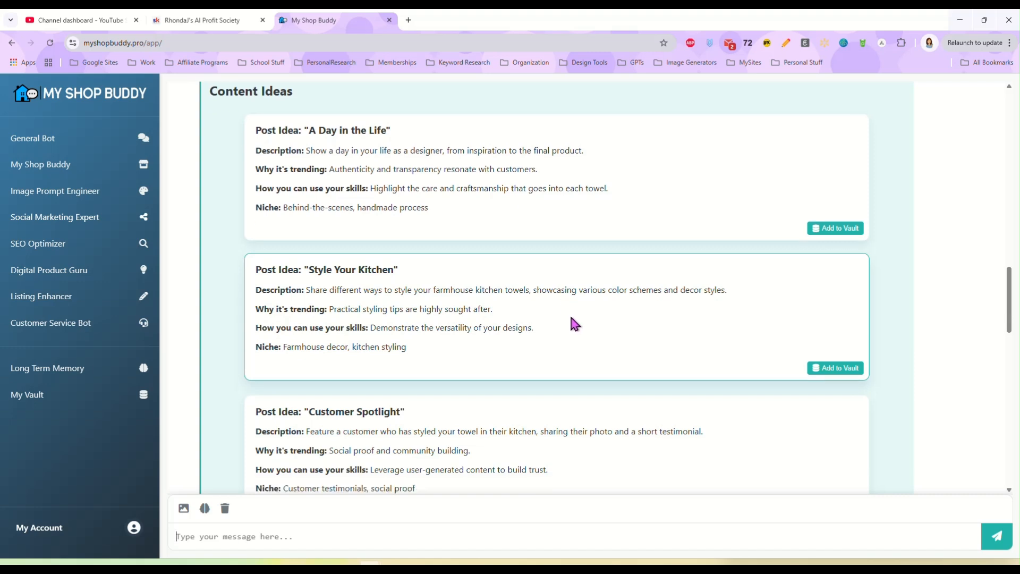
pyautogui.scroll(-3)
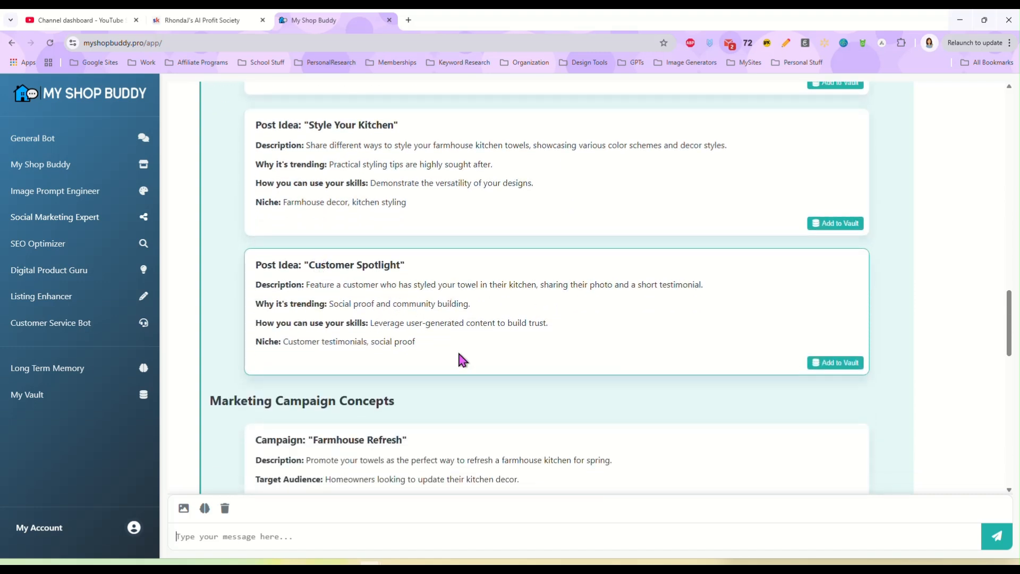
pyautogui.scroll(-3)
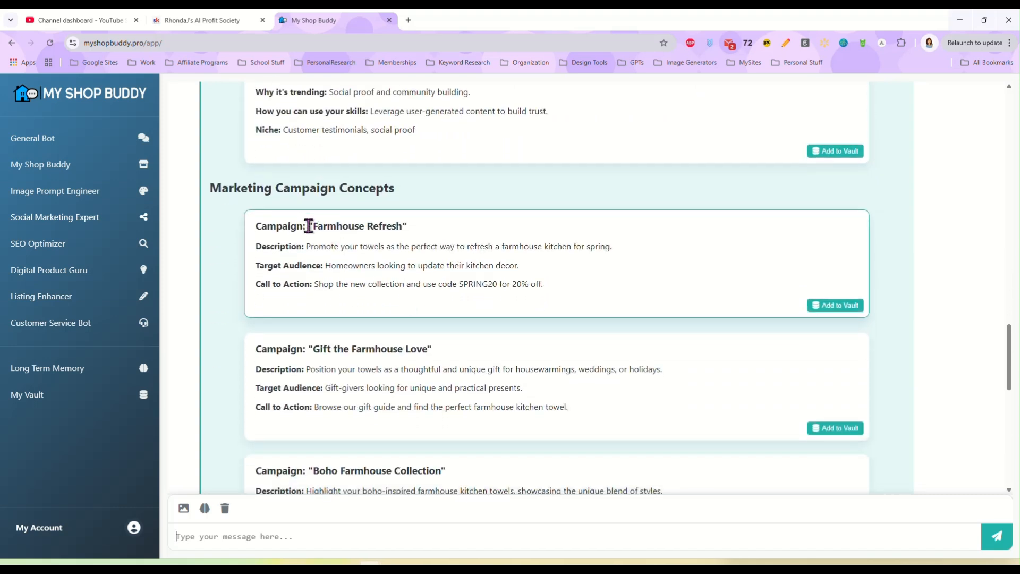
pyautogui.moveTo(308, 245)
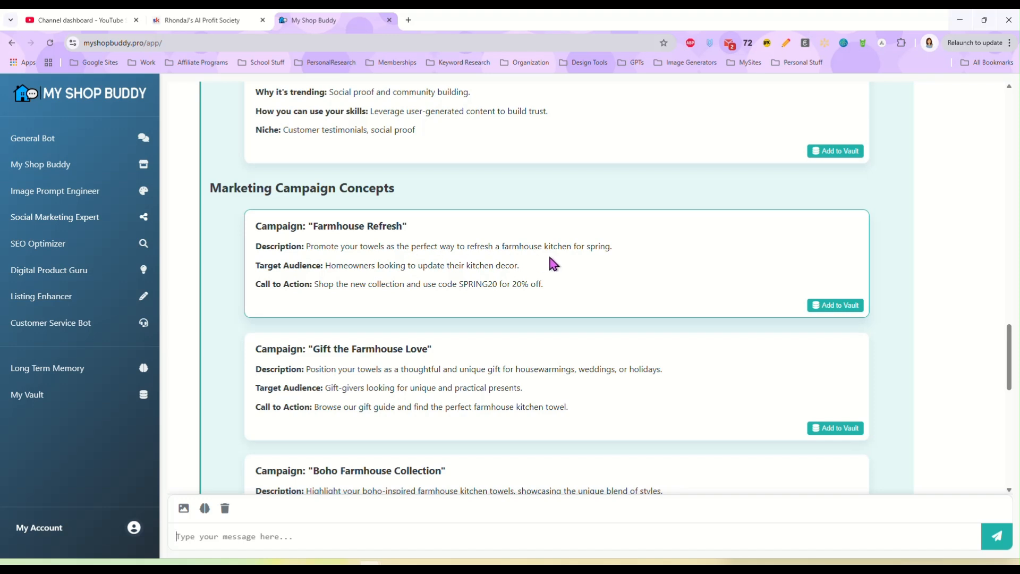
pyautogui.moveTo(336, 279)
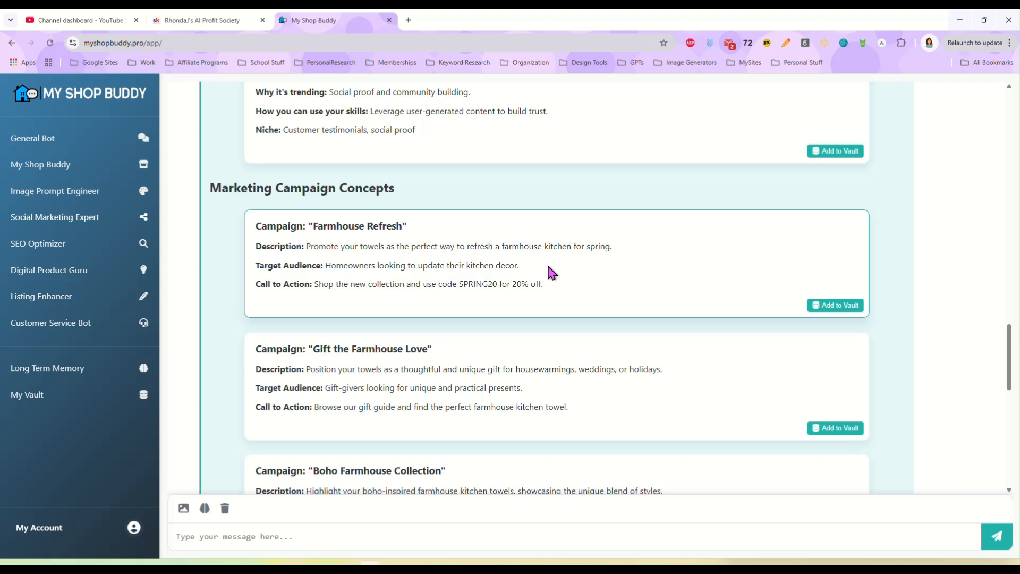
pyautogui.scroll(-3)
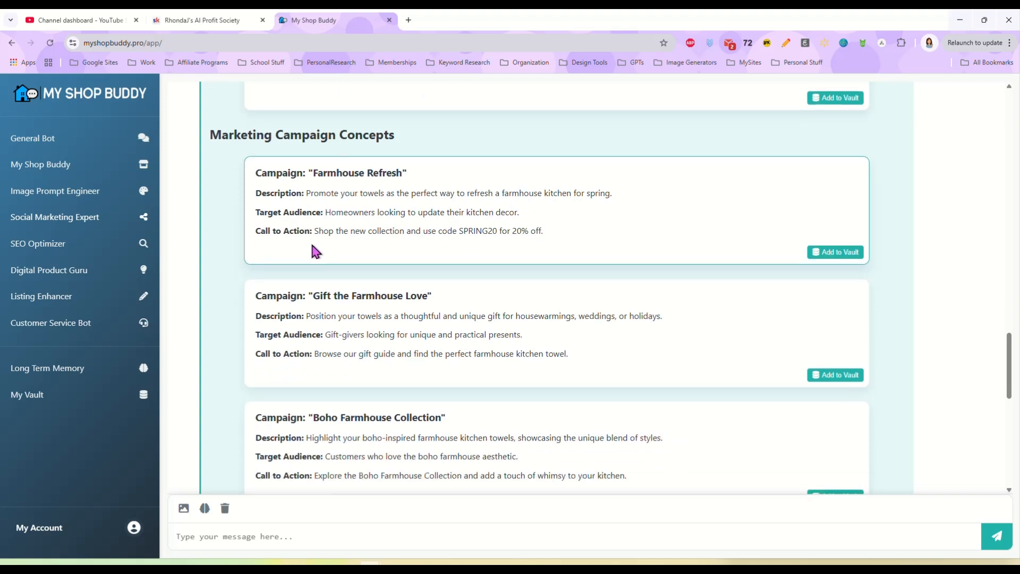
pyautogui.moveTo(566, 239)
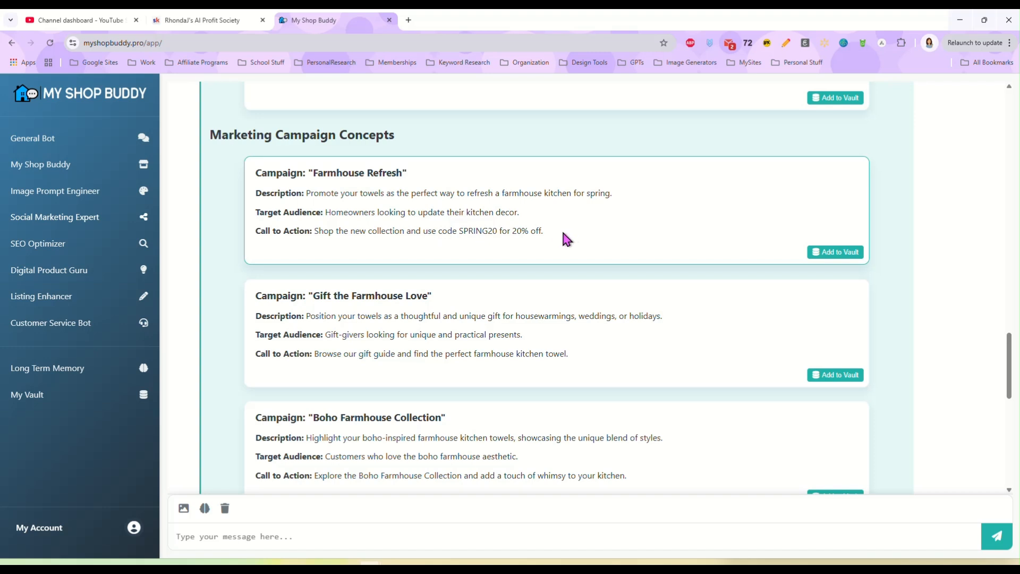
pyautogui.moveTo(558, 236)
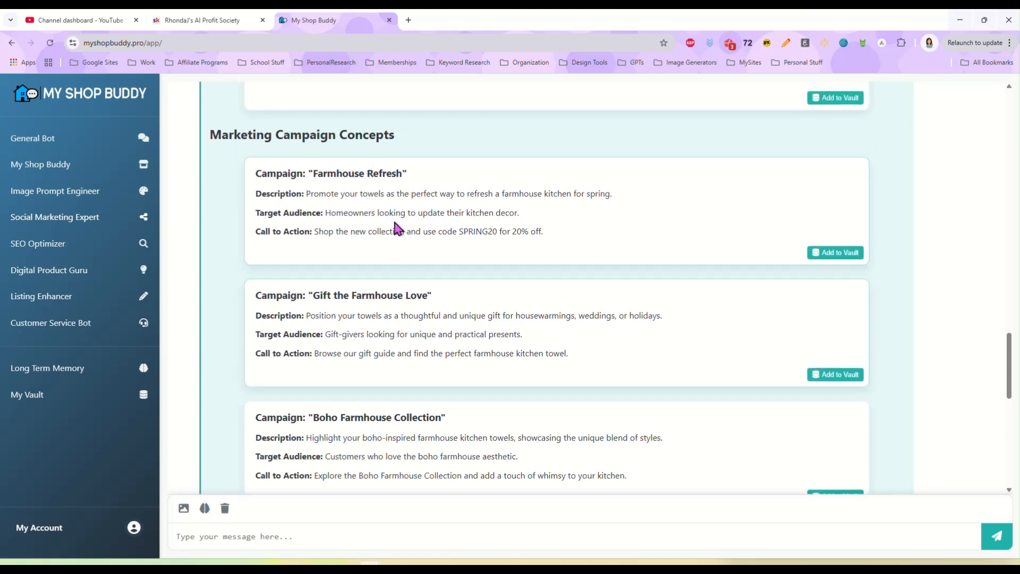
pyautogui.scroll(-3)
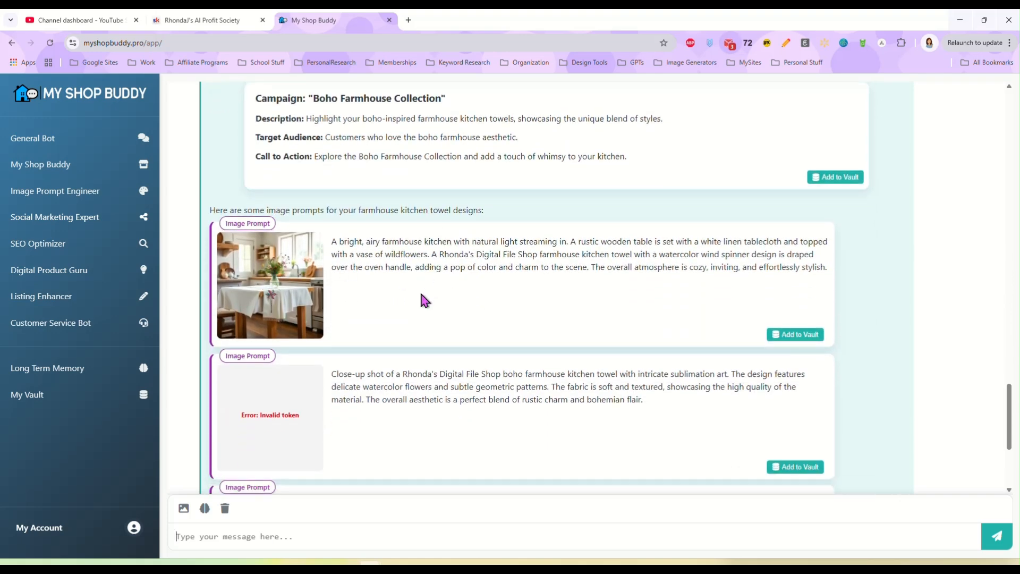
pyautogui.scroll(-3)
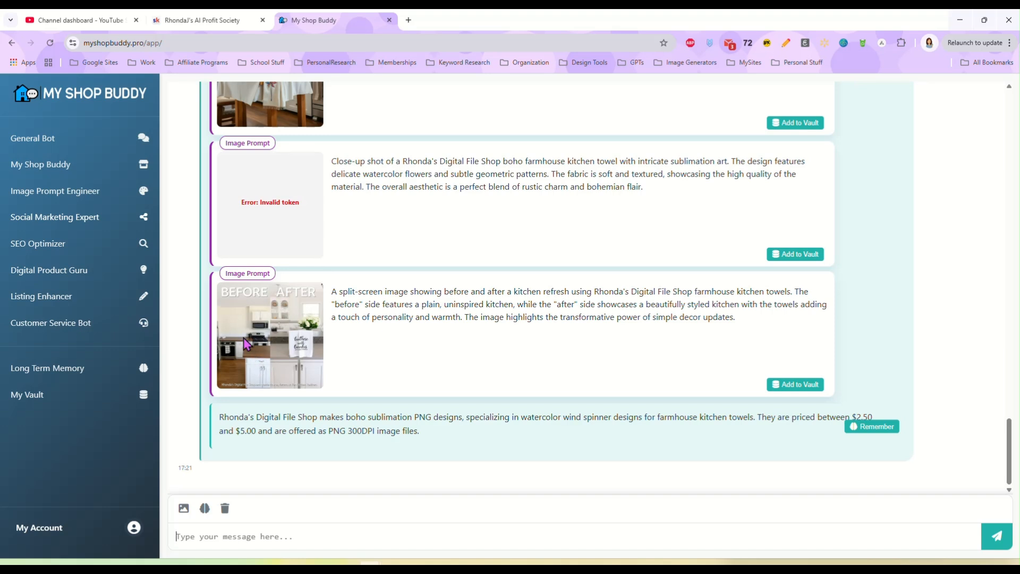
pyautogui.moveTo(501, 340)
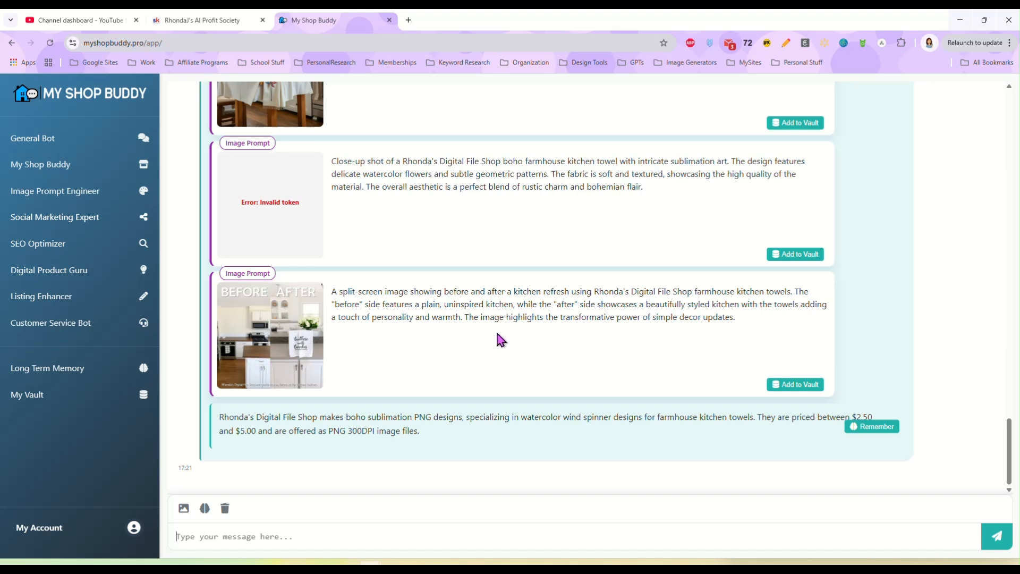
pyautogui.scroll(3)
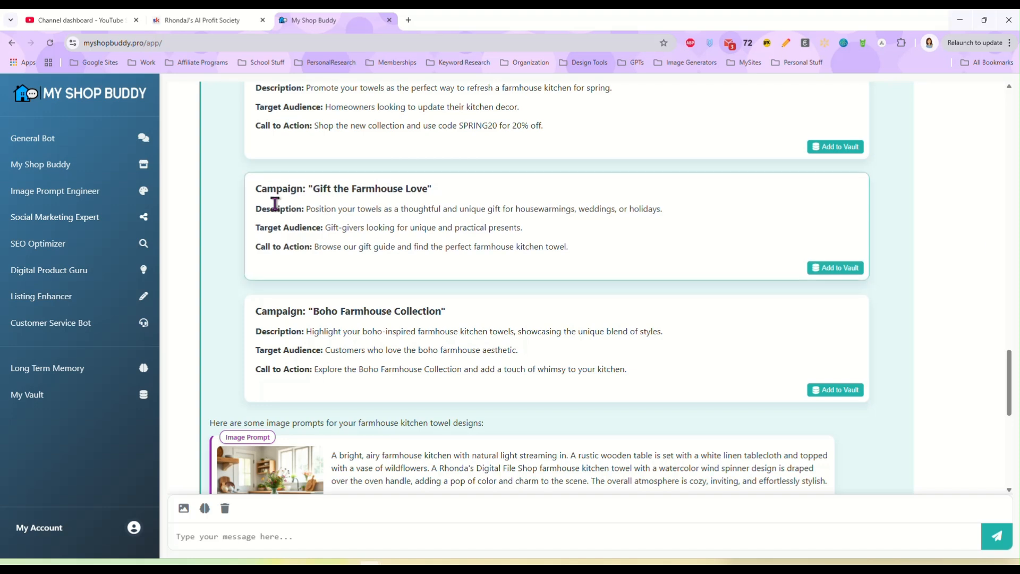
pyautogui.click(38, 242)
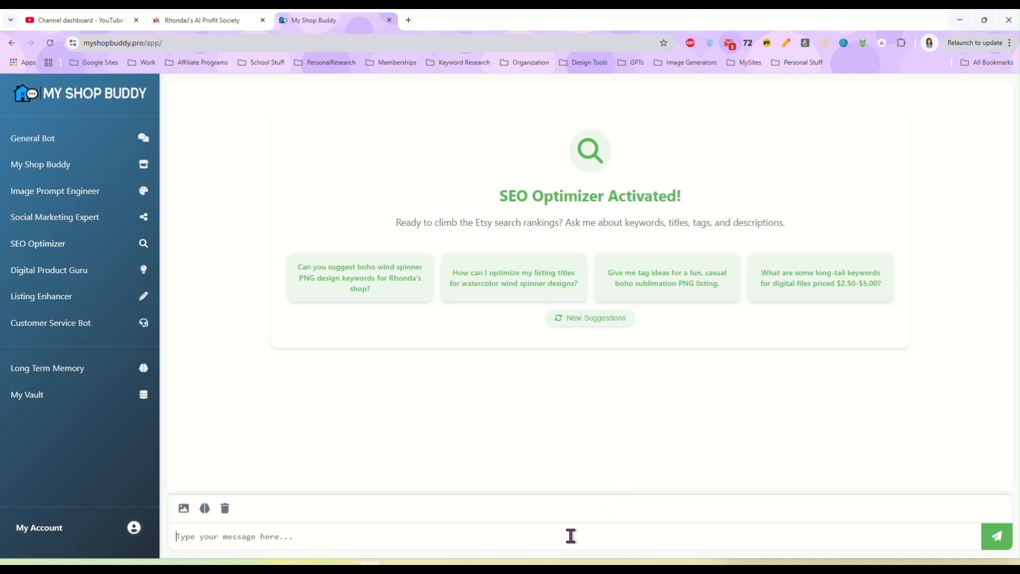
# Step: Send the SEO Optimizer the current title and tags: Fall Gnome Tumbler Wrap 20oz PNG
pyautogui.write('Here are my current title')
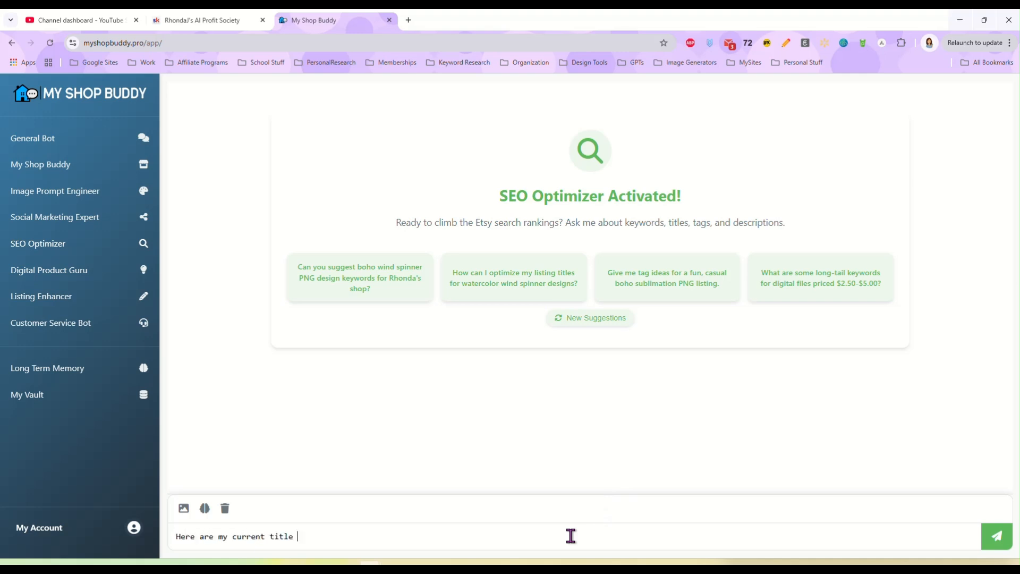
pyautogui.write('and tag')
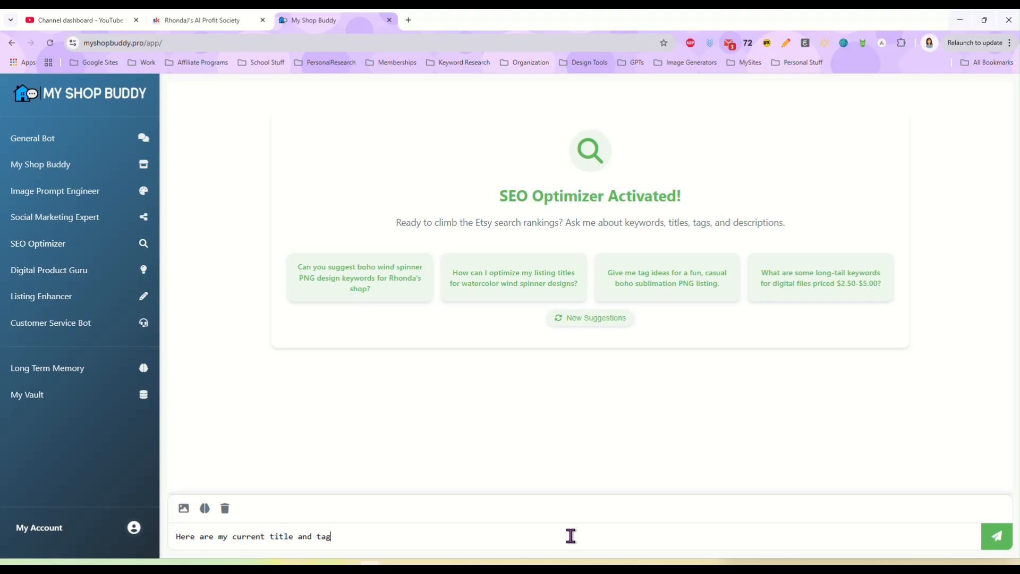
pyautogui.write('s')
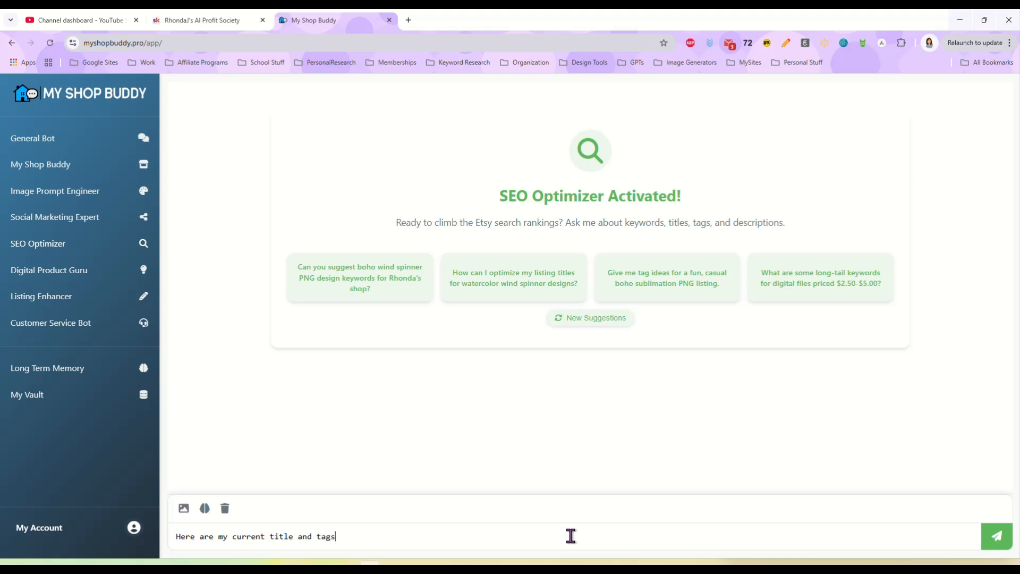
pyautogui.write(': Fa')
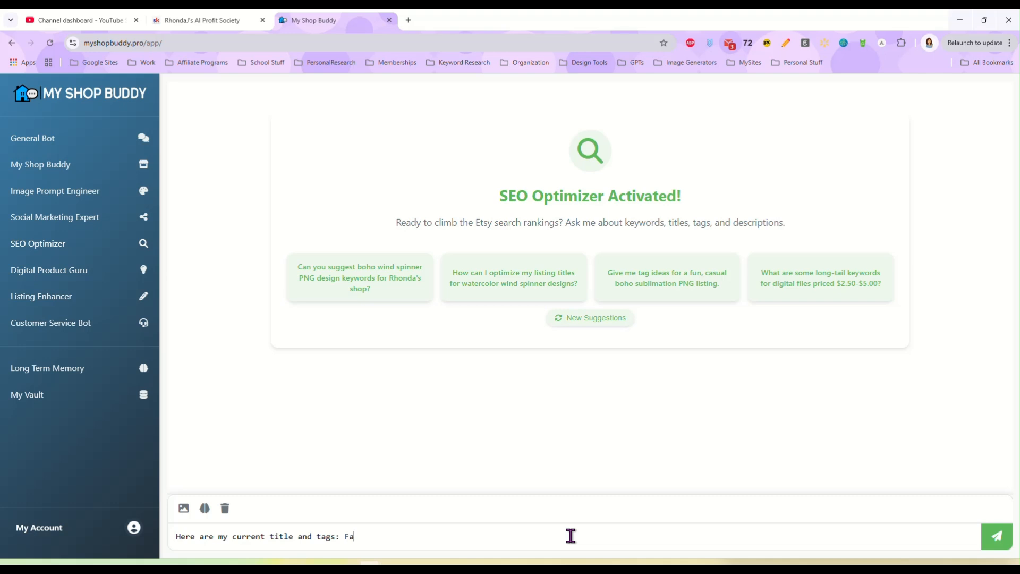
pyautogui.write('ll Gnome')
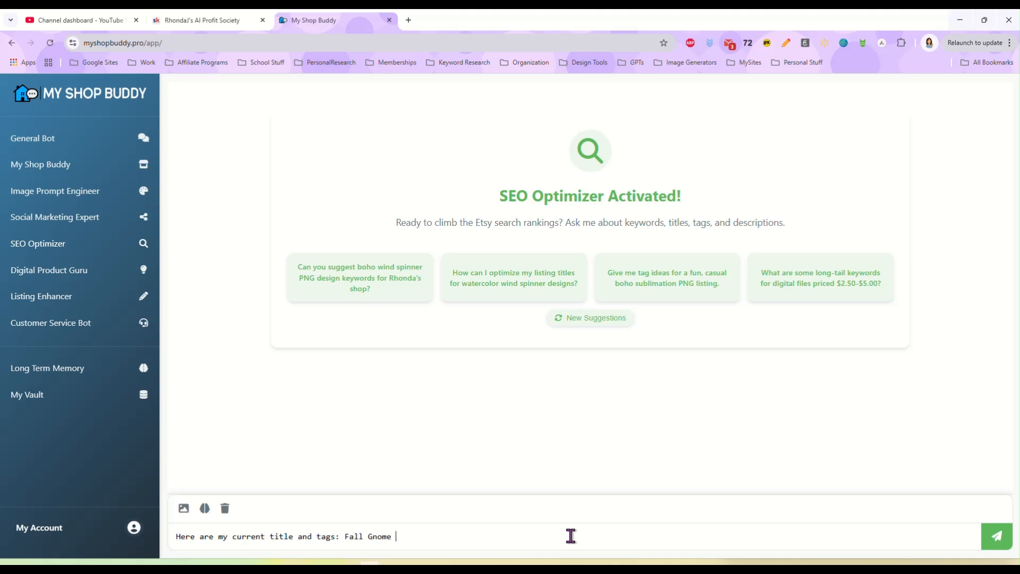
pyautogui.write('Tumbler Wrap')
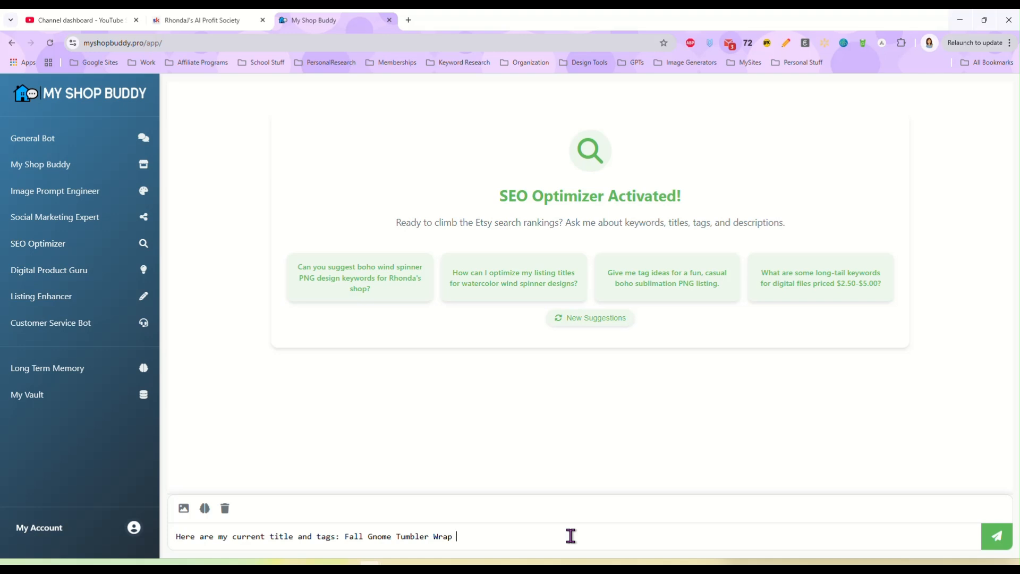
pyautogui.write('20oz PN')
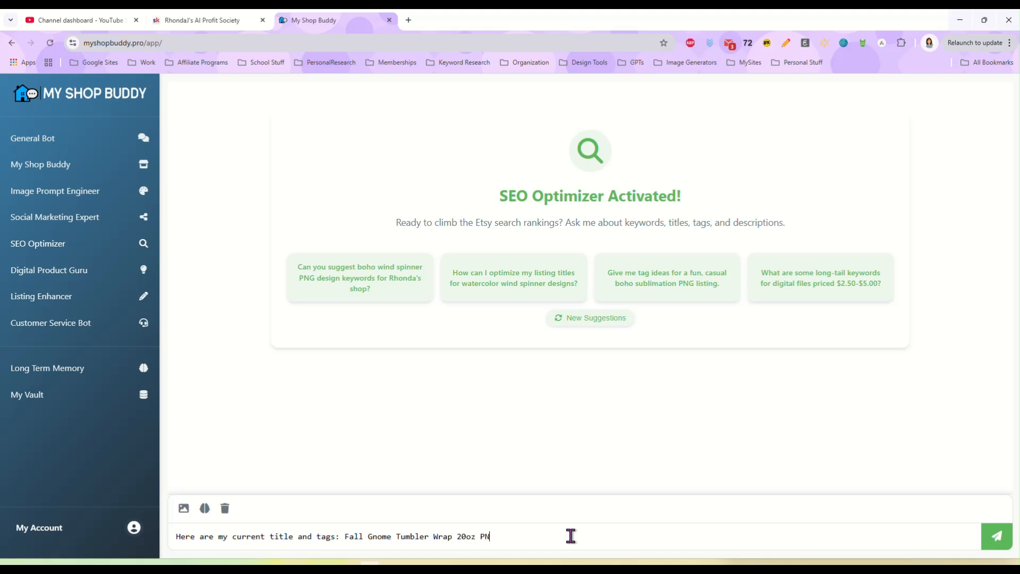
pyautogui.click(997, 536)
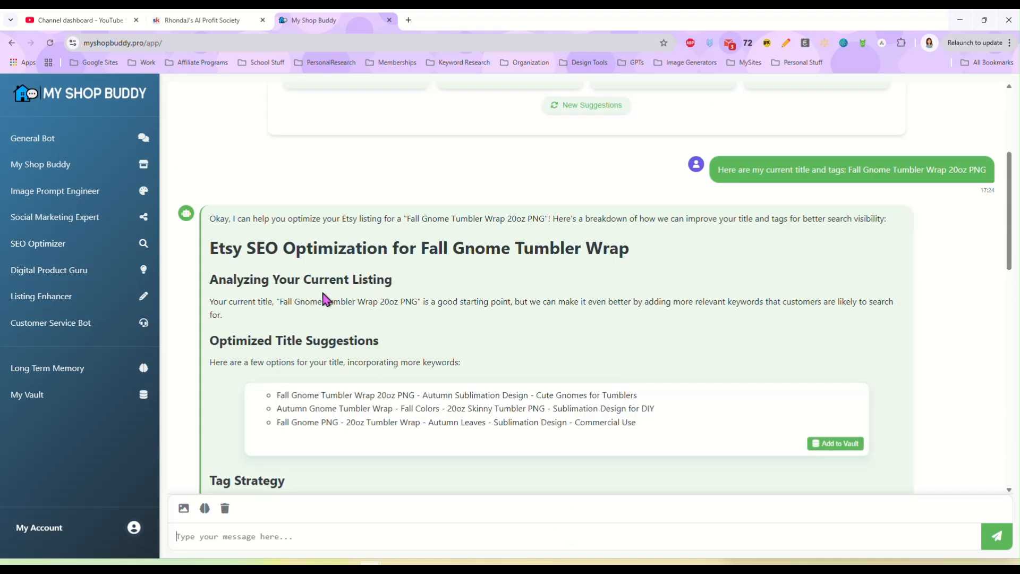
# Step: Scroll through the SEO reply's title suggestions, 13-tag strategy, keyword expansion and closing tips
pyautogui.scroll(-3)
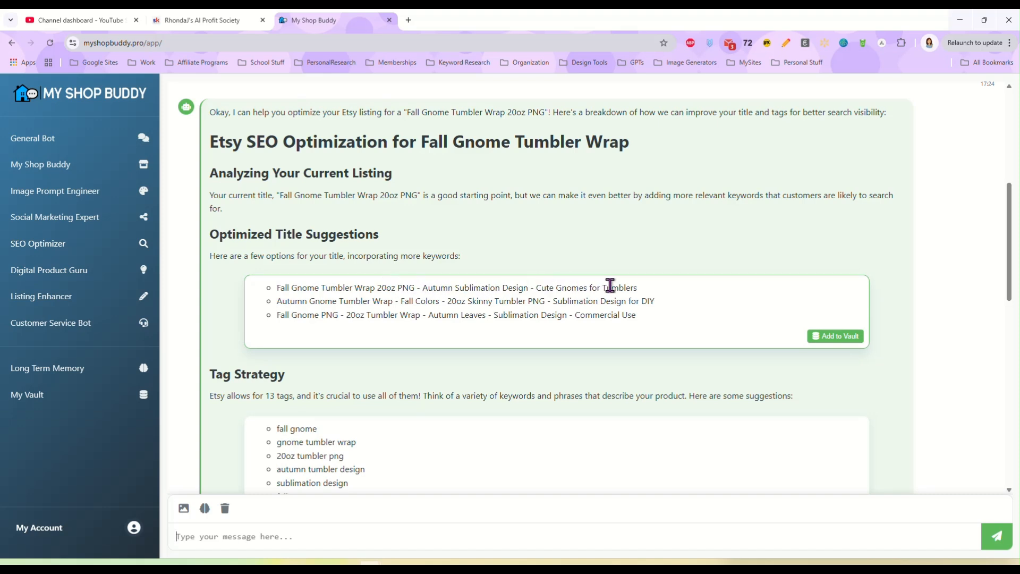
pyautogui.moveTo(456, 334)
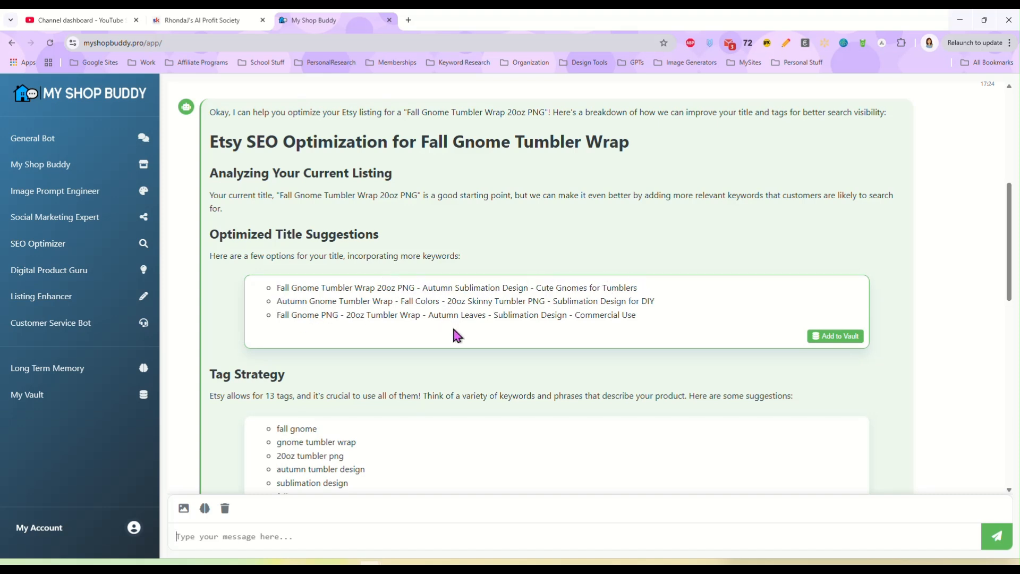
pyautogui.scroll(-3)
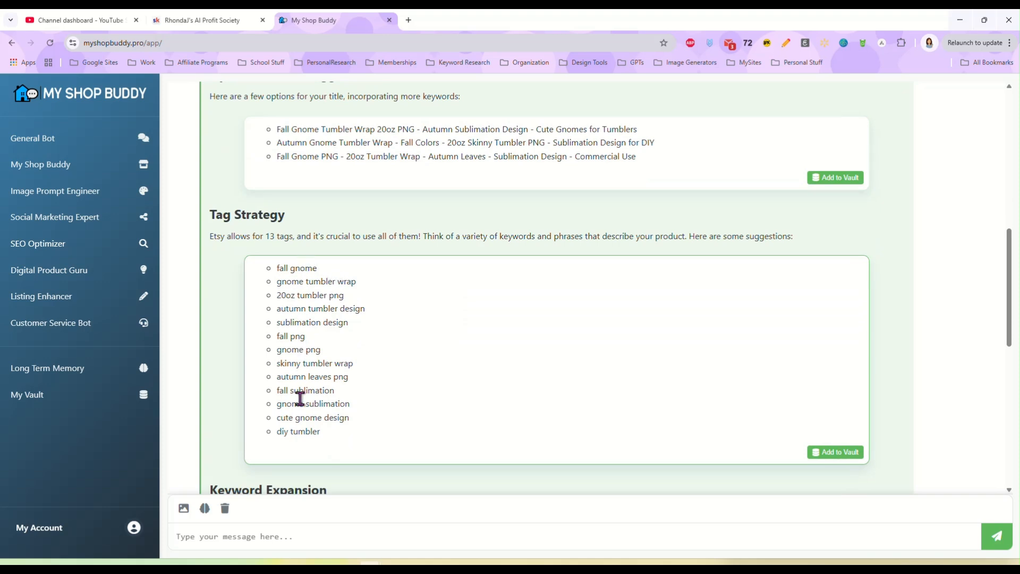
pyautogui.moveTo(435, 333)
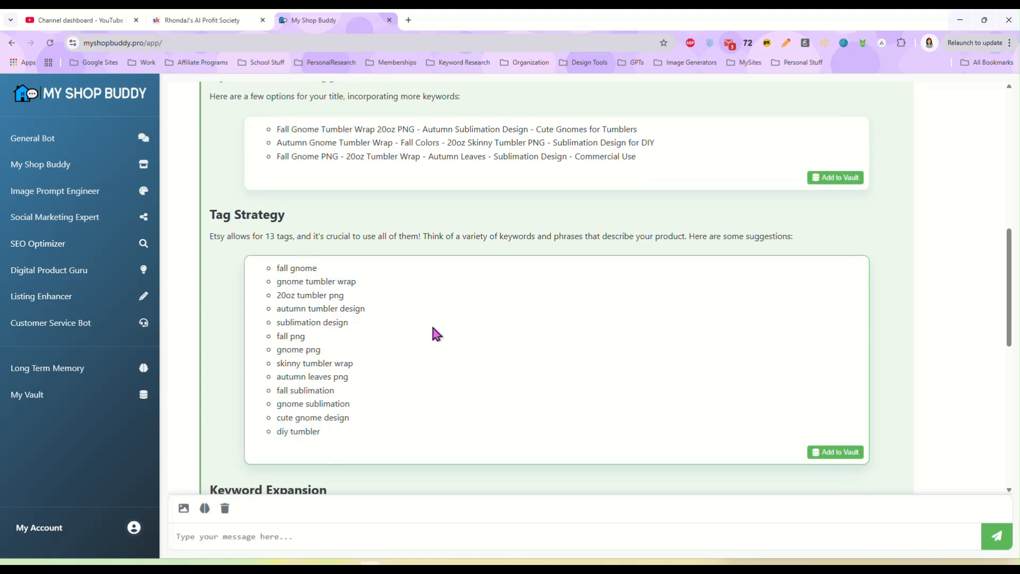
pyautogui.scroll(-3)
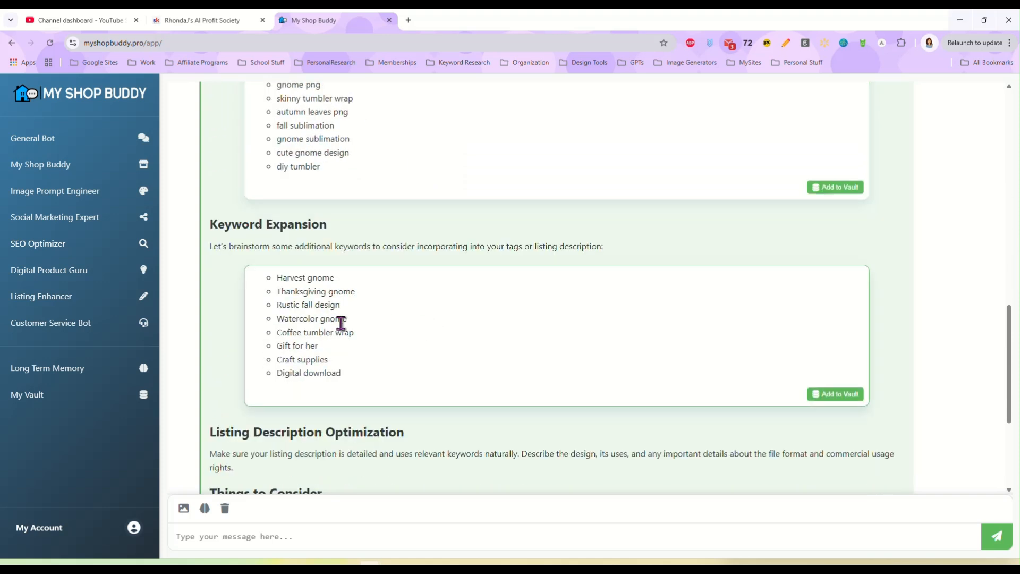
pyautogui.moveTo(369, 297)
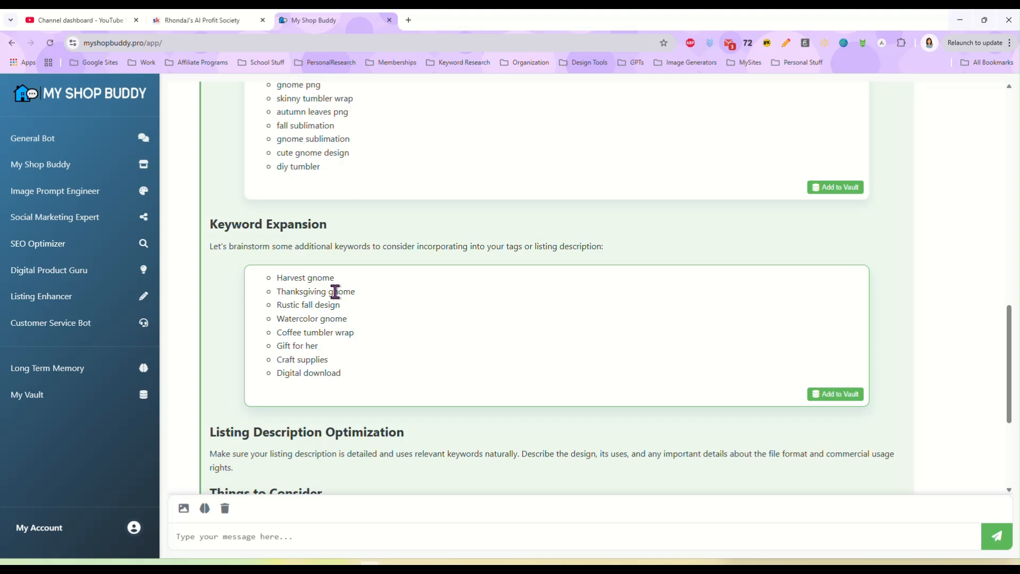
pyautogui.scroll(-3)
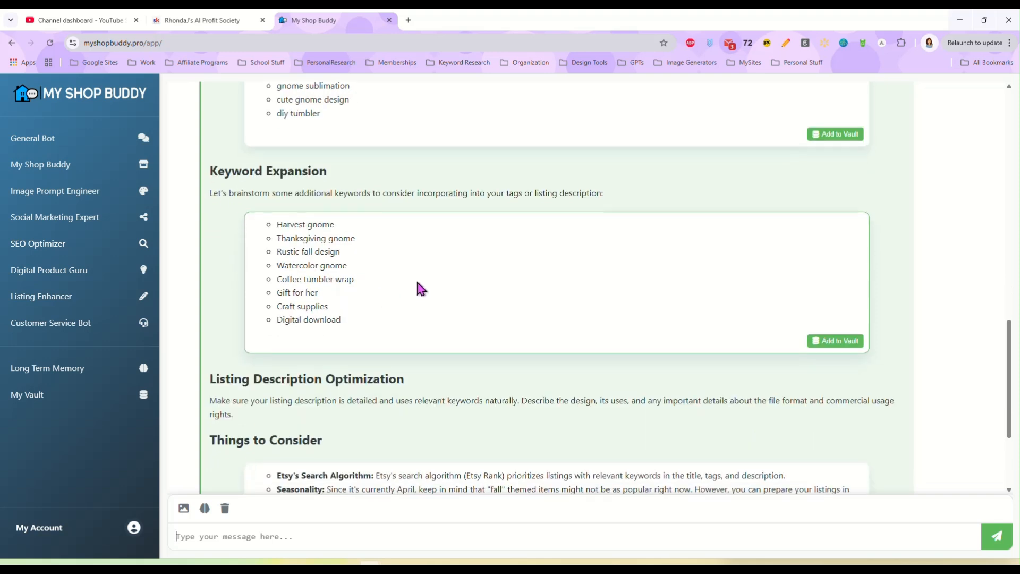
pyautogui.moveTo(433, 290)
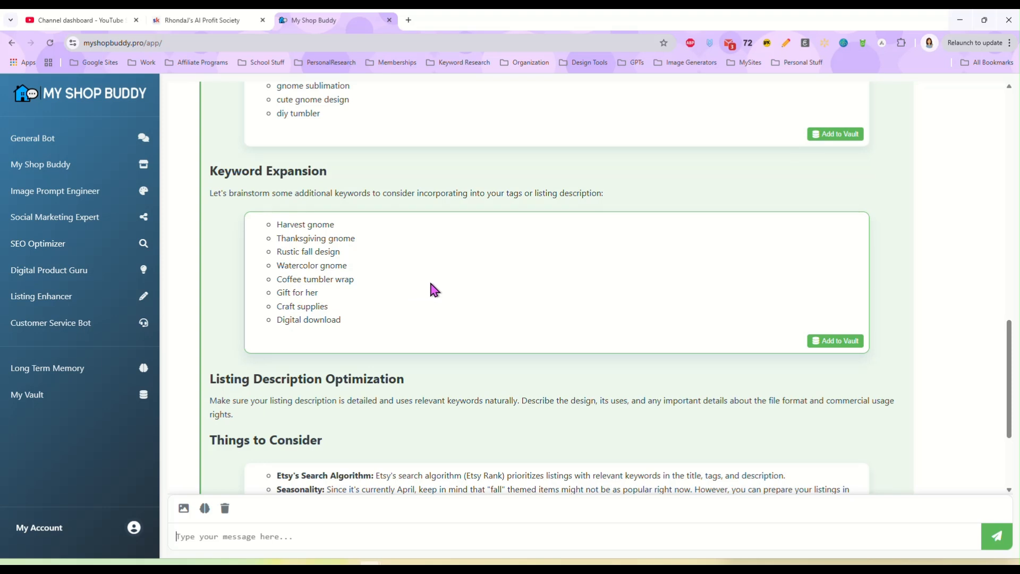
pyautogui.scroll(-3)
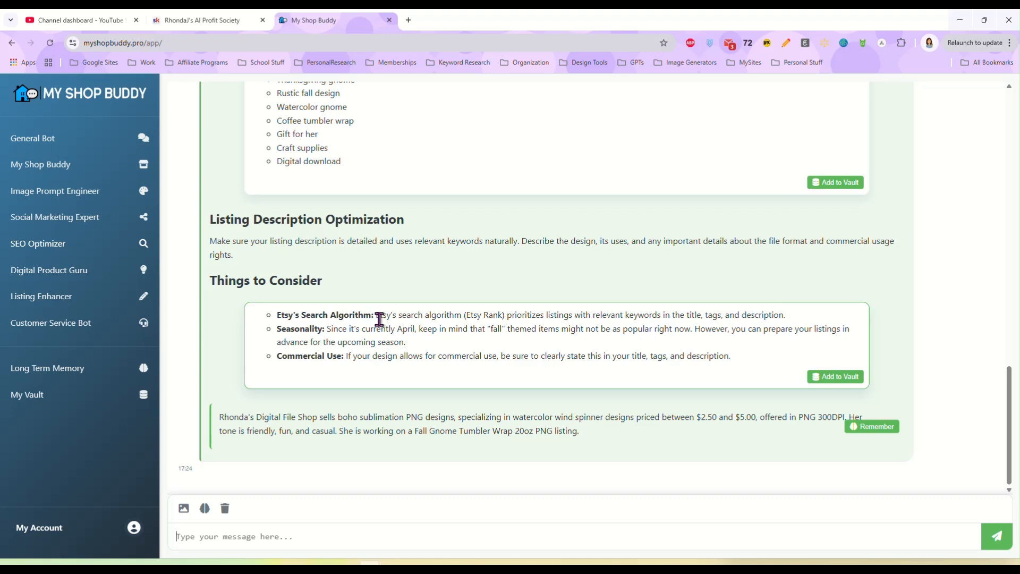
pyautogui.moveTo(644, 317)
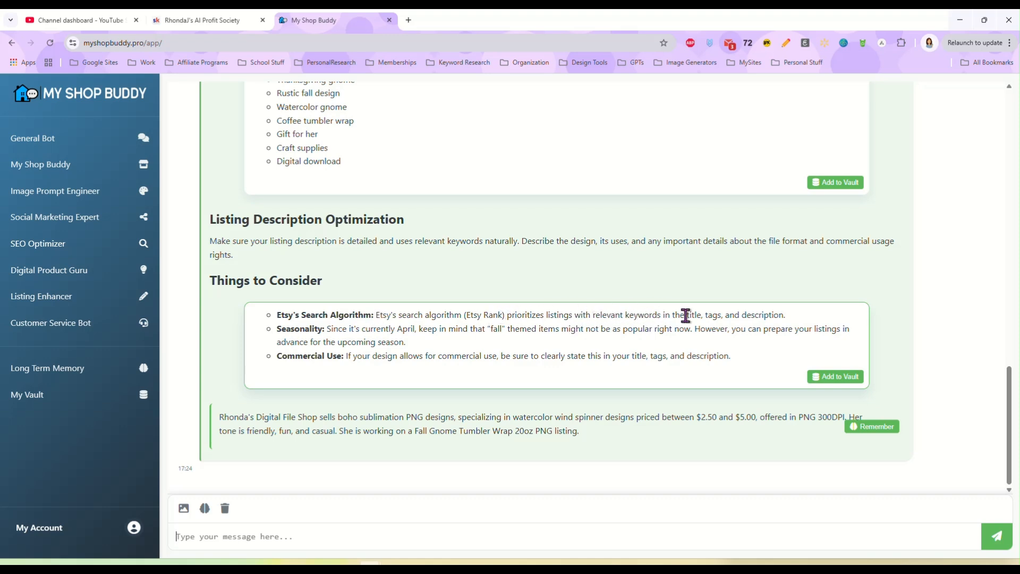
pyautogui.moveTo(344, 328)
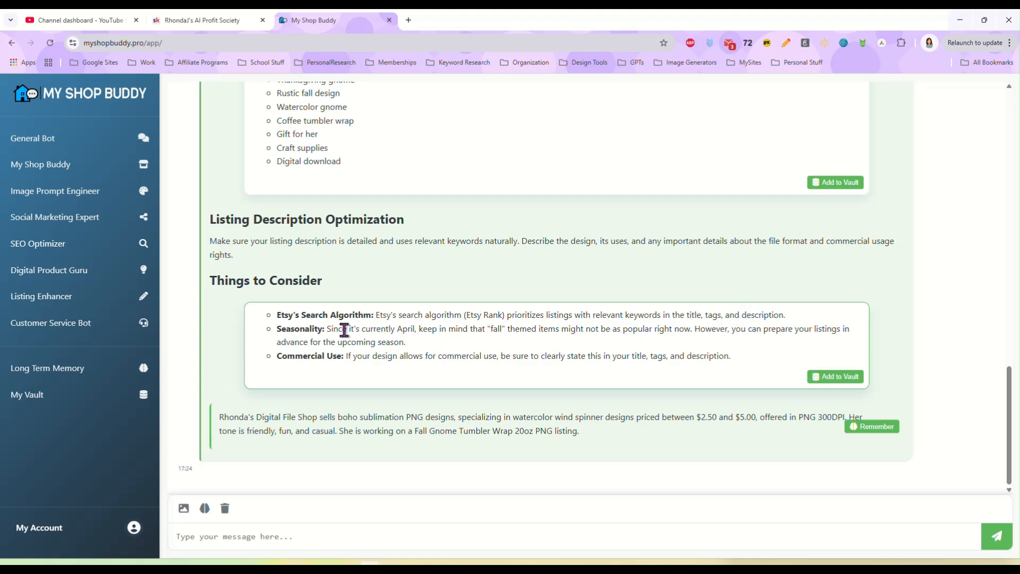
pyautogui.moveTo(500, 343)
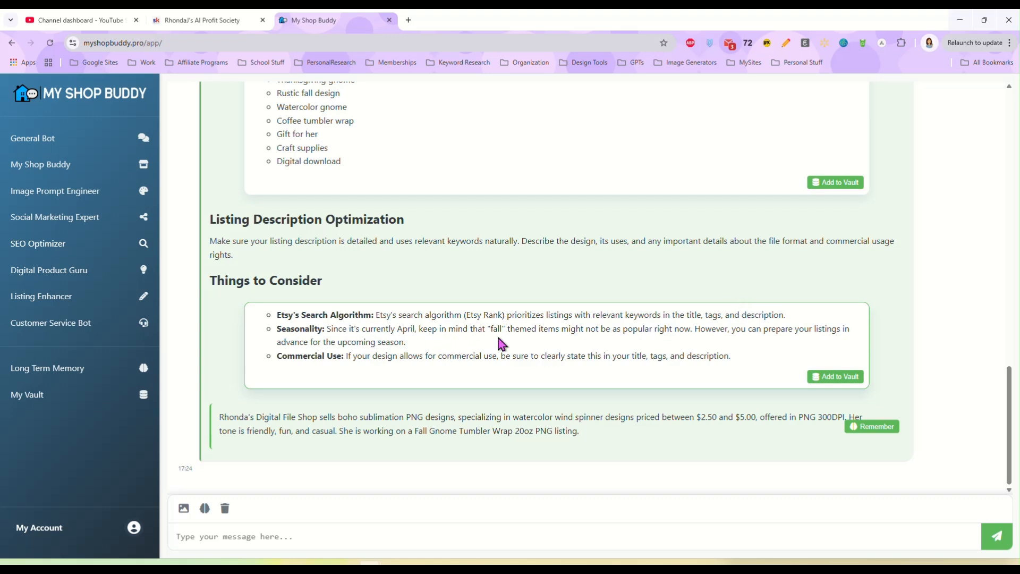
pyautogui.moveTo(676, 346)
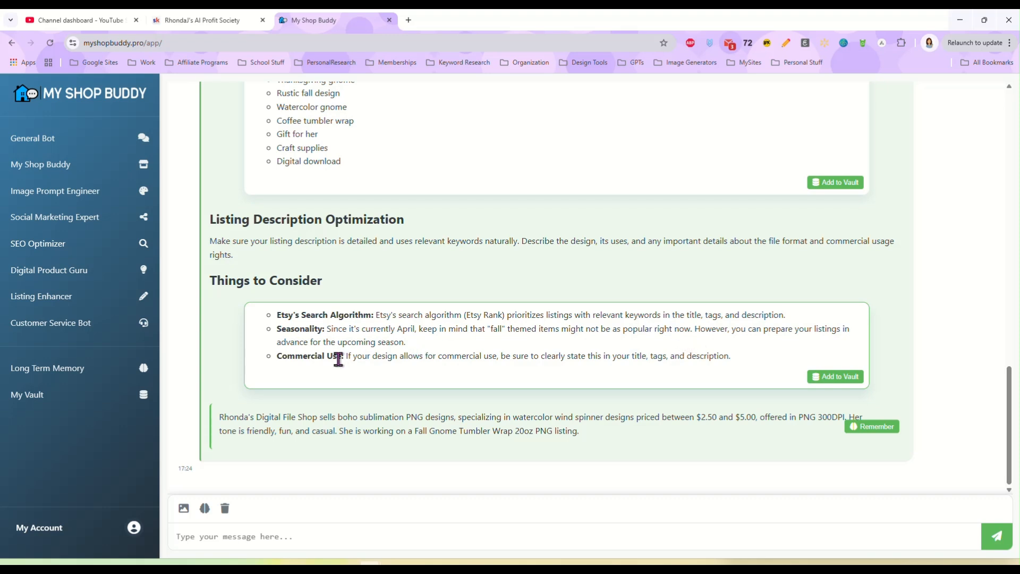
pyautogui.moveTo(647, 376)
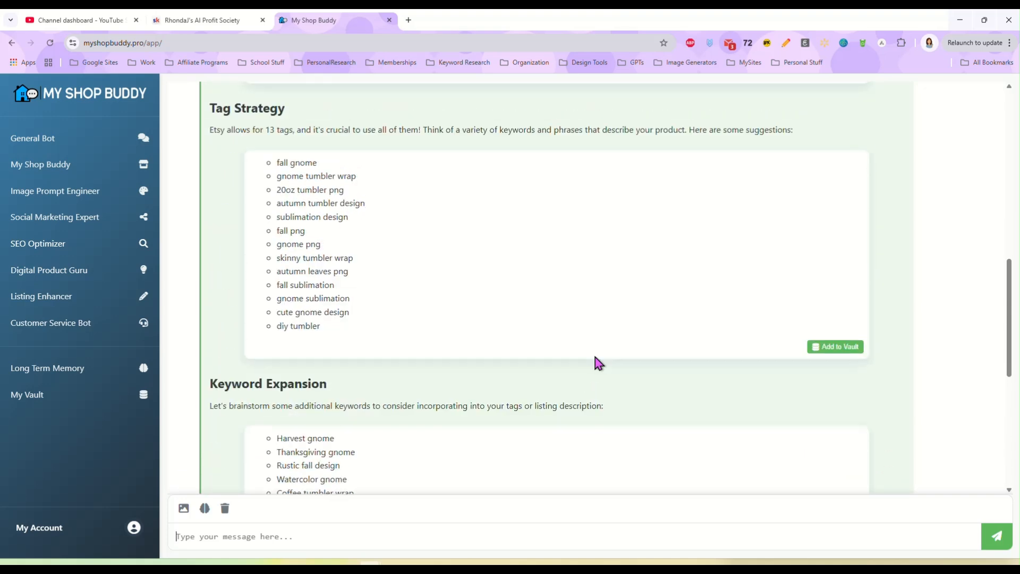
# Step: Save the 13-tag strategy list to the Vault tagged 'tag ideas'
pyautogui.click(835, 347)
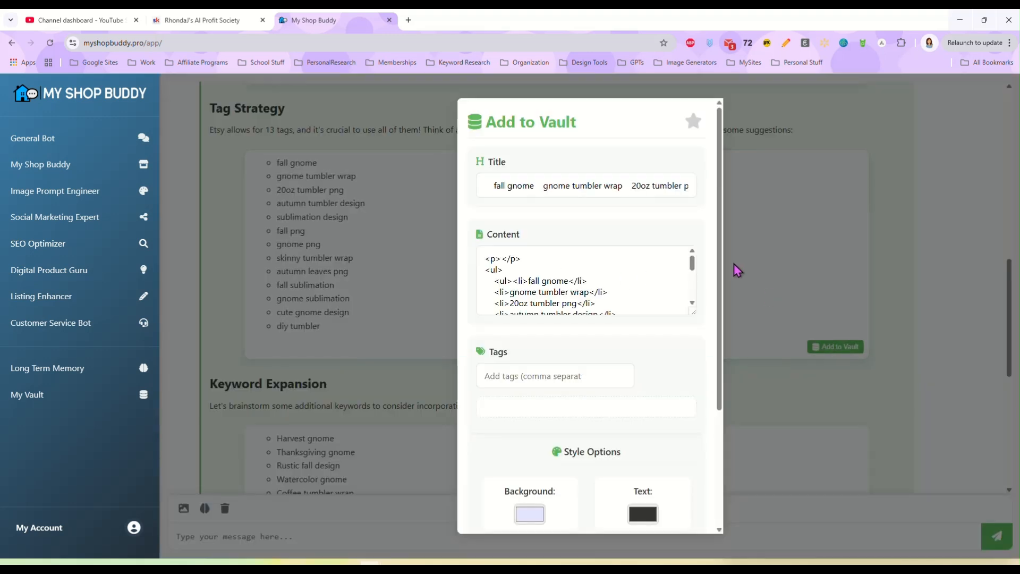
pyautogui.scroll(-3)
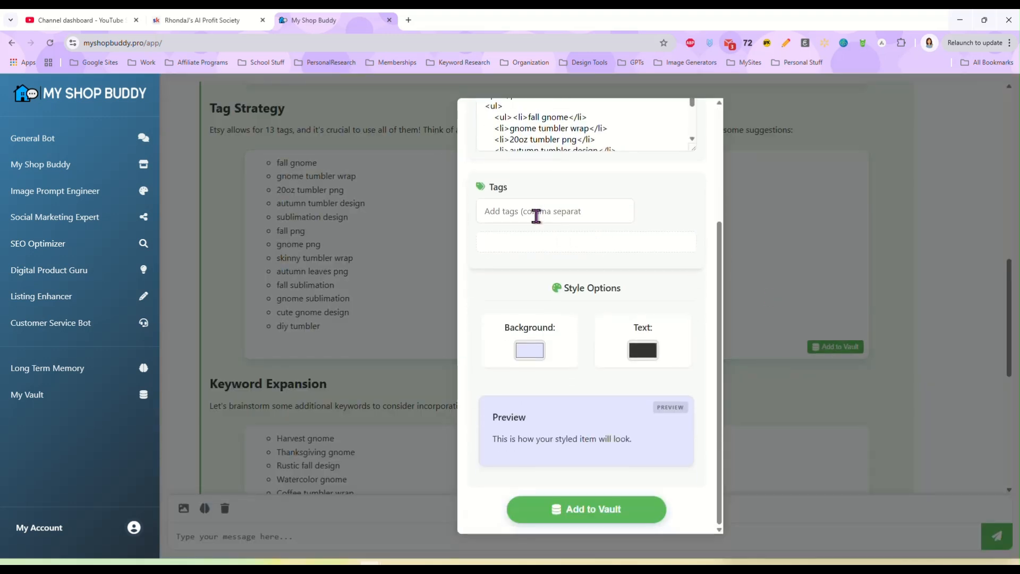
pyautogui.click(555, 211)
pyautogui.write('tag ideas')
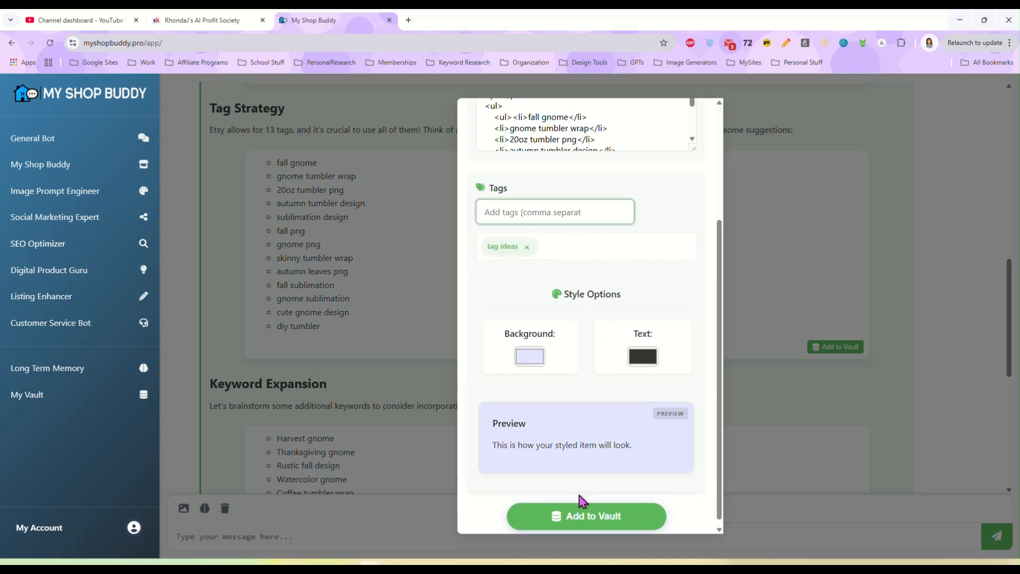
pyautogui.click(585, 516)
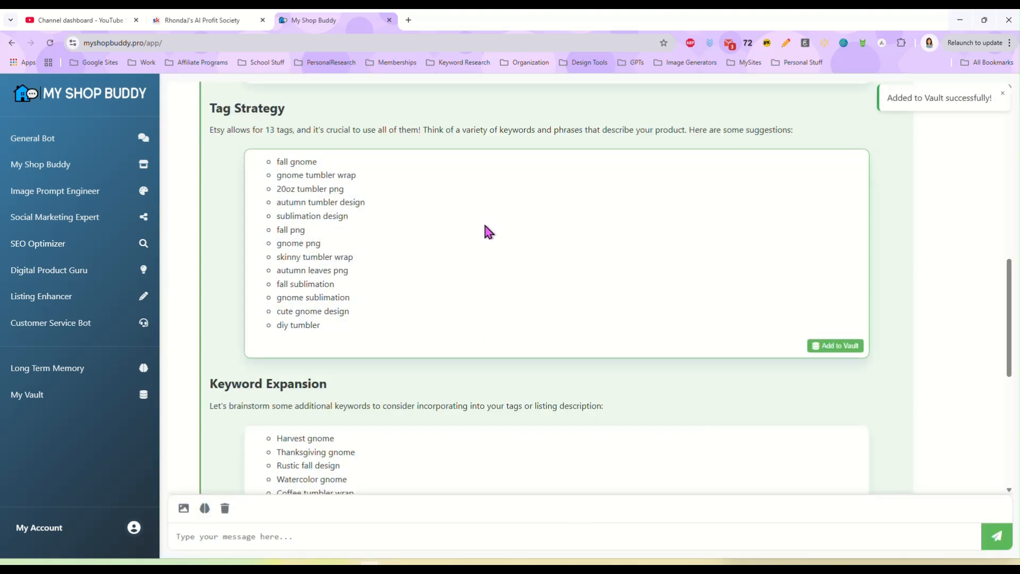
pyautogui.moveTo(568, 250)
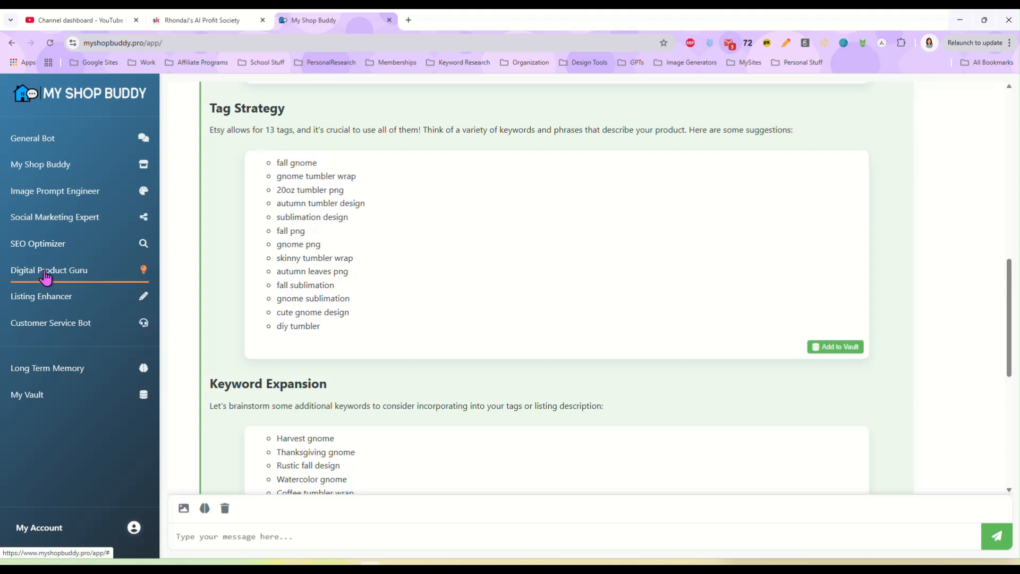
# Step: Ask Digital Product Guru for 3 fresh spring-themed clipart bundle designs to launch next month
pyautogui.click(49, 270)
pyautogui.write('I want to create a')
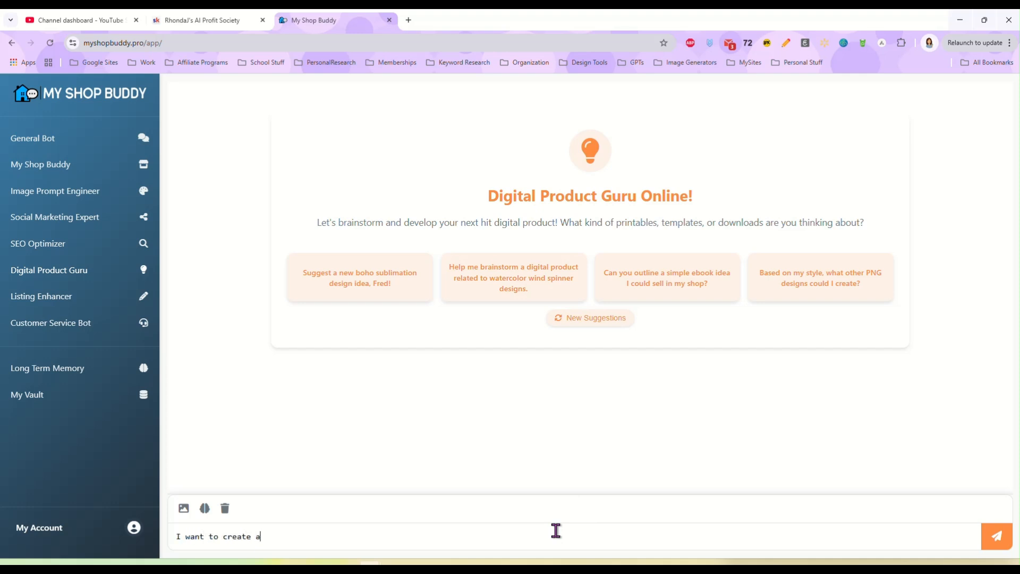
pyautogui.write('spring-themed')
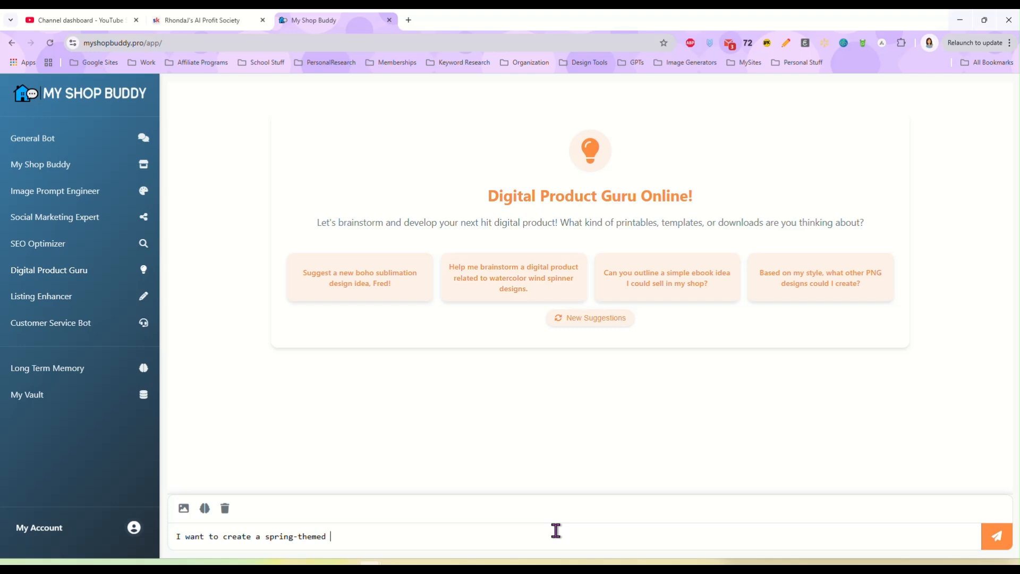
pyautogui.write("clipart bundle that's not overdone. What are")
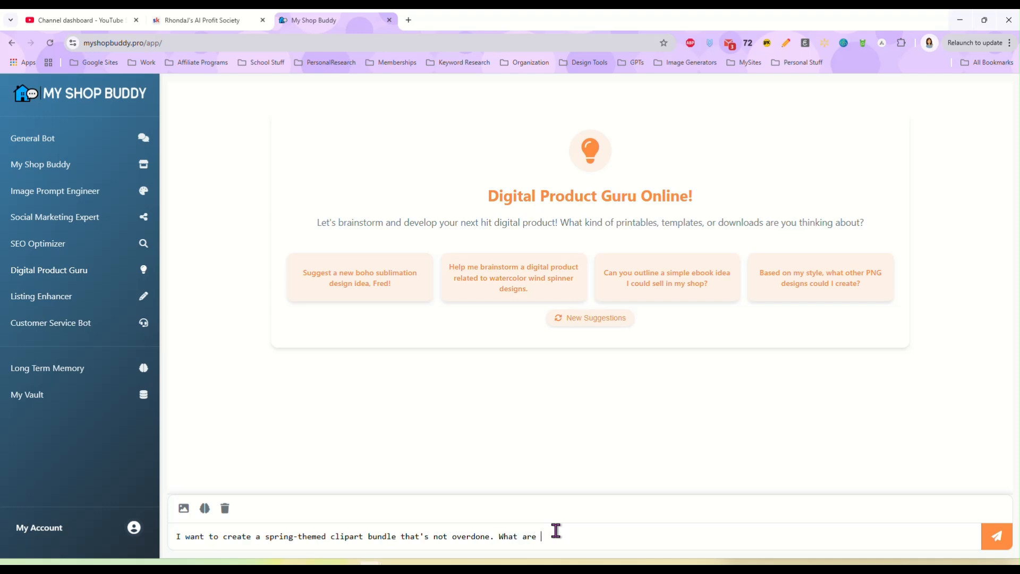
pyautogui.write('3 fresh ideas for new digital dig')
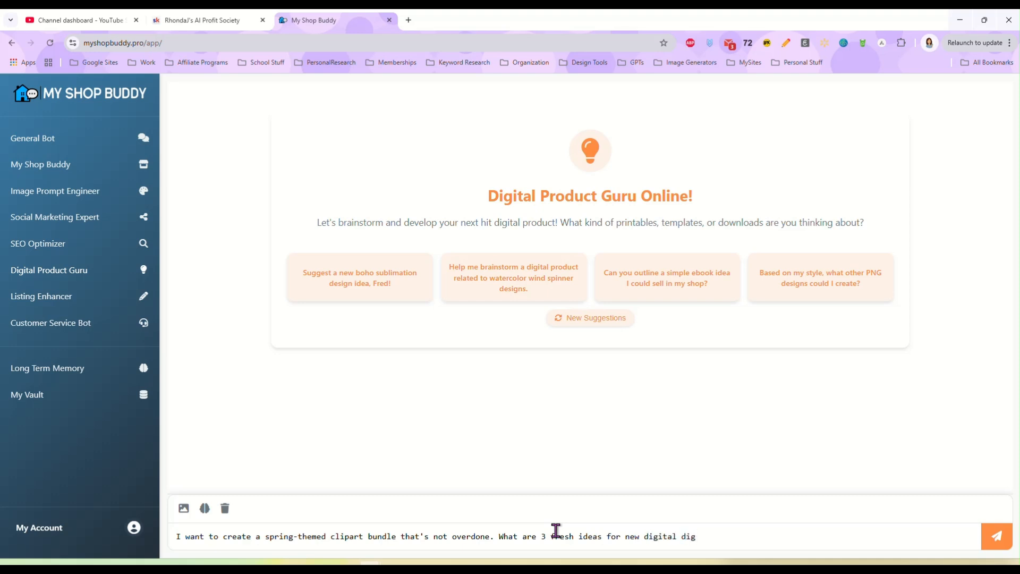
pyautogui.write('esign')
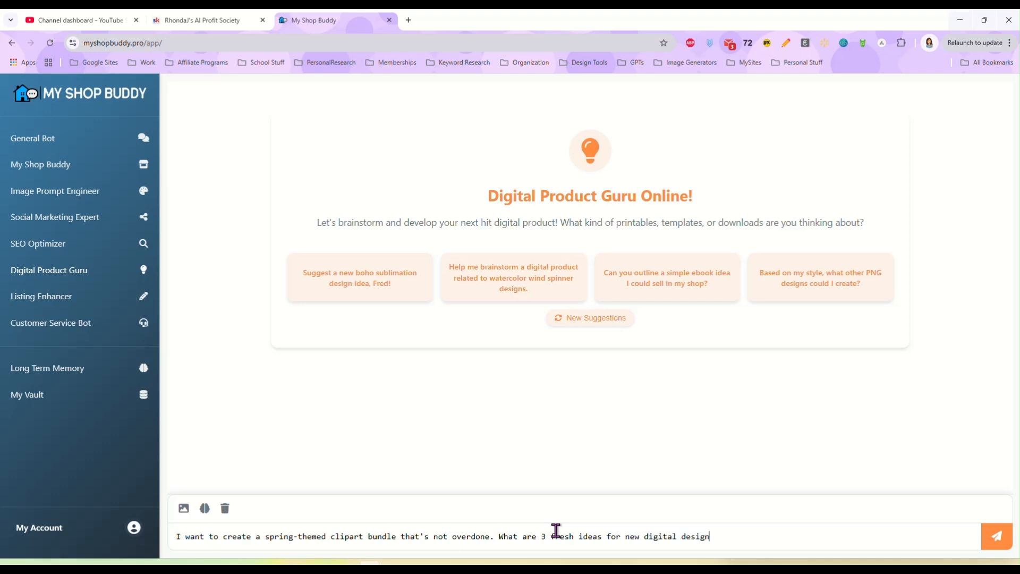
pyautogui.write('s I could laun')
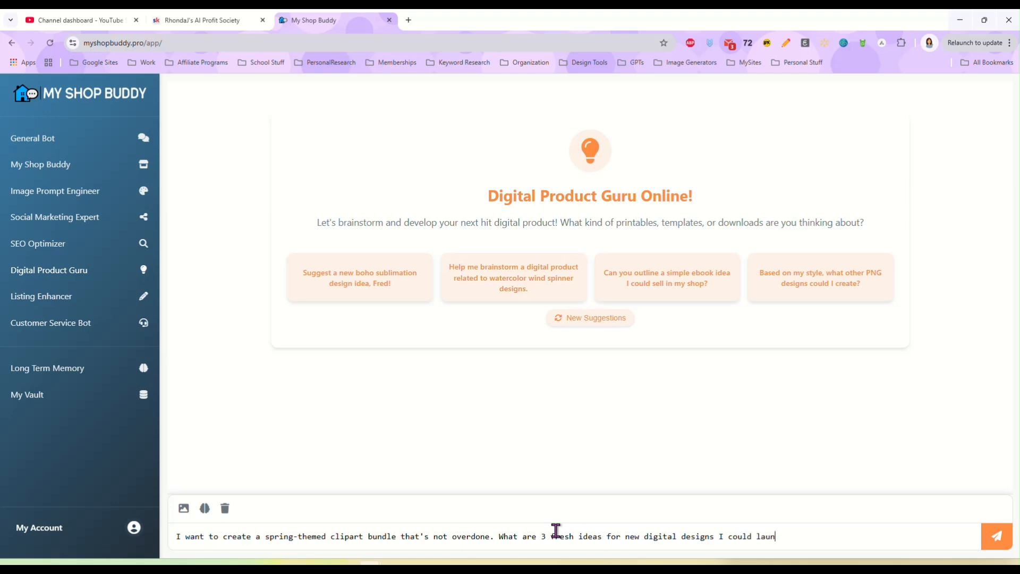
pyautogui.write('ch next month')
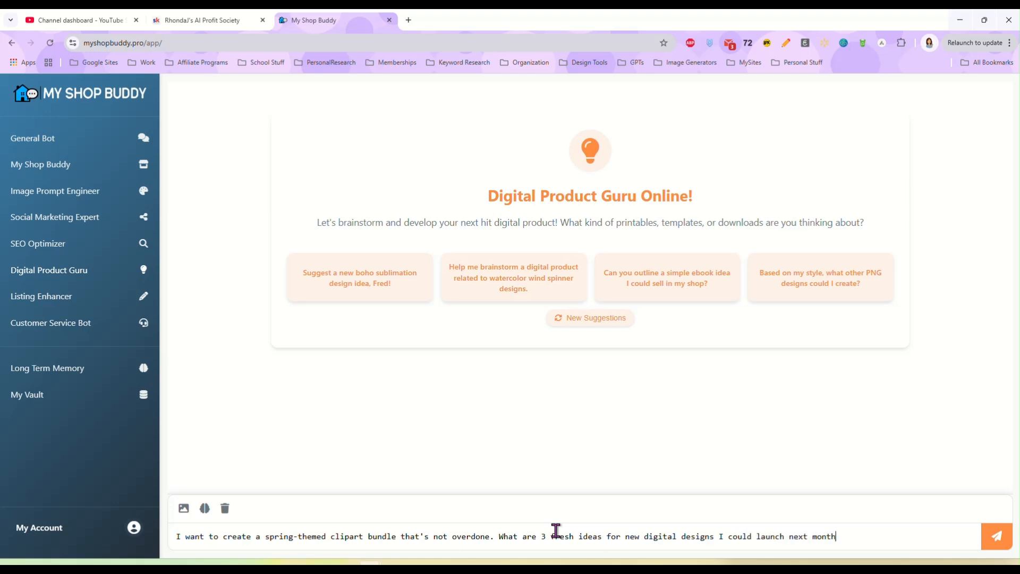
pyautogui.click(998, 535)
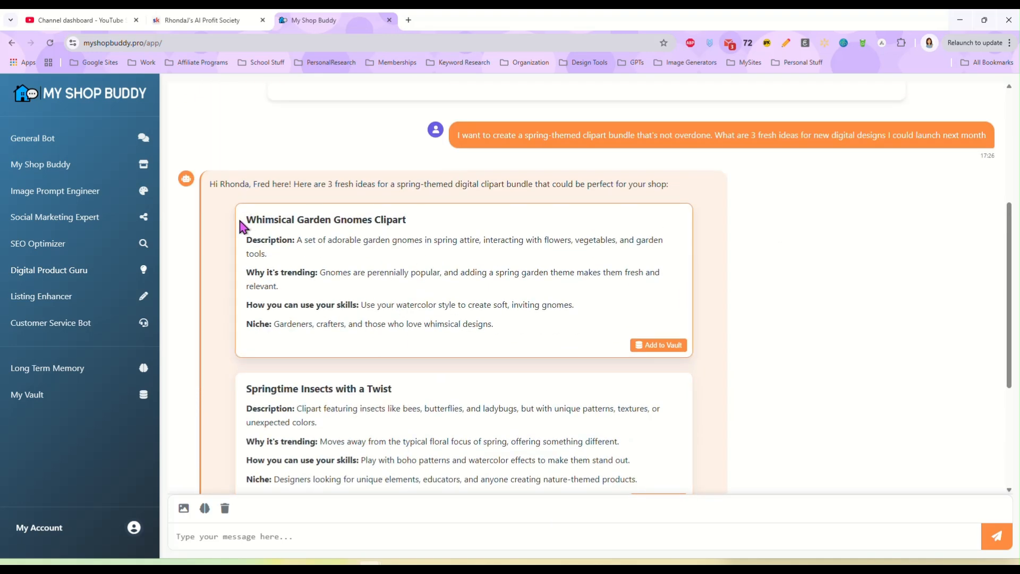
pyautogui.moveTo(335, 239)
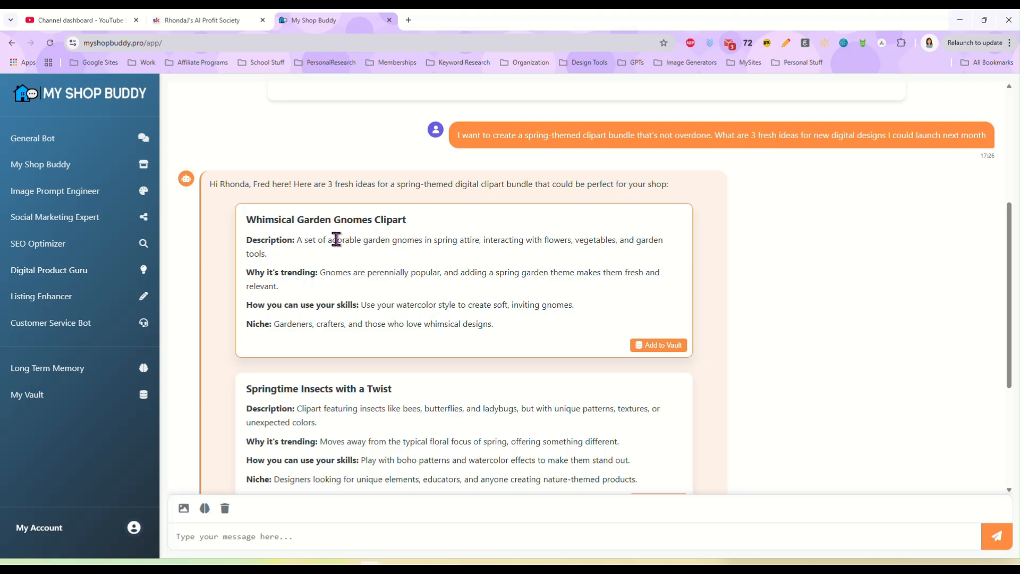
pyautogui.moveTo(527, 261)
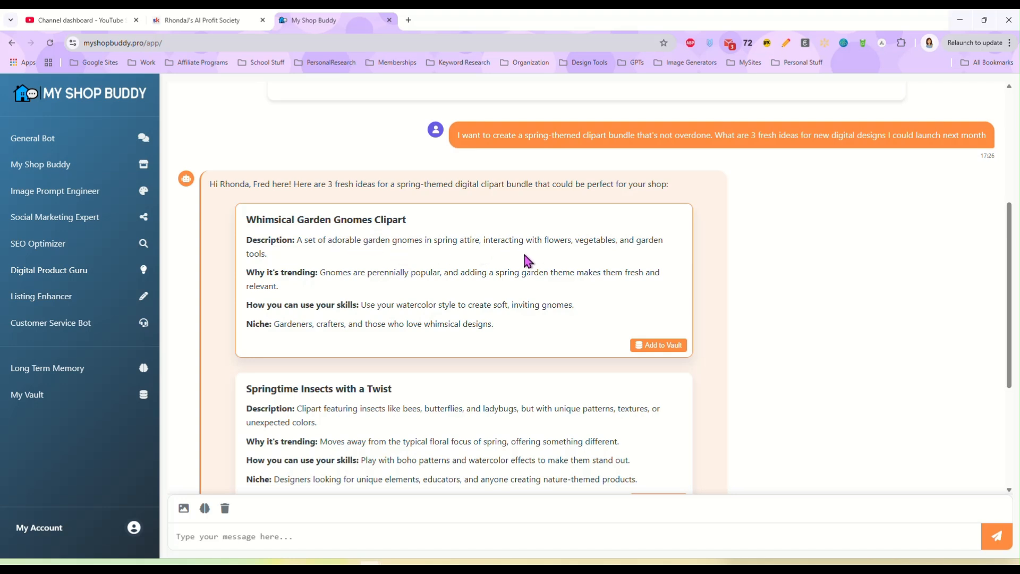
pyautogui.scroll(-3)
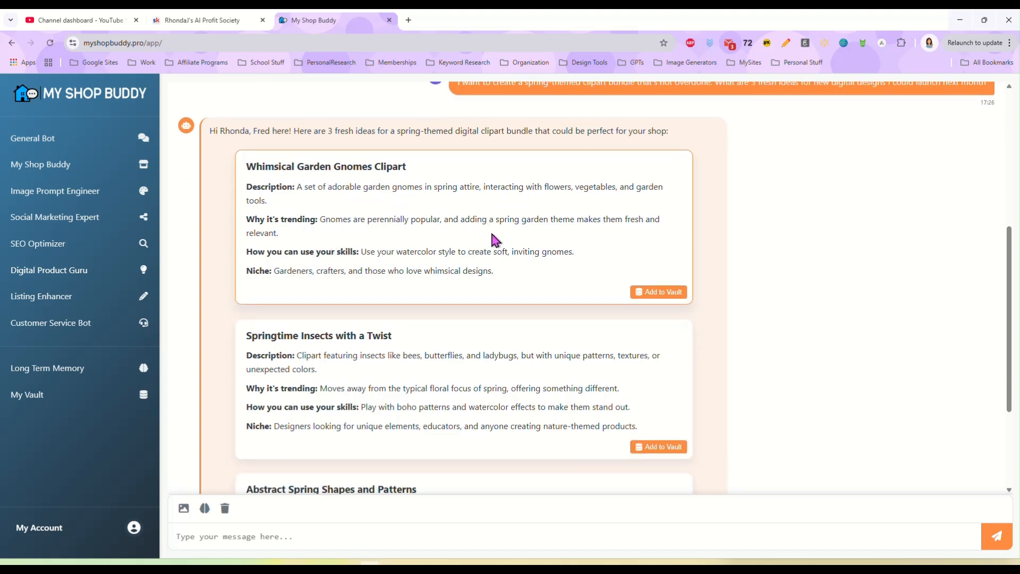
pyautogui.scroll(-3)
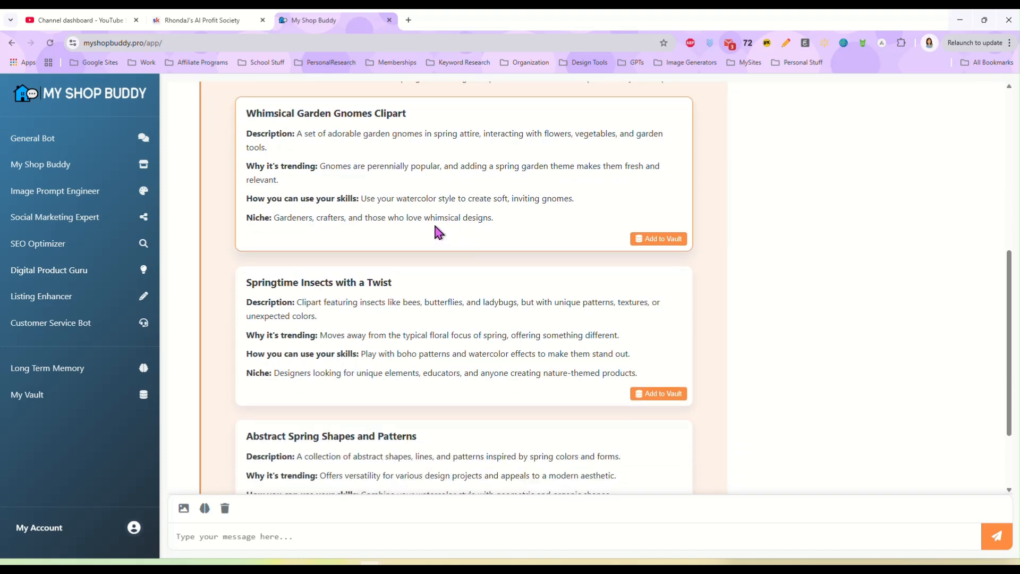
pyautogui.moveTo(291, 220)
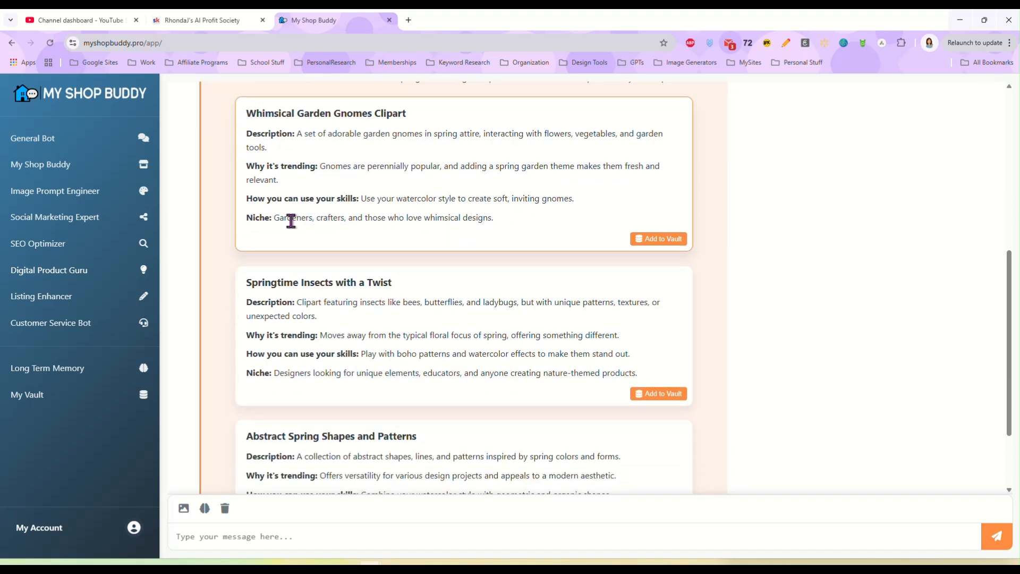
pyautogui.moveTo(456, 237)
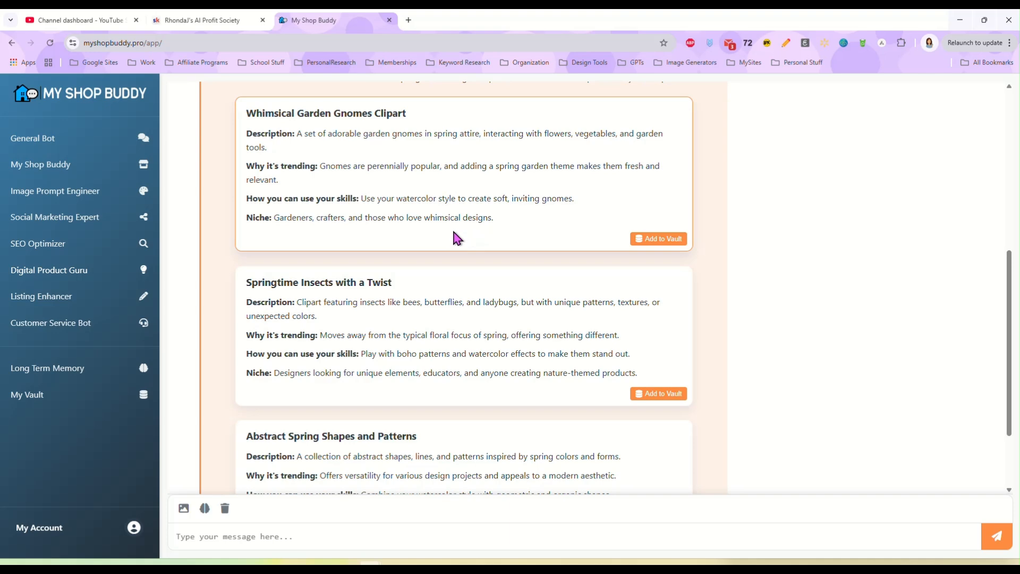
pyautogui.scroll(-3)
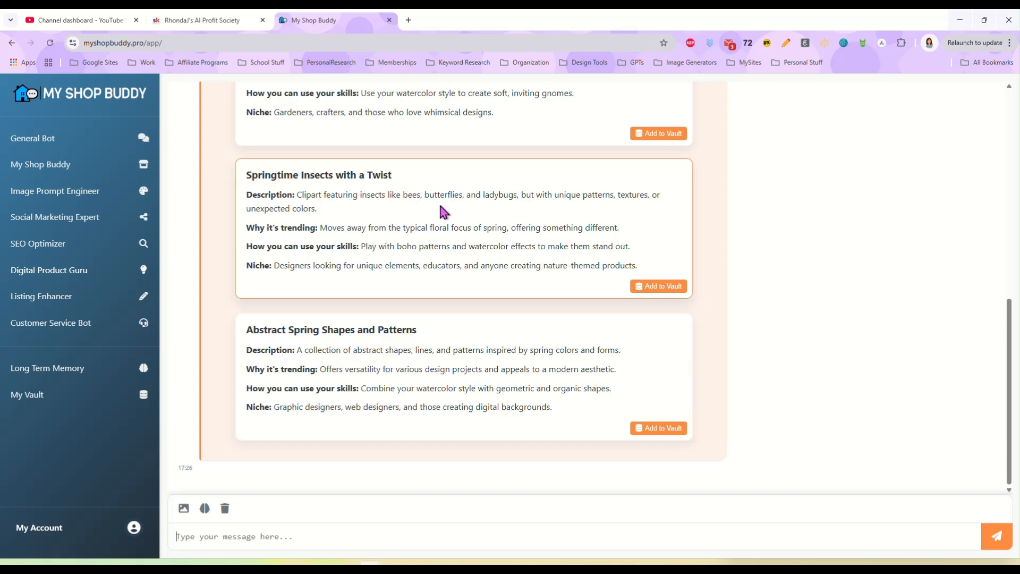
pyautogui.moveTo(518, 213)
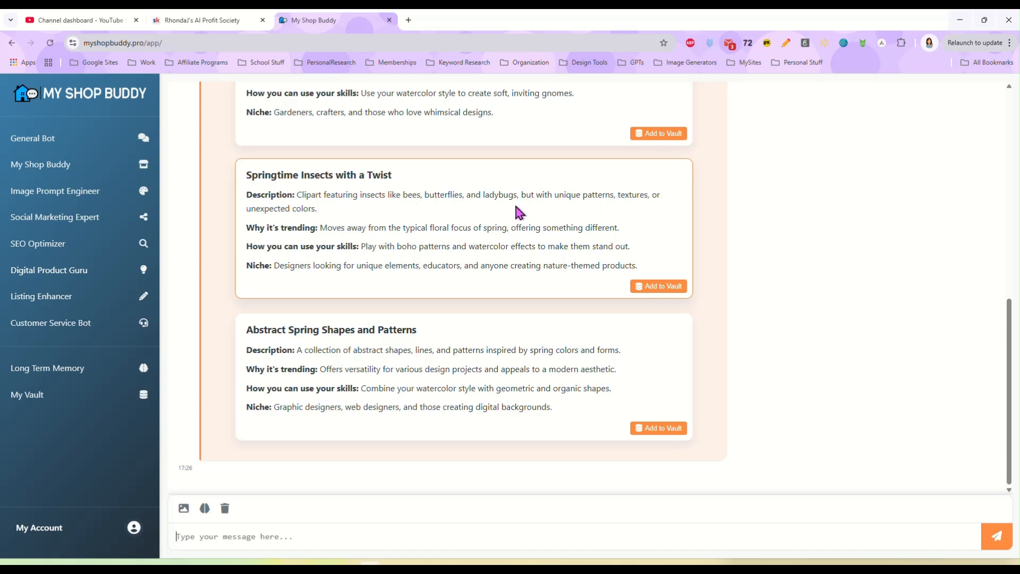
pyautogui.moveTo(509, 212)
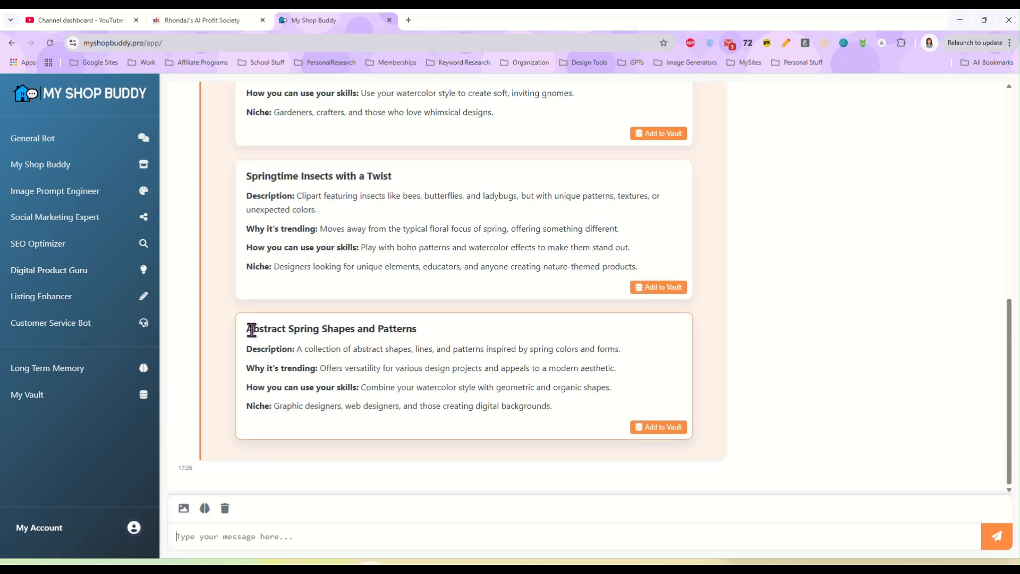
pyautogui.moveTo(465, 335)
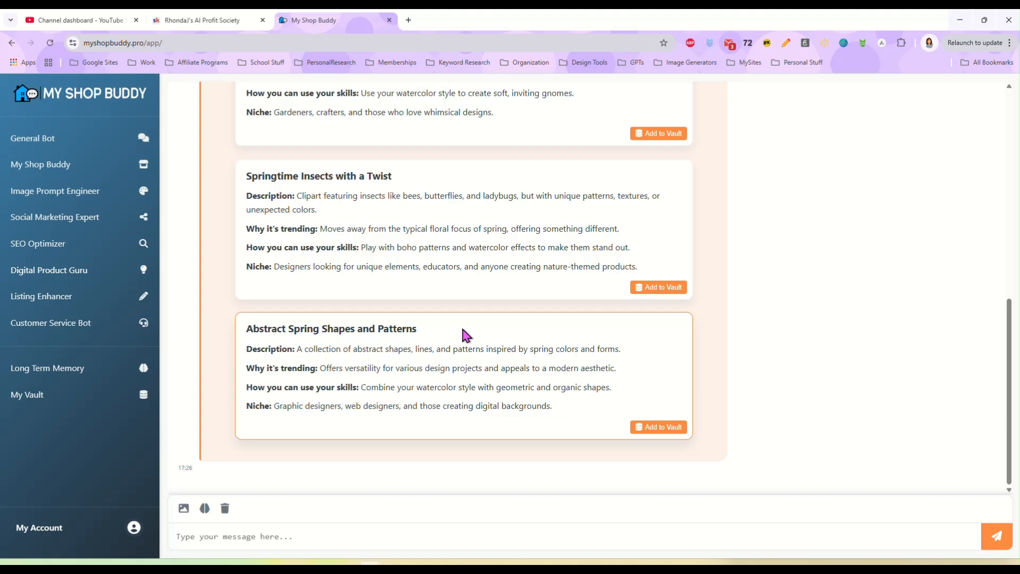
pyautogui.moveTo(496, 398)
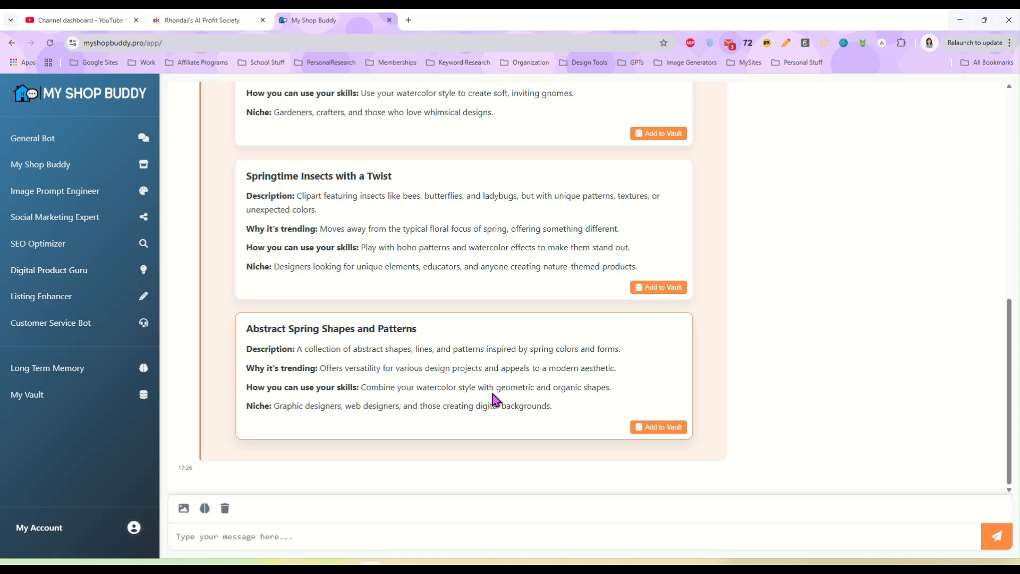
pyautogui.moveTo(539, 400)
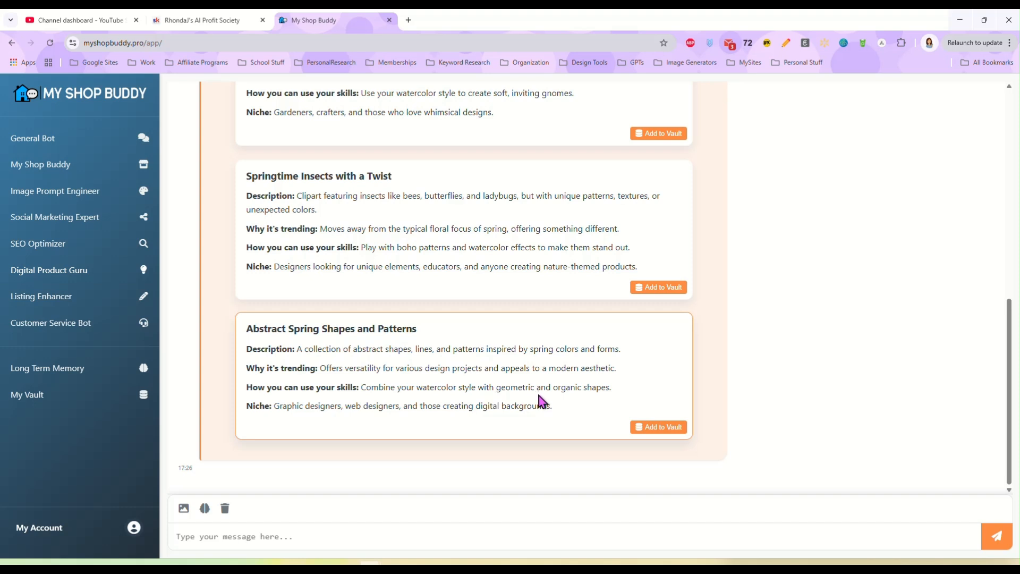
pyautogui.moveTo(457, 386)
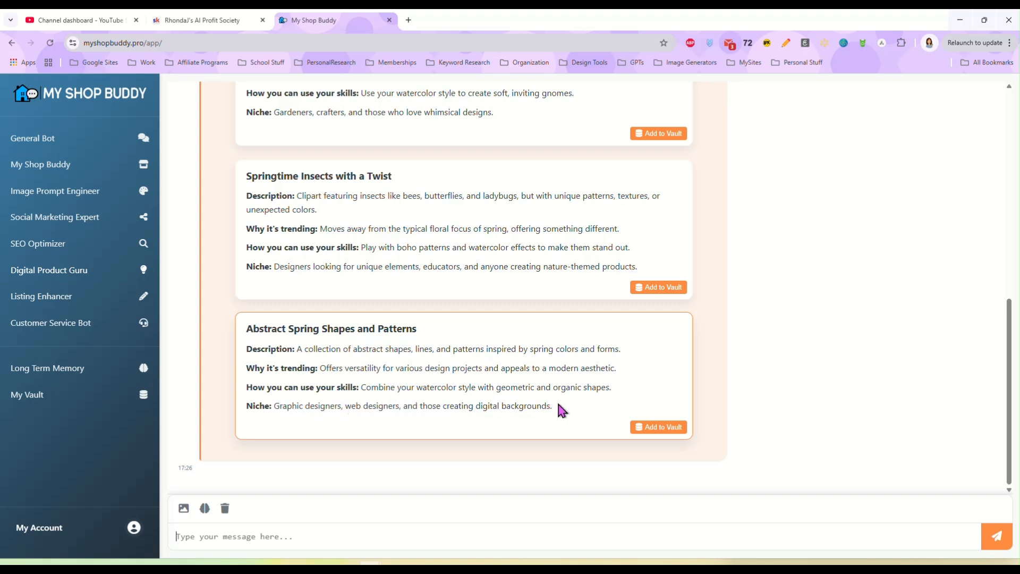
pyautogui.moveTo(570, 412)
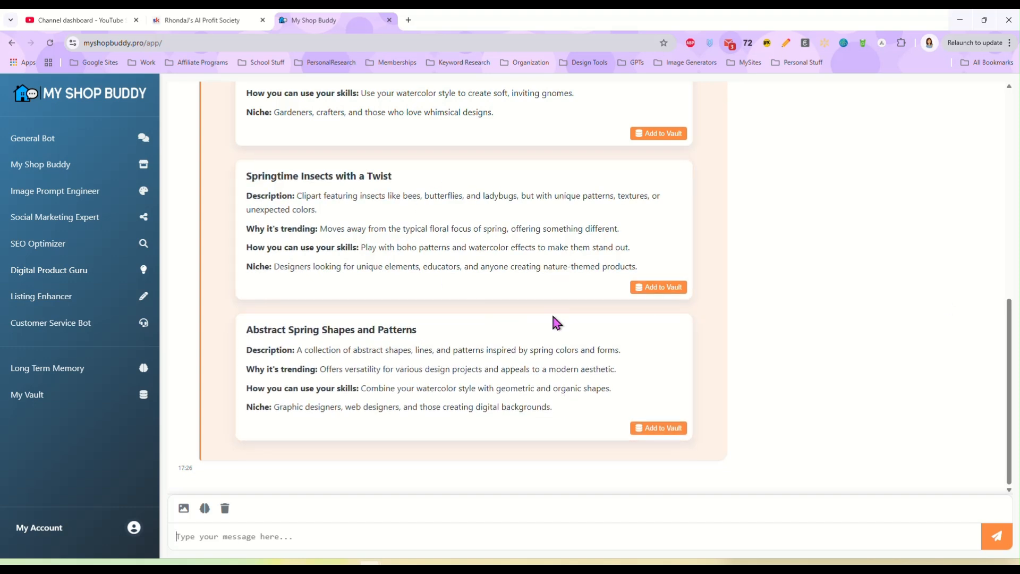
pyautogui.click(40, 296)
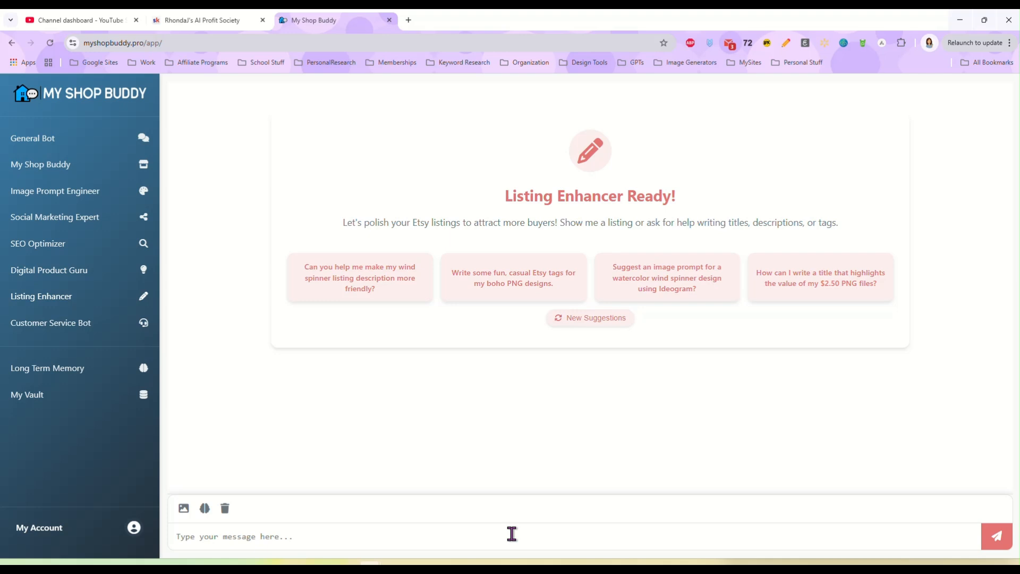
pyautogui.write('help me improve this listi')
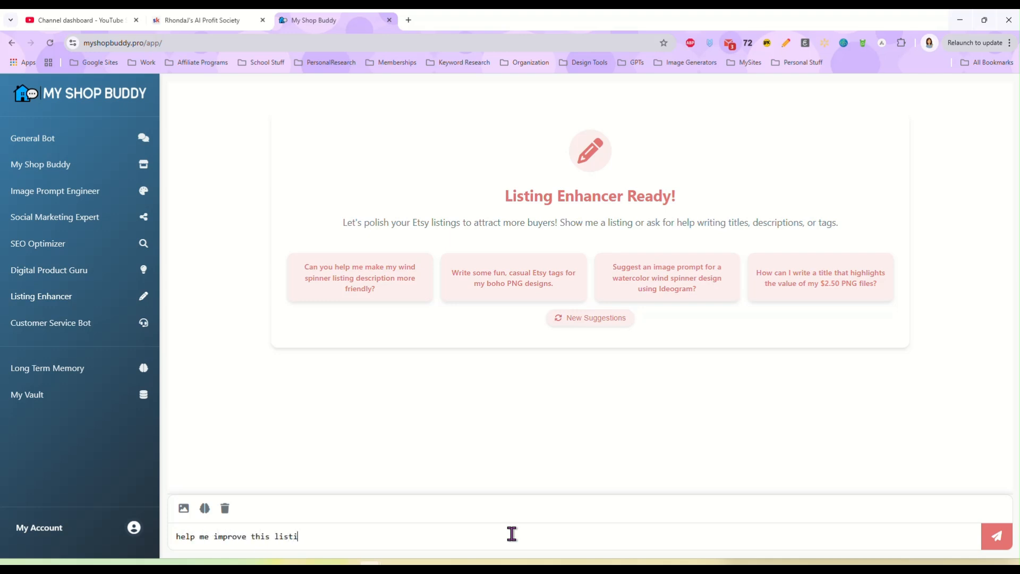
pyautogui.write('ng descr')
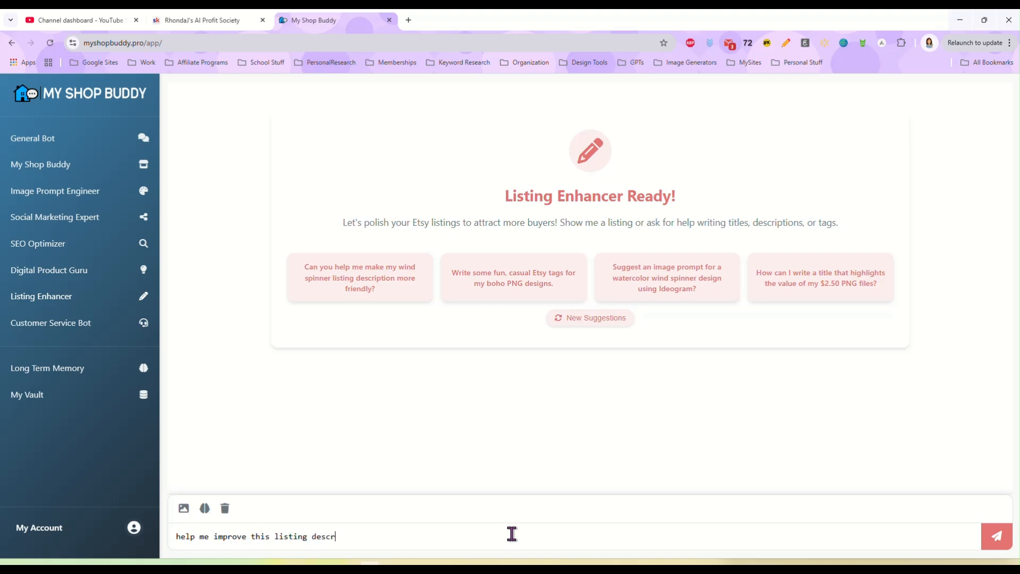
pyautogui.write('iption: T')
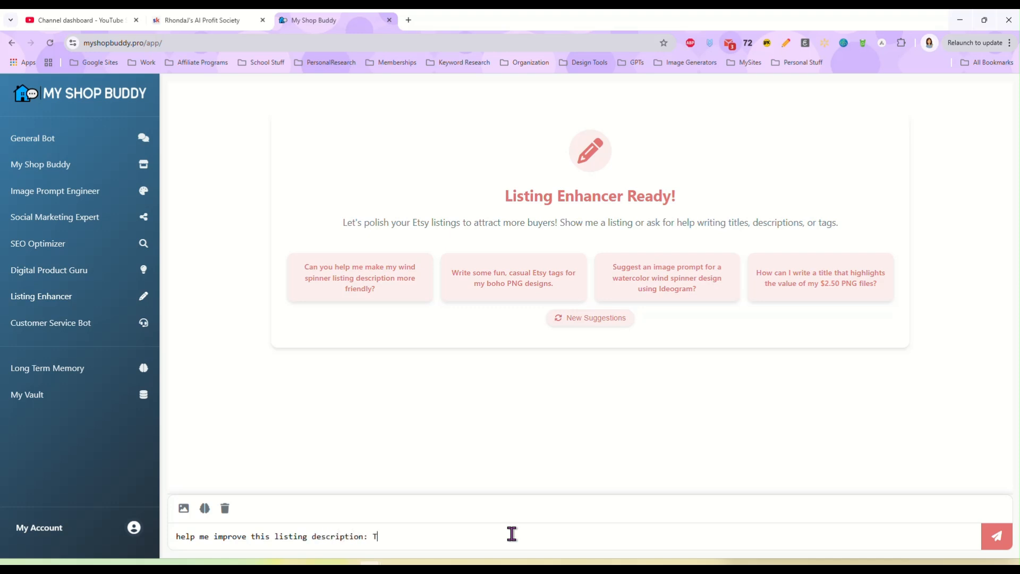
pyautogui.write('his is a set of')
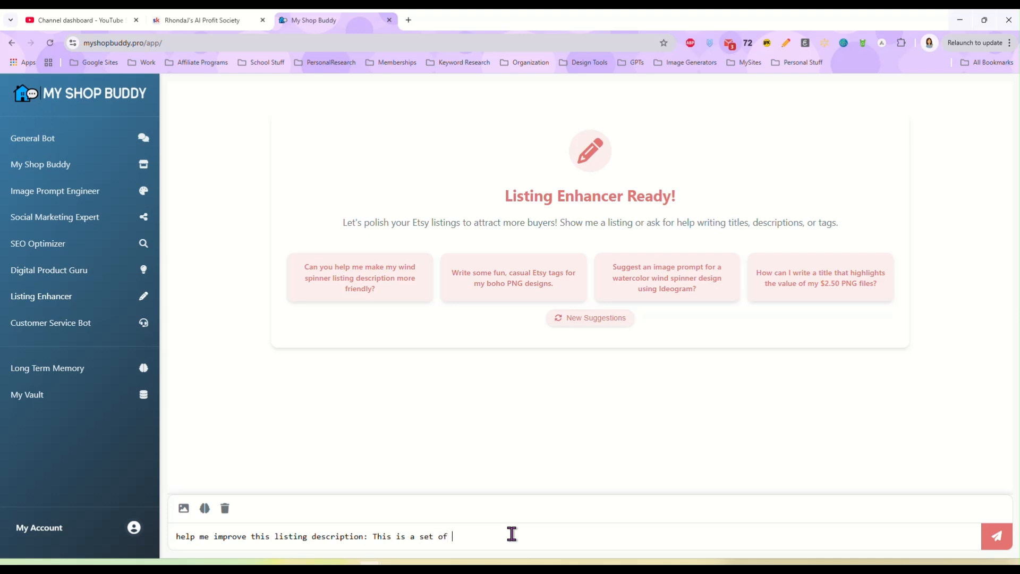
pyautogui.write('5 rero')
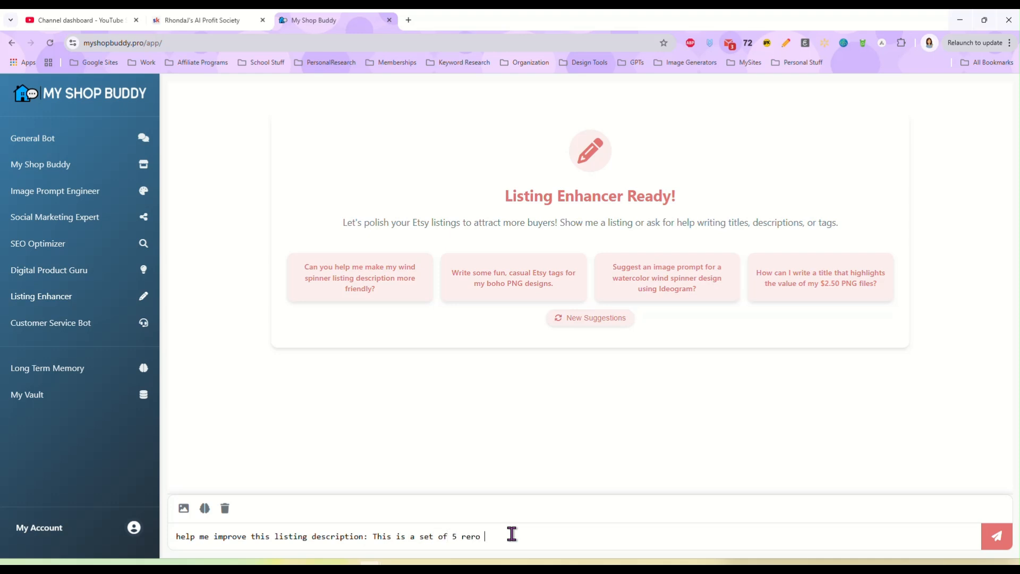
pyautogui.write('flower PNG')
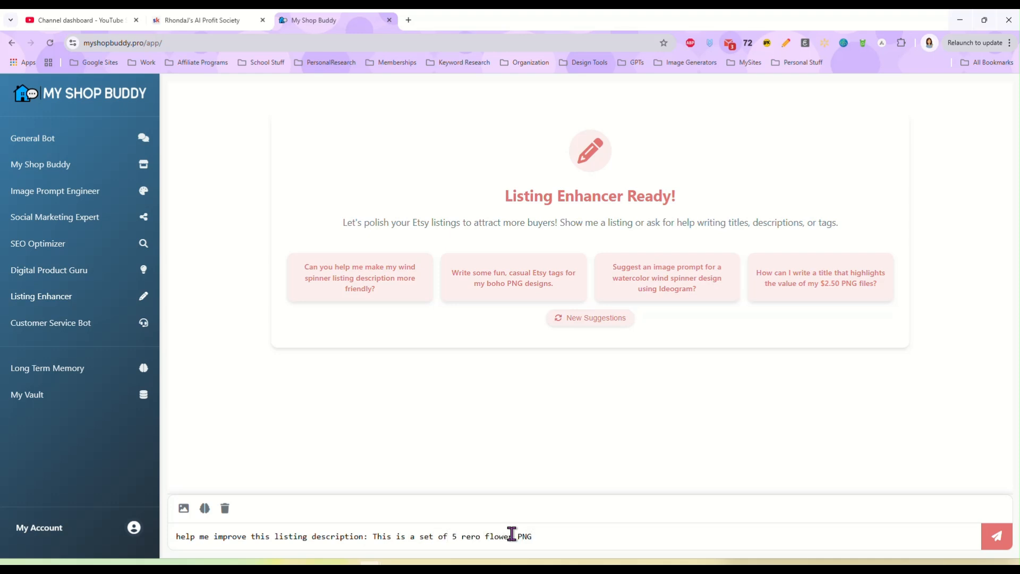
pyautogui.write('s for sublima')
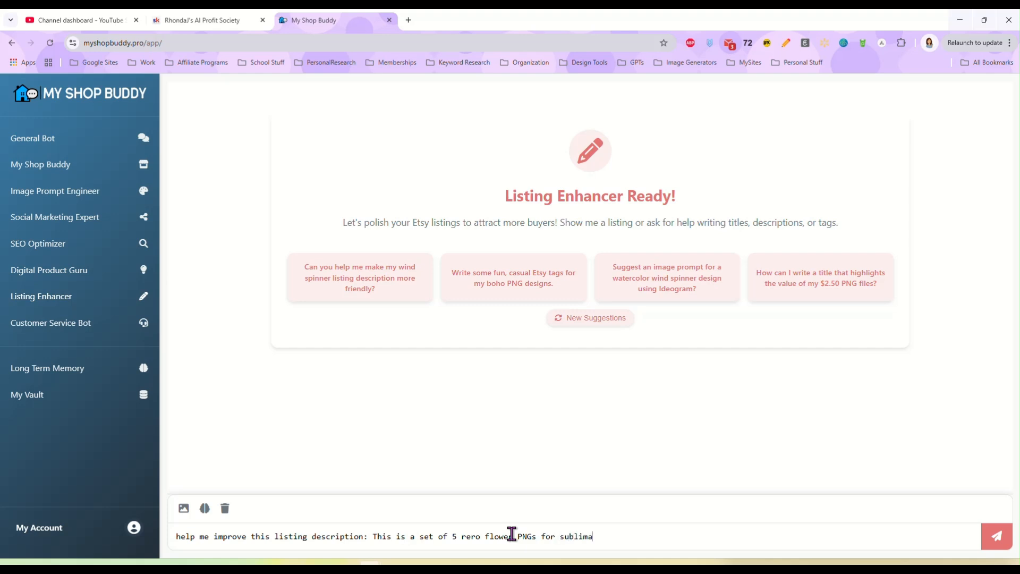
pyautogui.write('tion. high-re')
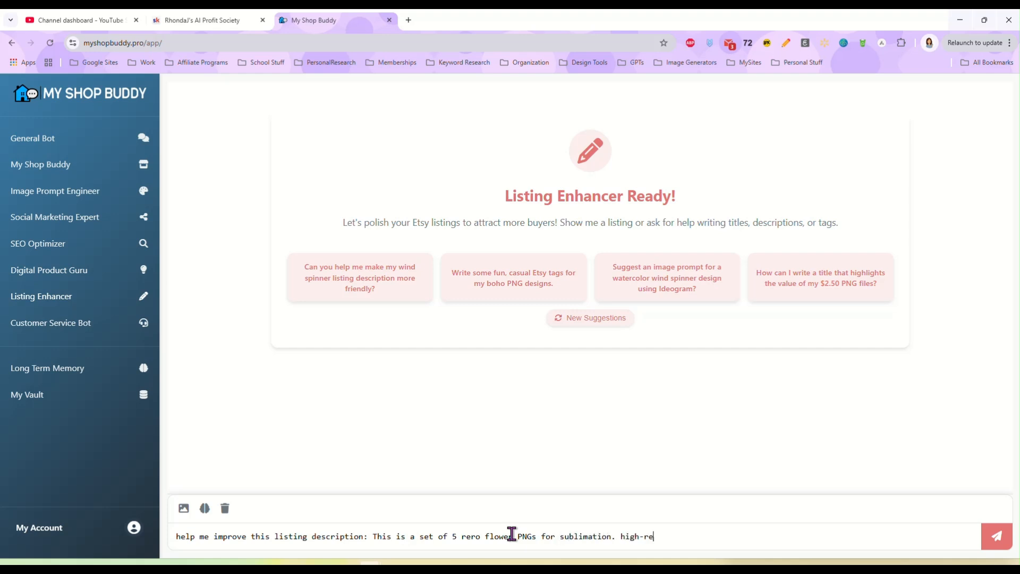
pyautogui.write('and ready to')
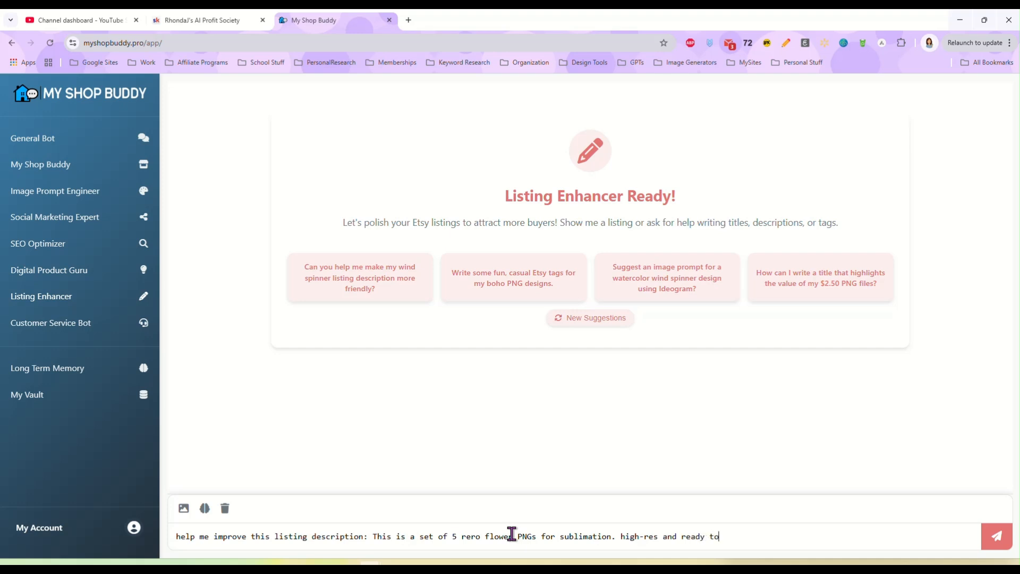
pyautogui.write('use.')
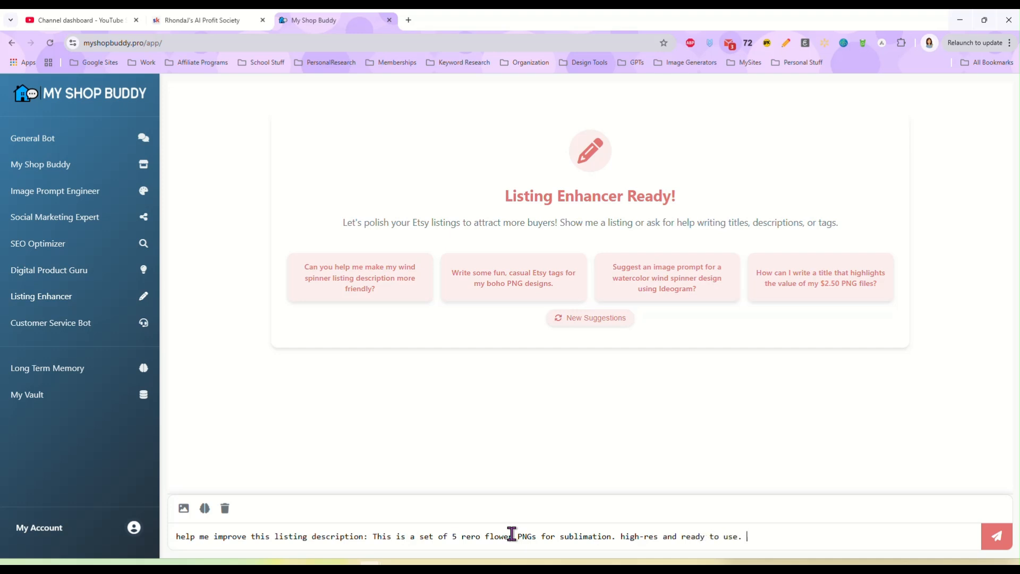
pyautogui.write('Rewrite')
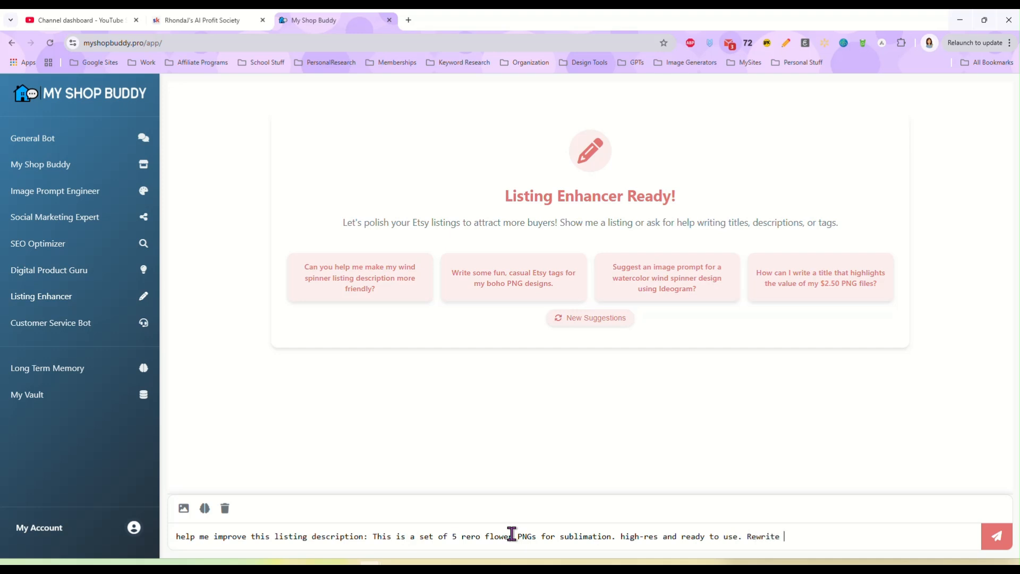
pyautogui.write('to be more appea')
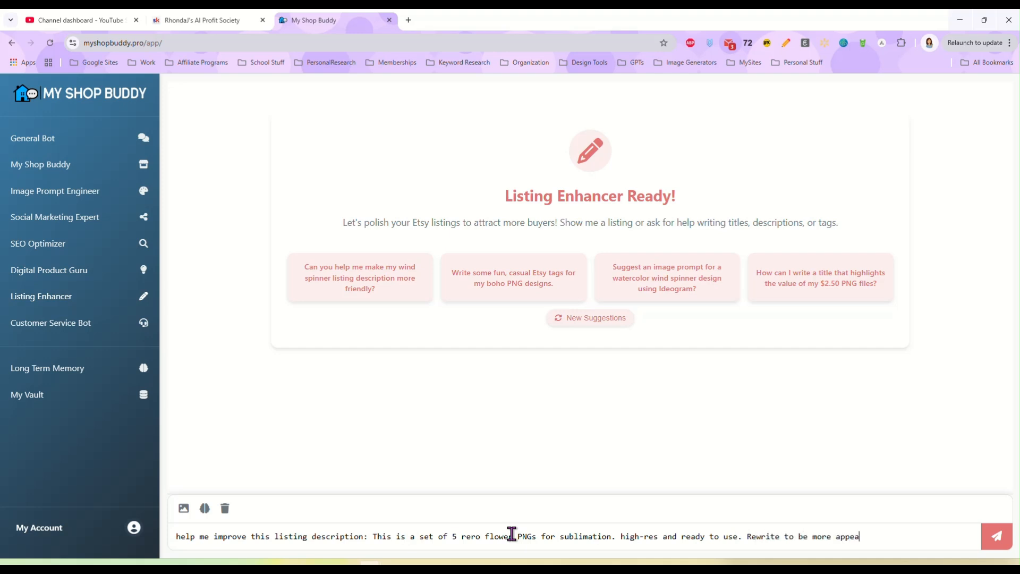
pyautogui.write('ling and seo')
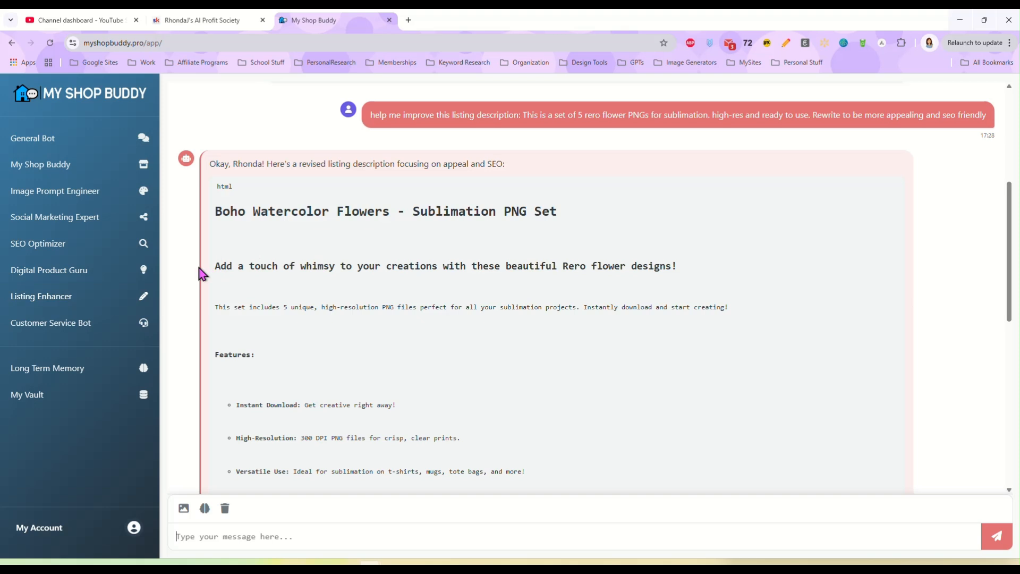
pyautogui.moveTo(416, 288)
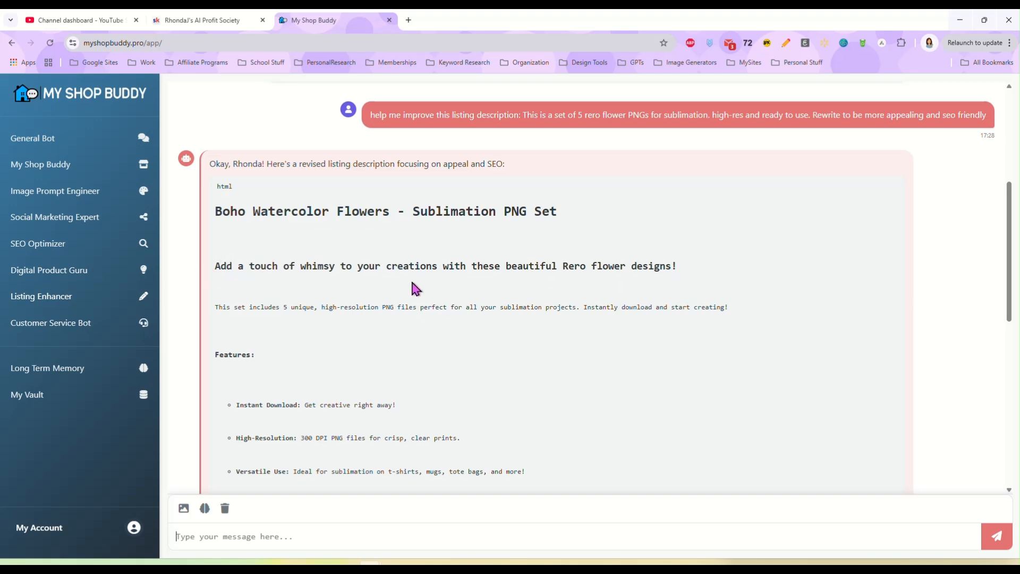
pyautogui.scroll(-3)
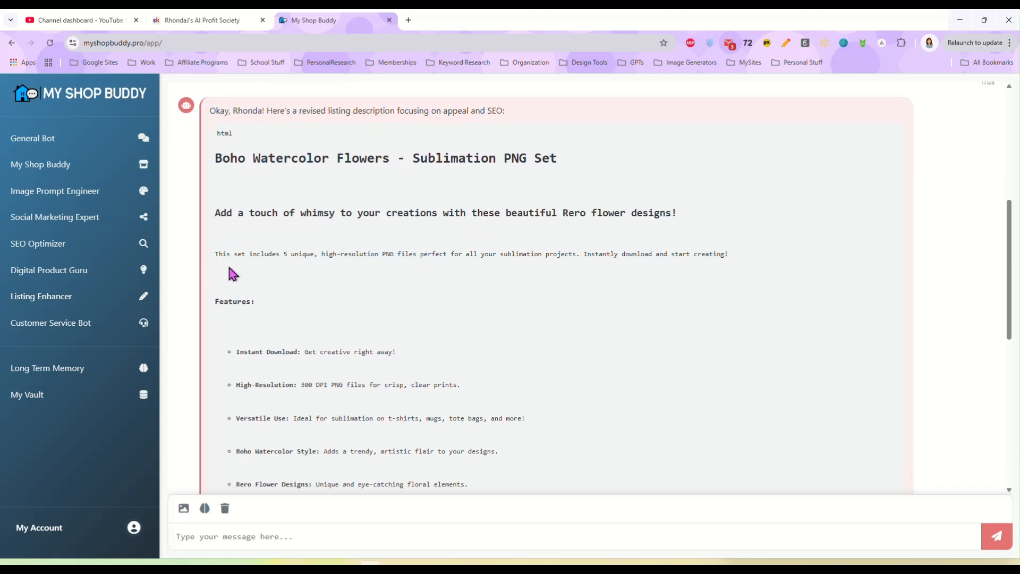
pyautogui.moveTo(482, 270)
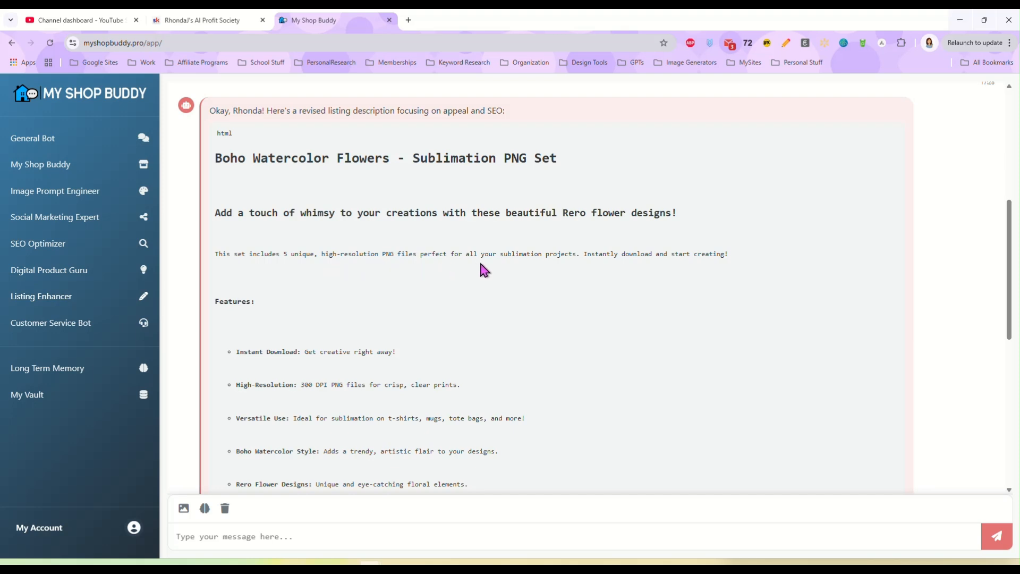
pyautogui.moveTo(592, 272)
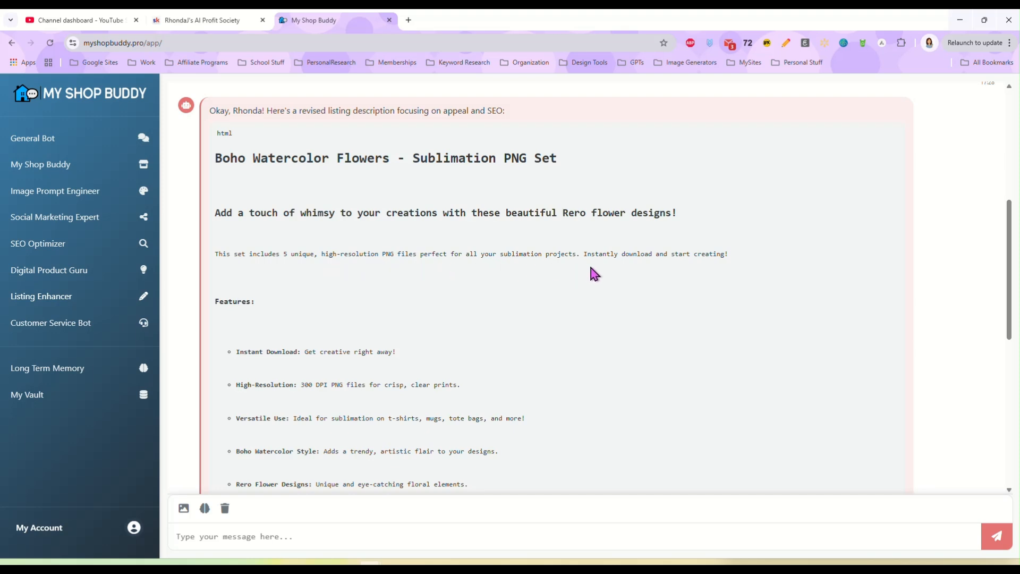
pyautogui.moveTo(597, 267)
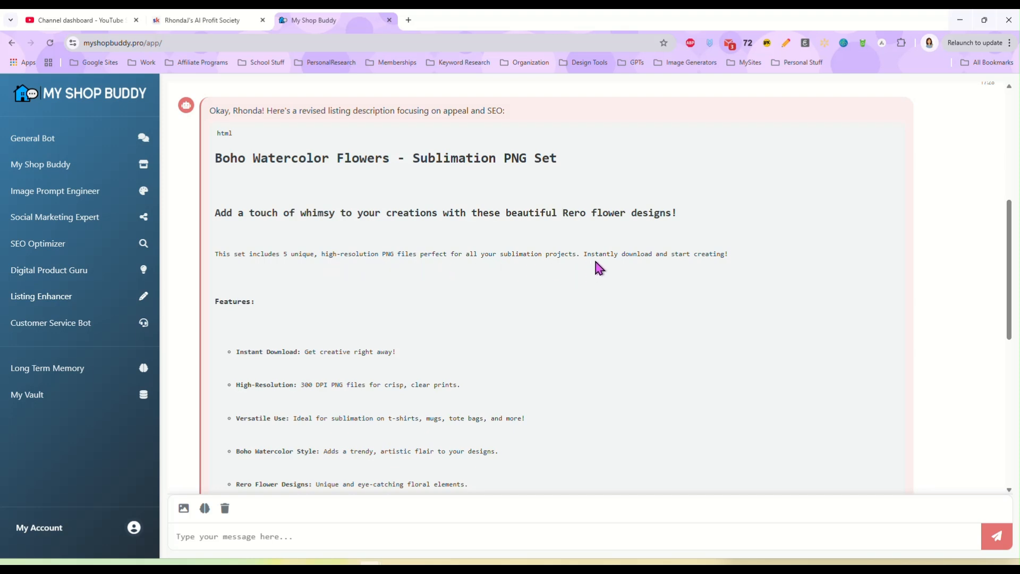
pyautogui.moveTo(389, 285)
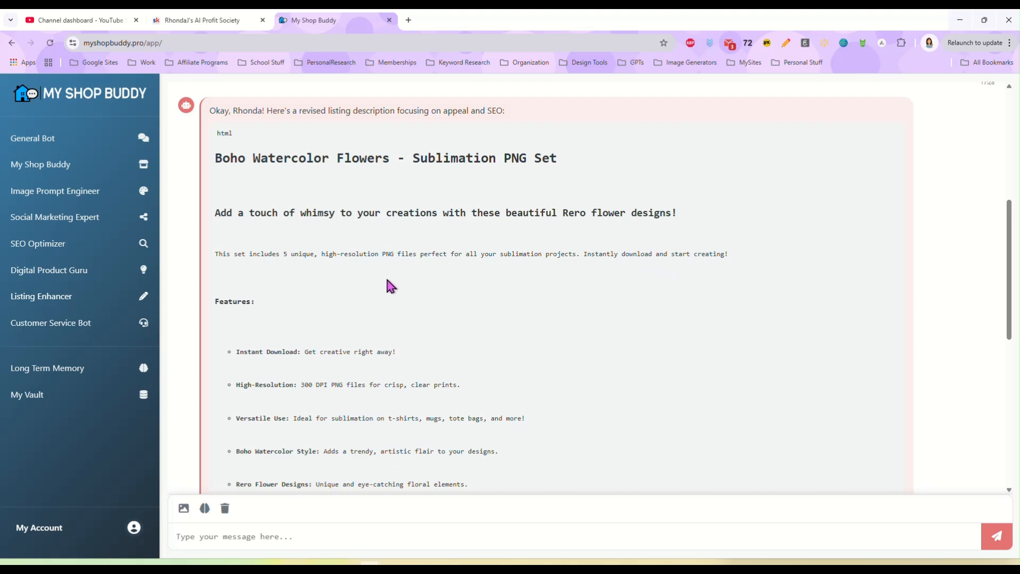
pyautogui.scroll(-3)
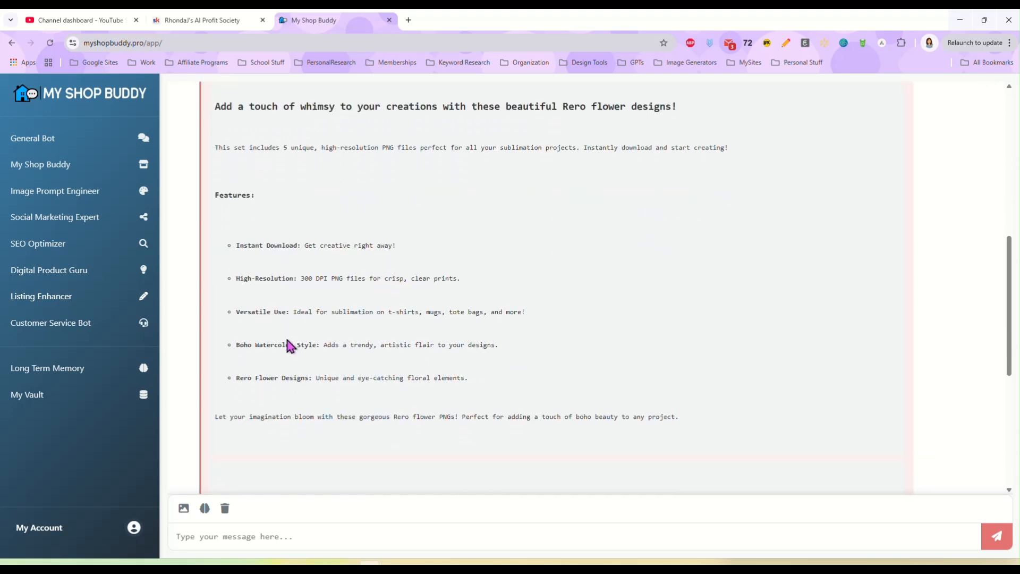
pyautogui.moveTo(332, 297)
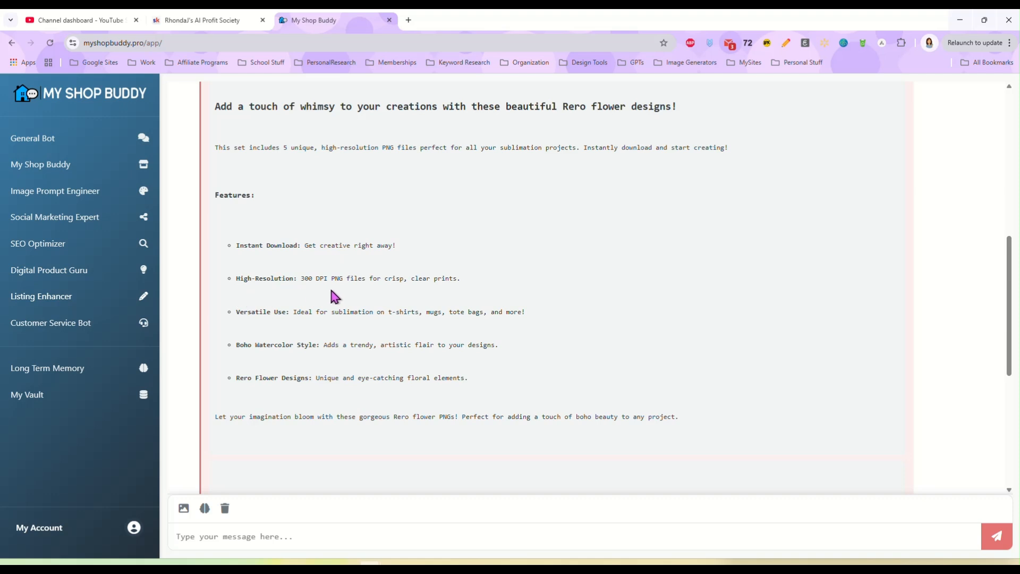
pyautogui.scroll(-3)
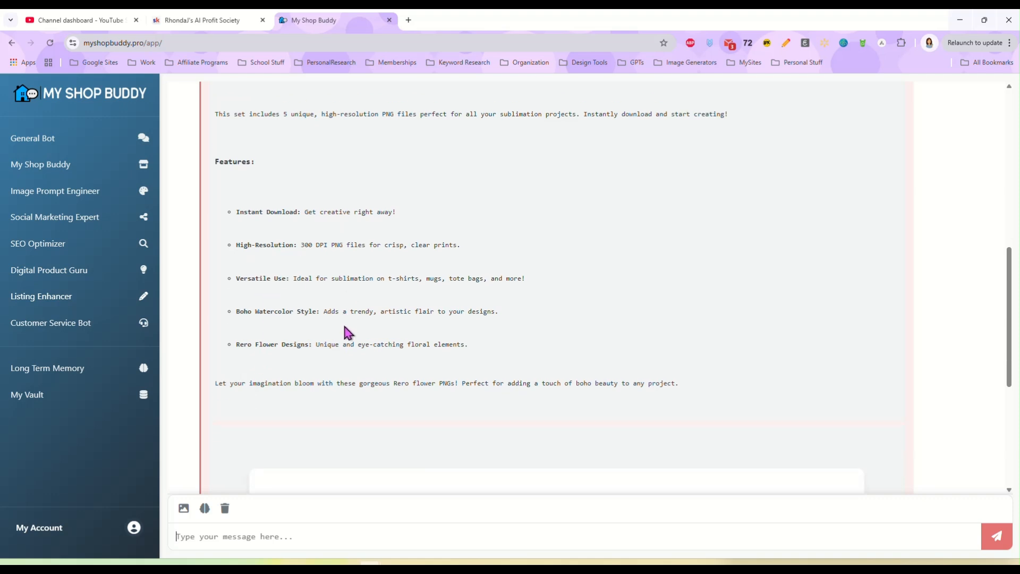
pyautogui.scroll(-3)
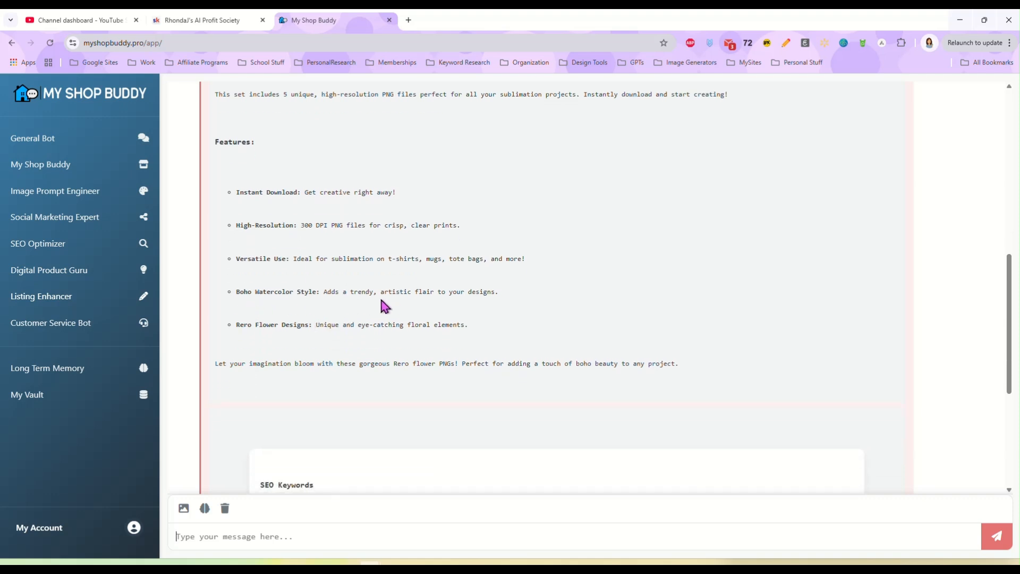
pyautogui.scroll(-3)
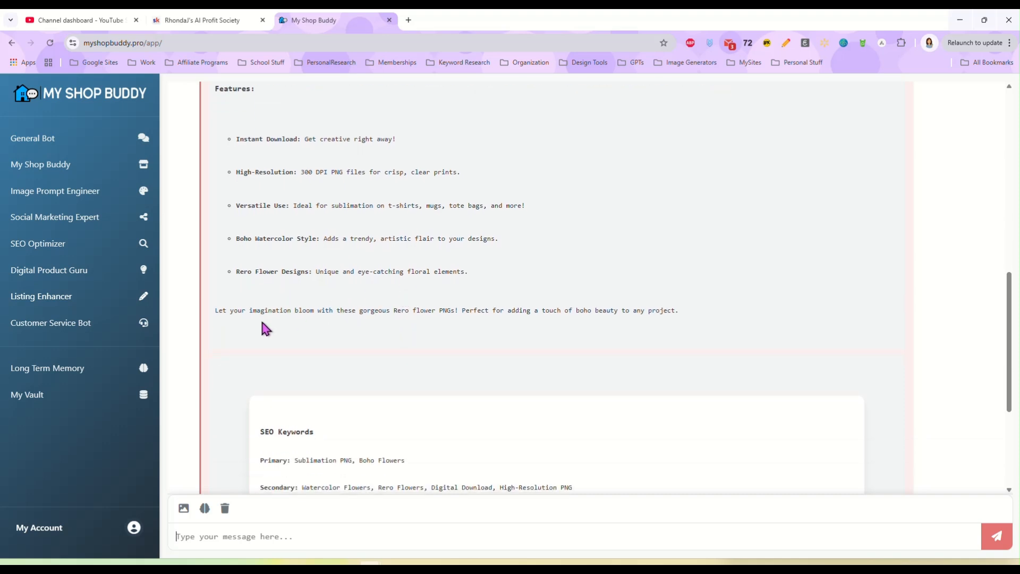
pyautogui.moveTo(691, 328)
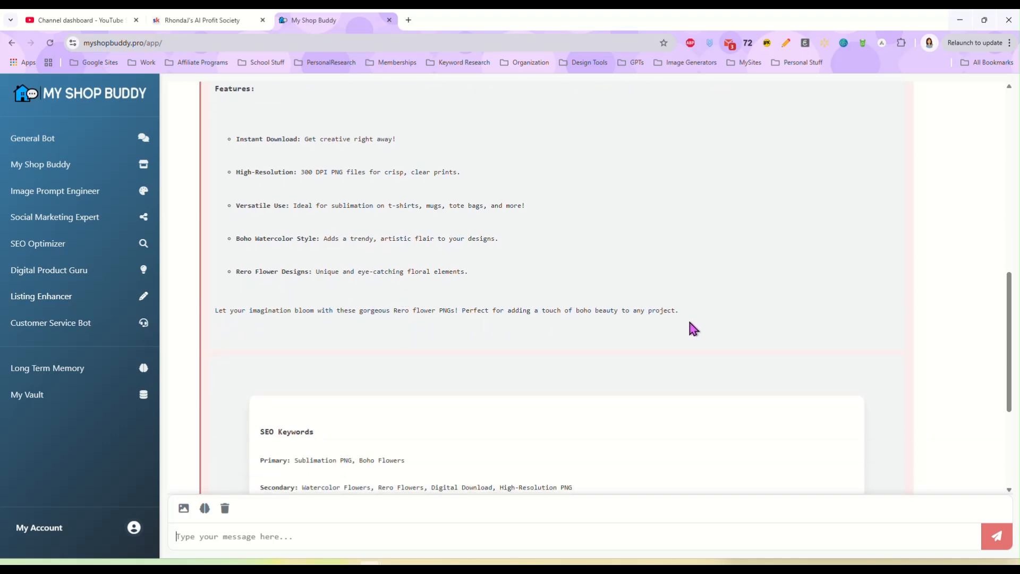
pyautogui.moveTo(539, 336)
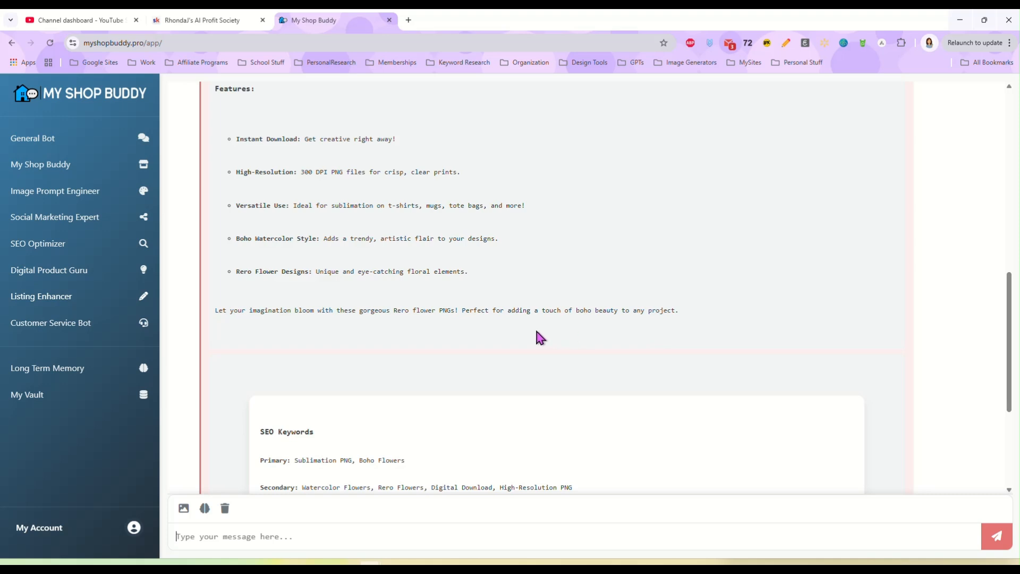
pyautogui.moveTo(549, 325)
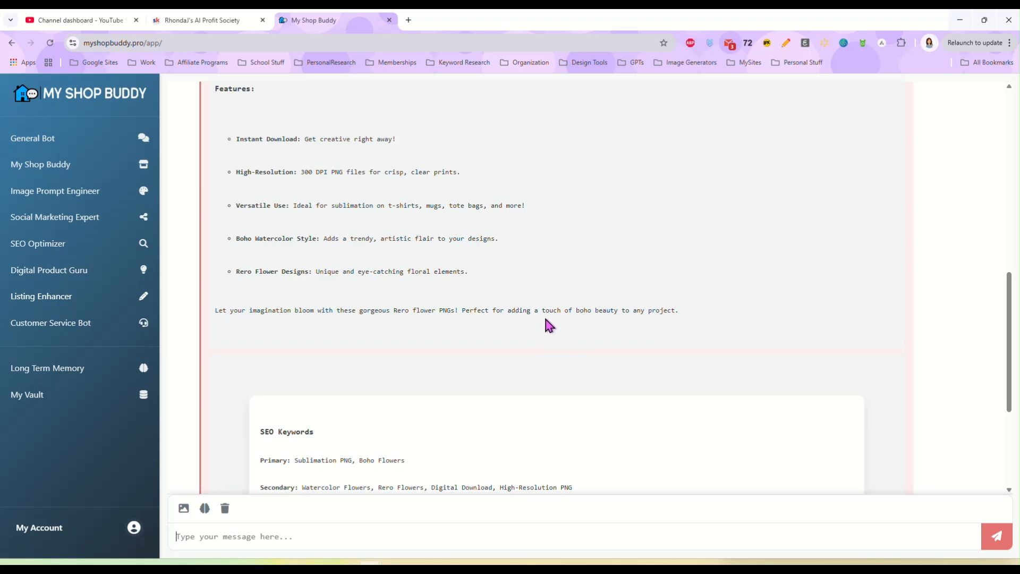
pyautogui.scroll(-3)
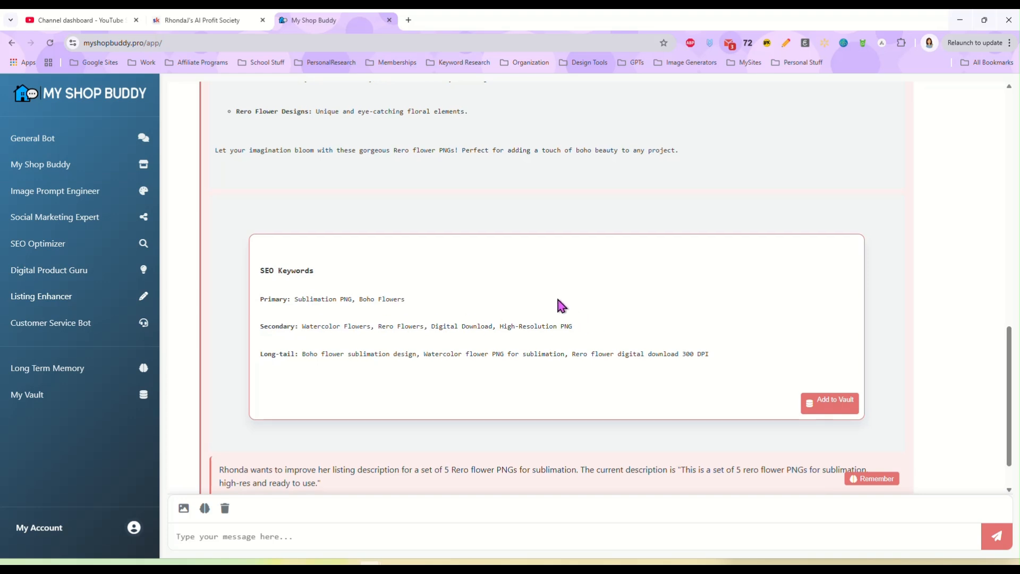
pyautogui.scroll(-3)
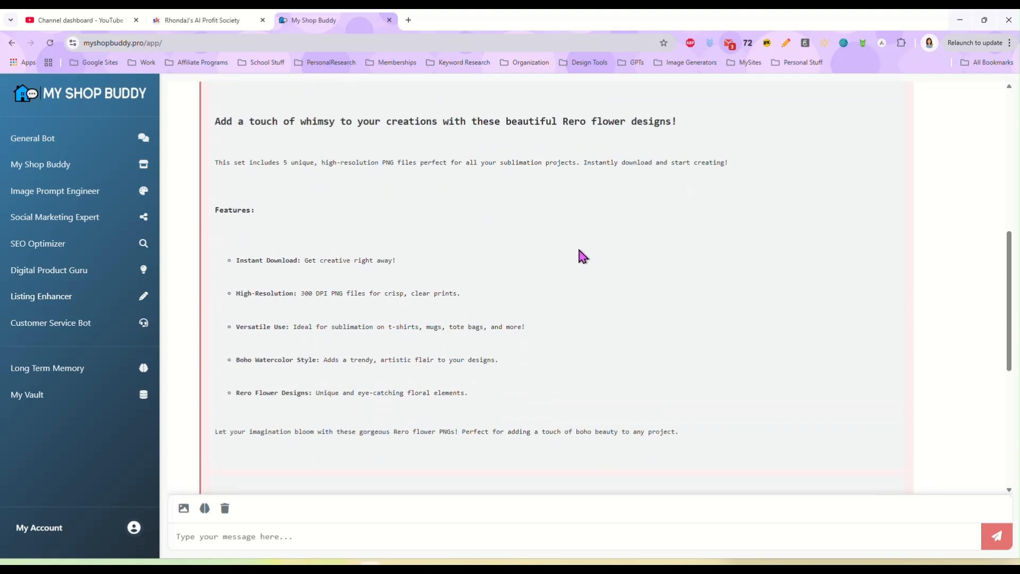
pyautogui.scroll(-3)
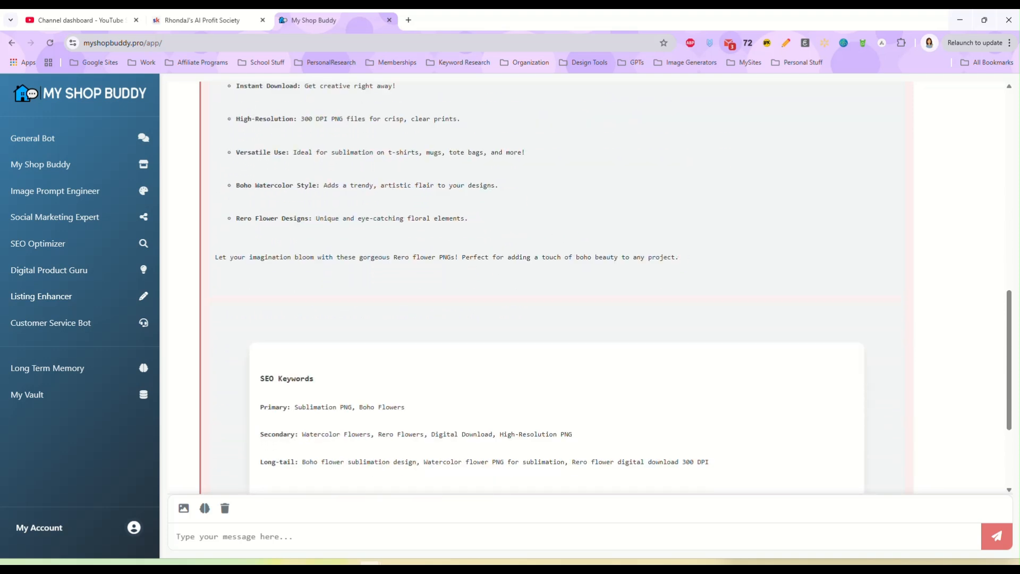
# Step: Send Customer Service Bot the complaint 'I purchased sunflower png, can't find it to download'
pyautogui.click(50, 323)
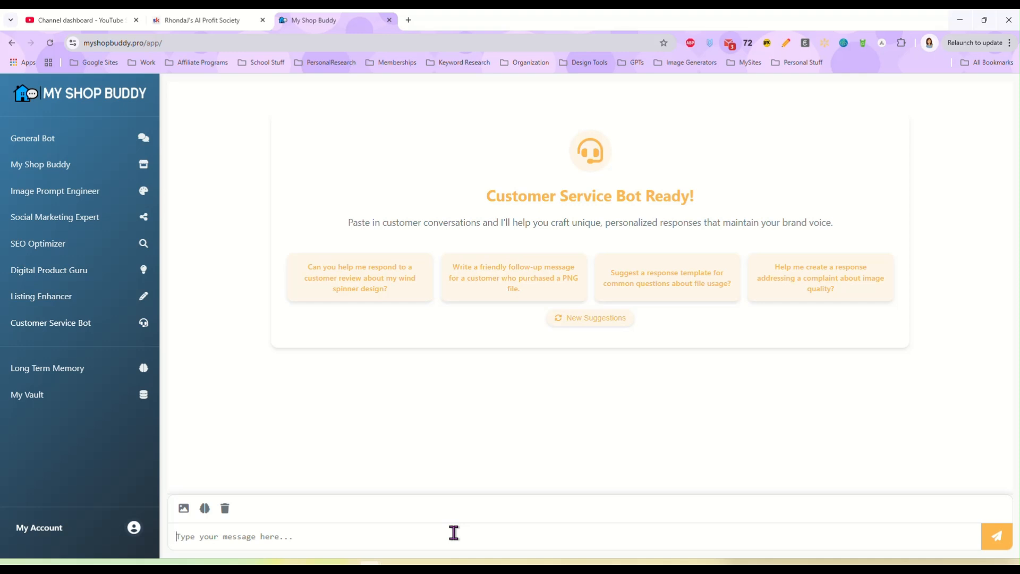
pyautogui.moveTo(520, 524)
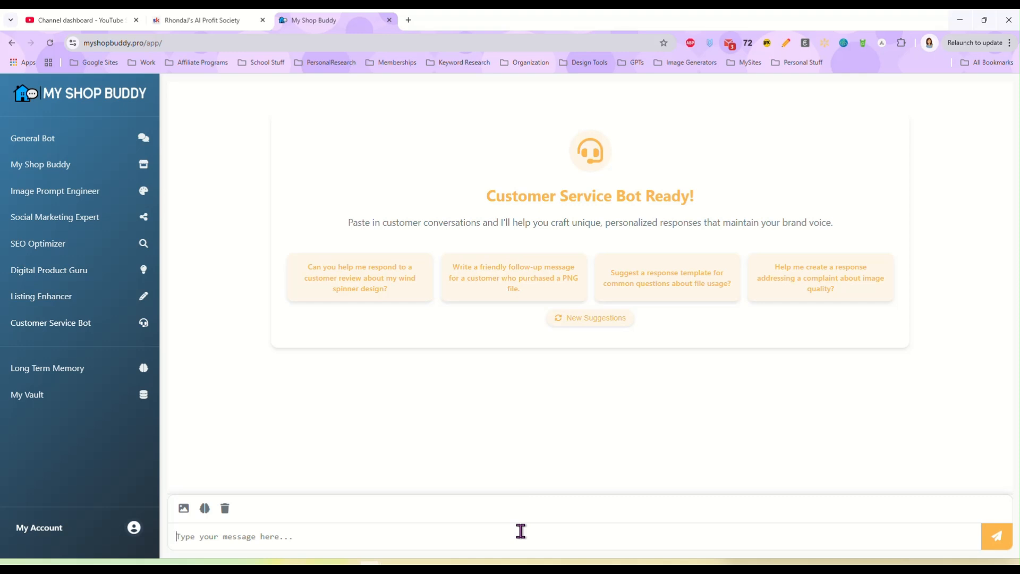
pyautogui.write('I purchased your')
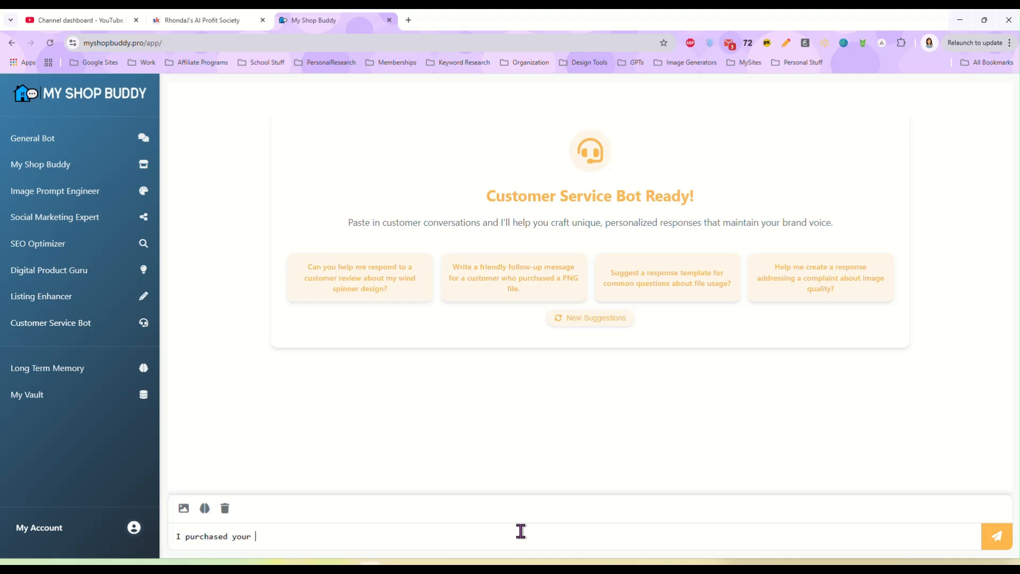
pyautogui.write('s')
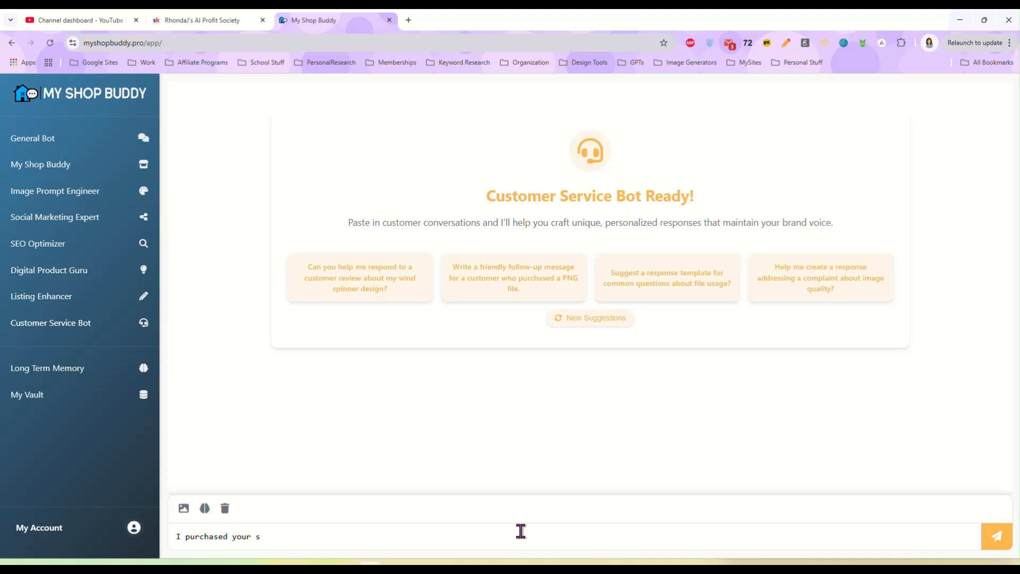
pyautogui.write('unflower png design and I')
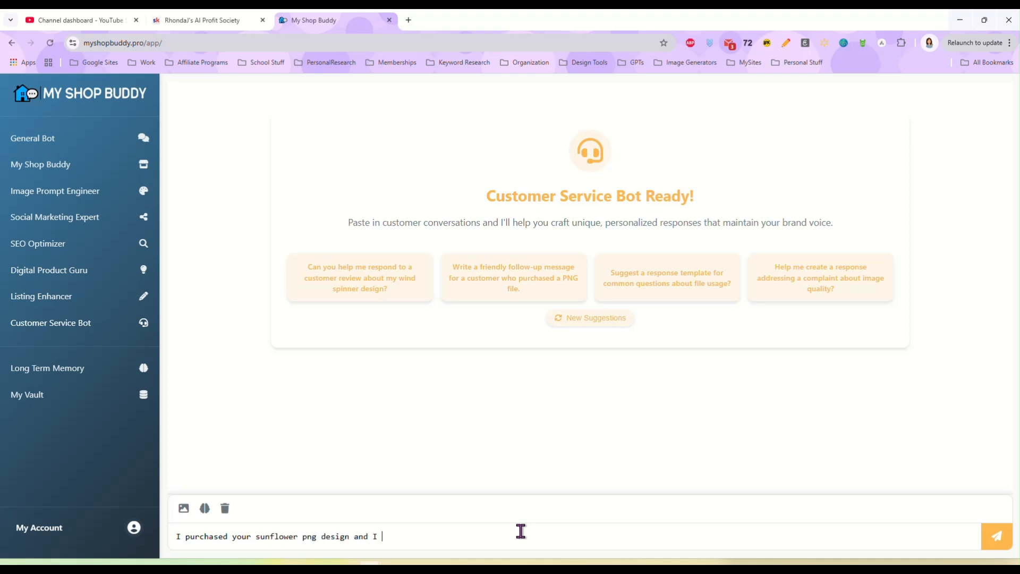
pyautogui.write("can't find")
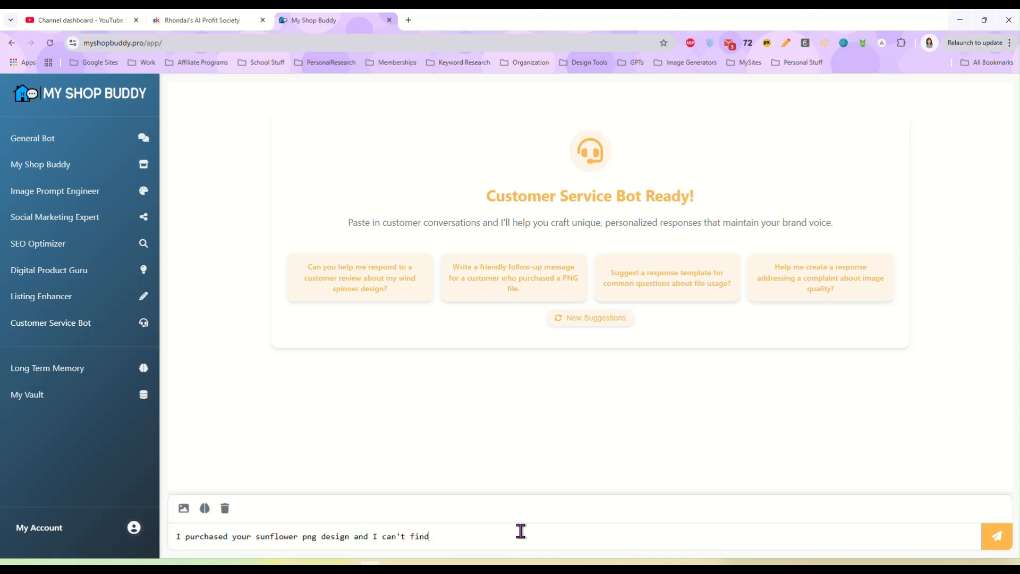
pyautogui.write('it to download')
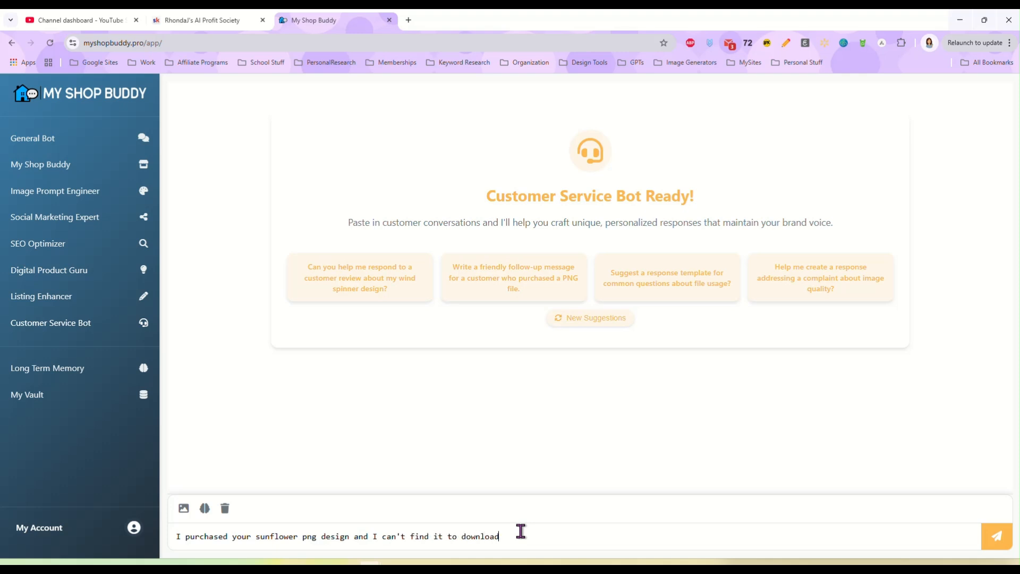
pyautogui.click(996, 535)
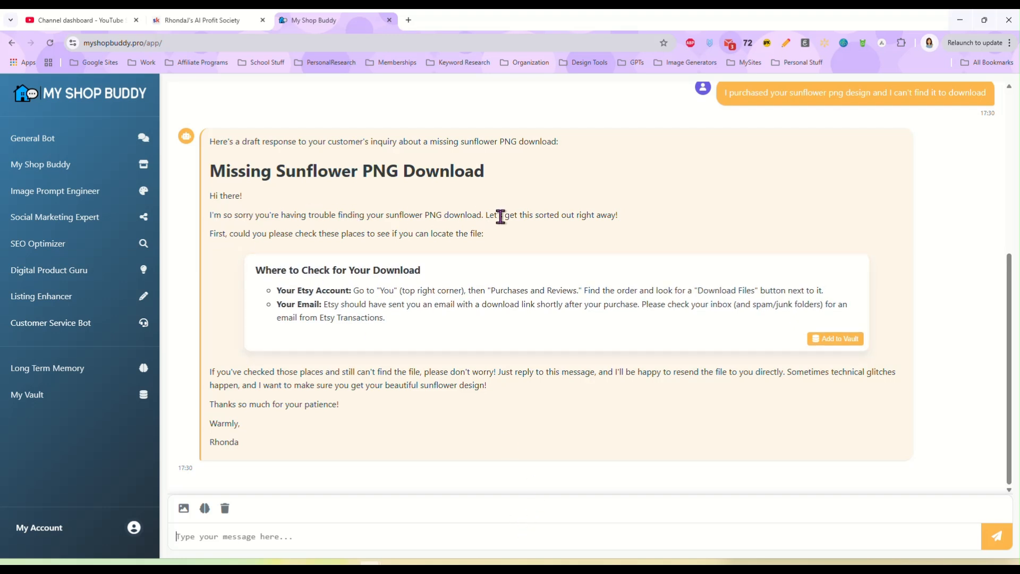
pyautogui.moveTo(526, 234)
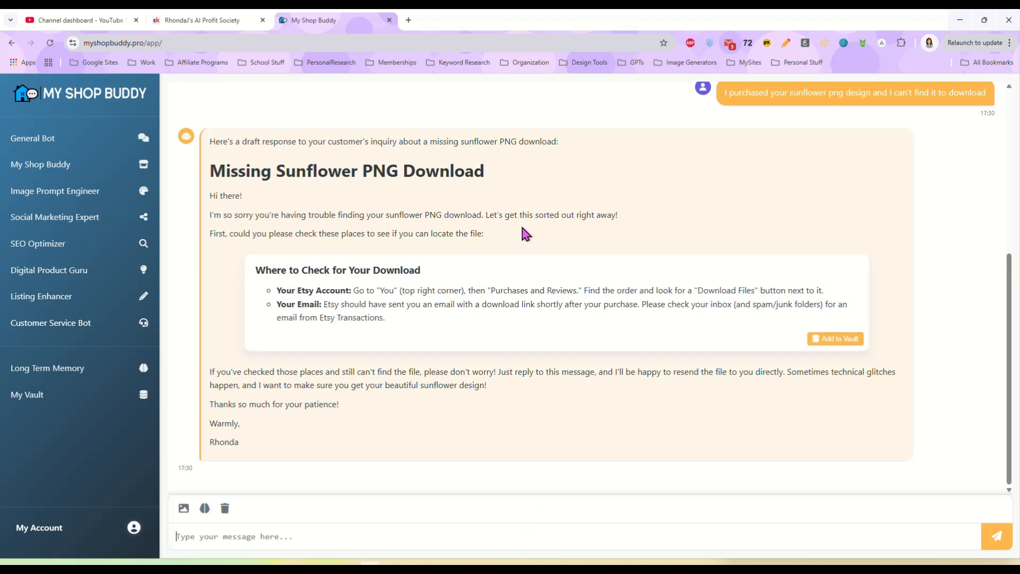
pyautogui.moveTo(218, 251)
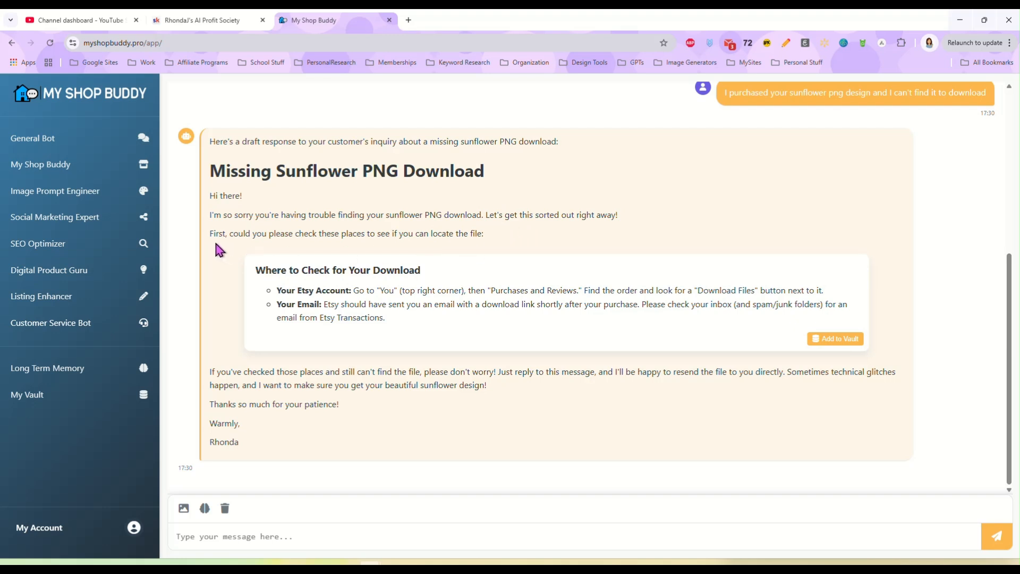
pyautogui.moveTo(492, 250)
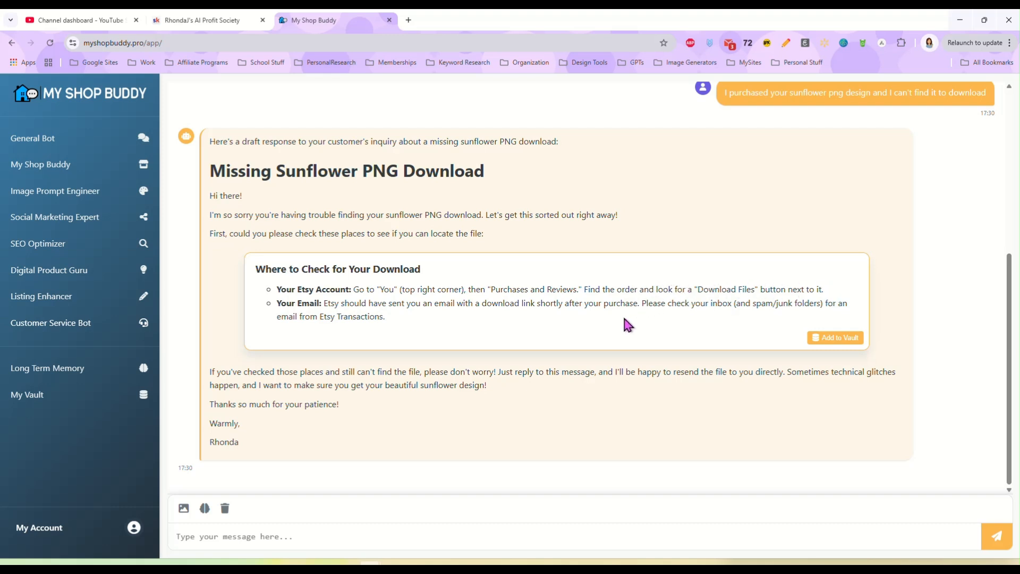
pyautogui.moveTo(637, 329)
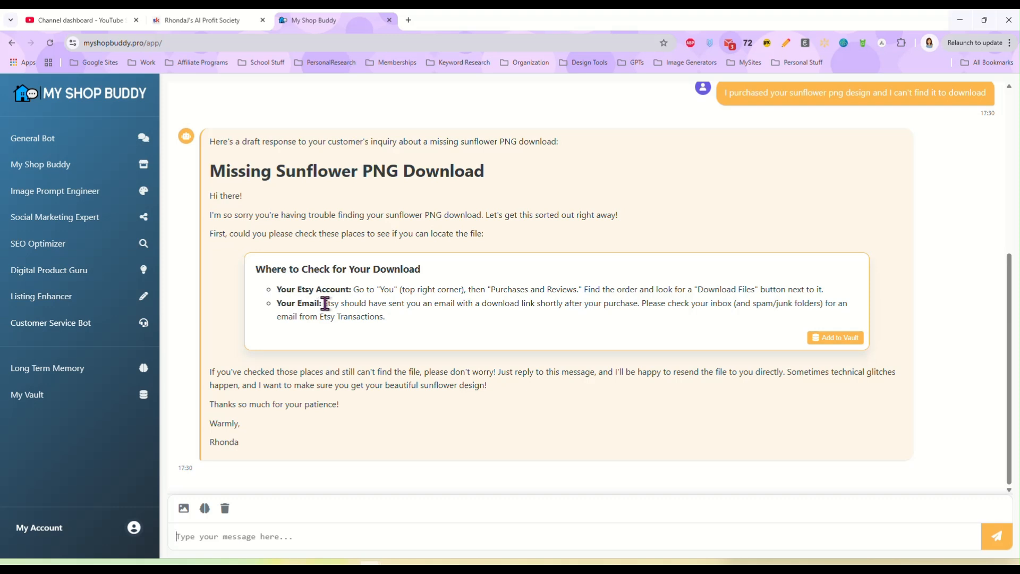
pyautogui.moveTo(435, 321)
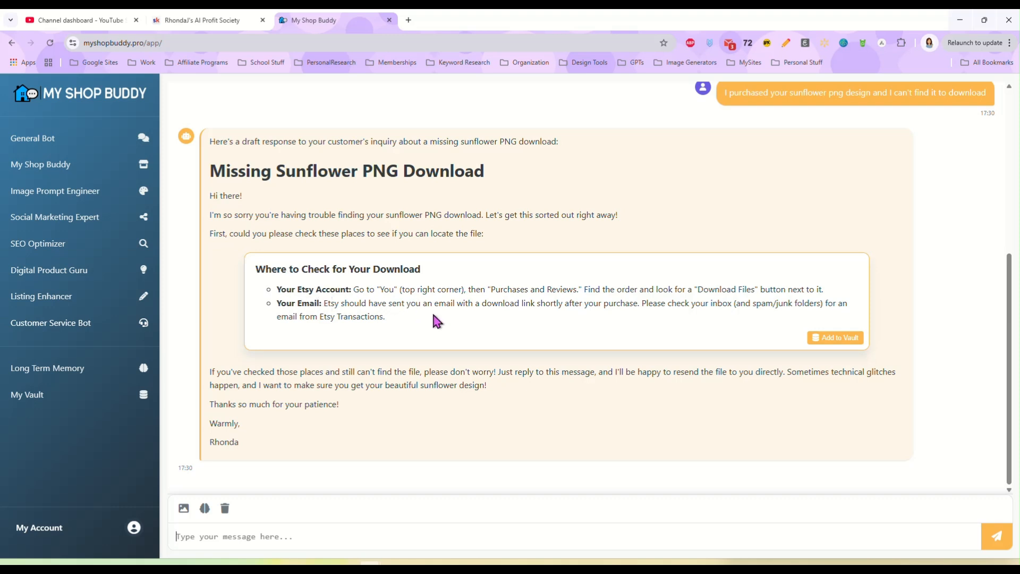
pyautogui.moveTo(424, 294)
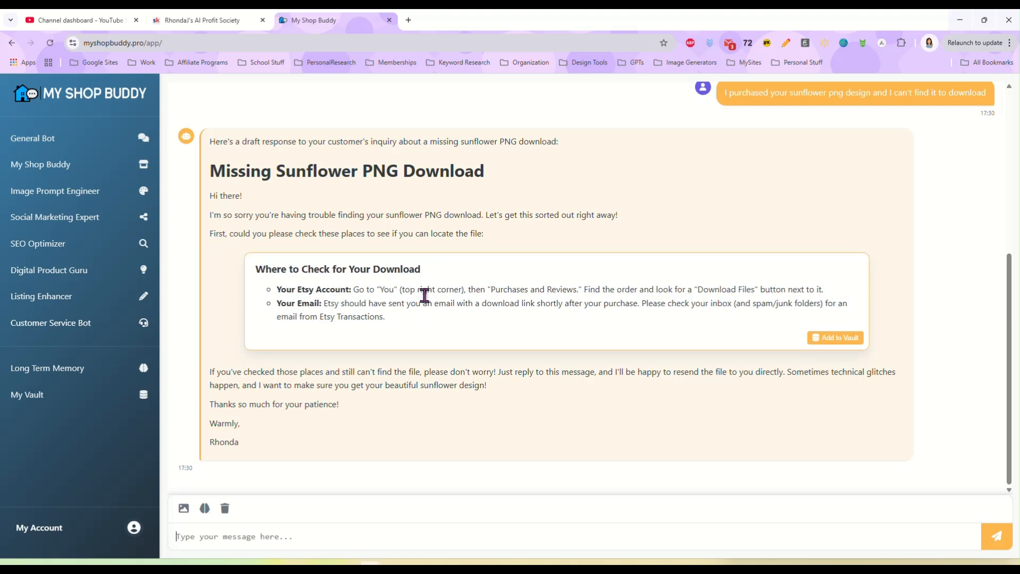
pyautogui.moveTo(422, 332)
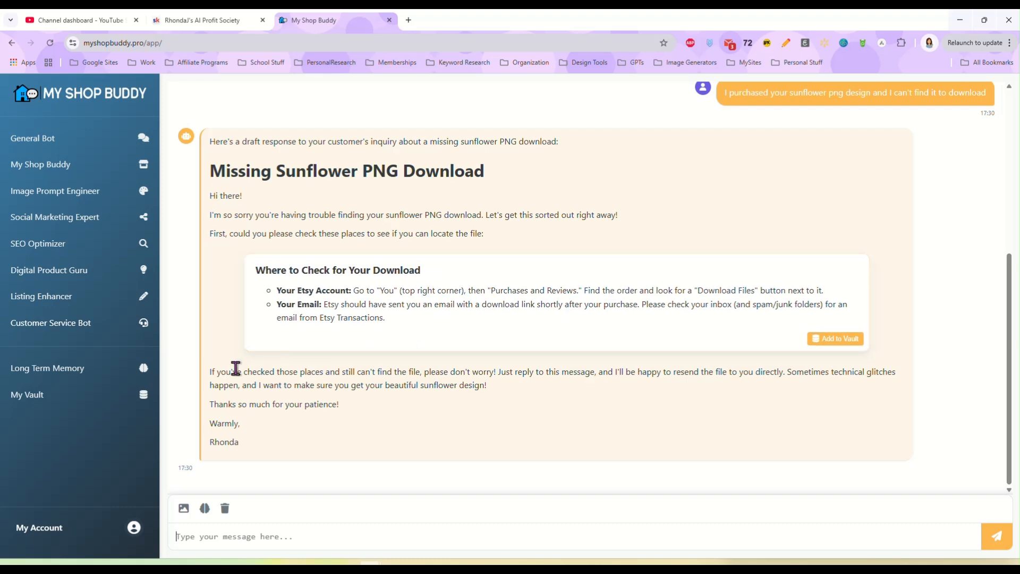
pyautogui.moveTo(505, 388)
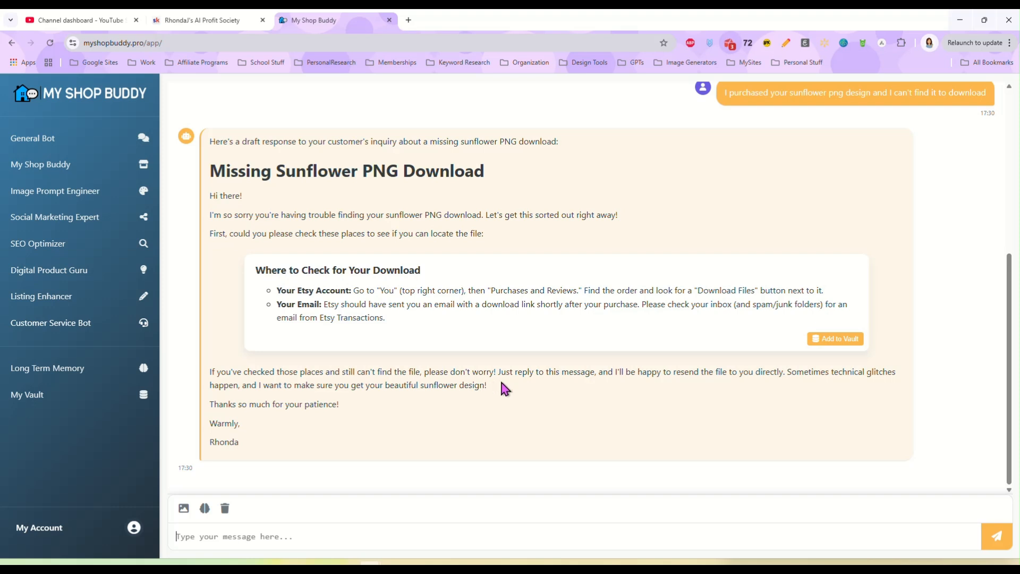
pyautogui.moveTo(560, 393)
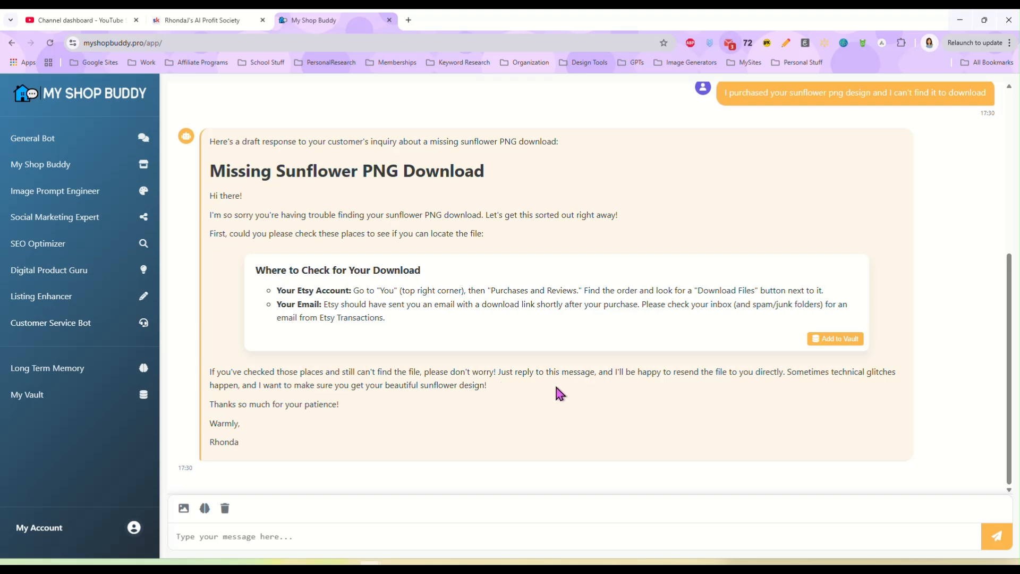
pyautogui.moveTo(563, 393)
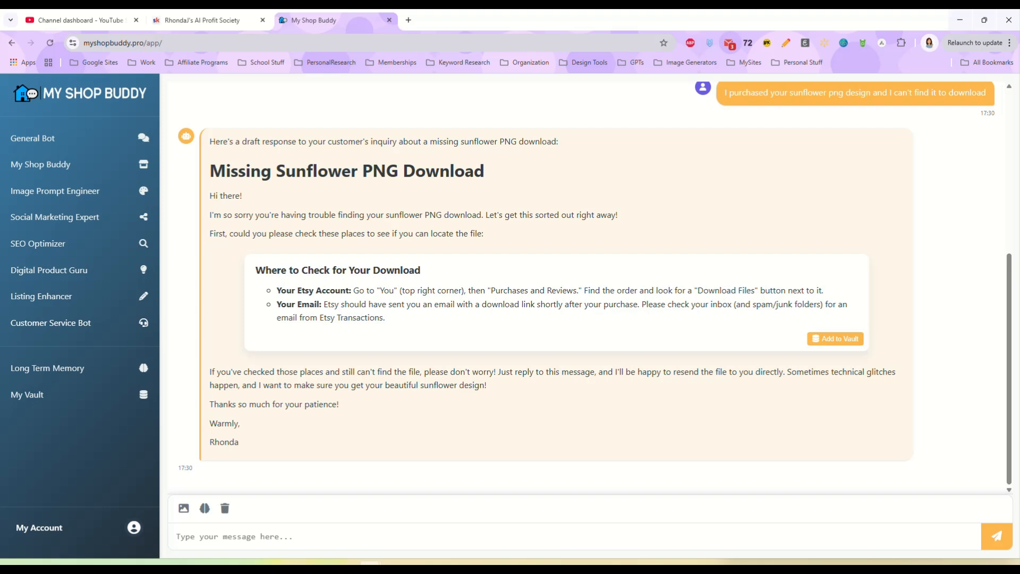
pyautogui.click(261, 536)
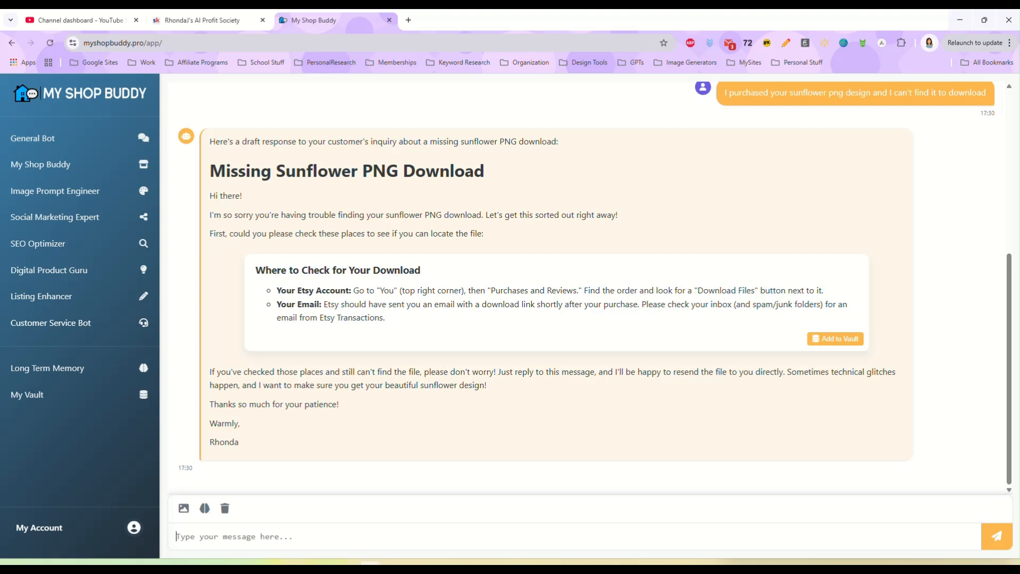